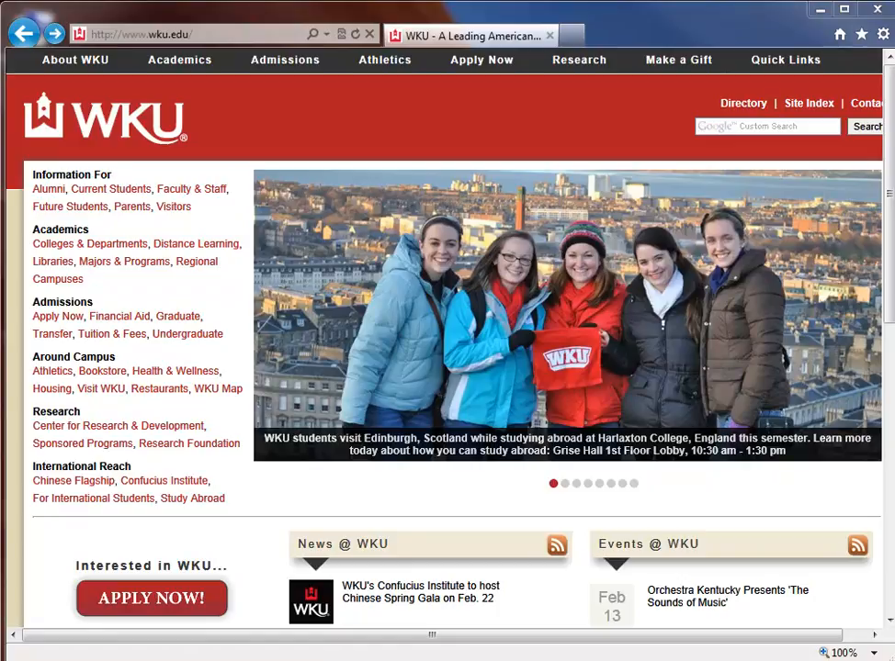
Go to sam2010.course.com and log in as user clark.
click(138, 34)
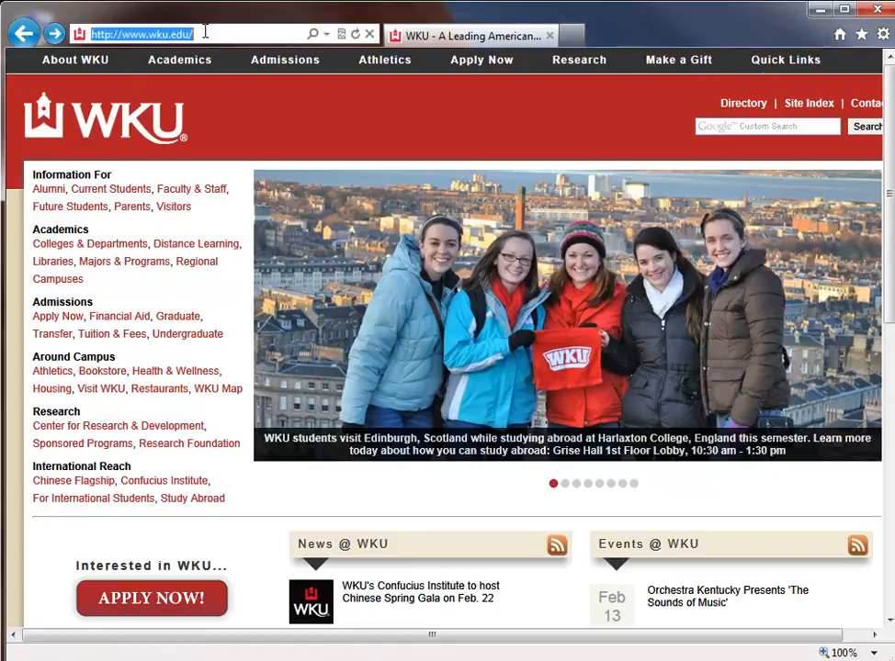
text(sam2010.course.com/Login.aspx?Retur)
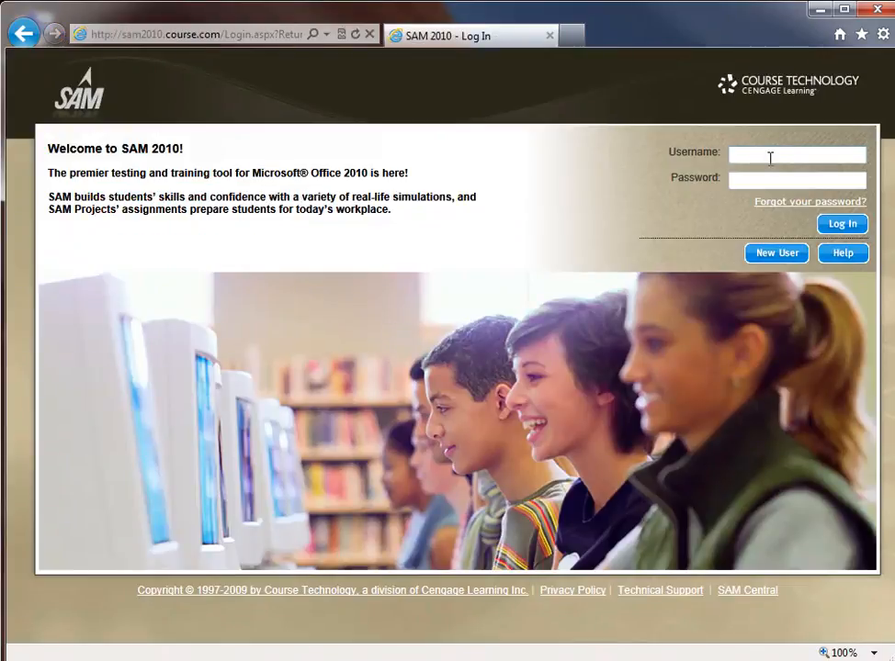
click(798, 153)
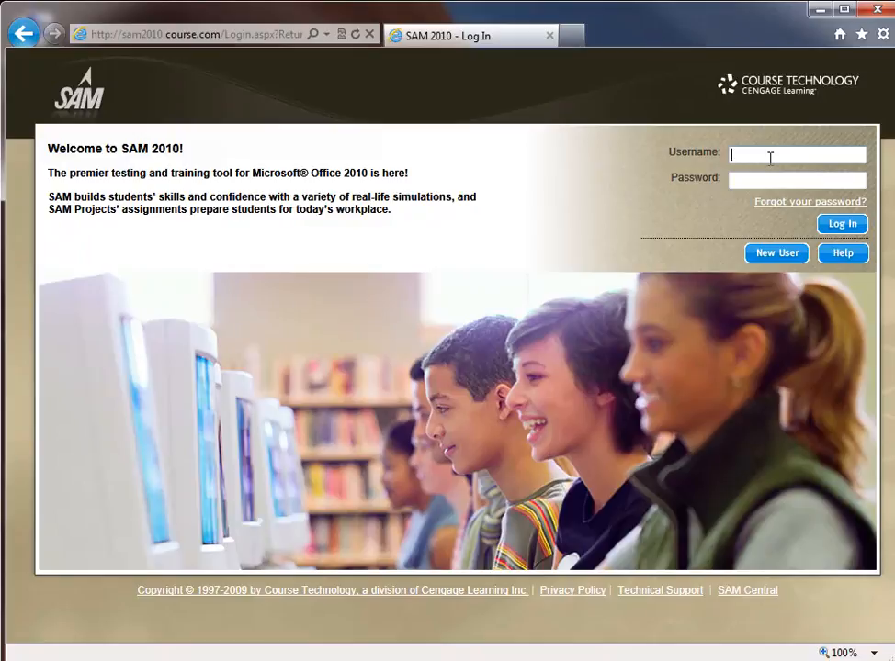
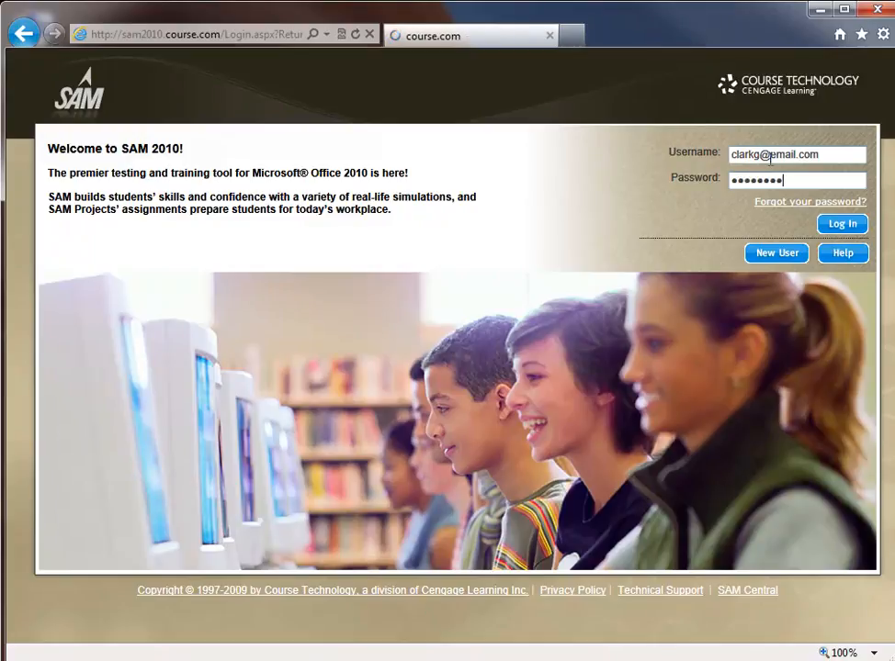
click(840, 223)
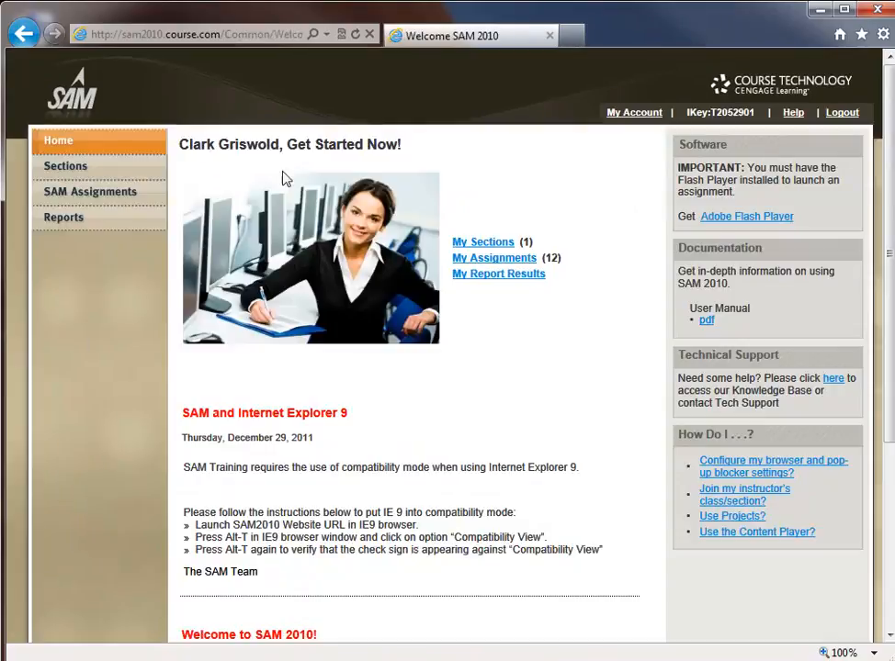
mouse_move(89, 191)
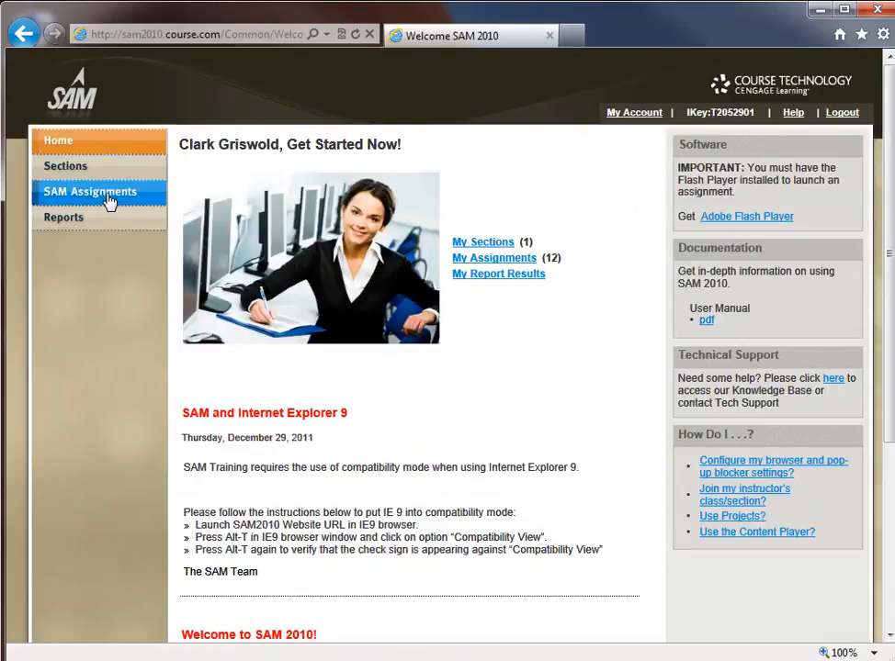
Open the Excel 1 assignment from SAM Assignments and confirm its details.
click(90, 191)
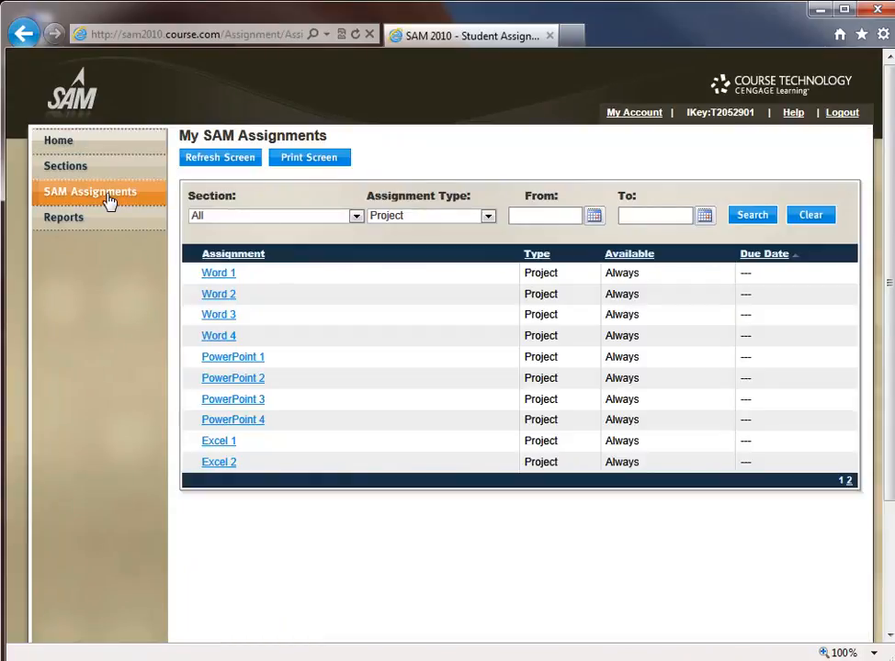
click(218, 441)
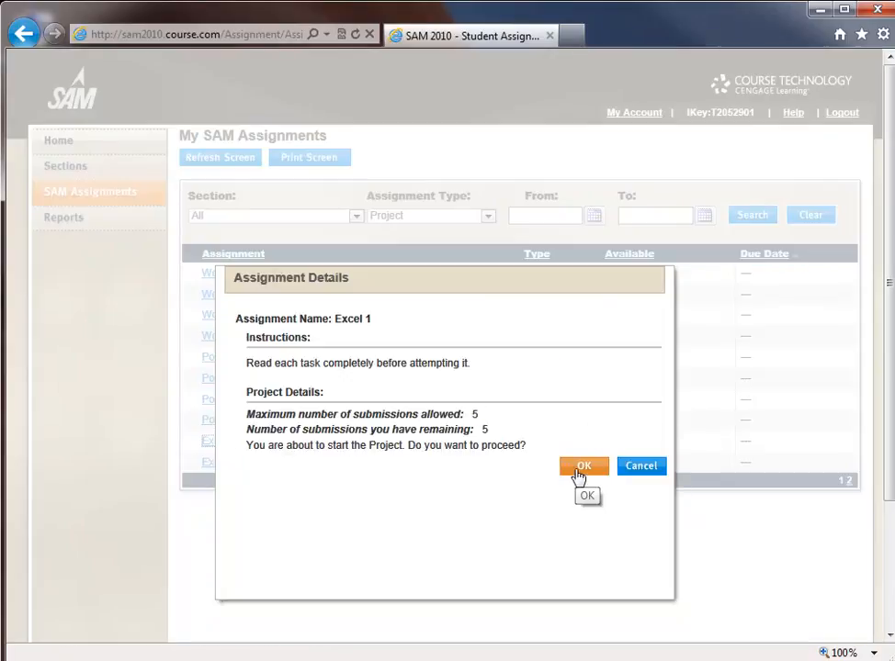
click(584, 465)
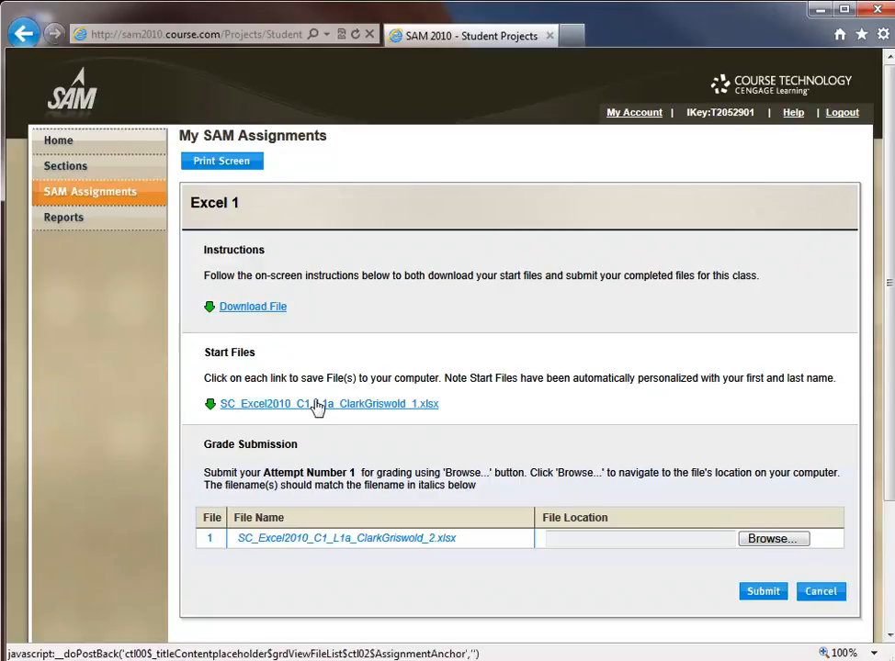
mouse_move(334, 412)
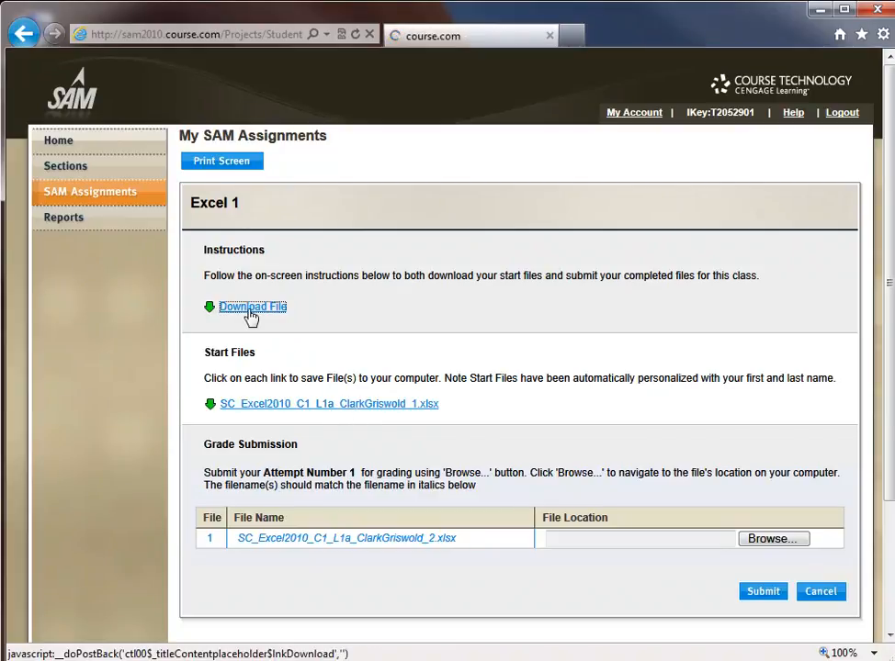
Download the assignment instructions, open them maximized in Word with editing enabled, and read through.
click(253, 306)
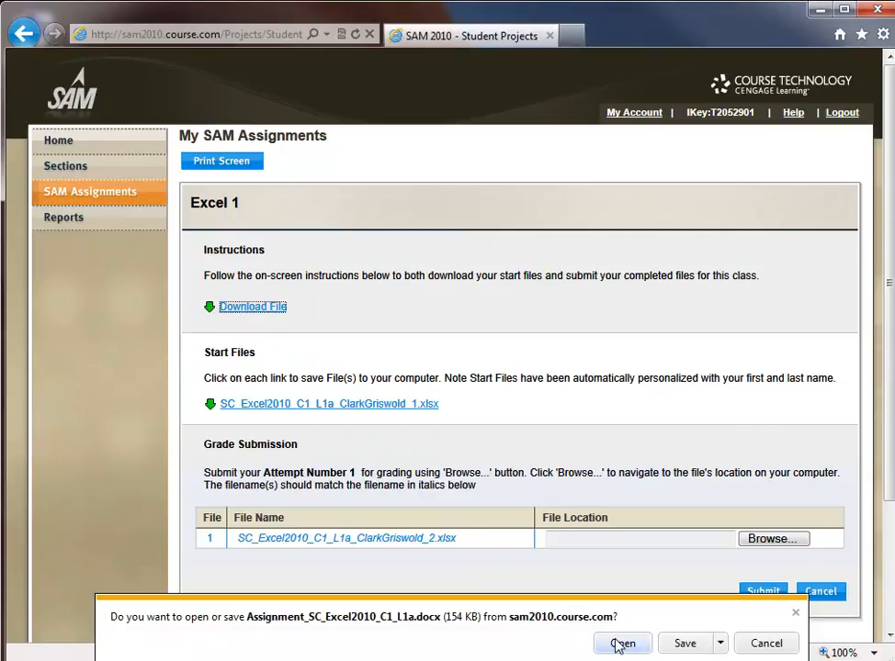
click(621, 643)
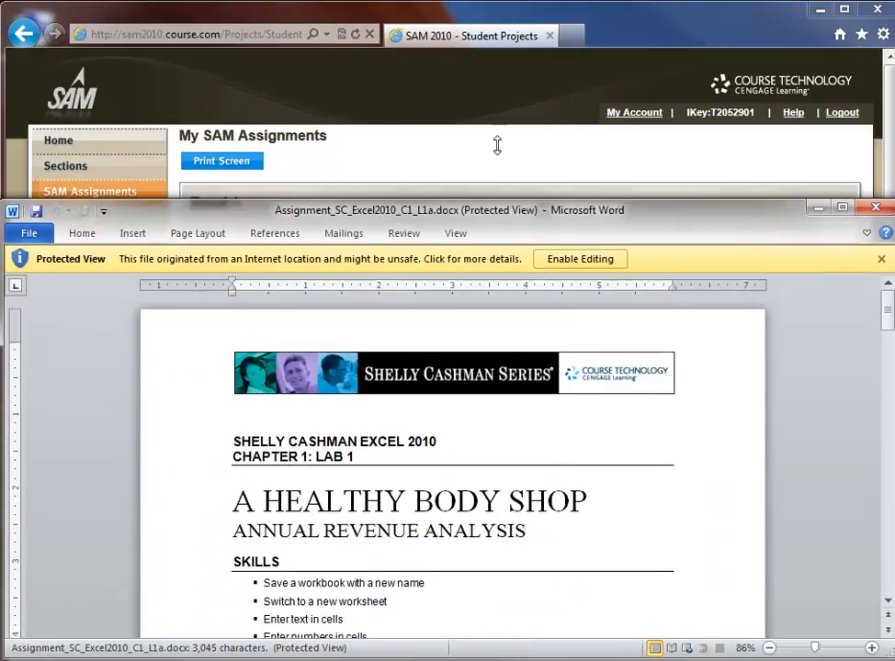
click(841, 207)
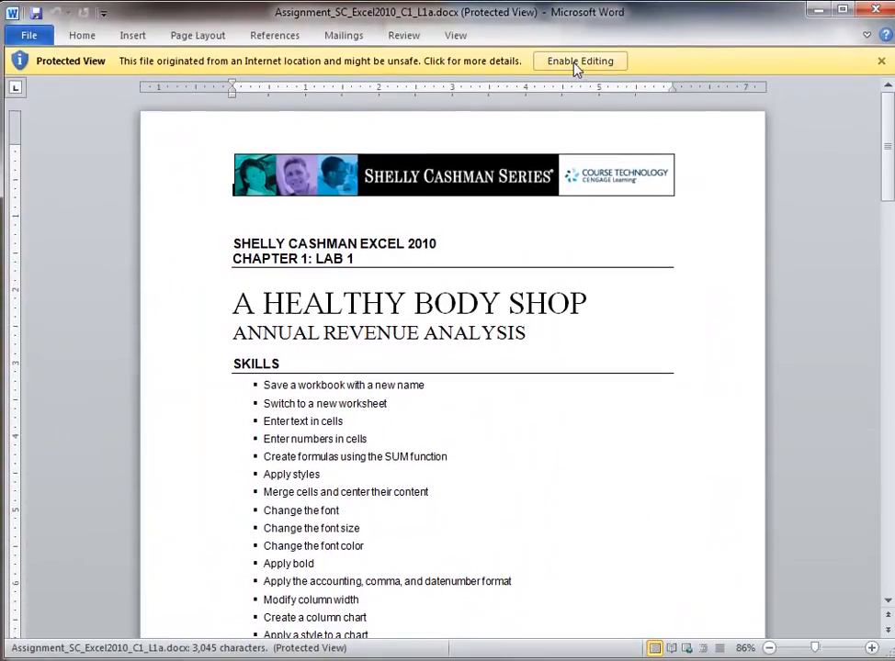
click(579, 61)
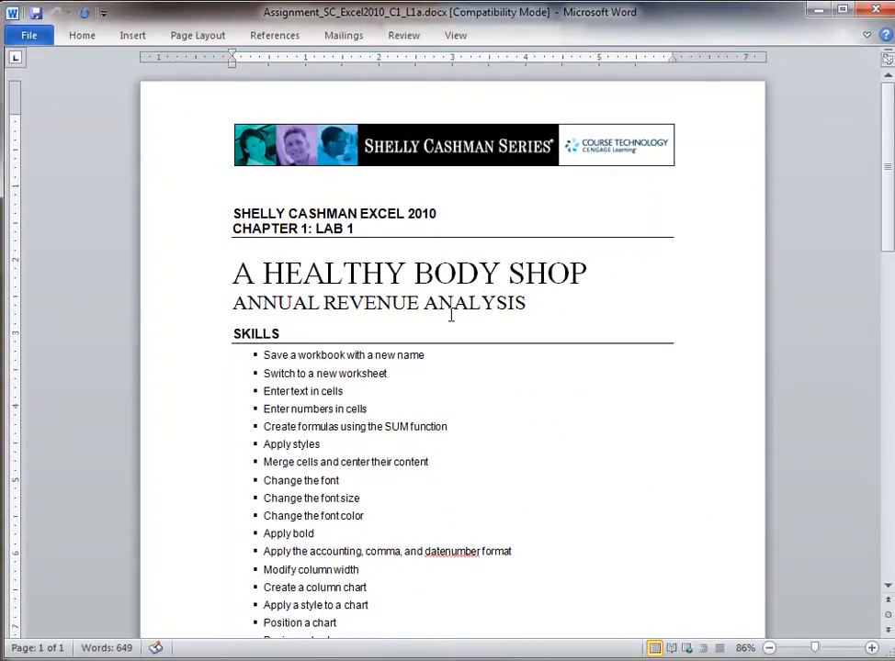
scroll(down, 3)
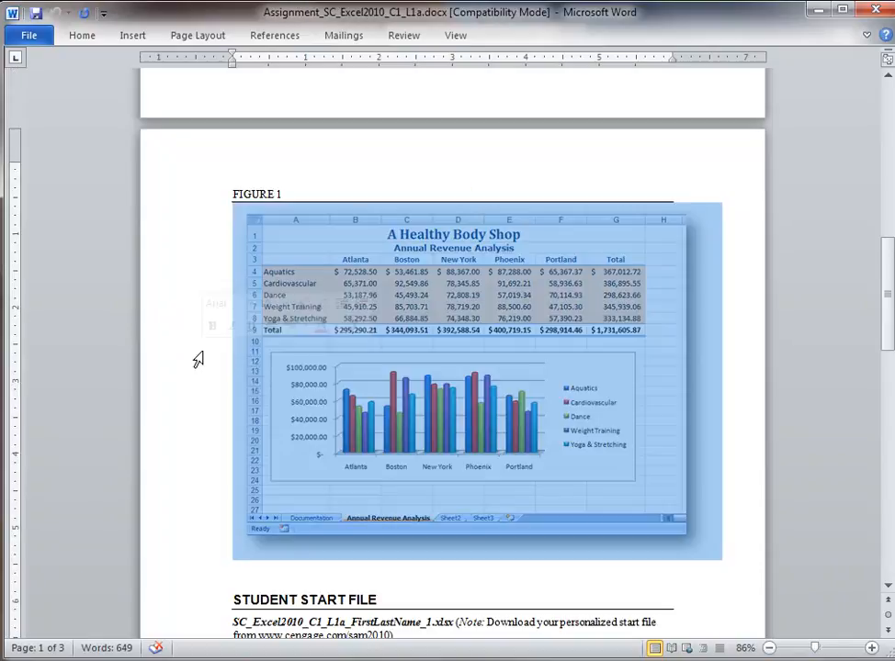
scroll(down, 3)
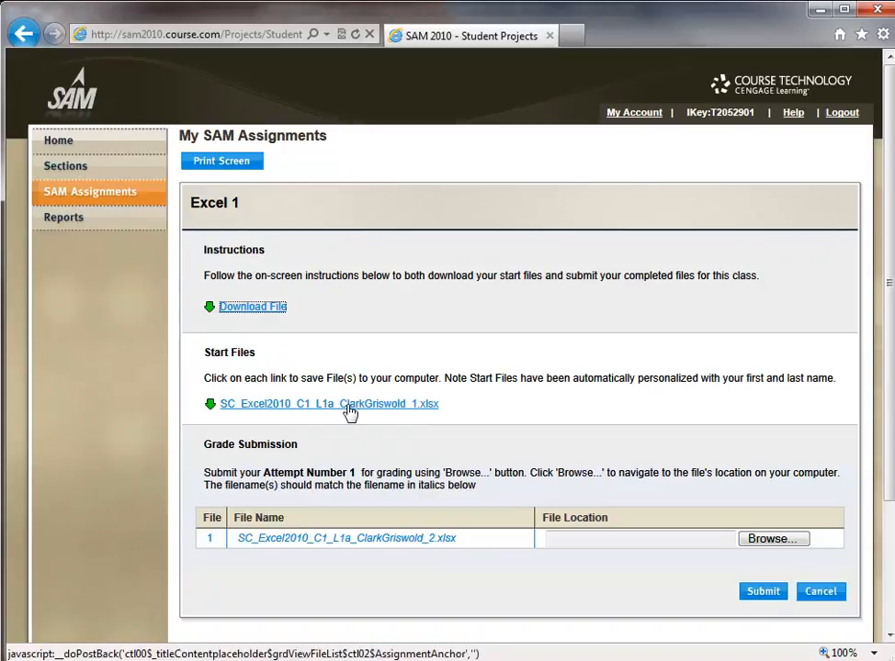
Open the personalized Healthy Body Shop start file with editing enabled.
click(328, 404)
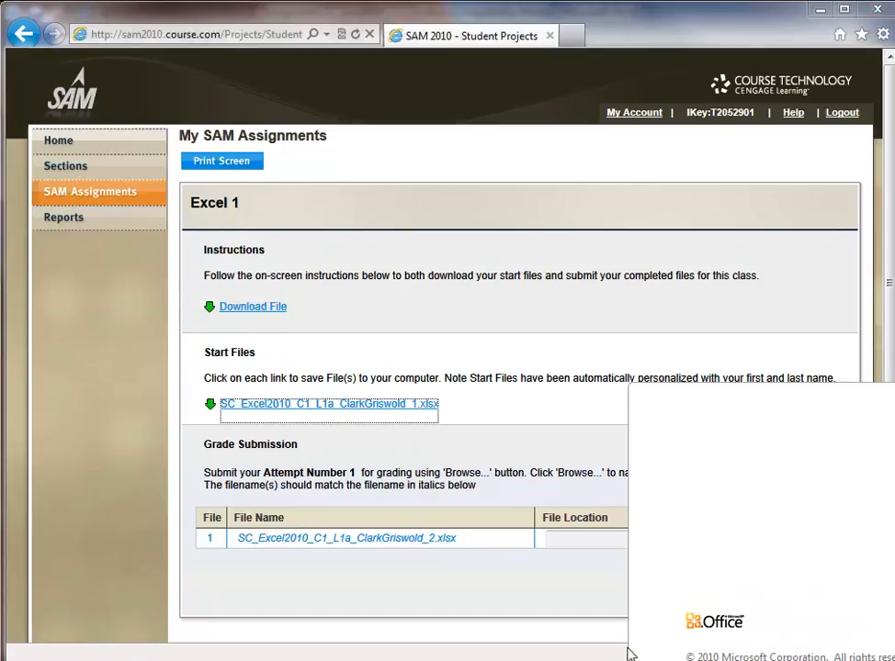
click(328, 404)
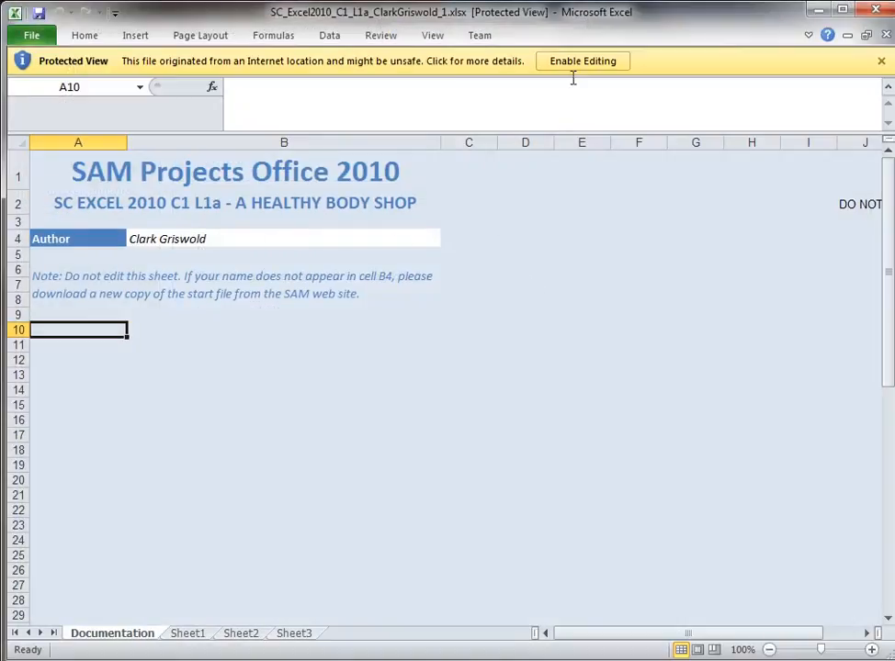
click(582, 60)
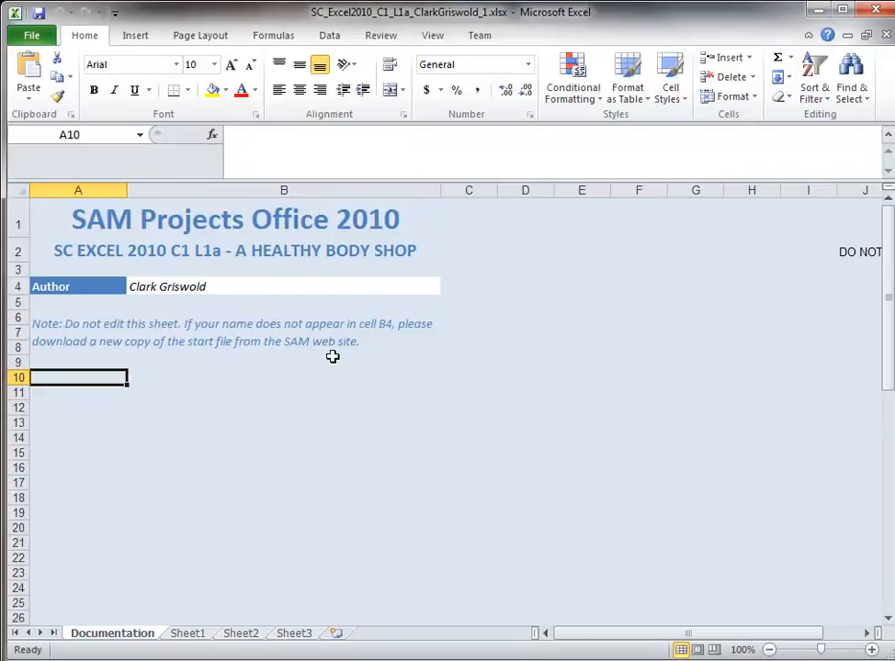
mouse_move(292, 217)
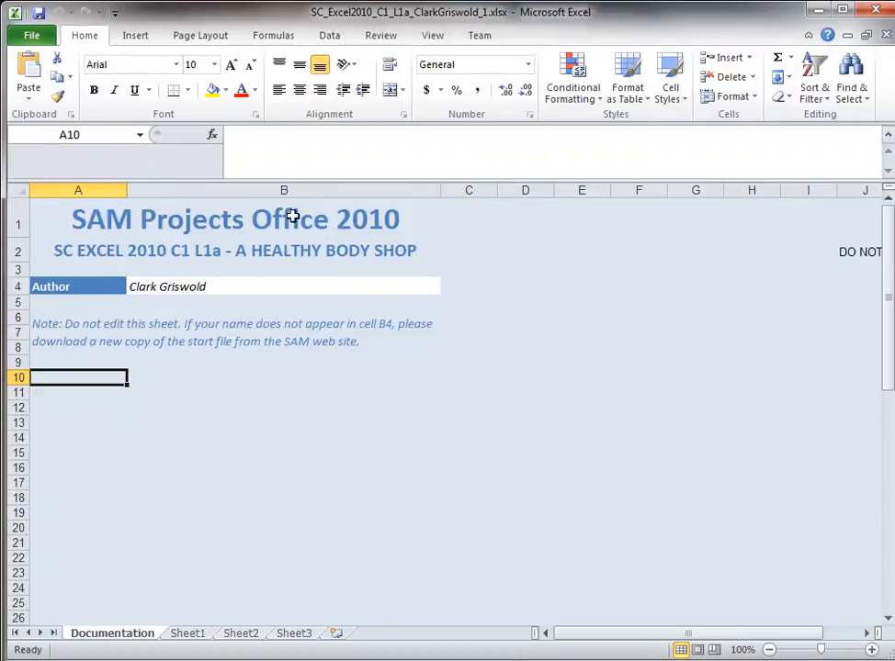
Save the workbook to the Desktop under a name ending in _2.
click(31, 35)
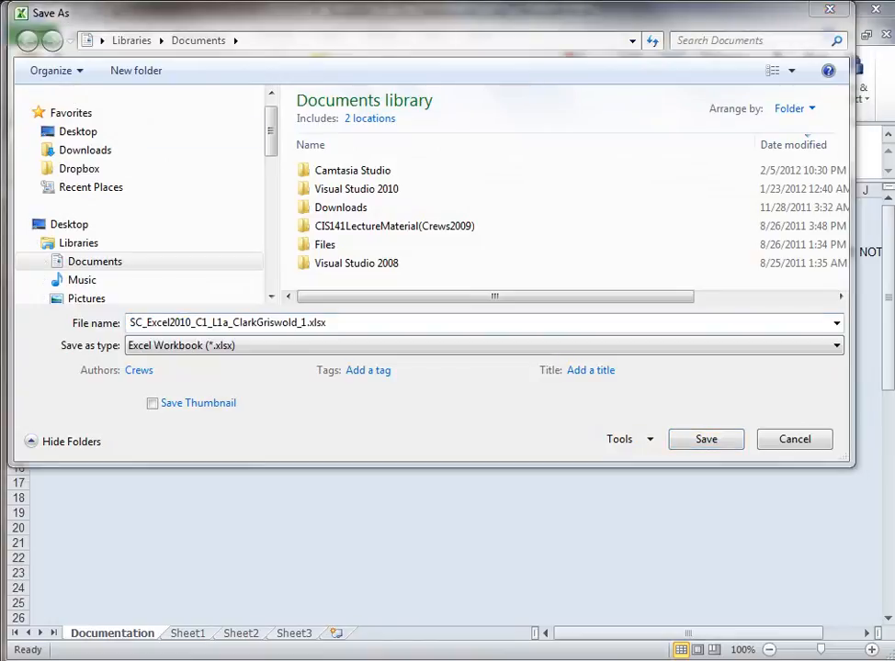
click(69, 225)
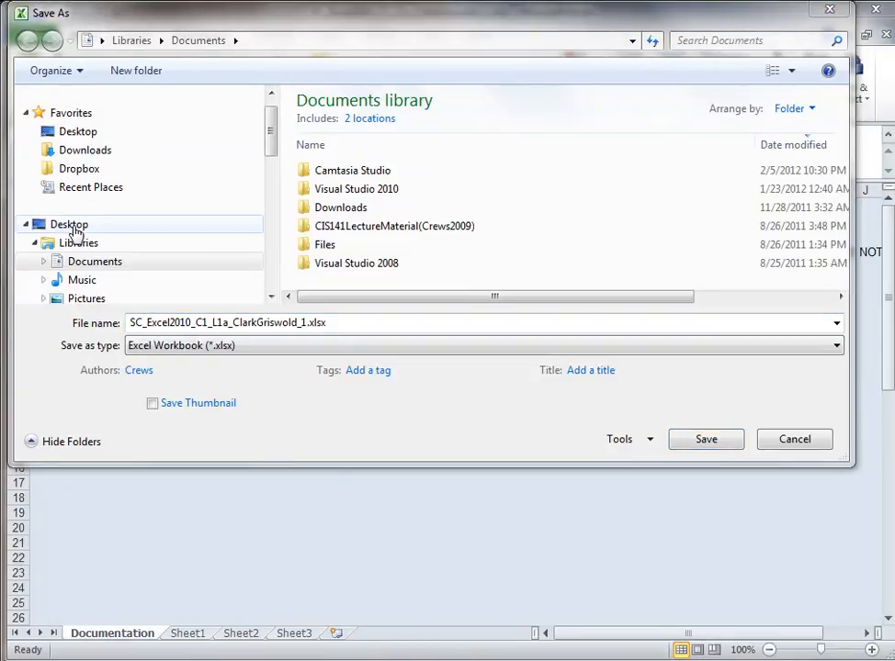
click(69, 224)
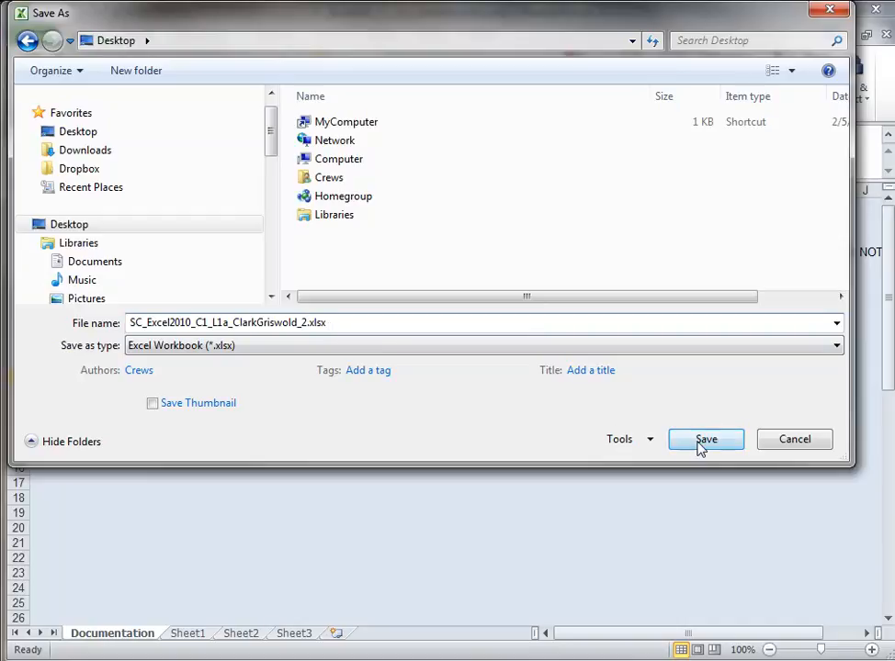
click(705, 439)
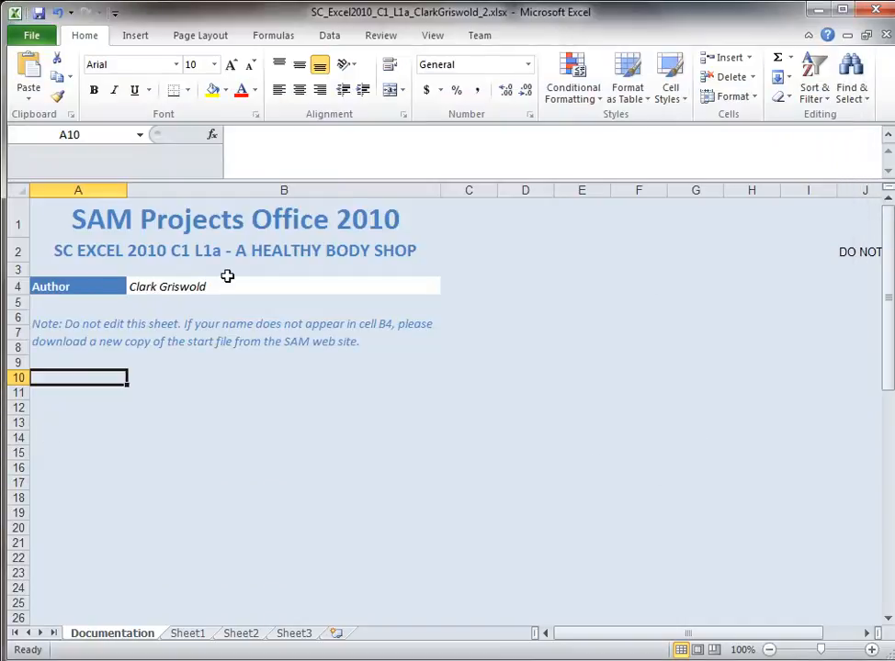
mouse_move(498, 260)
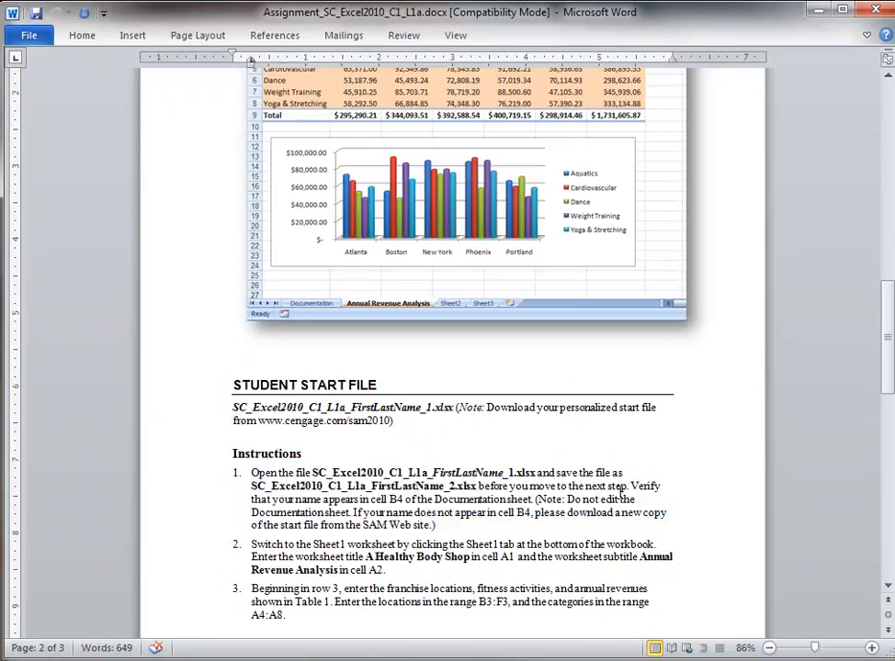
drag(635, 486, 511, 513)
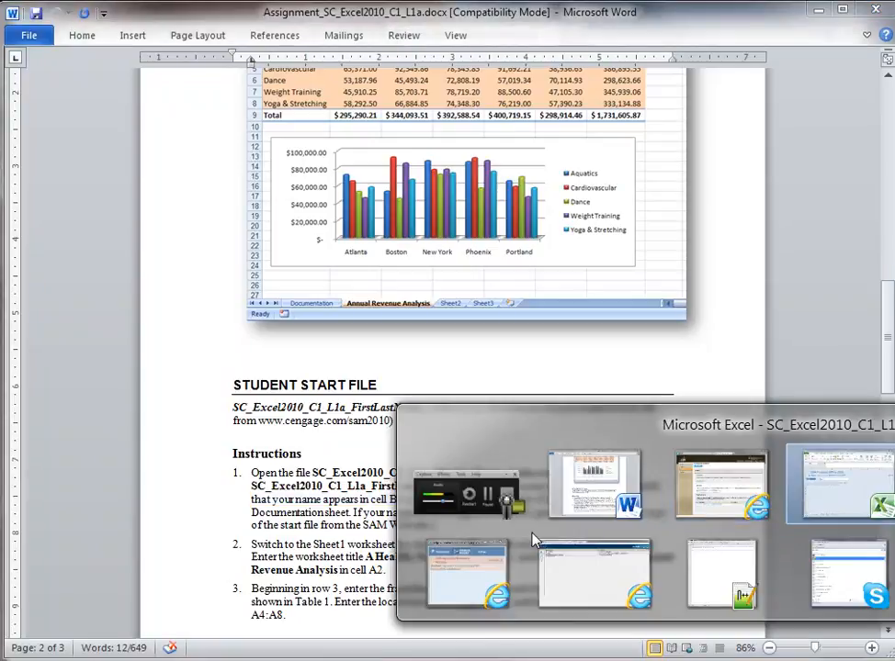
Inspect Sheet3, Sheet2, Sheet1 and Documentation, selecting cells B5 and C7 along the way.
click(840, 484)
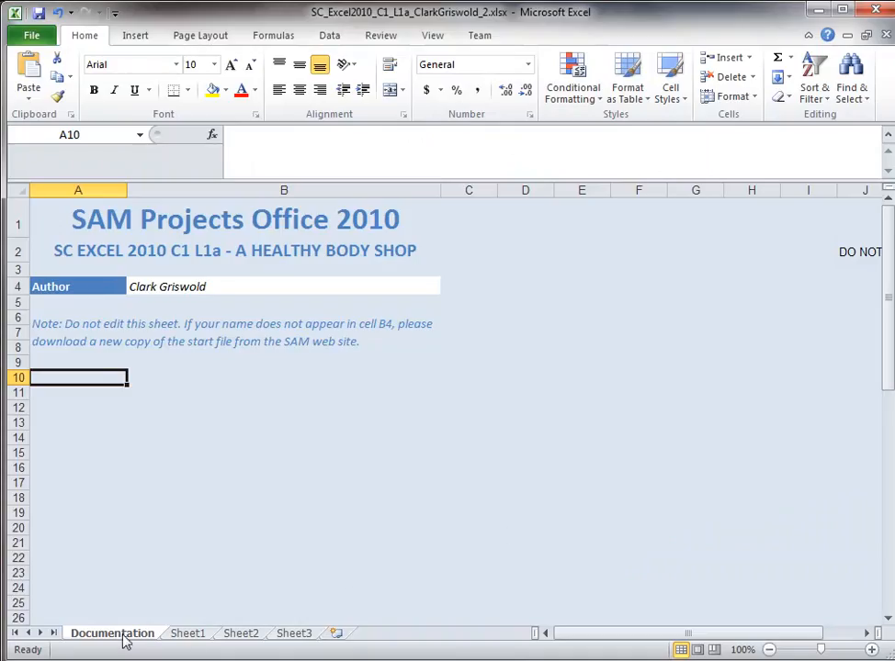
click(294, 633)
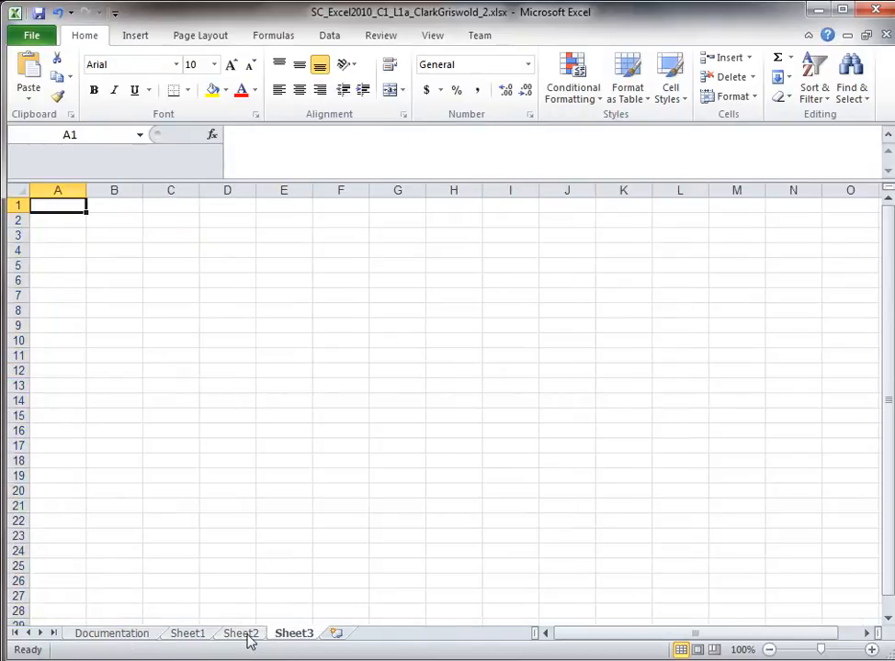
click(111, 633)
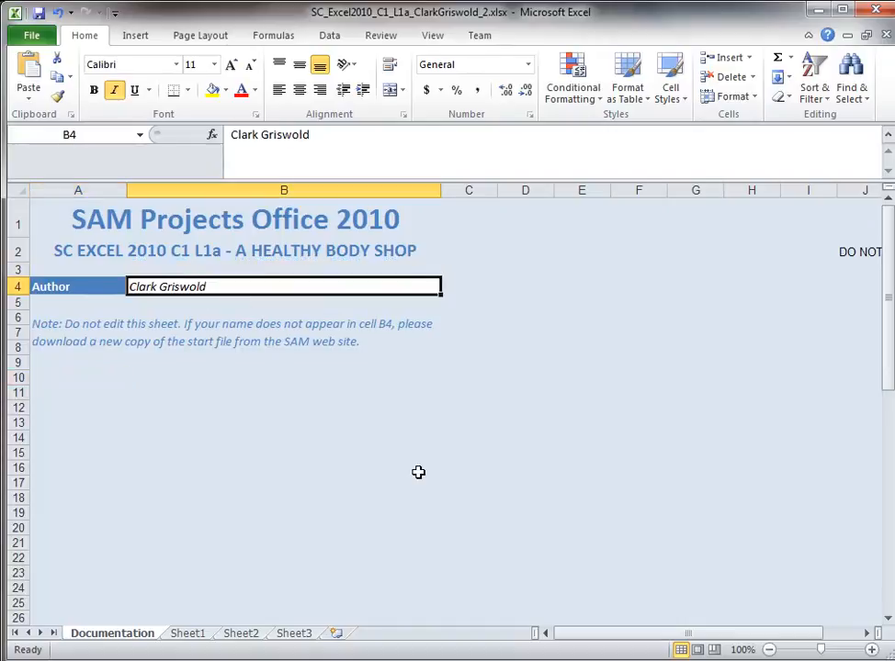
mouse_move(233, 586)
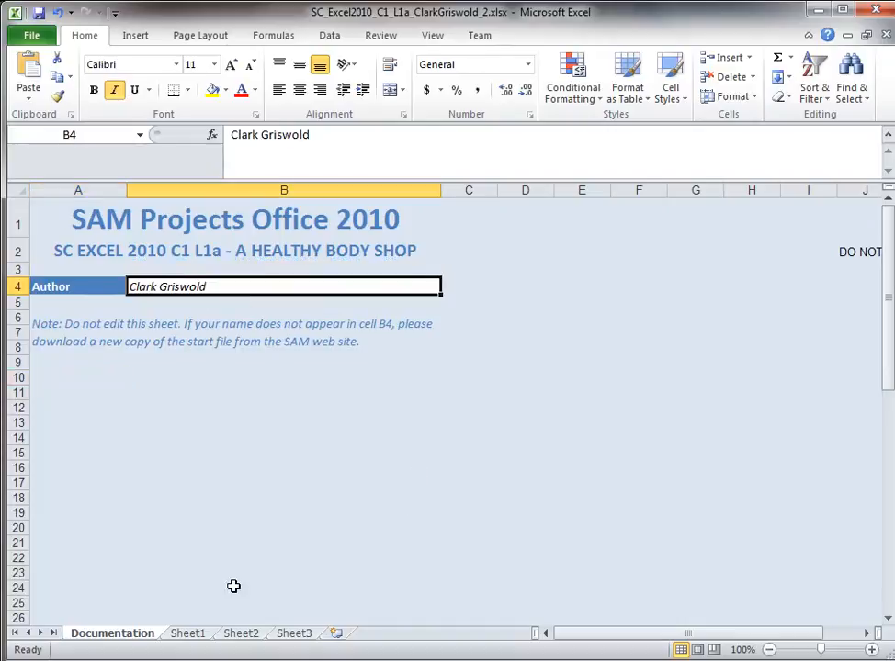
click(240, 632)
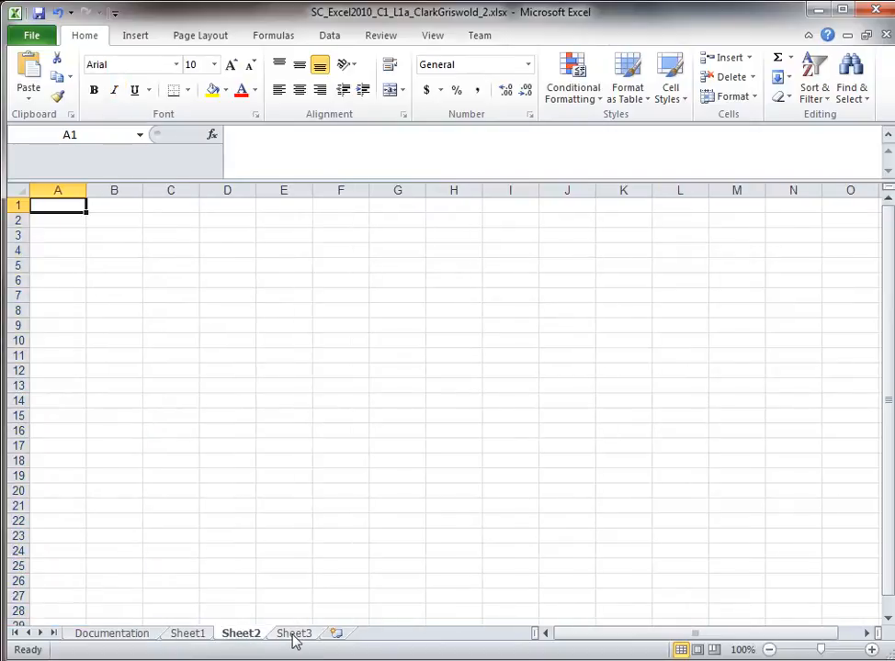
click(187, 633)
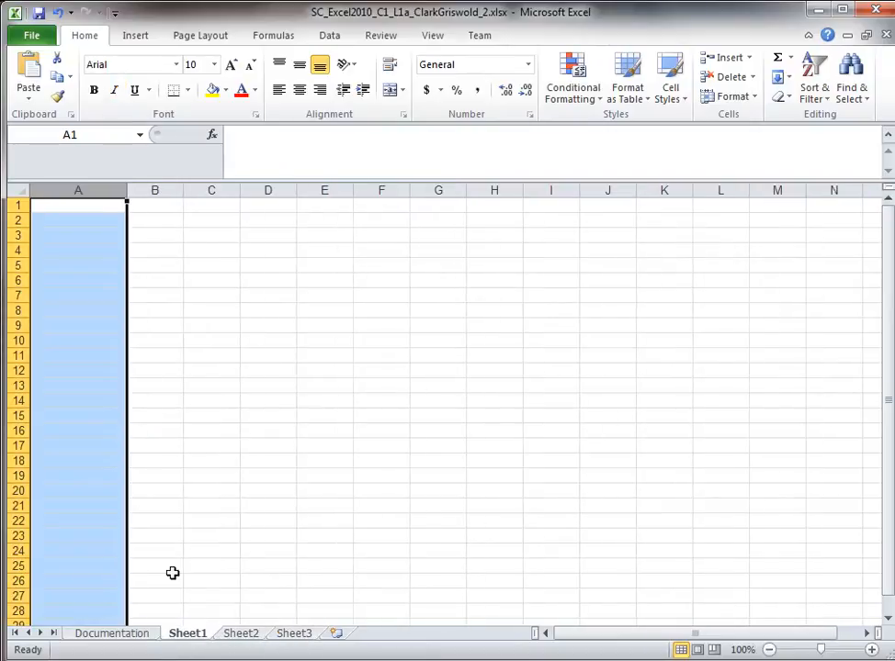
click(155, 266)
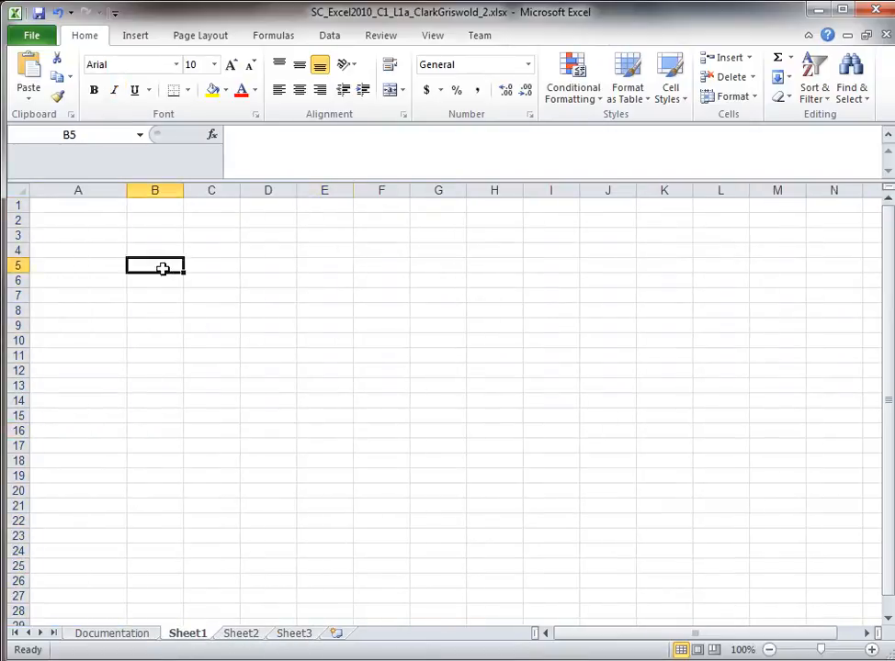
mouse_move(272, 410)
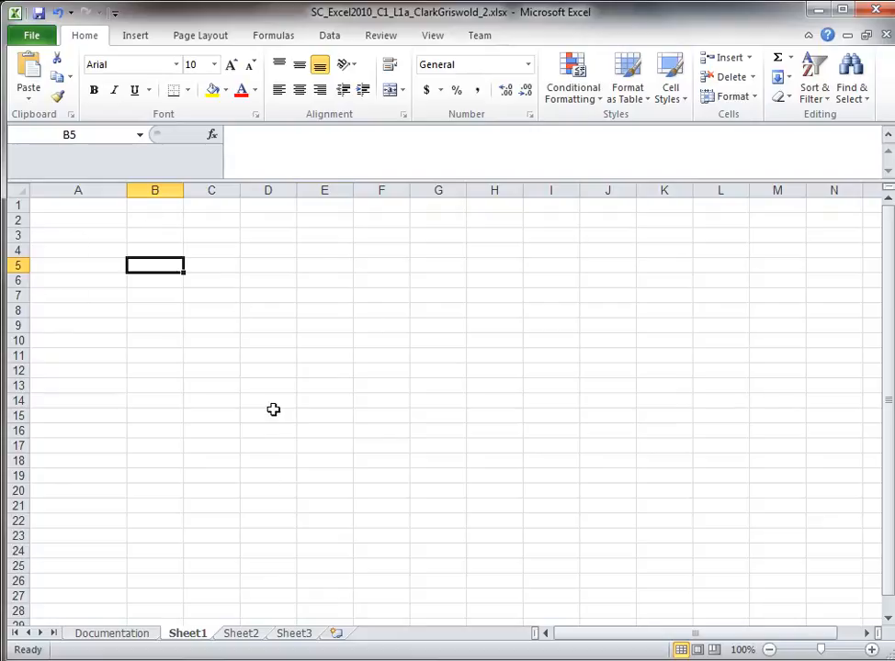
mouse_move(282, 420)
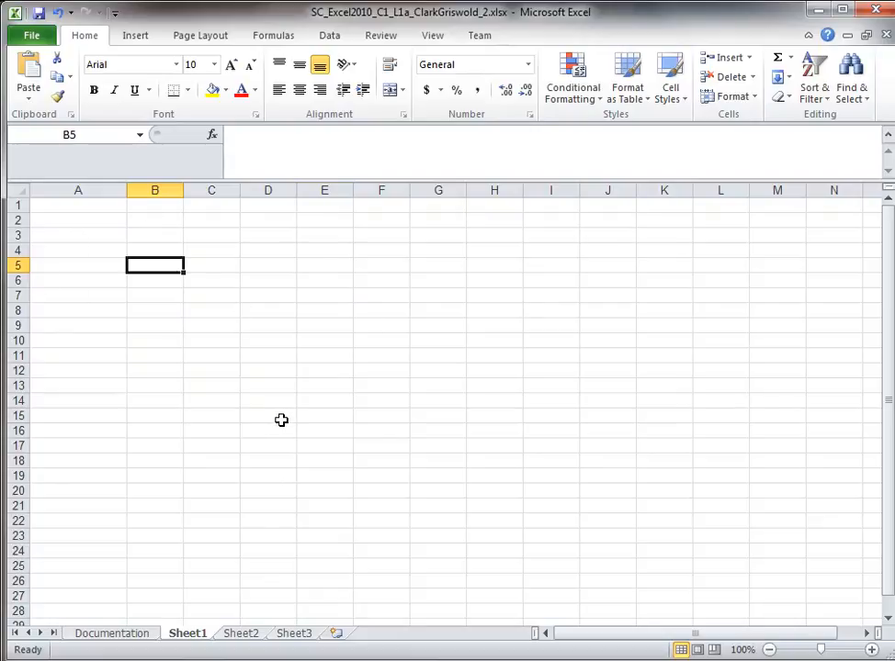
click(212, 295)
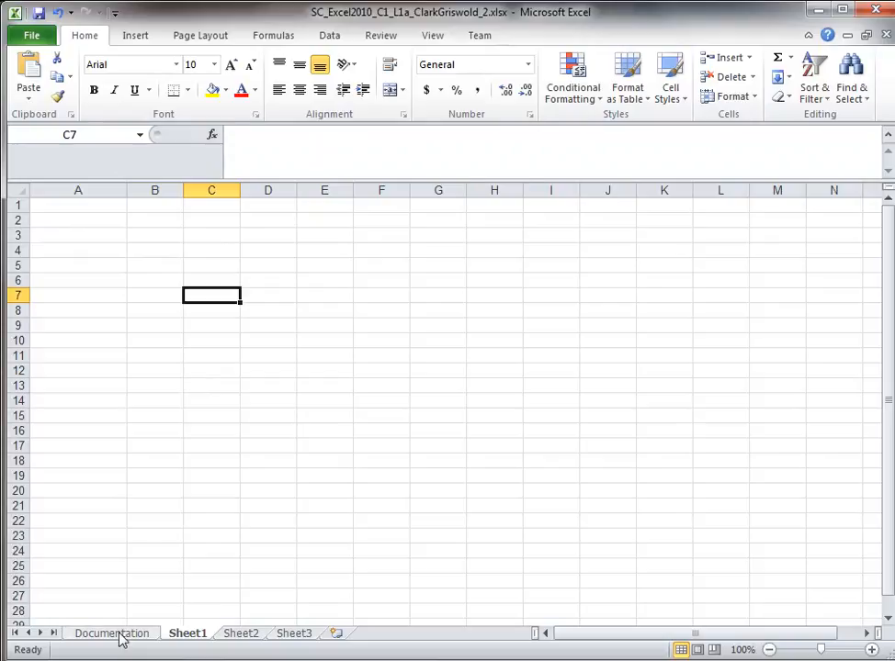
click(111, 632)
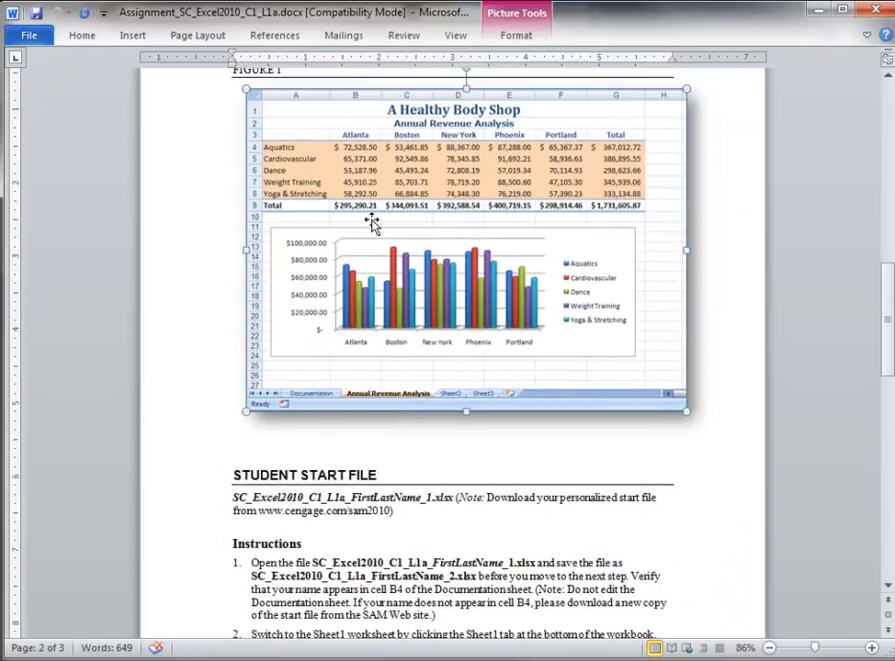
Scroll down in the instructions before returning to the workbook.
scroll(down, 3)
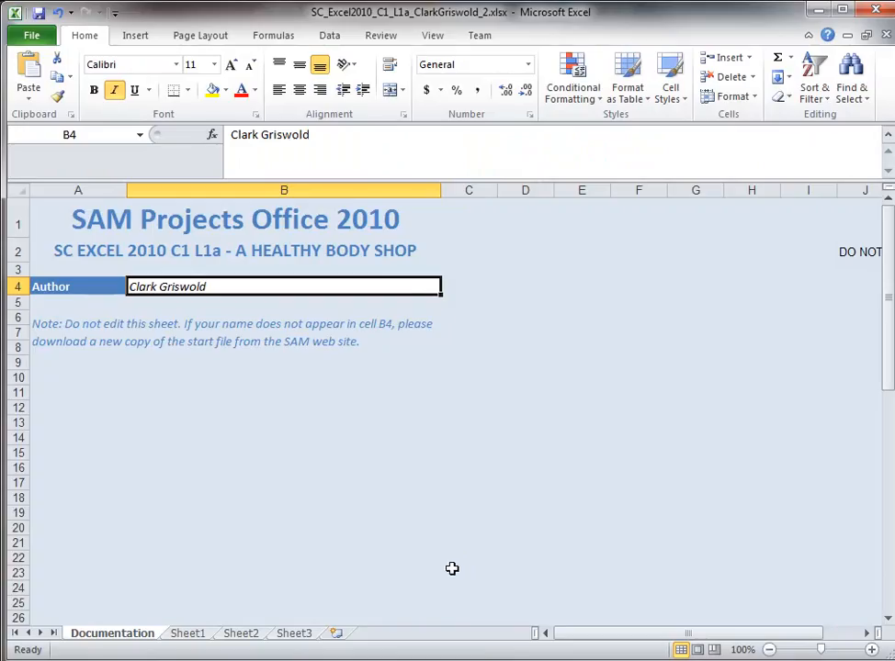
mouse_move(251, 604)
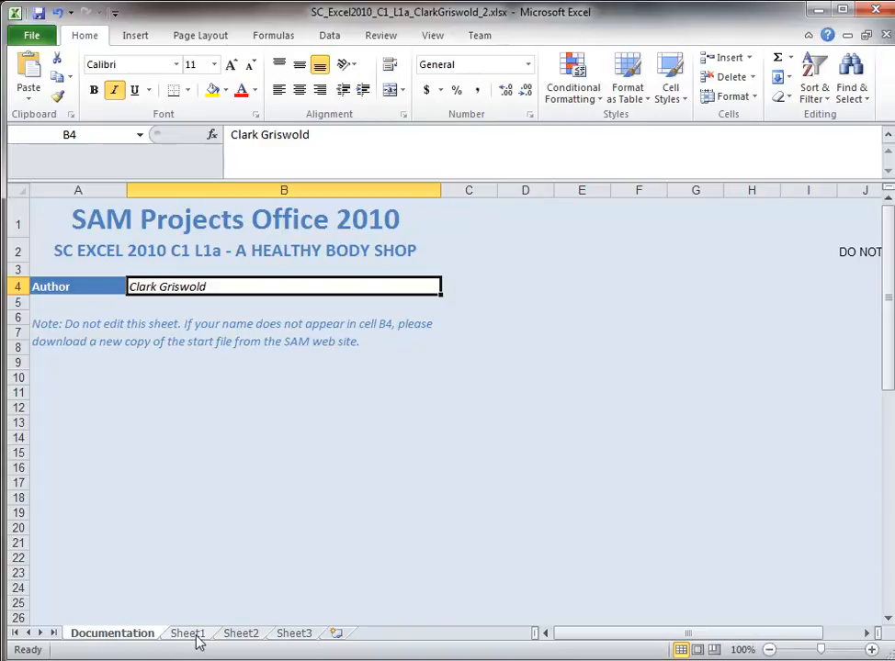
Go to Sheet1 and select column A, row 8, column G and cell D4.
click(187, 633)
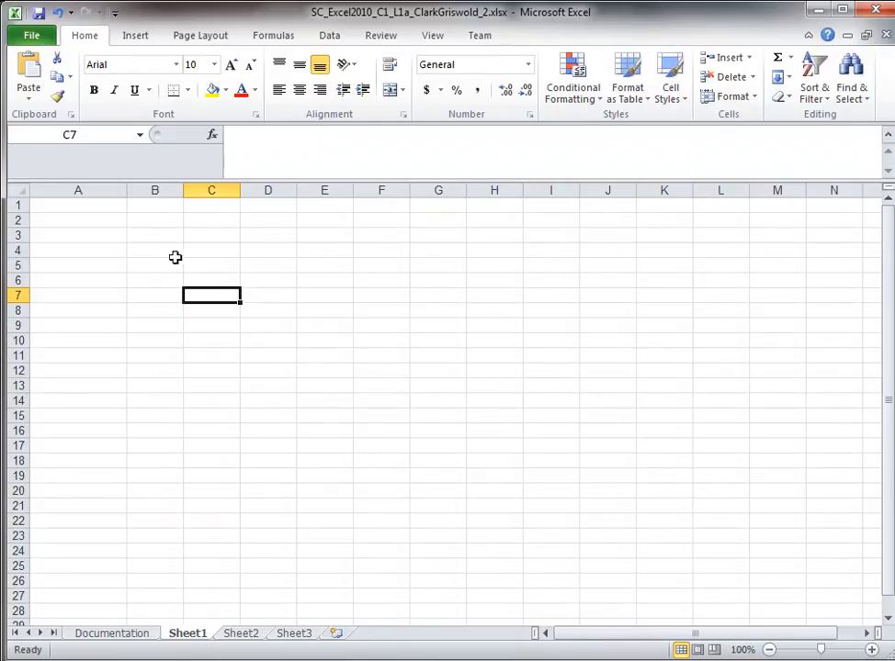
click(78, 190)
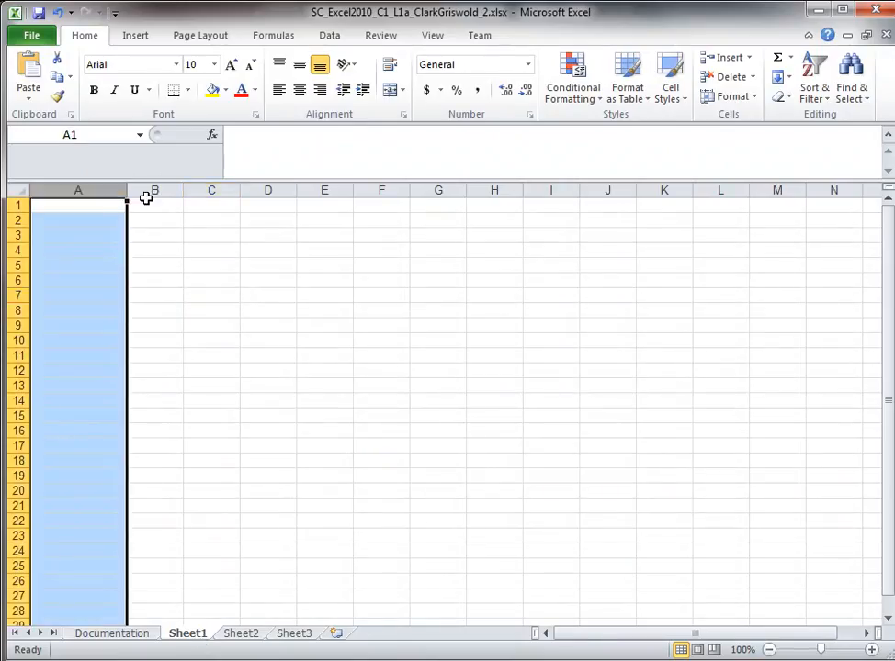
click(211, 190)
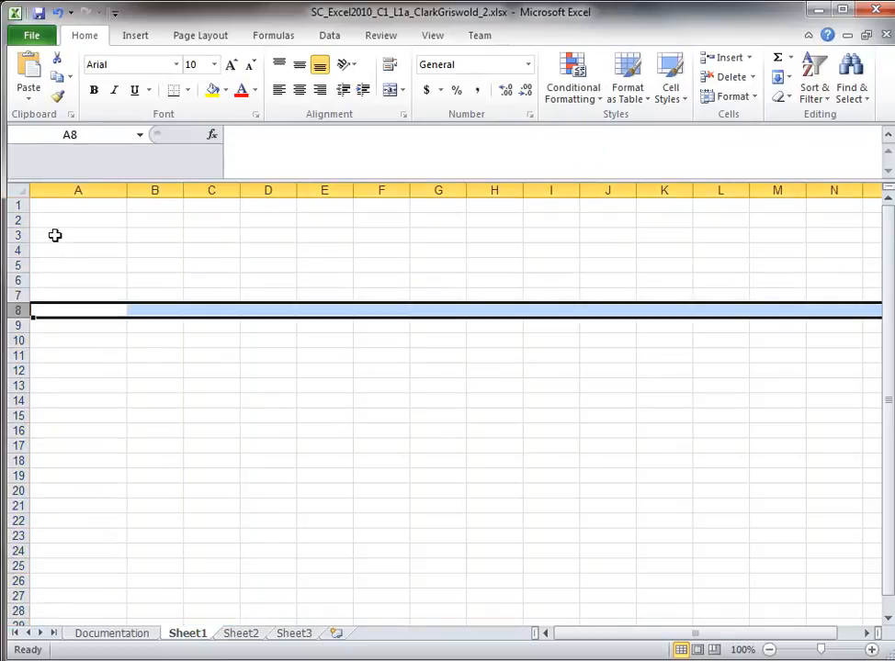
click(437, 190)
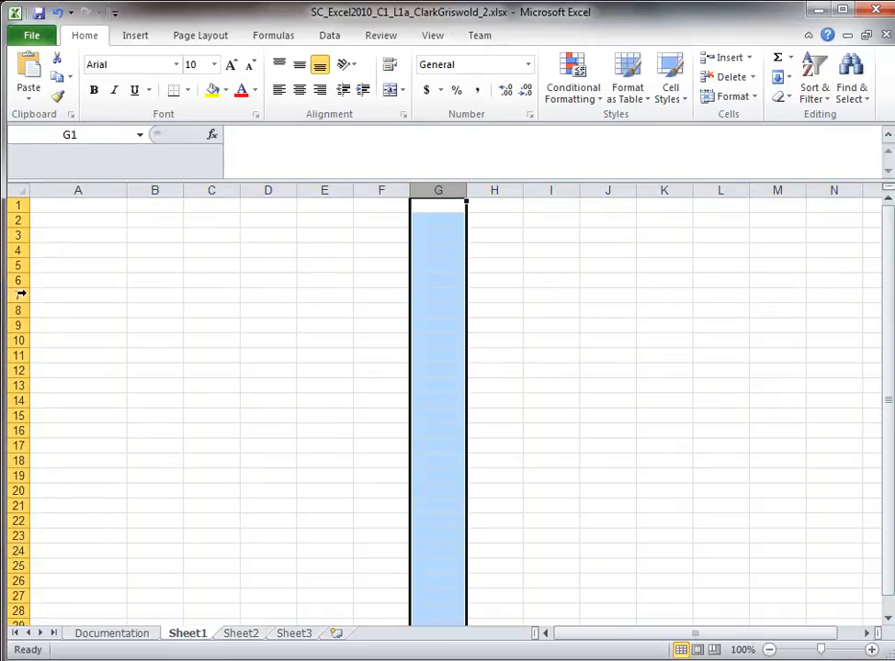
click(268, 249)
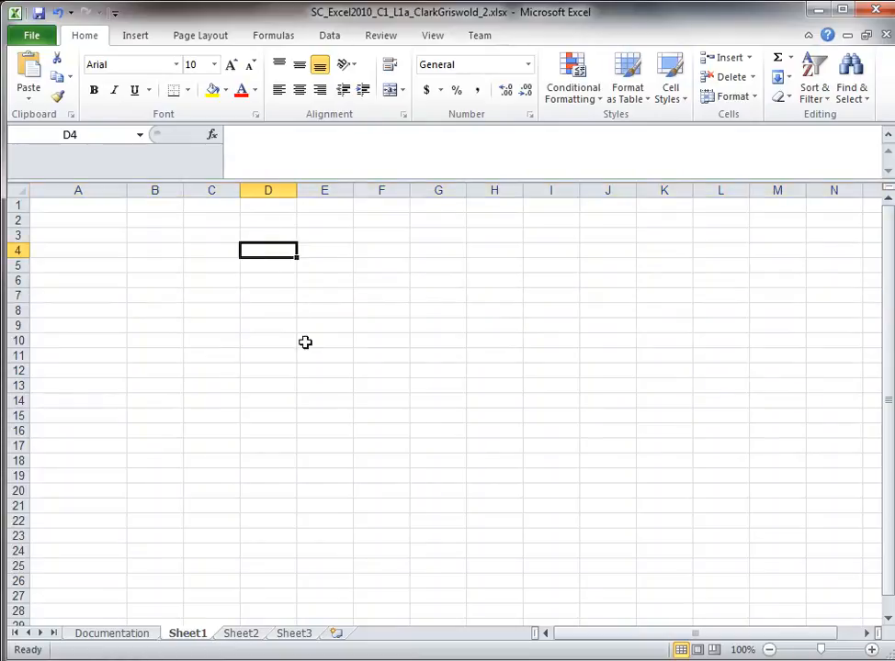
mouse_move(324, 412)
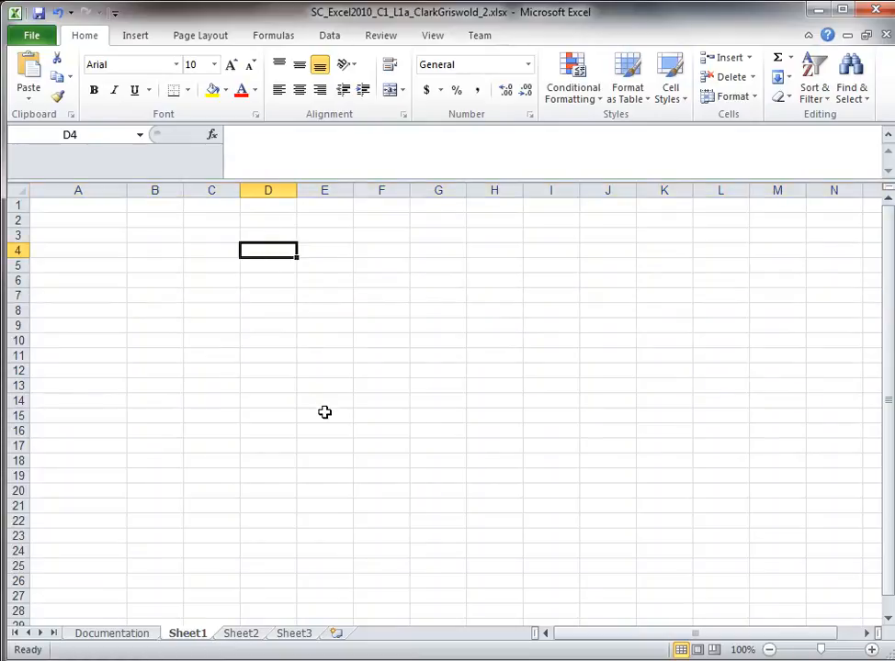
mouse_move(85, 258)
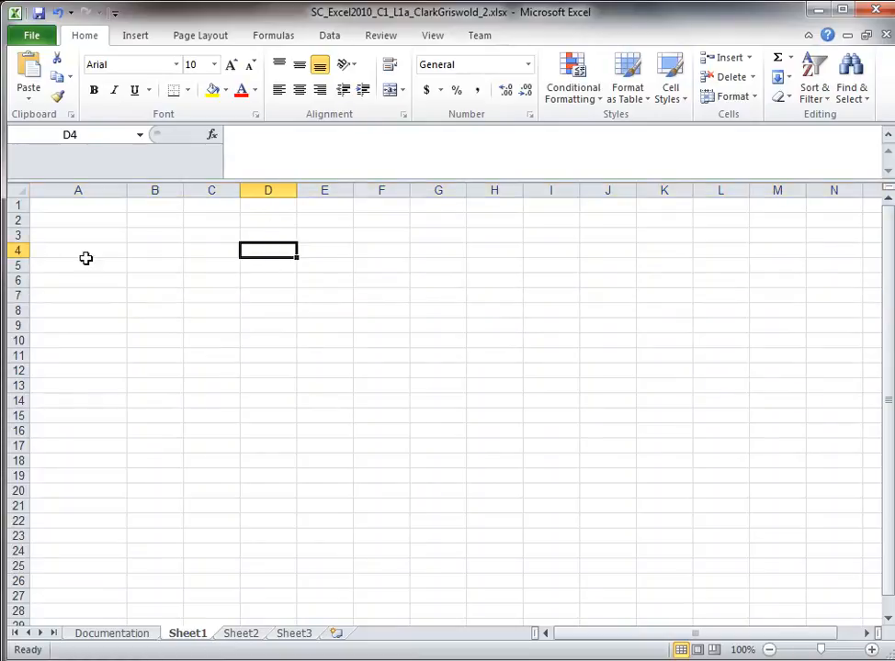
mouse_move(269, 254)
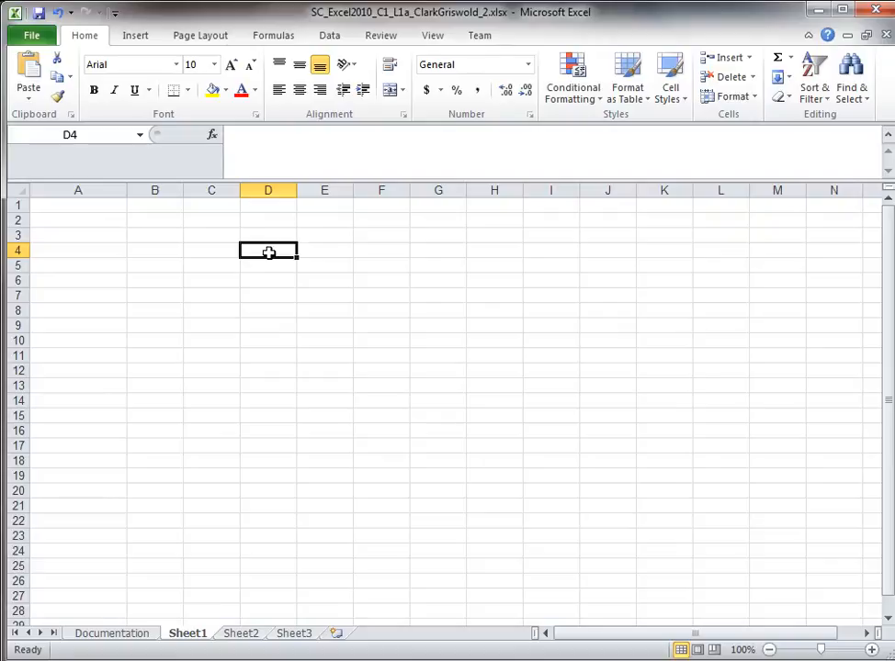
click(78, 204)
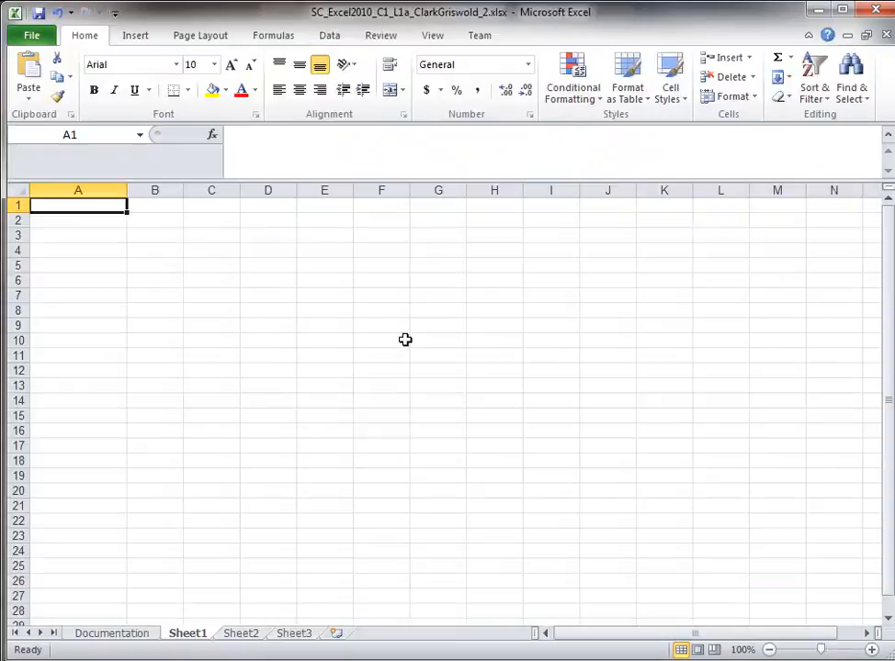
Enter the title 'A Healthy Body Shop' in cell A1.
text(A Healthy Body Shop)
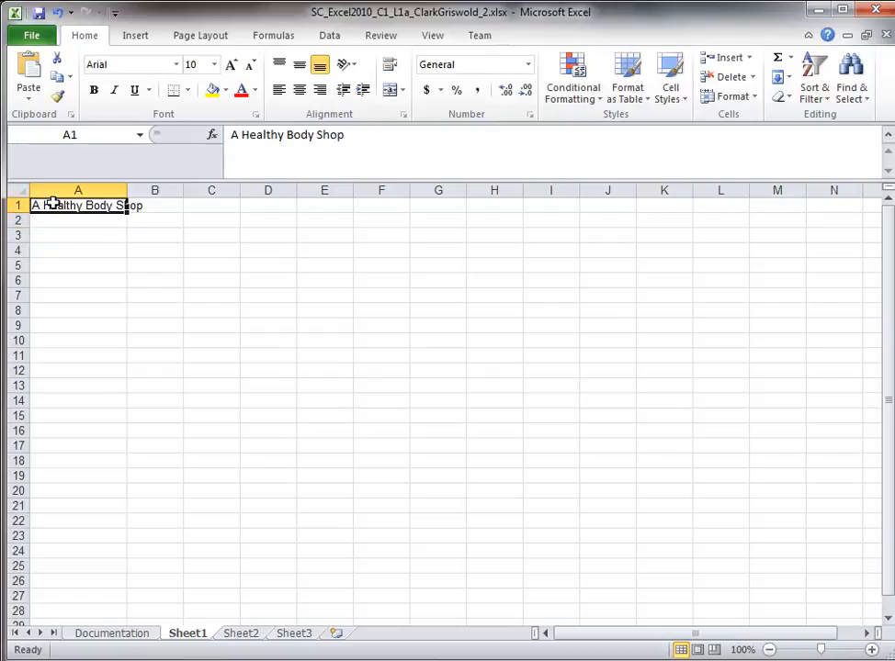
mouse_move(289, 387)
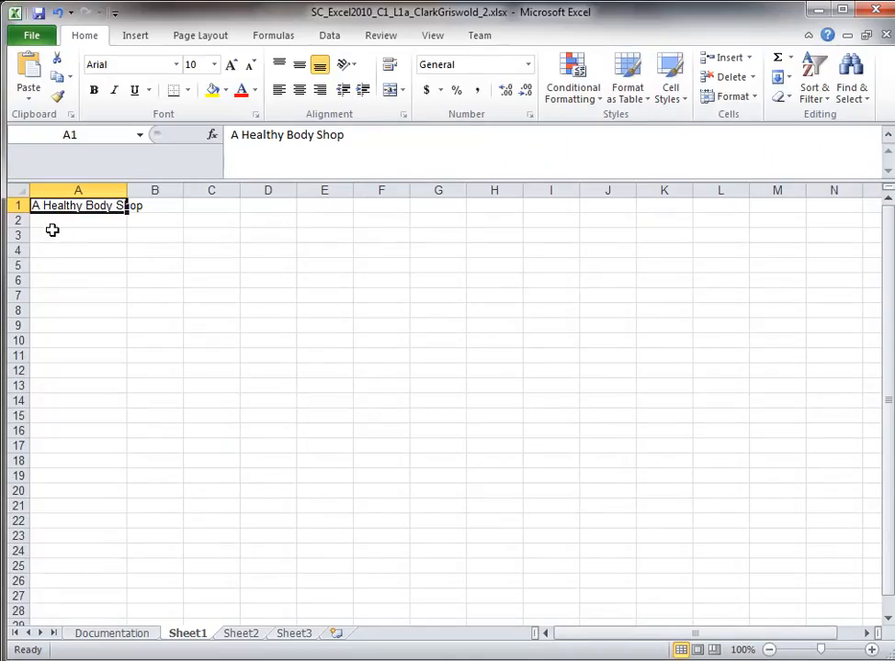
text(AN)
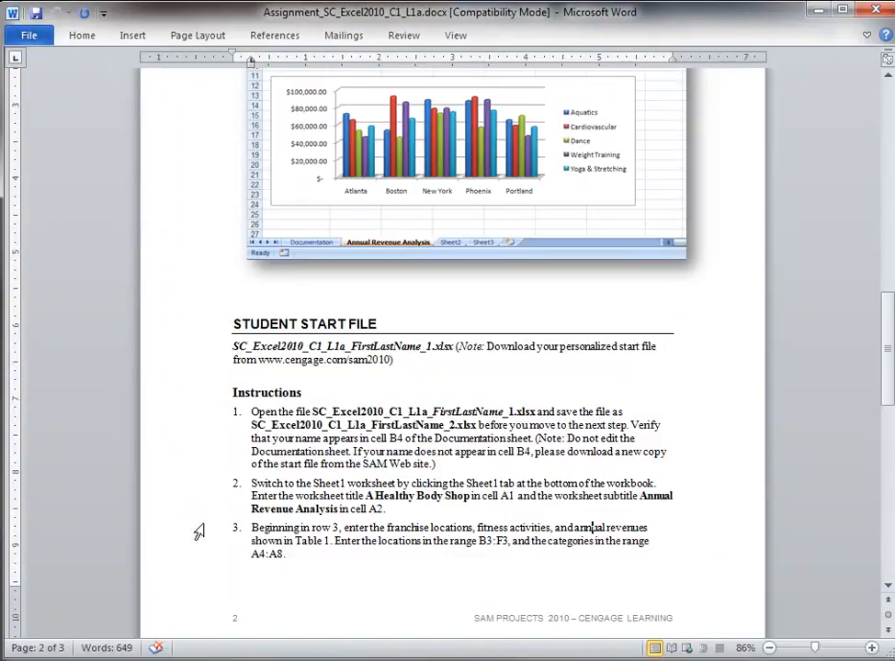
Highlight step 3 in the instructions, scroll to Table 1, and highlight the B3:F3 range.
drag(251, 527, 287, 554)
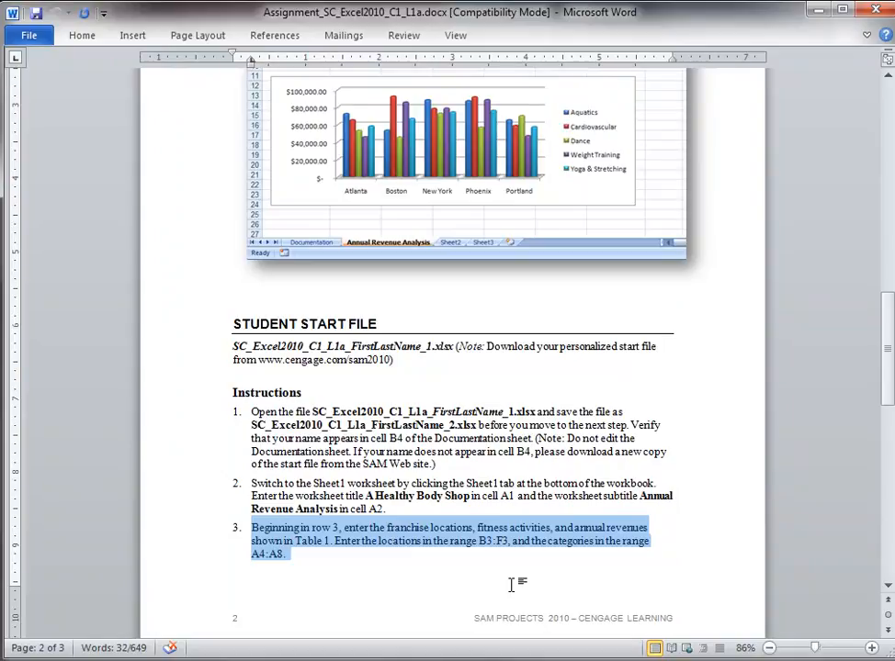
scroll(down, 3)
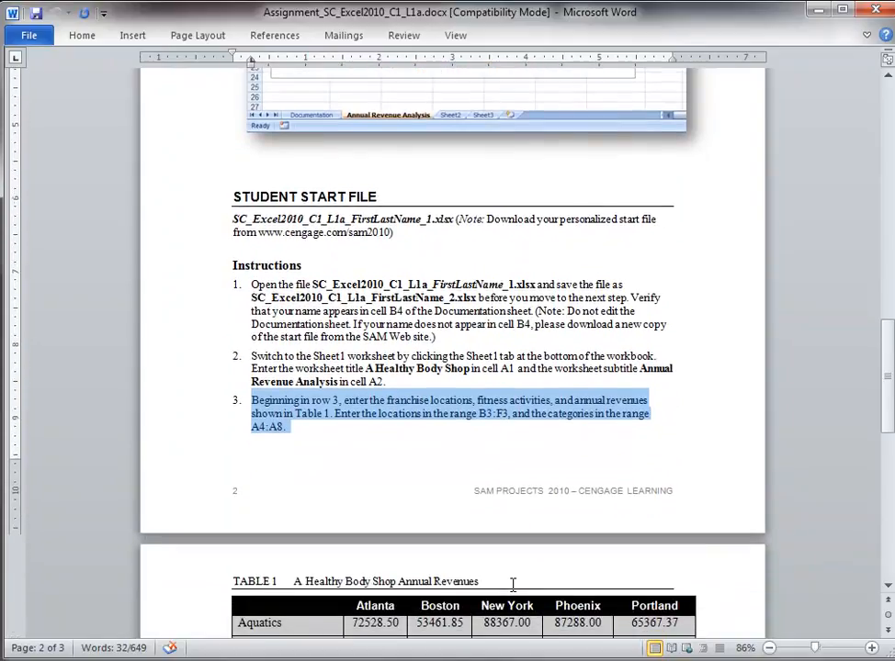
scroll(down, 3)
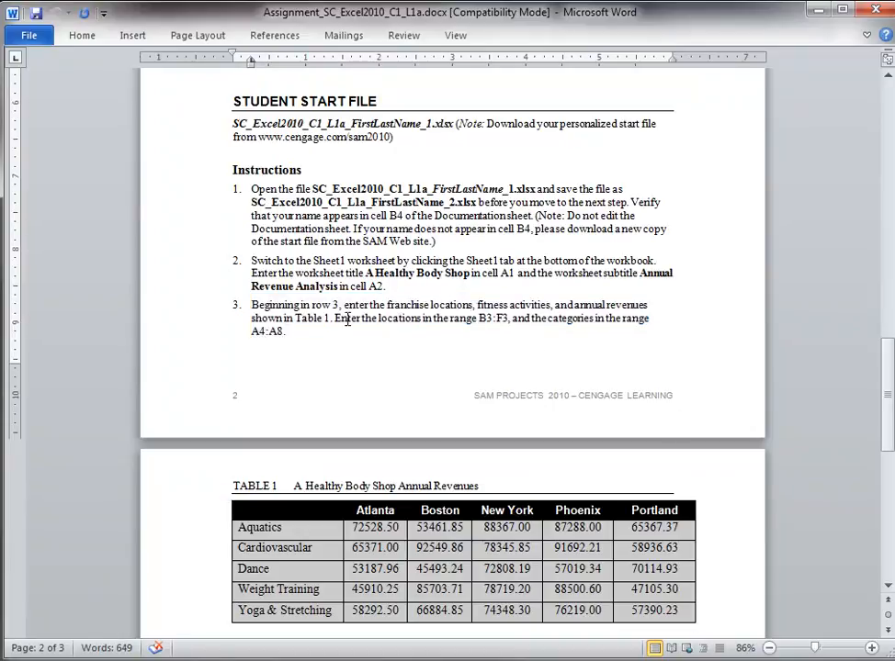
drag(335, 319, 508, 319)
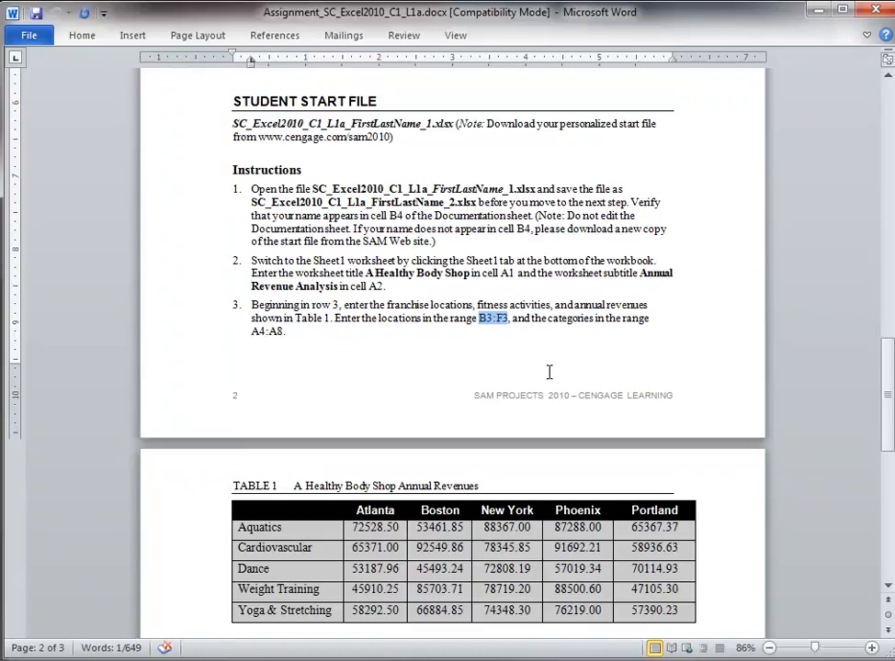
mouse_move(613, 20)
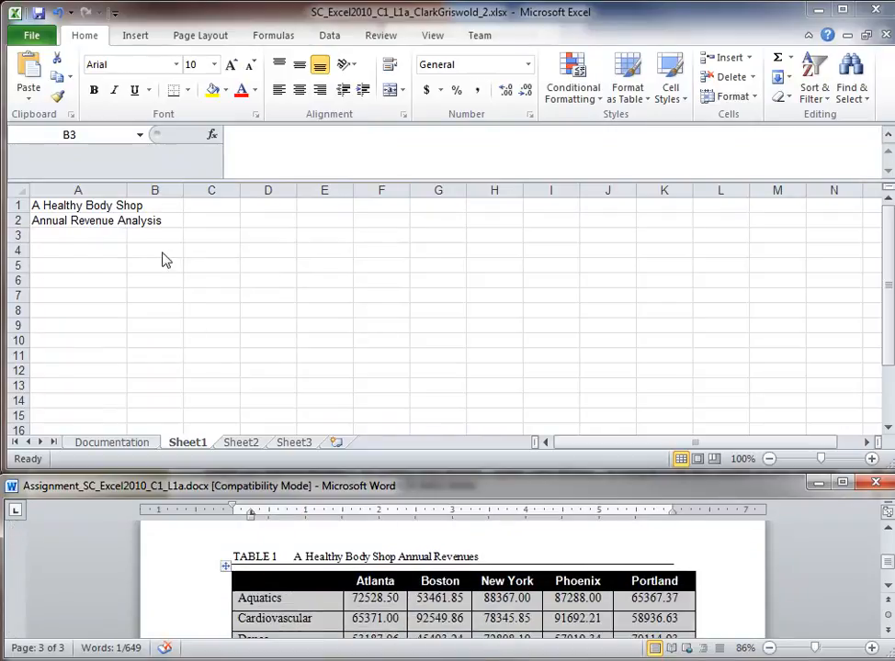
Enter the city headings in B3:F3, including Atlanta, New York and Phoenix.
text(Atla)
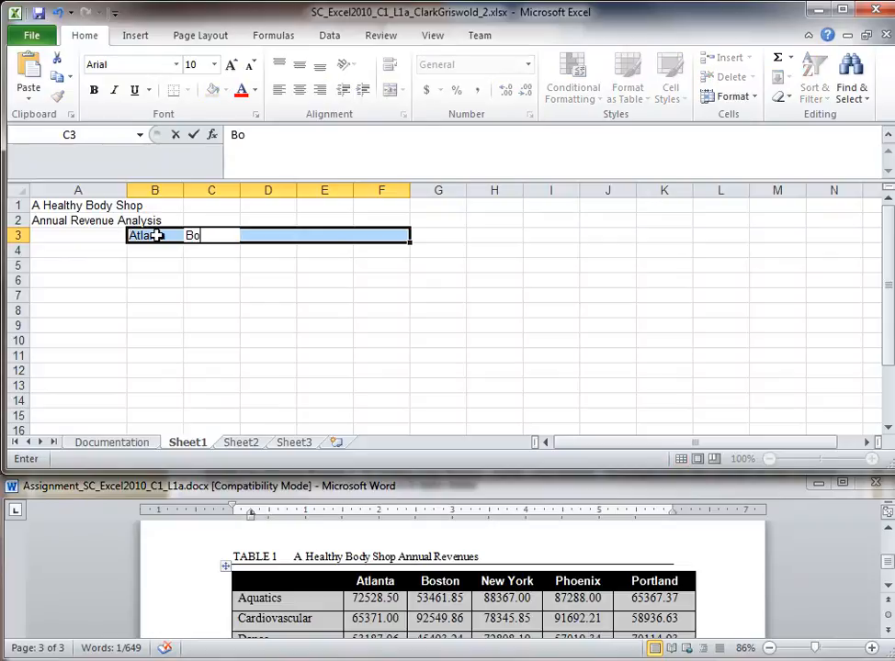
text(New Yo)
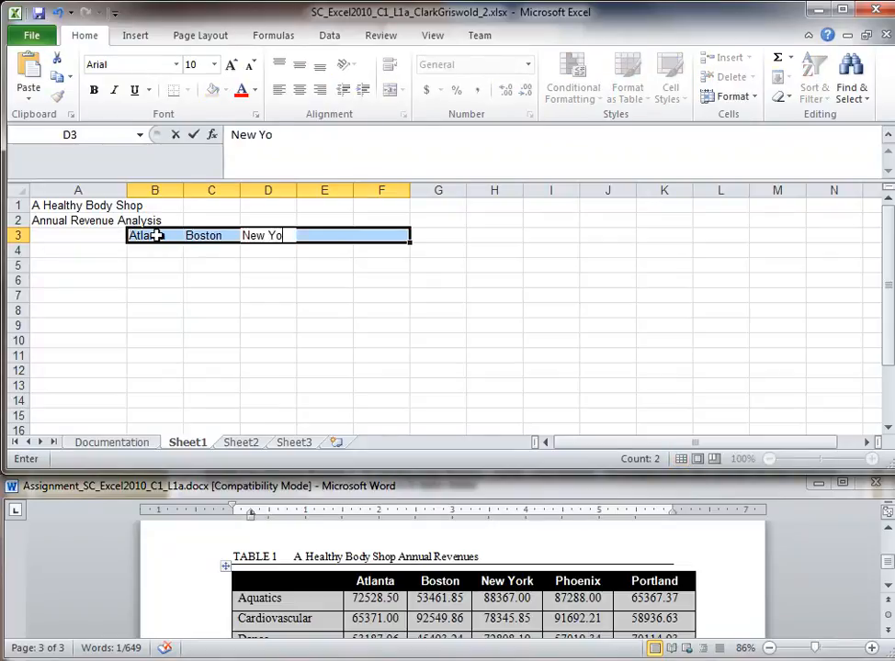
text(Phoenix)
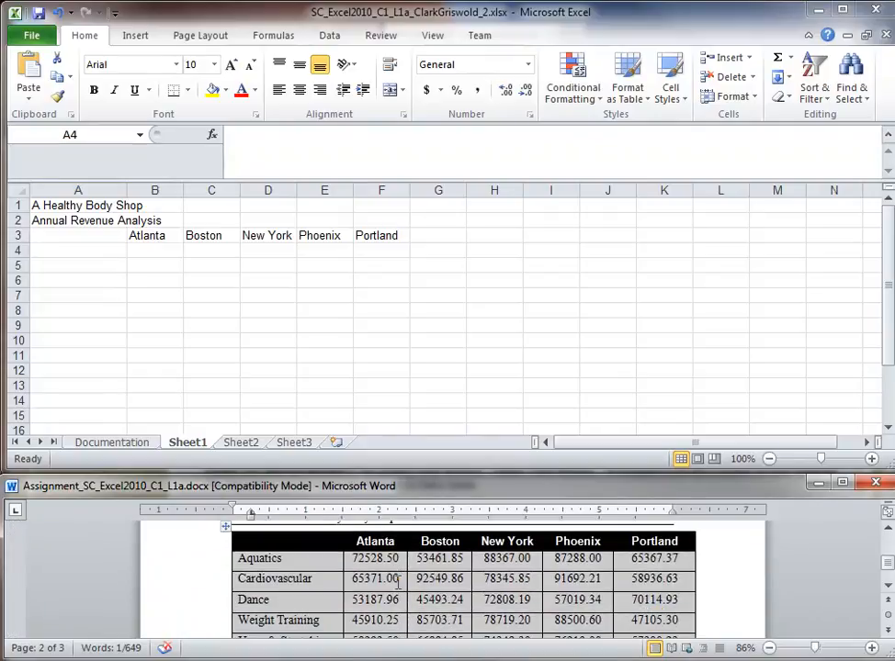
Enter Aquatics, Cardiovascular, Dance, Weight Training and Yoga & Stretching in A4:A8.
text(A)
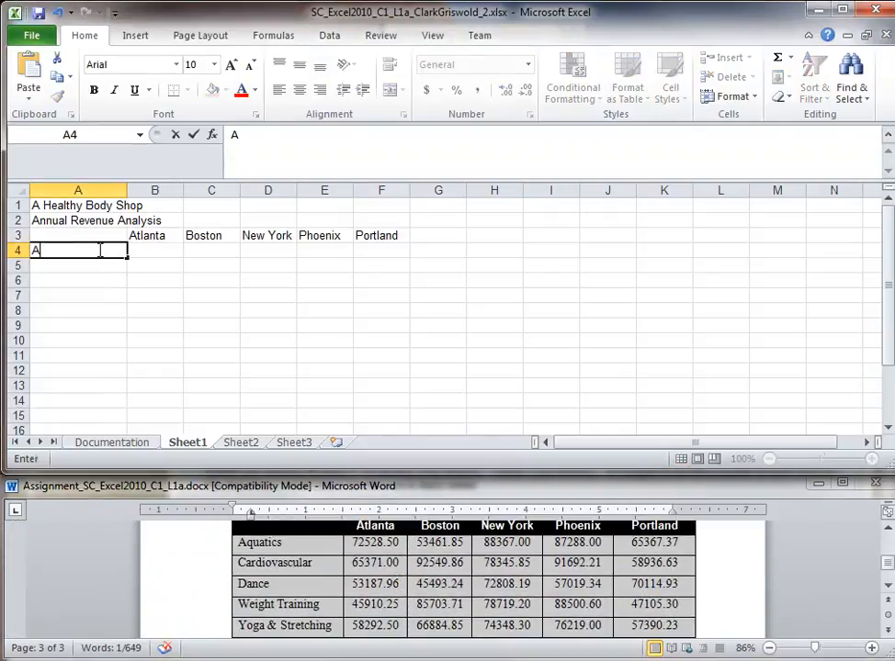
text(quatics)
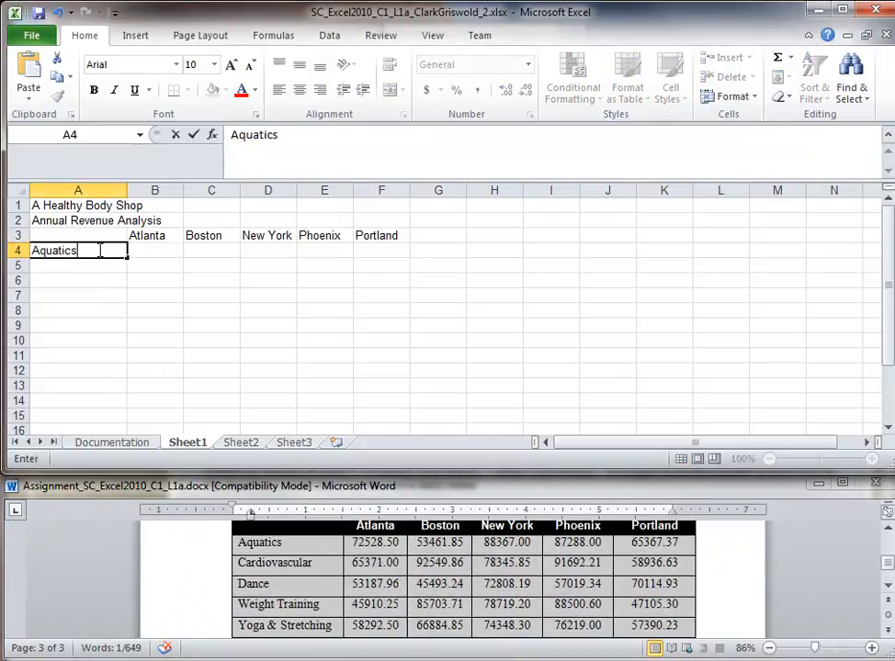
text(Cardio)
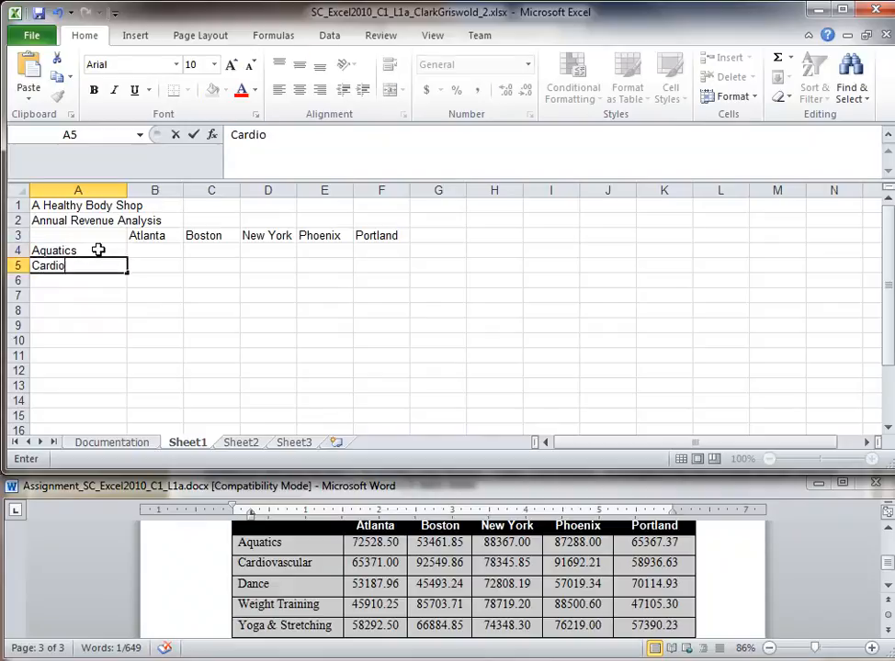
text(vascular)
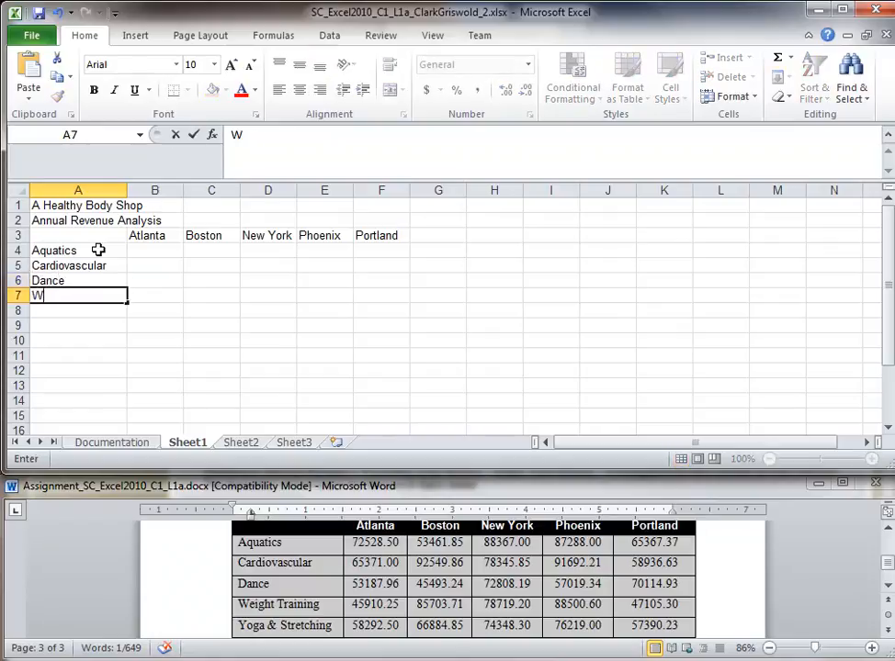
text(eight Trainin)
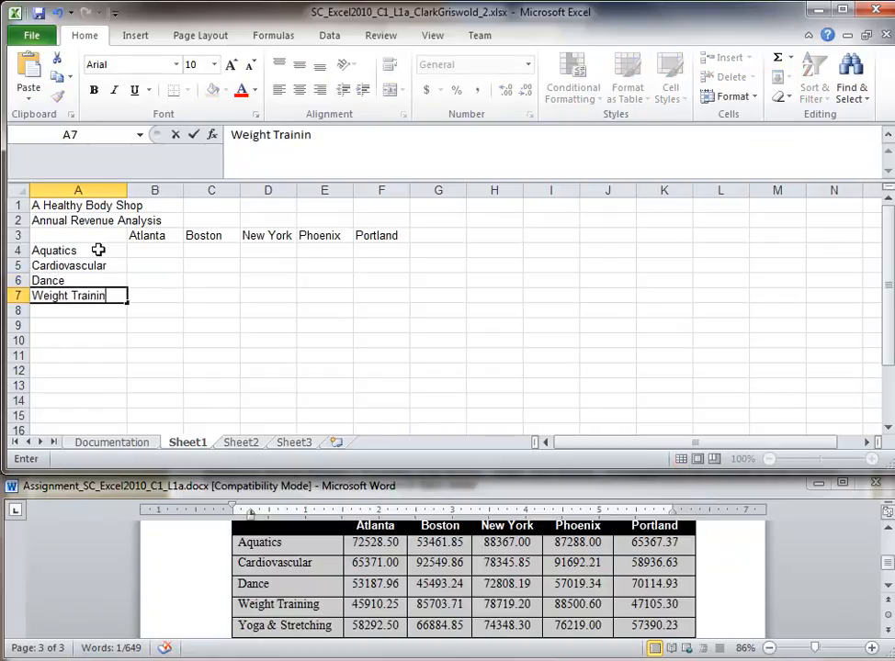
text(Yoga & Stretching)
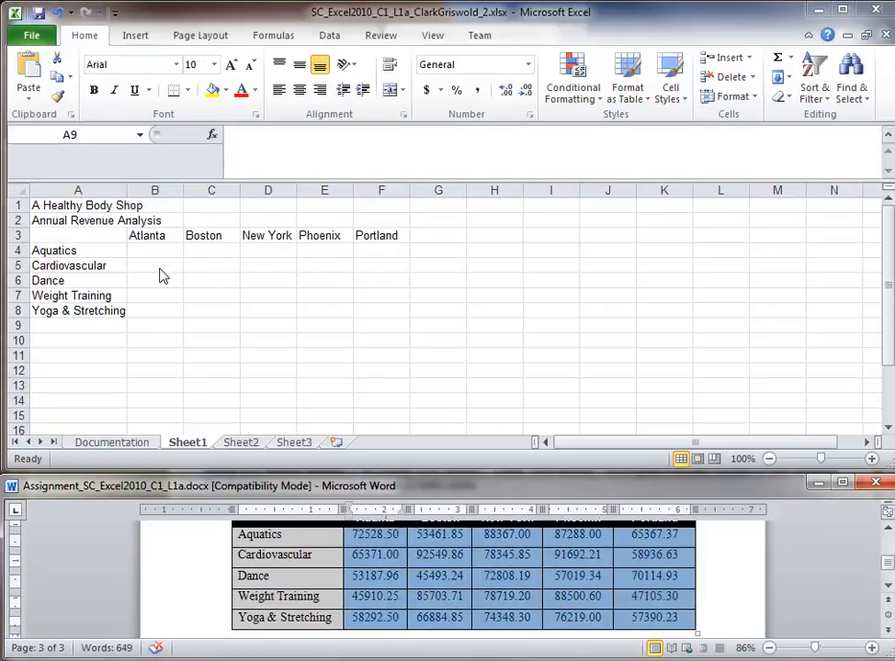
Enter every activity's revenue figures from Table 1 into cells B4:F8.
click(154, 250)
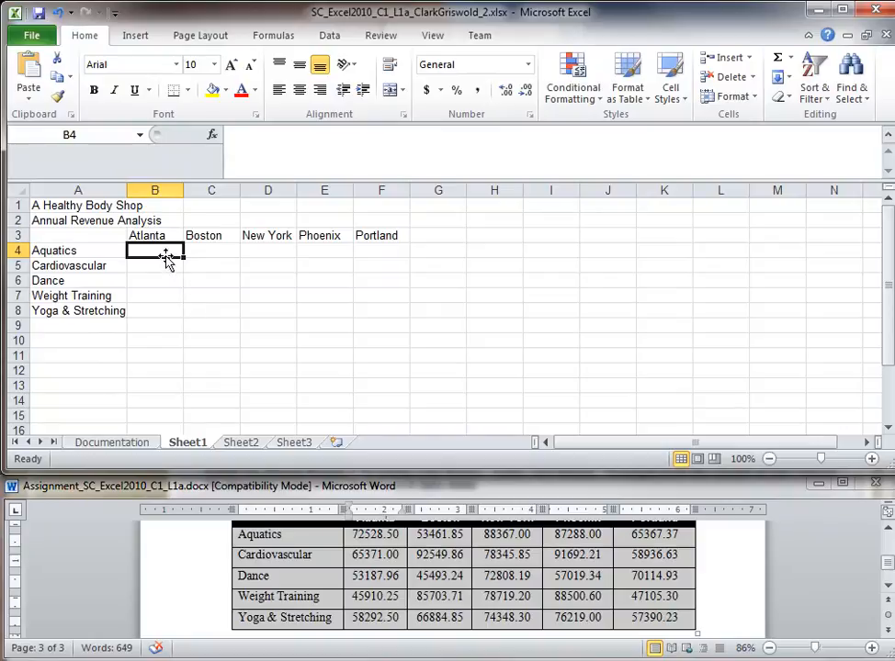
text(72528)
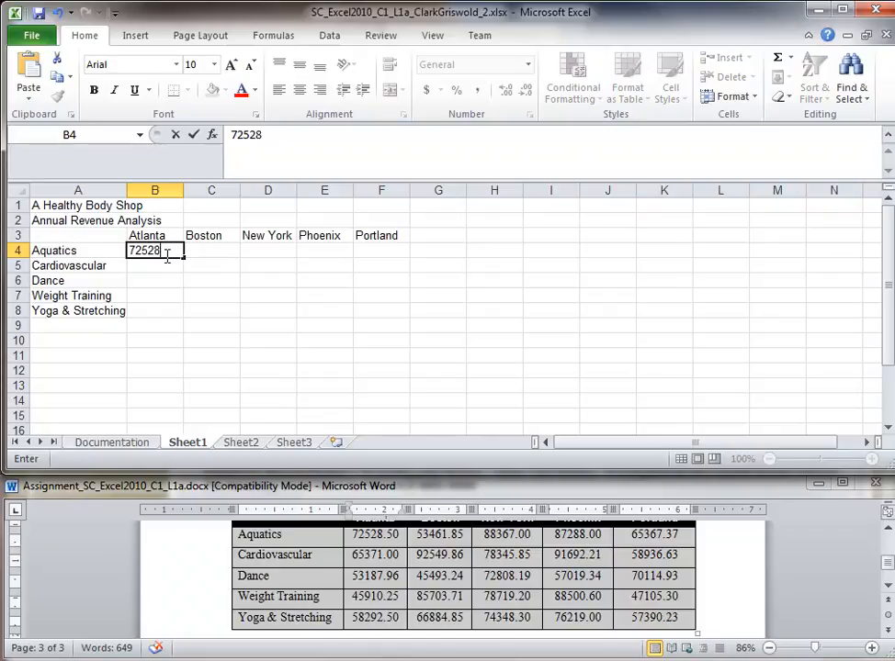
text(.5)
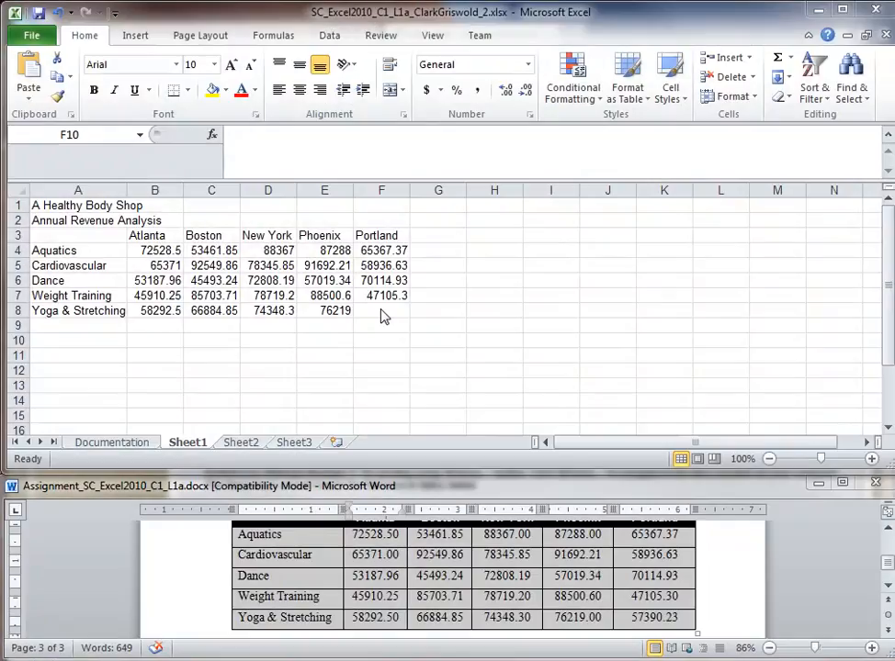
click(380, 310)
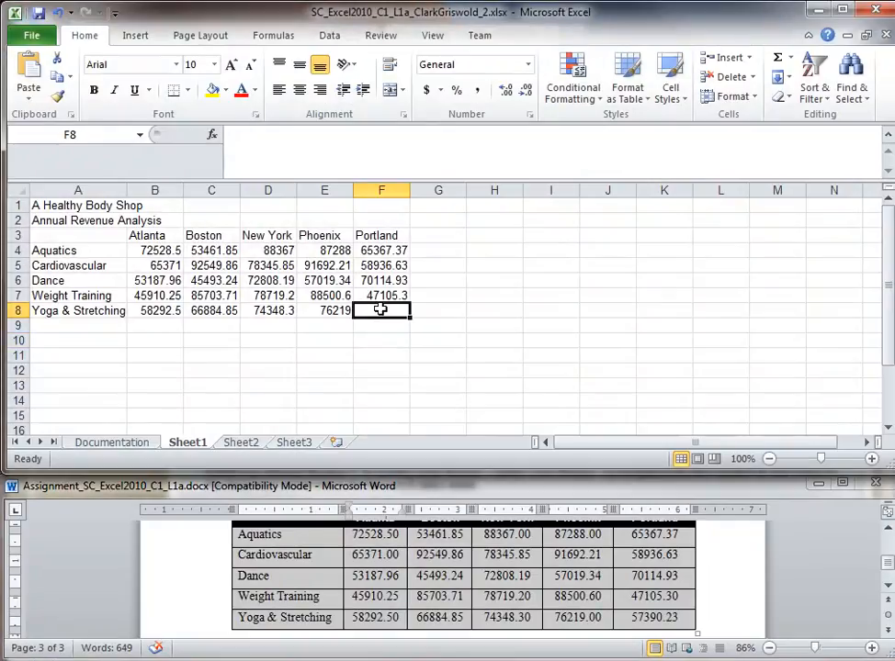
text(57)
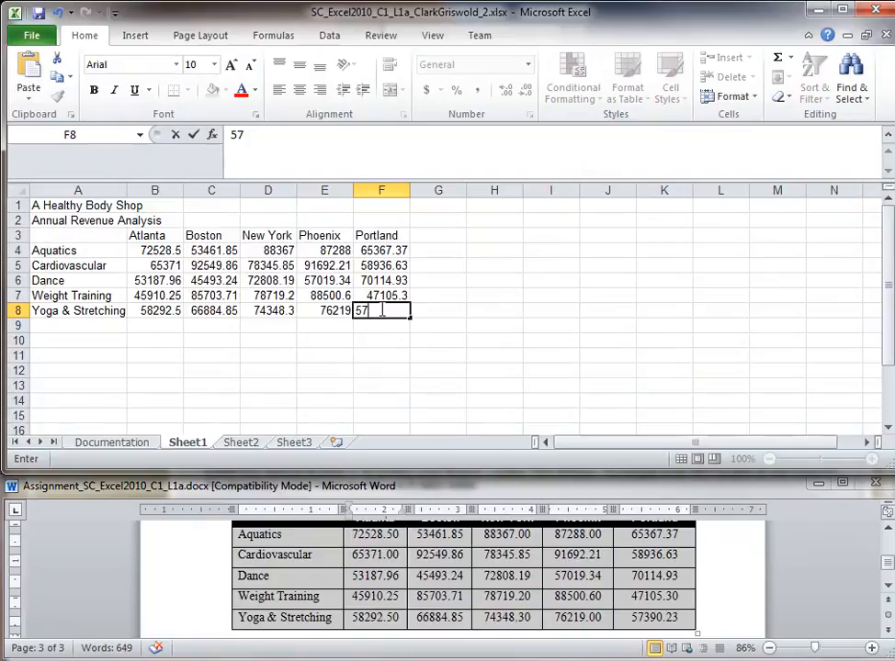
text(390.23)
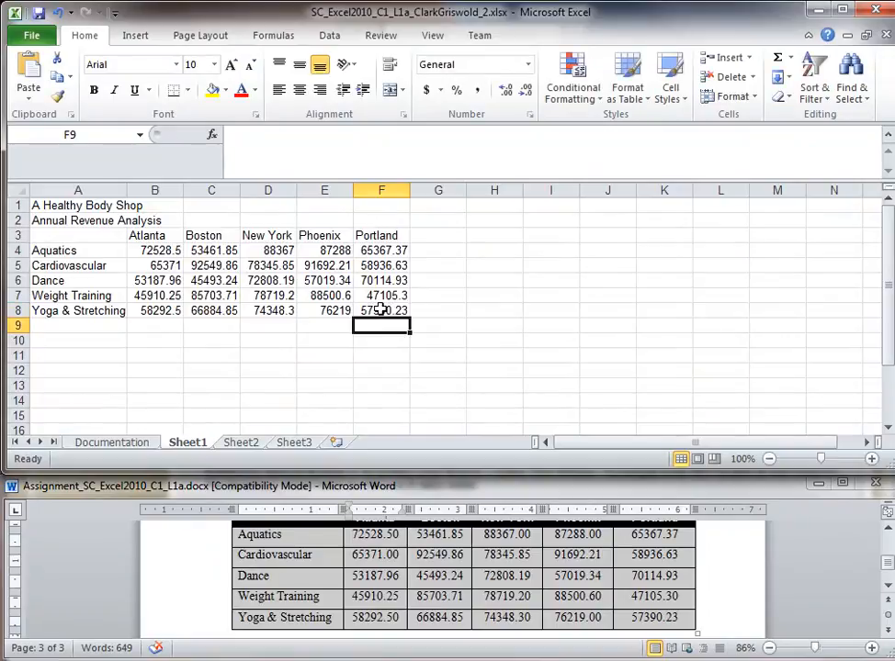
click(154, 355)
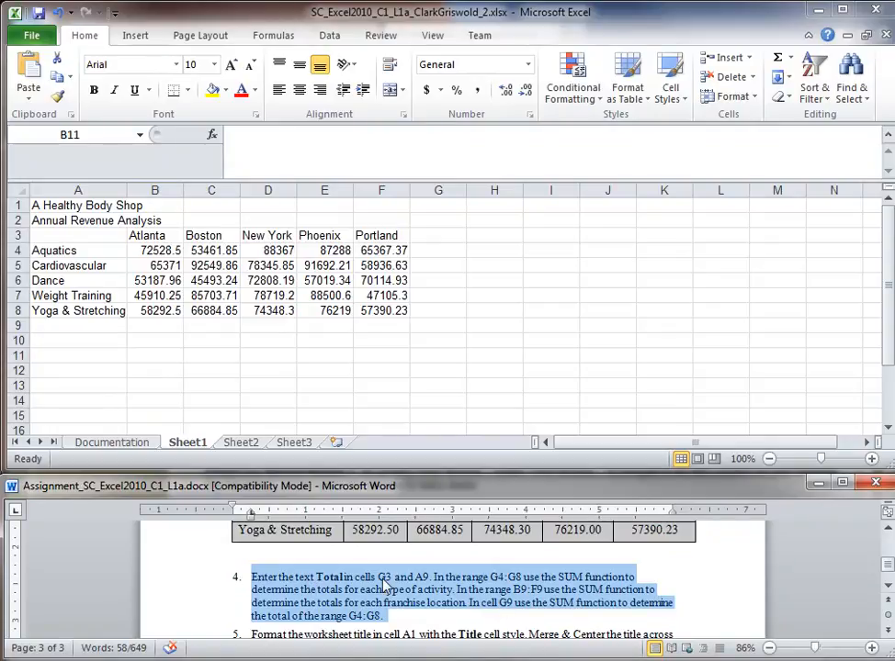
mouse_move(464, 322)
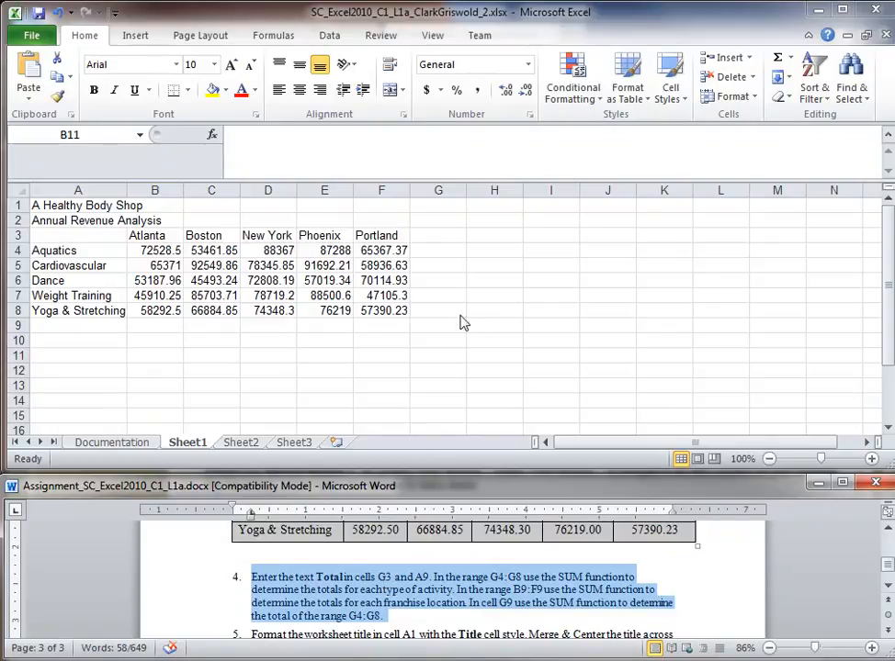
Type the label 'Total' into G3 and A9.
click(438, 235)
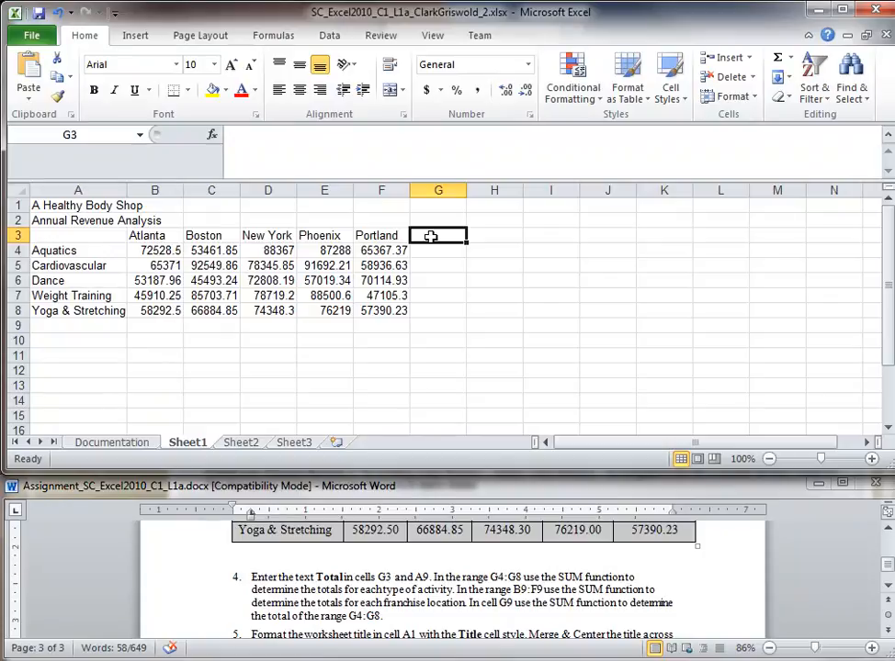
text(Total)
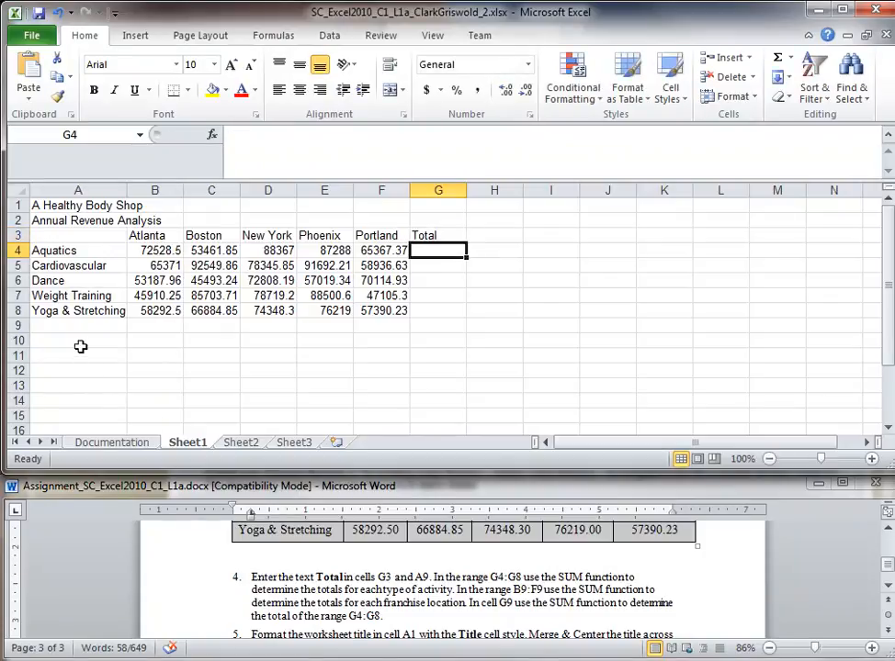
text(Total)
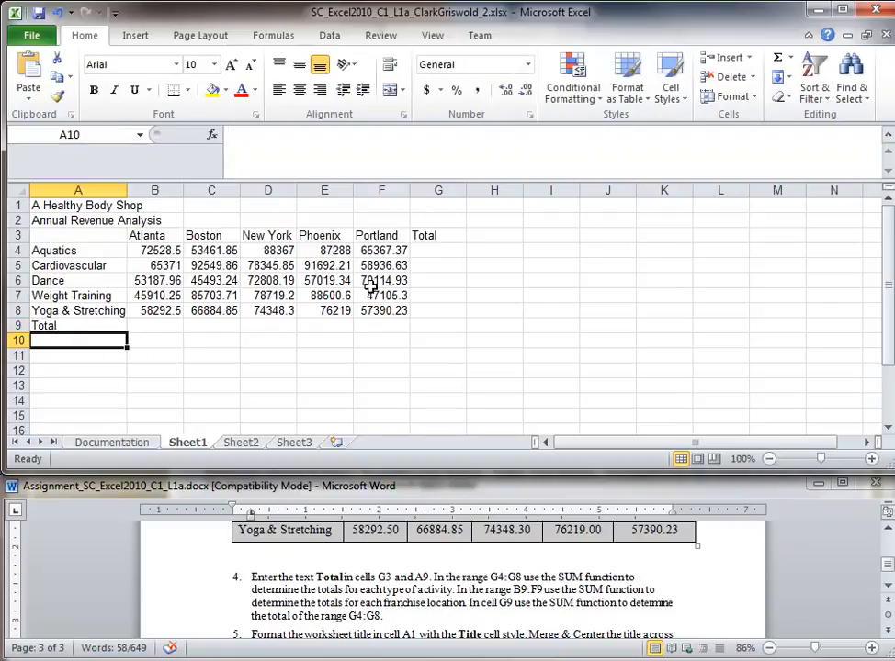
click(77, 325)
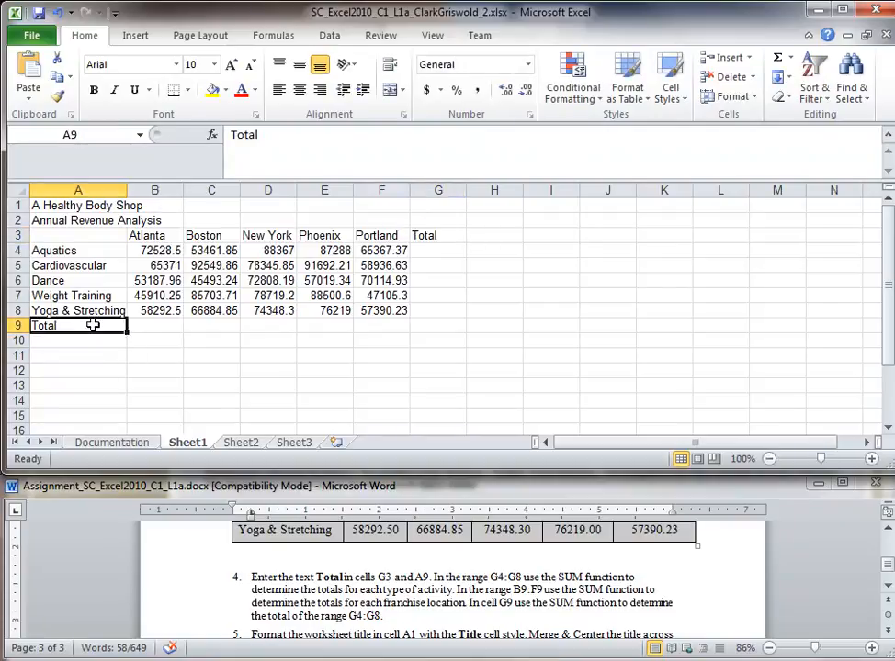
click(77, 204)
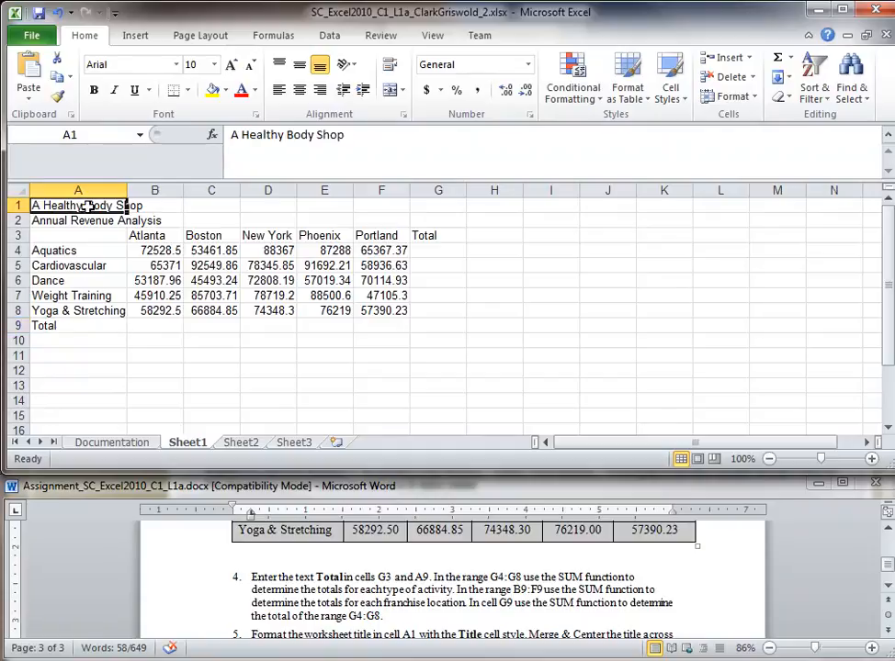
click(155, 250)
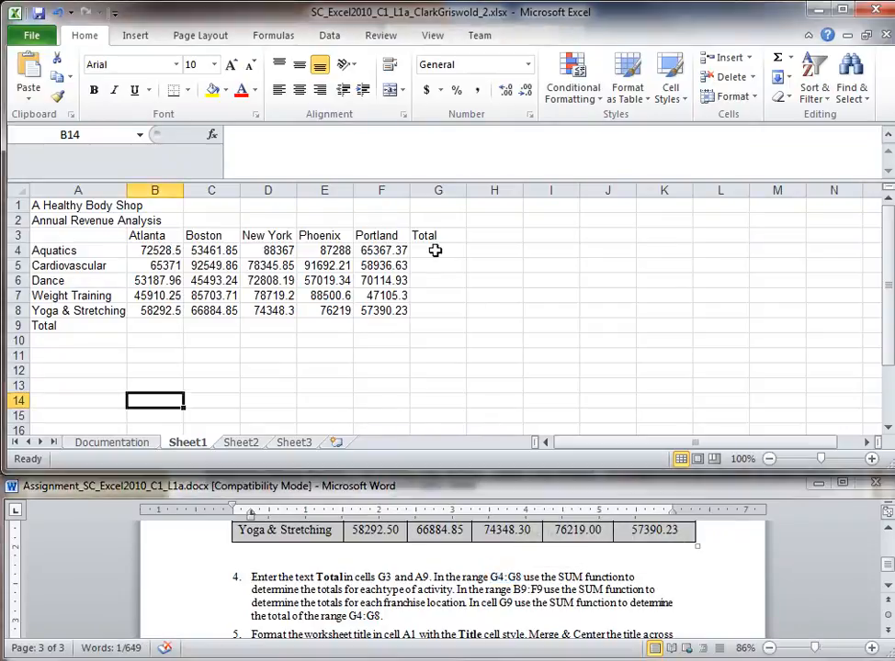
Enter a SUM formula in G4 for the Aquatics total.
click(438, 249)
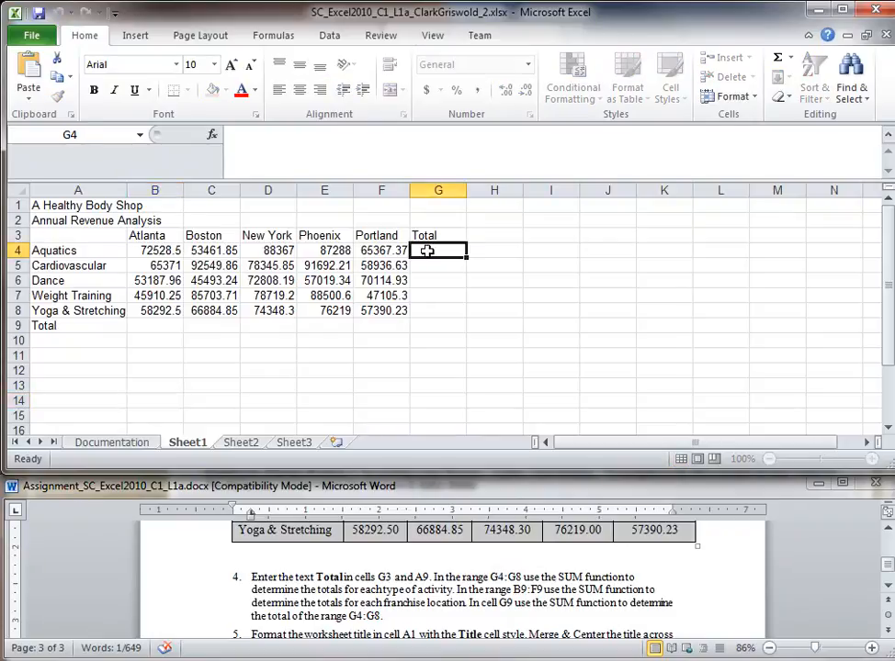
drag(438, 250, 438, 310)
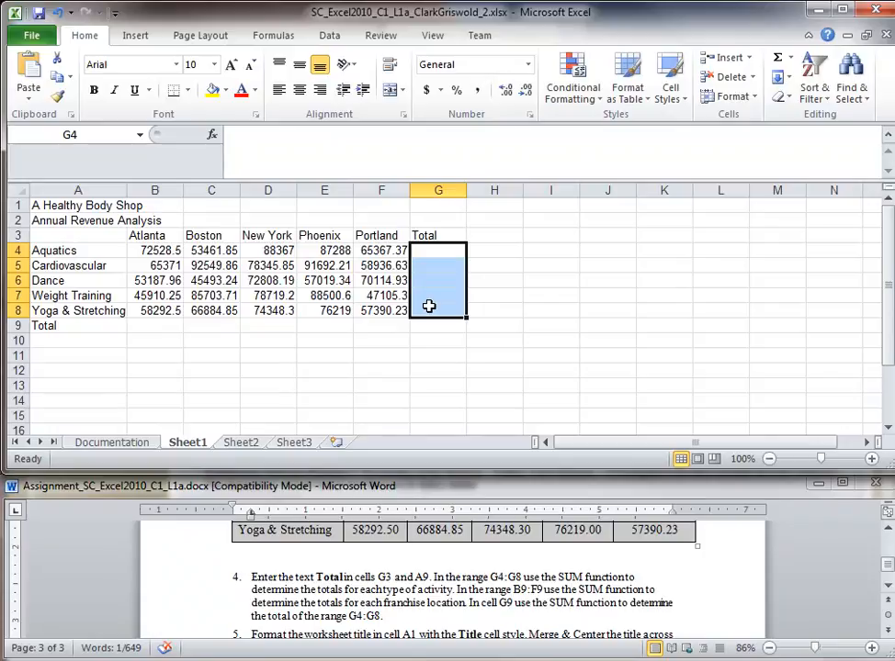
click(439, 250)
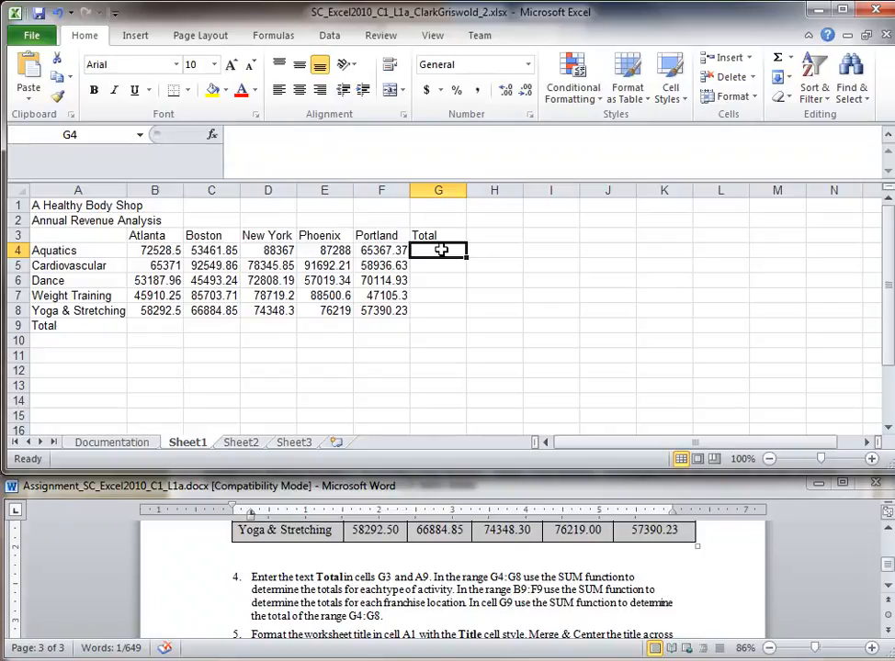
text(=)
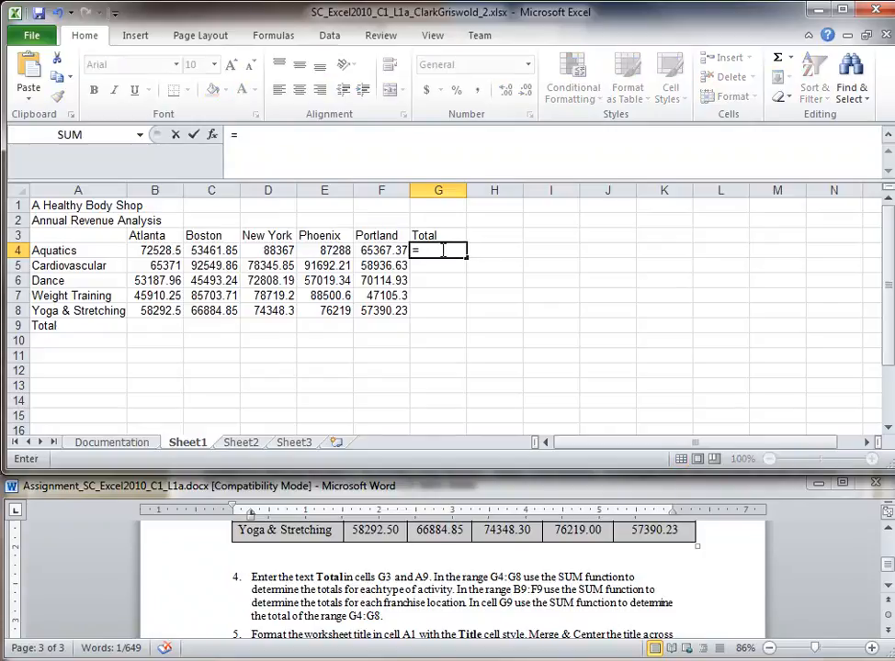
text(SUM)
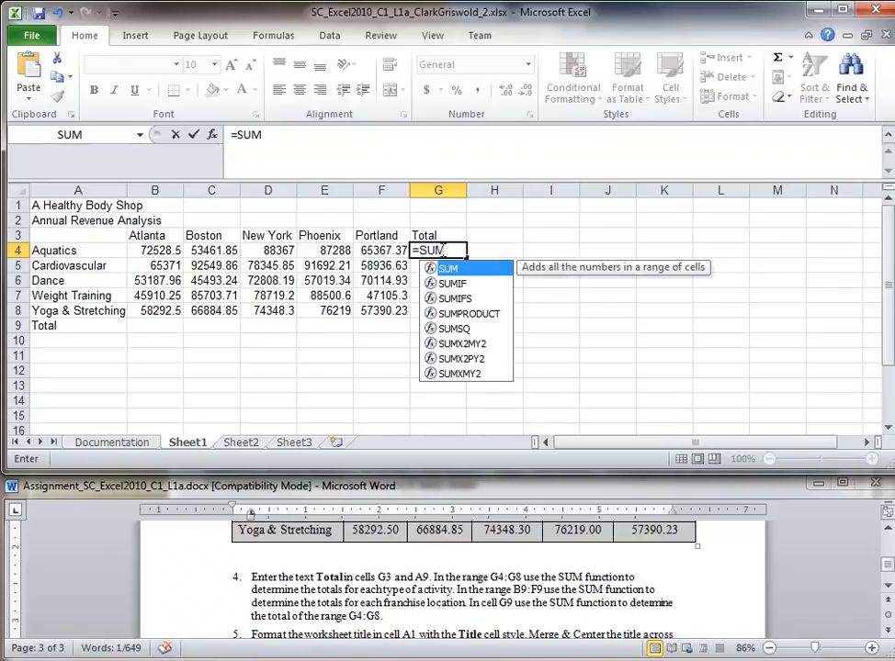
text((B4:F4)
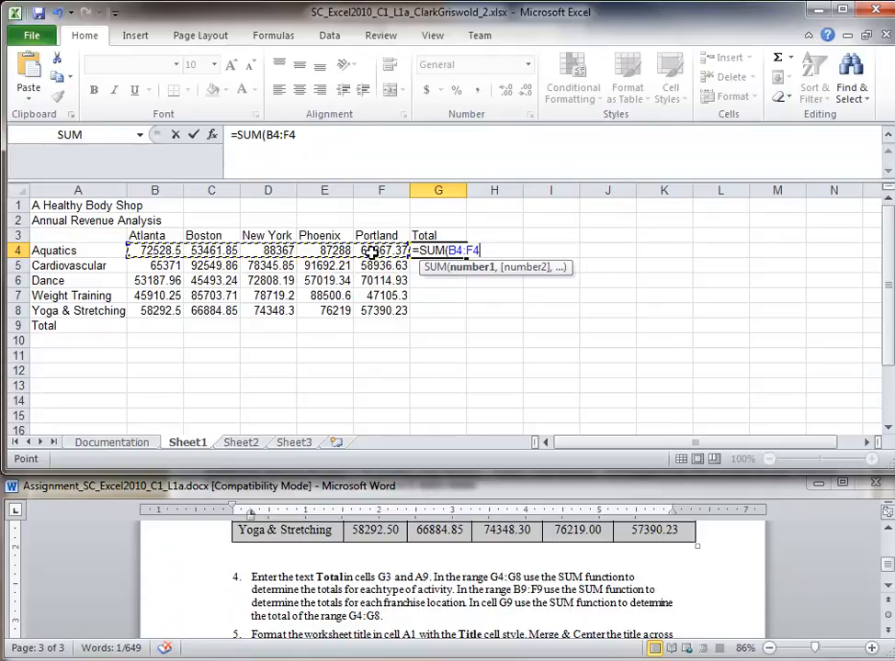
text())
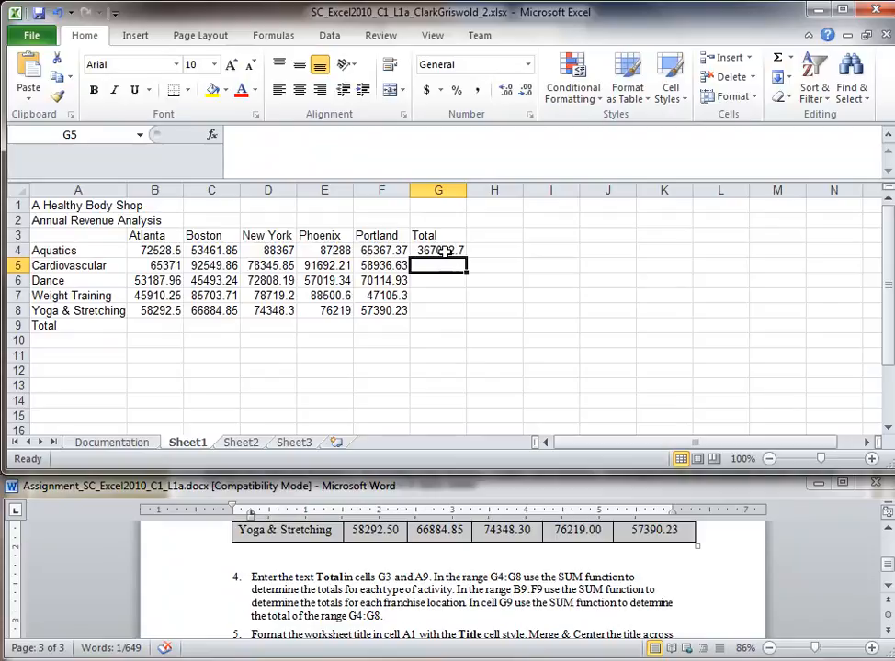
click(438, 250)
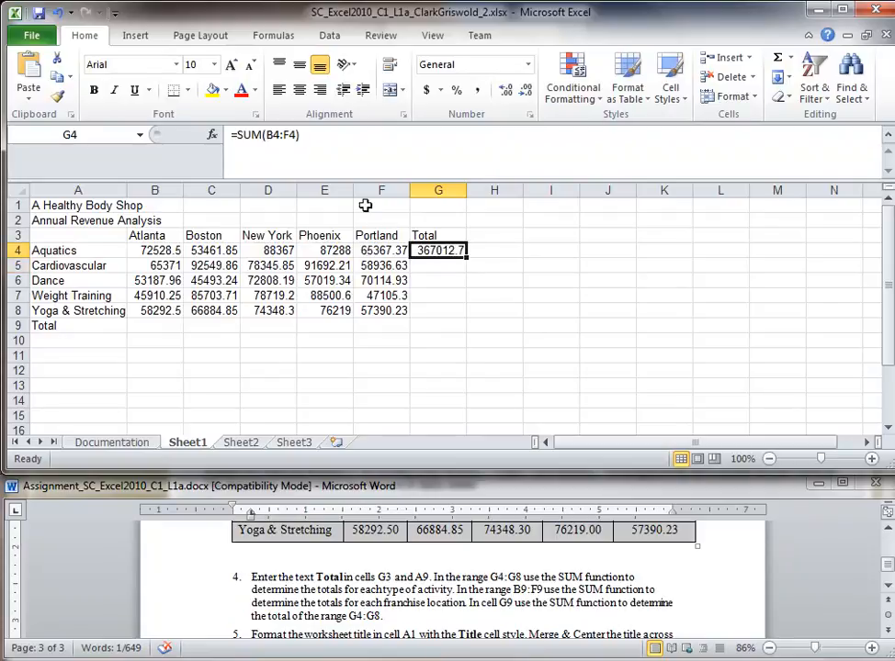
mouse_move(261, 147)
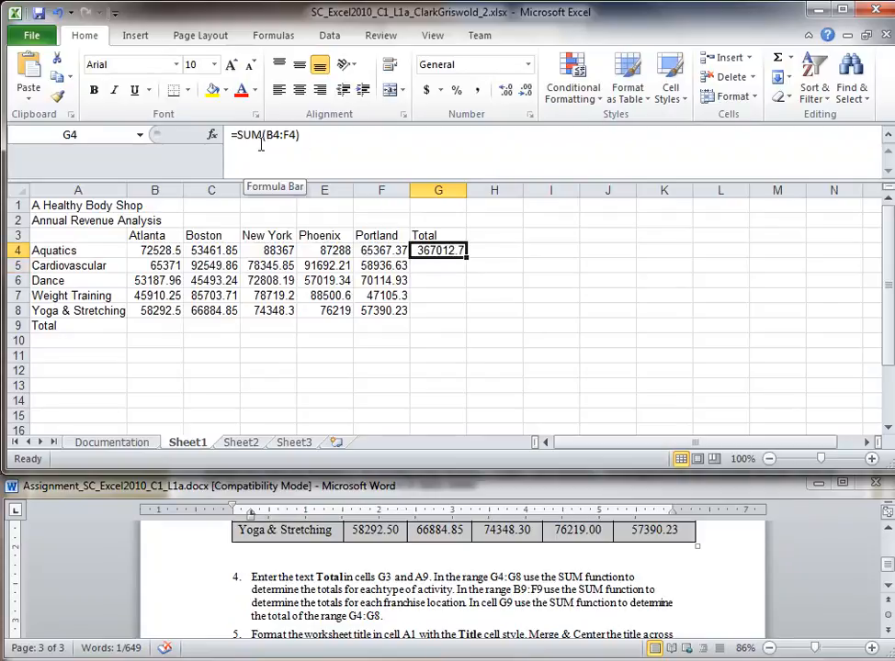
double_click(438, 250)
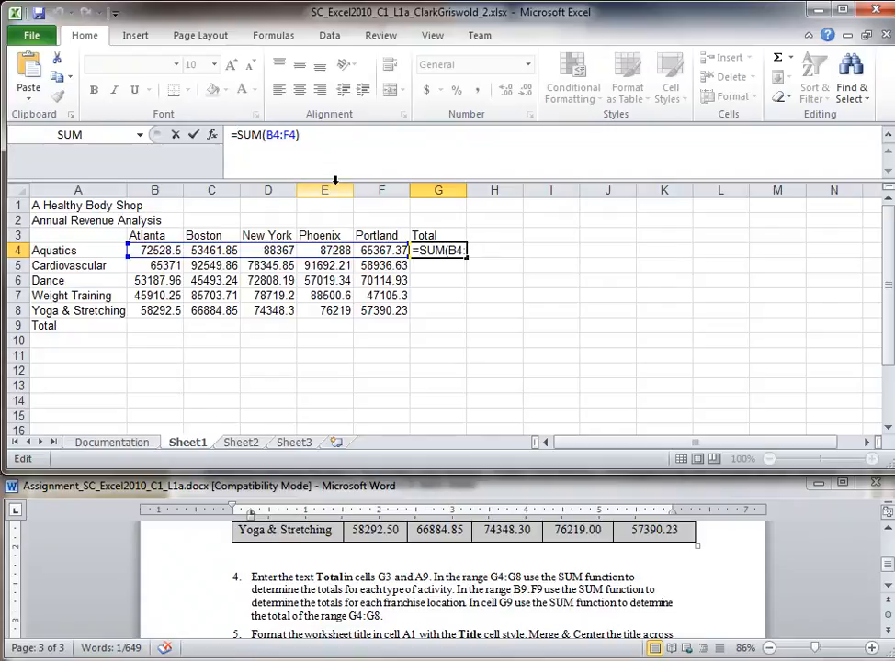
mouse_move(468, 276)
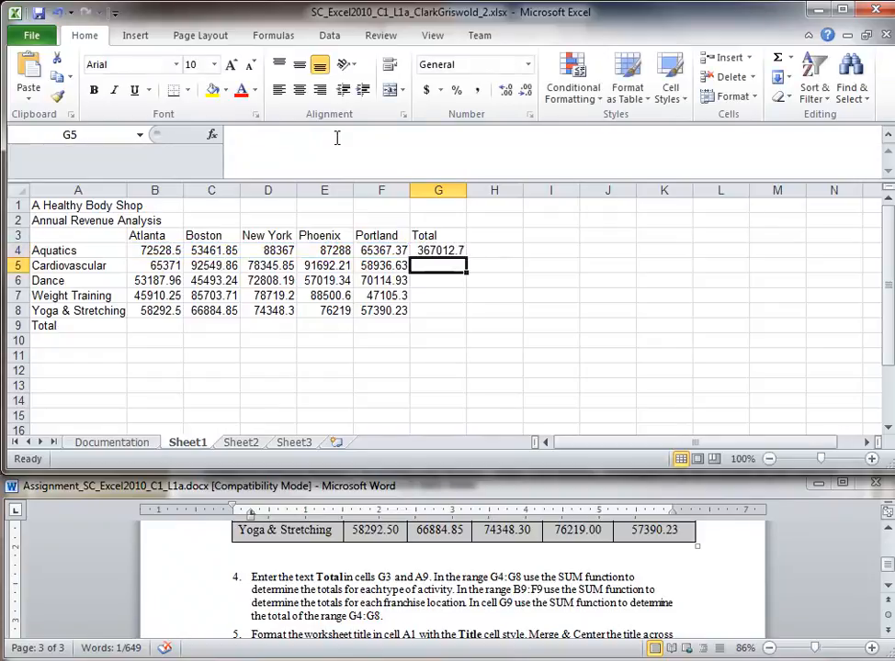
Enter =SUM(B5:F5) in G5 for the Cardiovascular total.
click(437, 250)
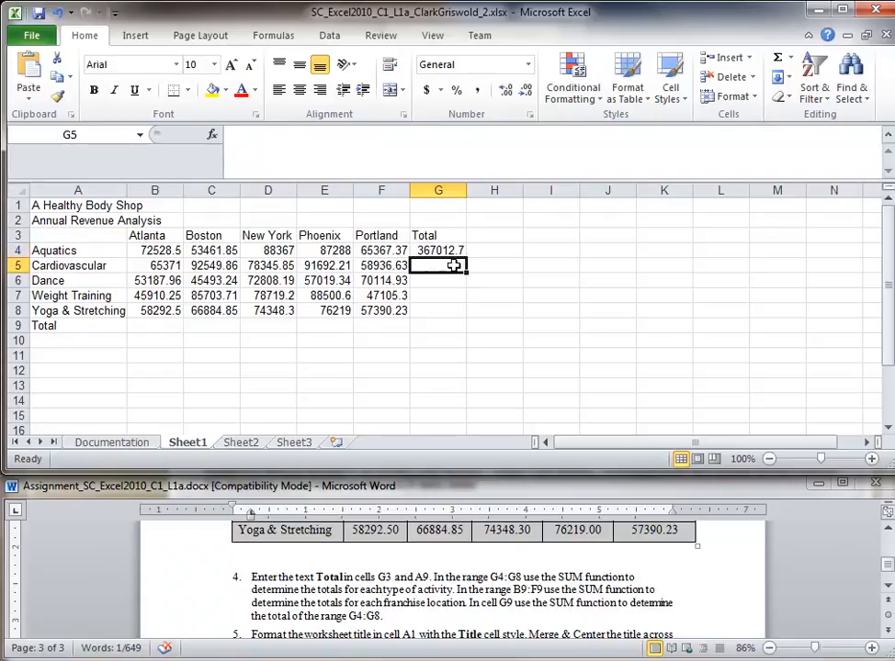
click(438, 250)
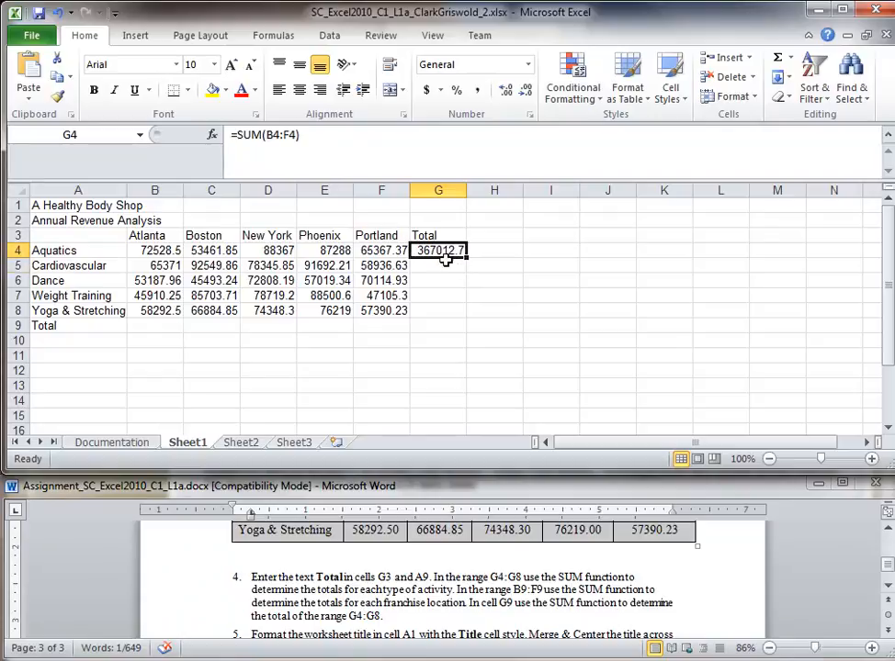
click(438, 265)
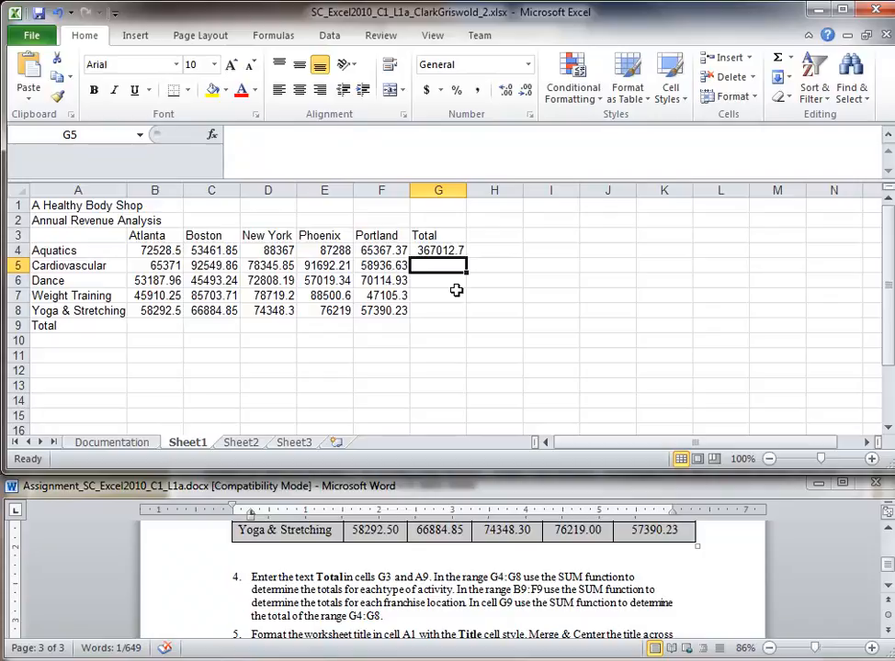
text(=)
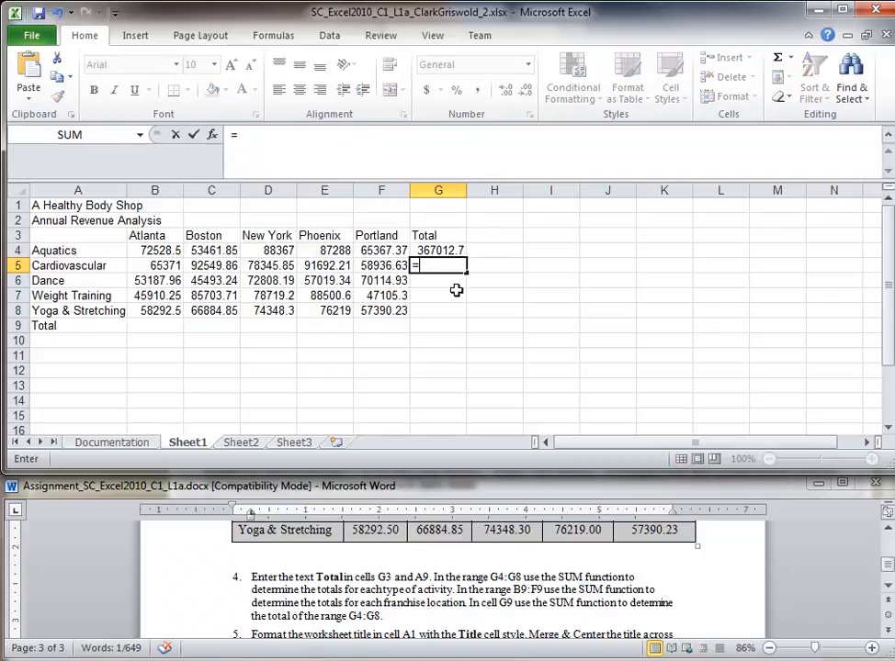
text(sum()
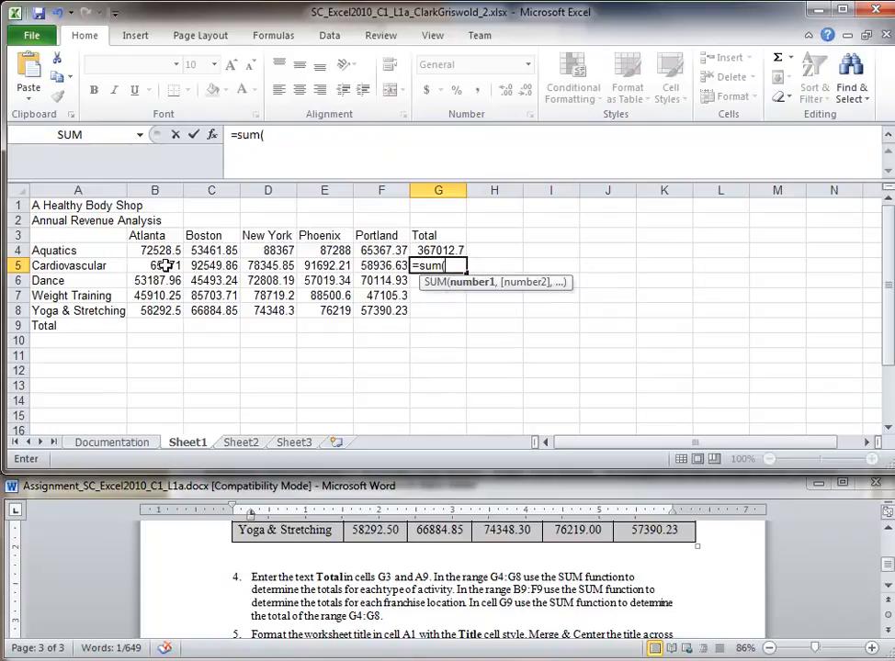
click(154, 266)
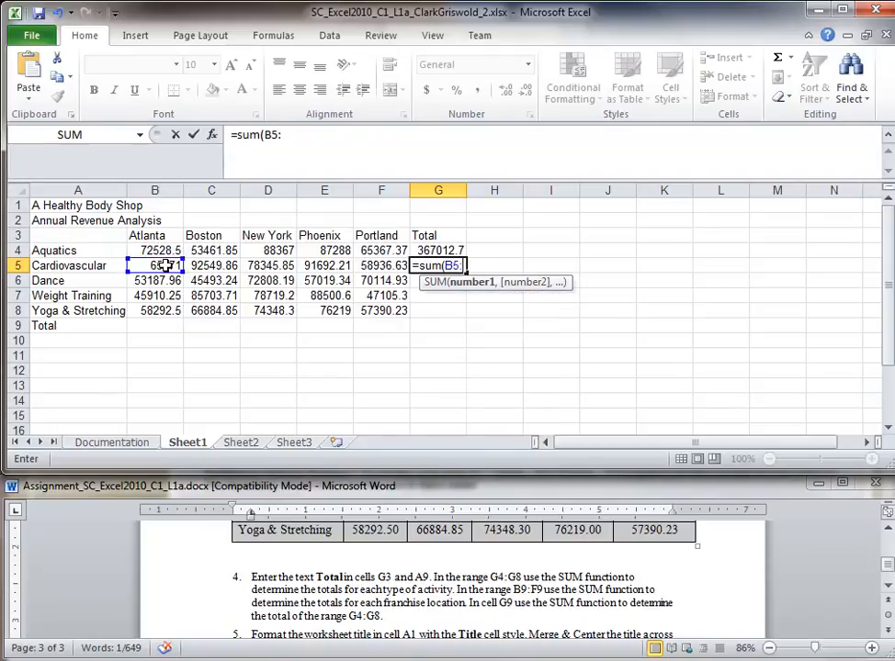
text(F)
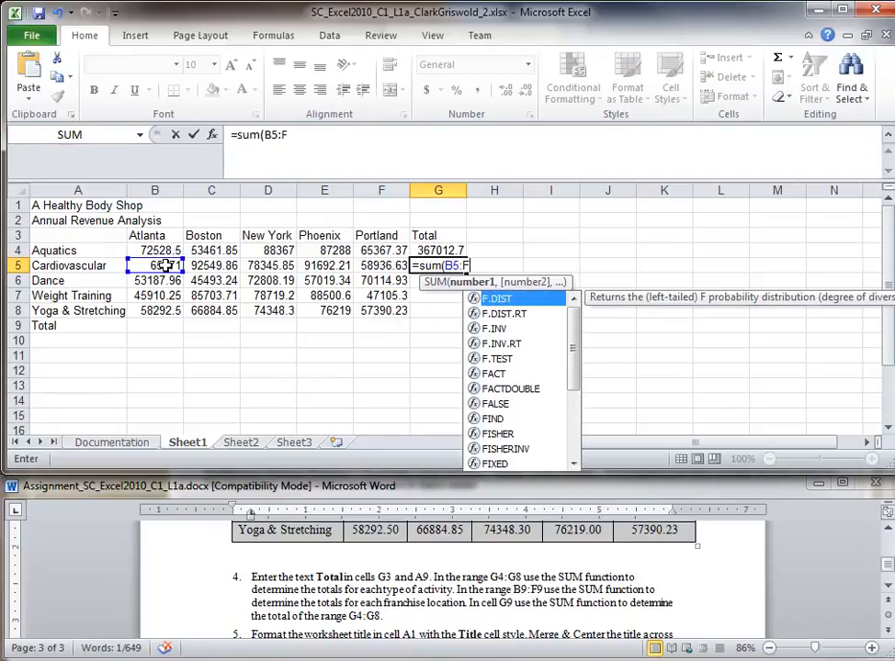
text(5))
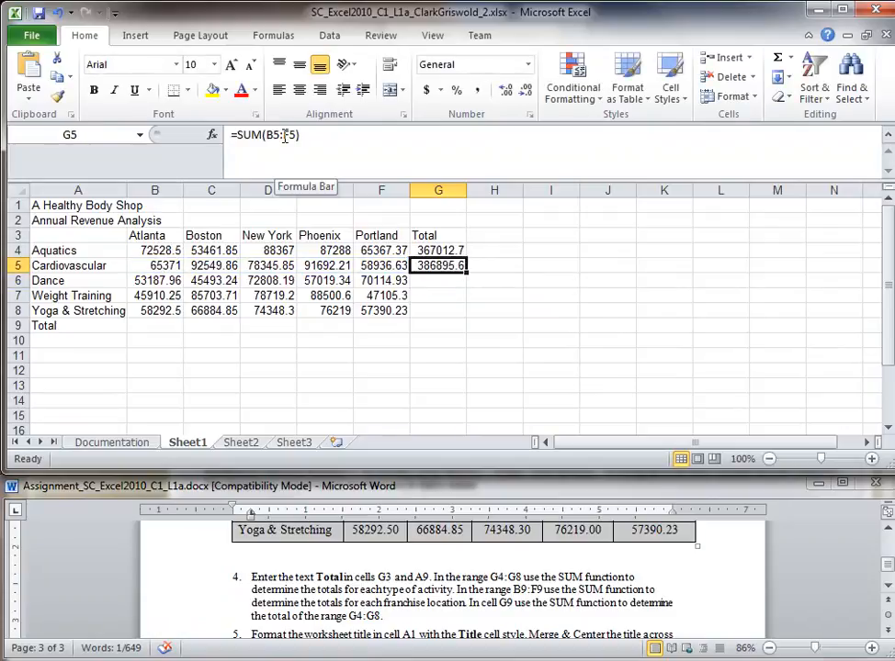
click(438, 295)
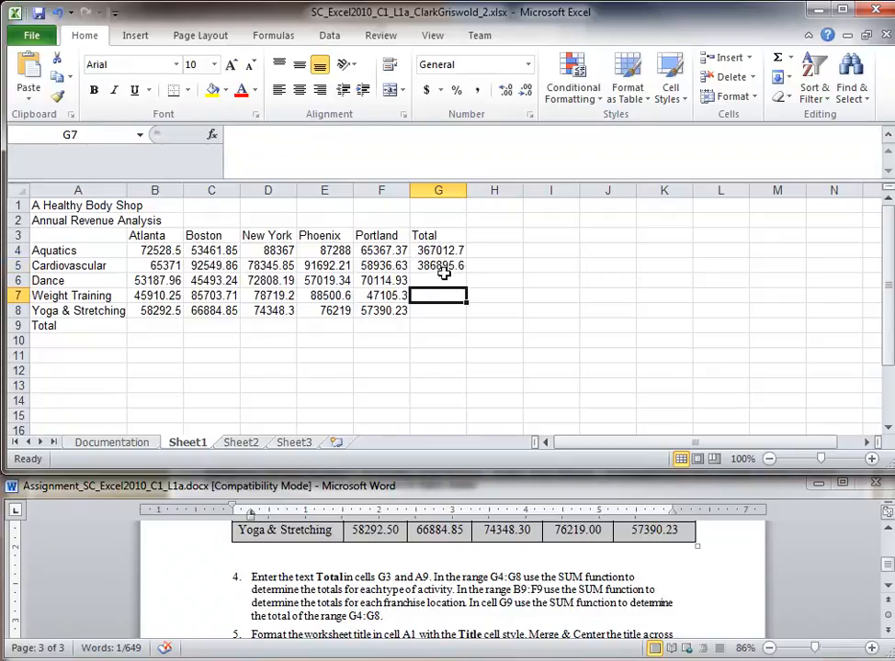
Copy the G5 SUM formula down to G8 and verify the totals in G7 and G8.
click(438, 311)
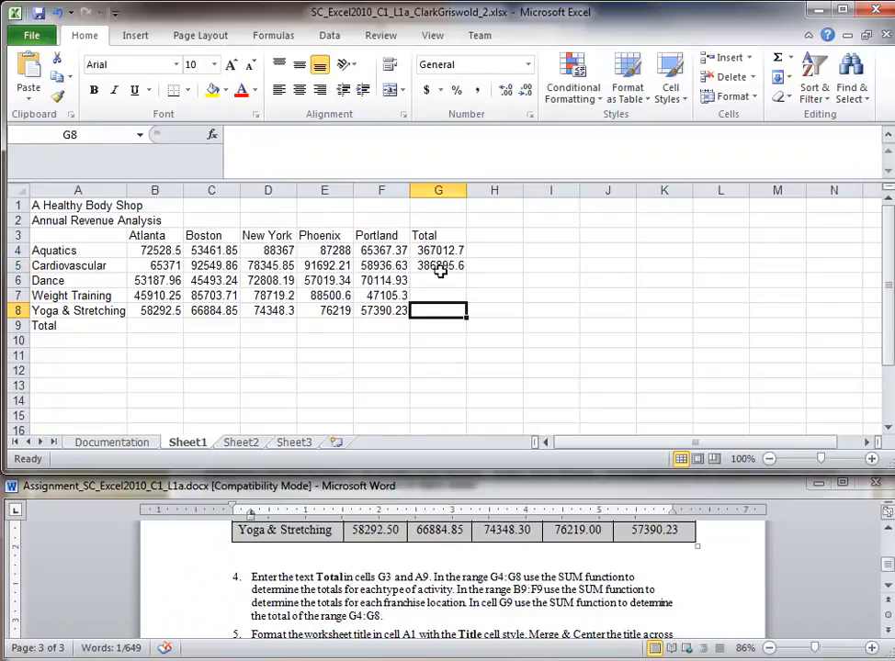
click(438, 266)
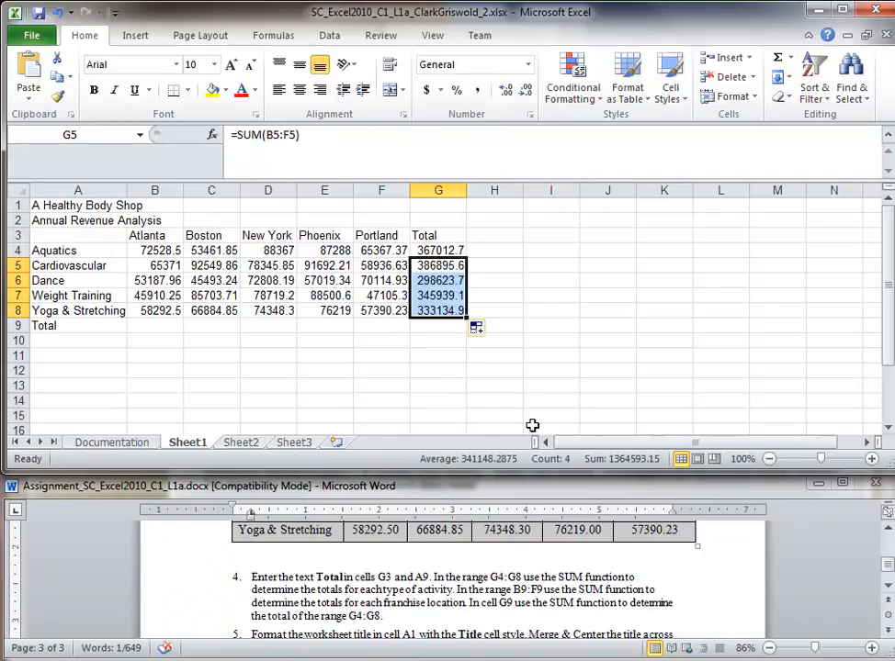
mouse_move(547, 427)
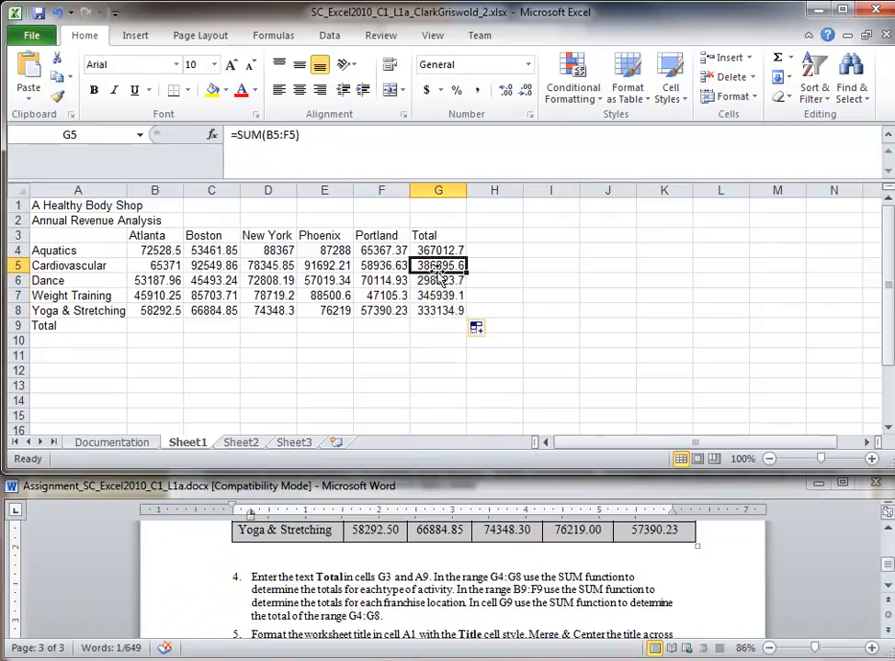
mouse_move(438, 333)
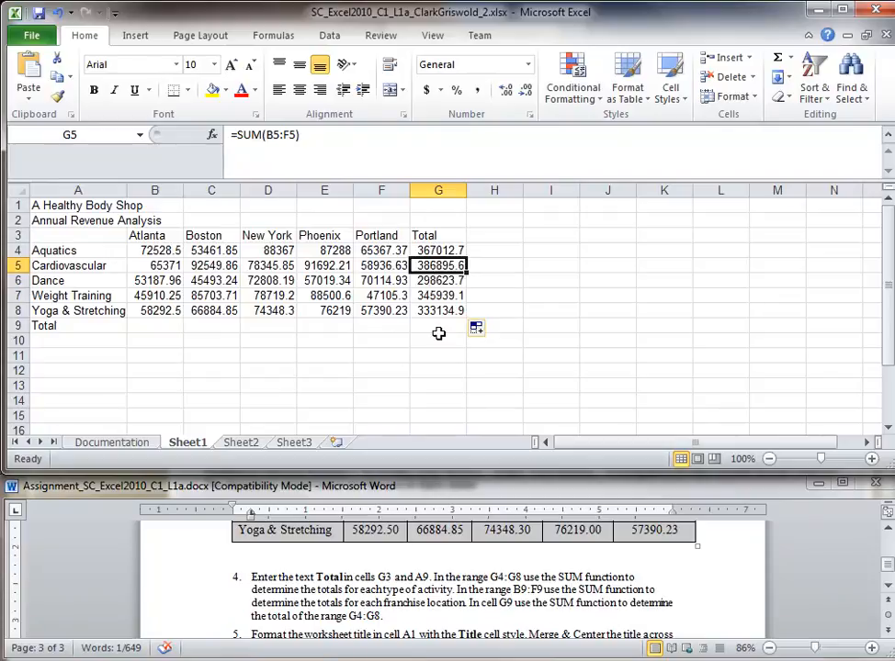
mouse_move(440, 337)
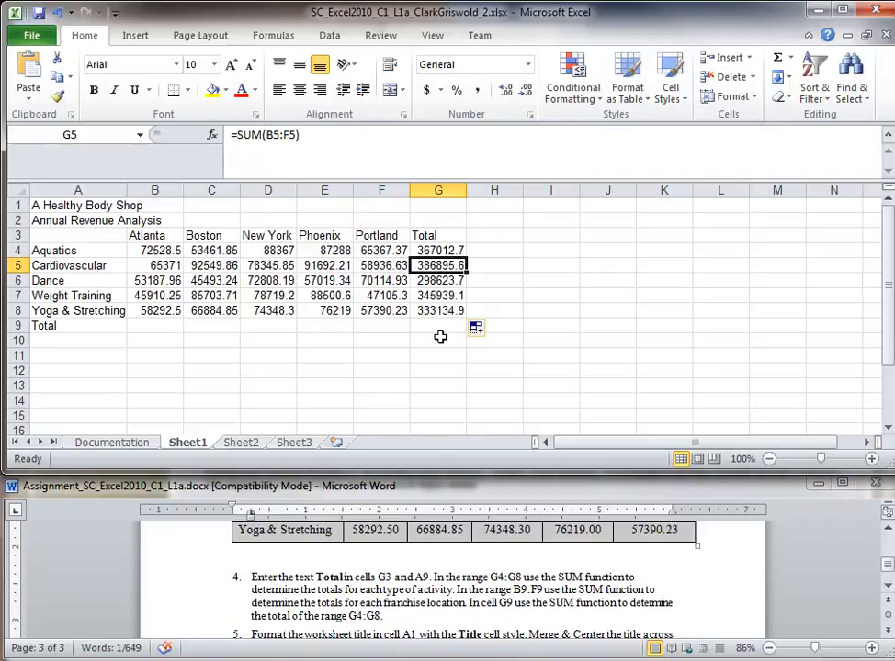
click(438, 295)
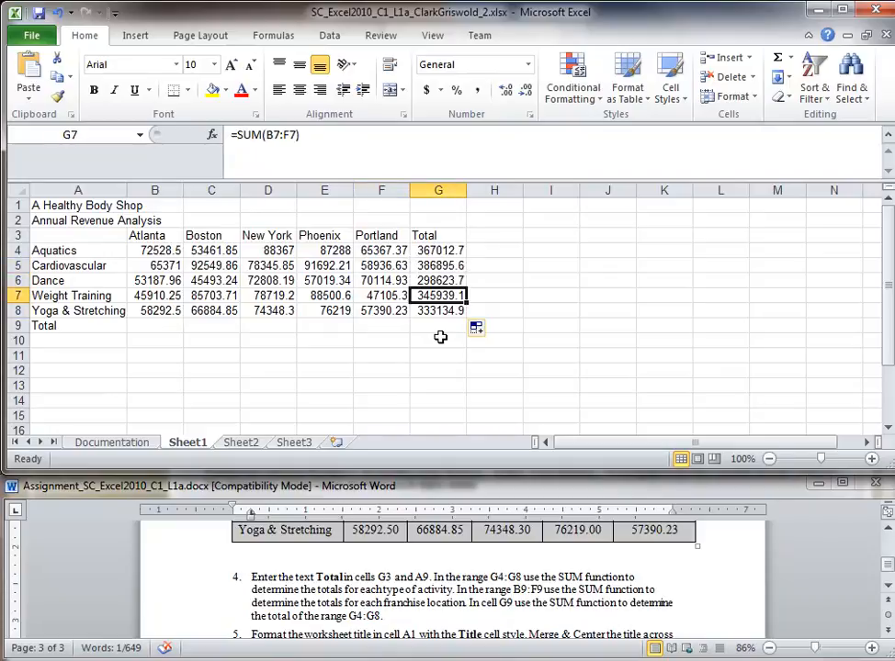
mouse_move(447, 325)
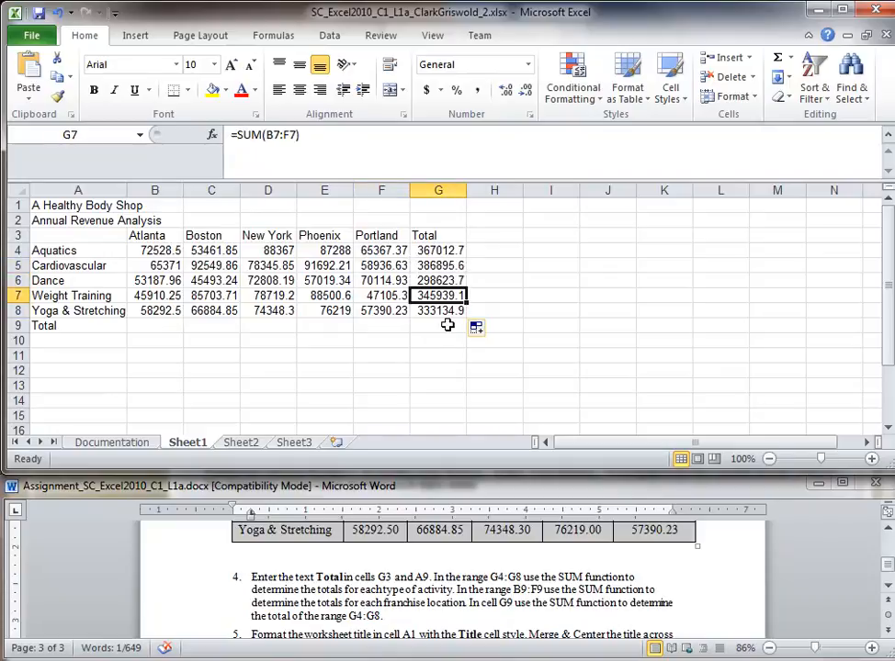
click(439, 310)
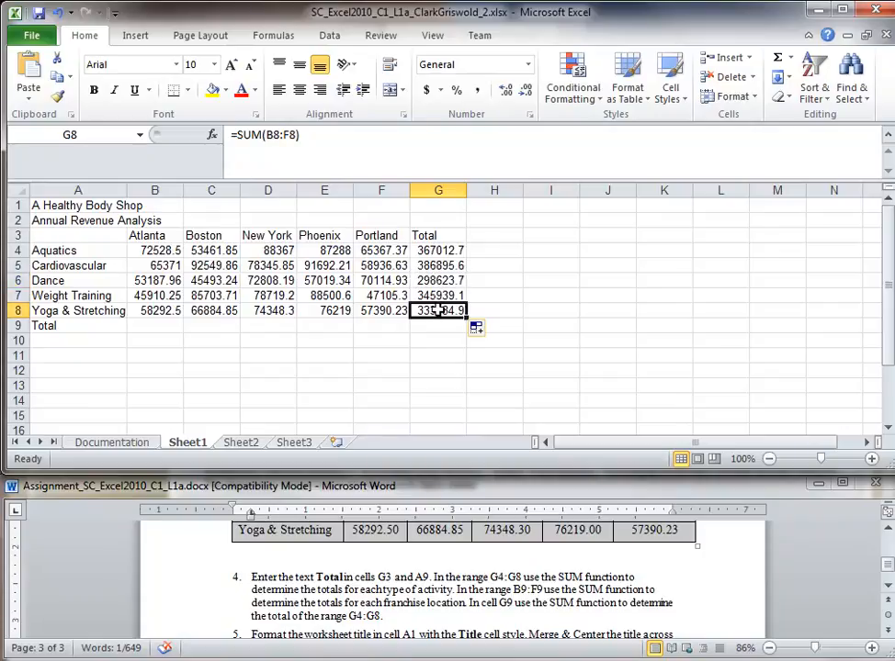
mouse_move(237, 140)
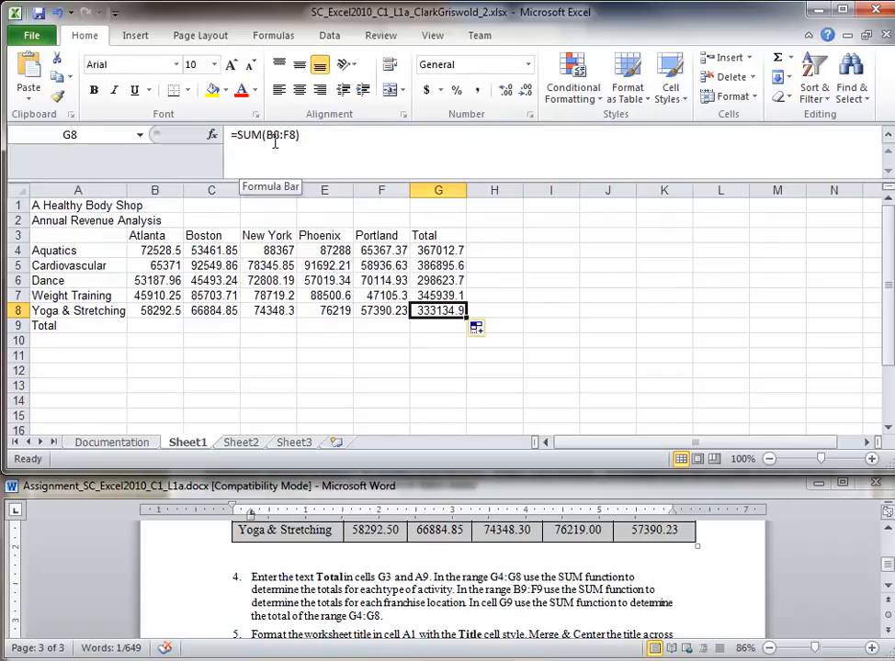
click(438, 295)
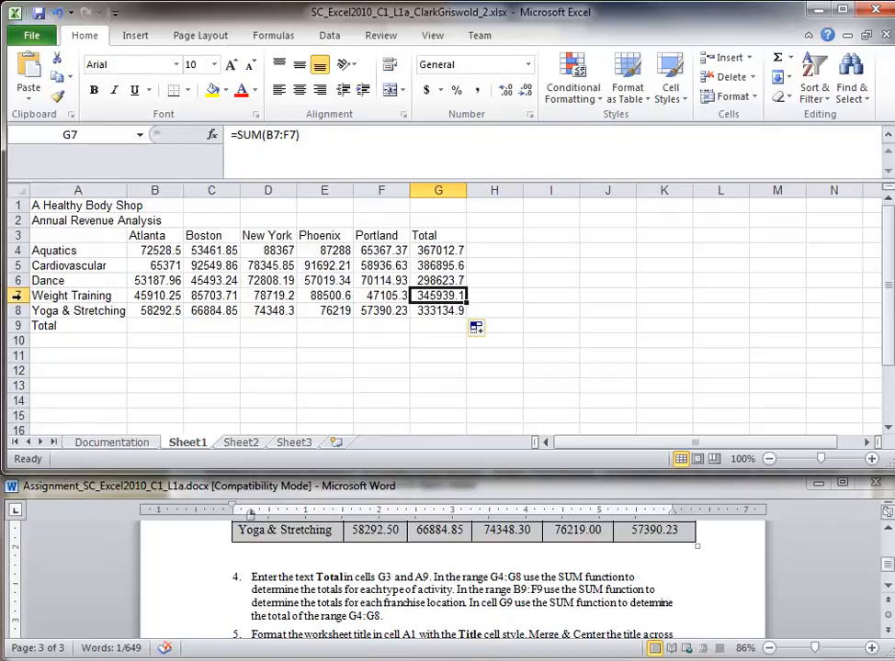
mouse_move(278, 134)
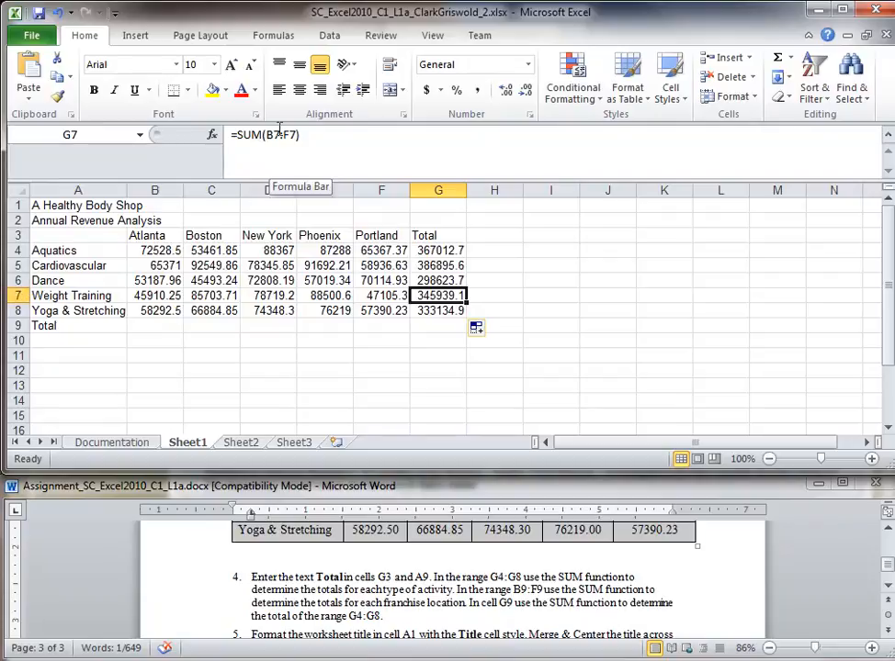
mouse_move(540, 318)
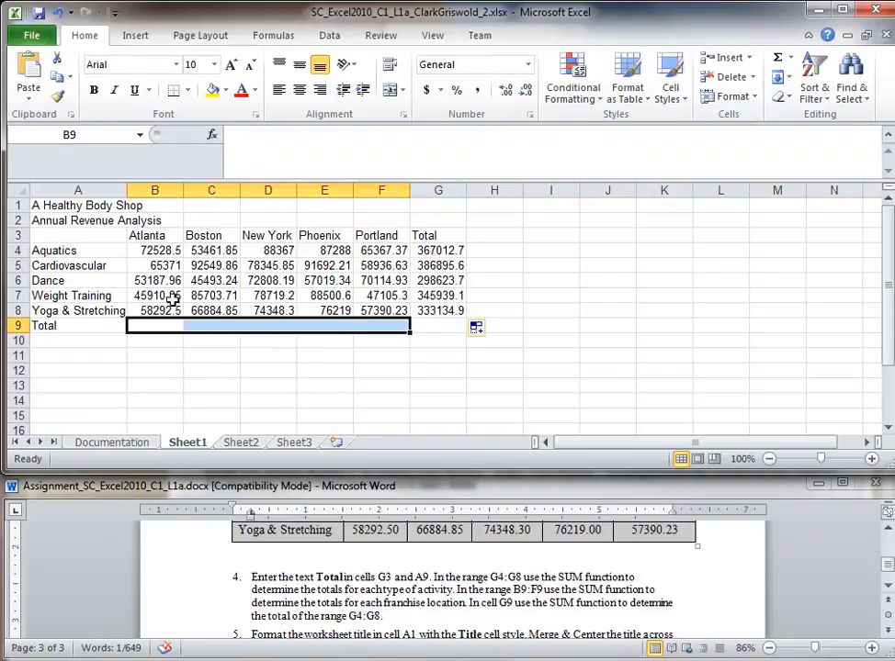
Enter =SUM(B4:B8) in B9 and fill it across to F9.
text(=su)
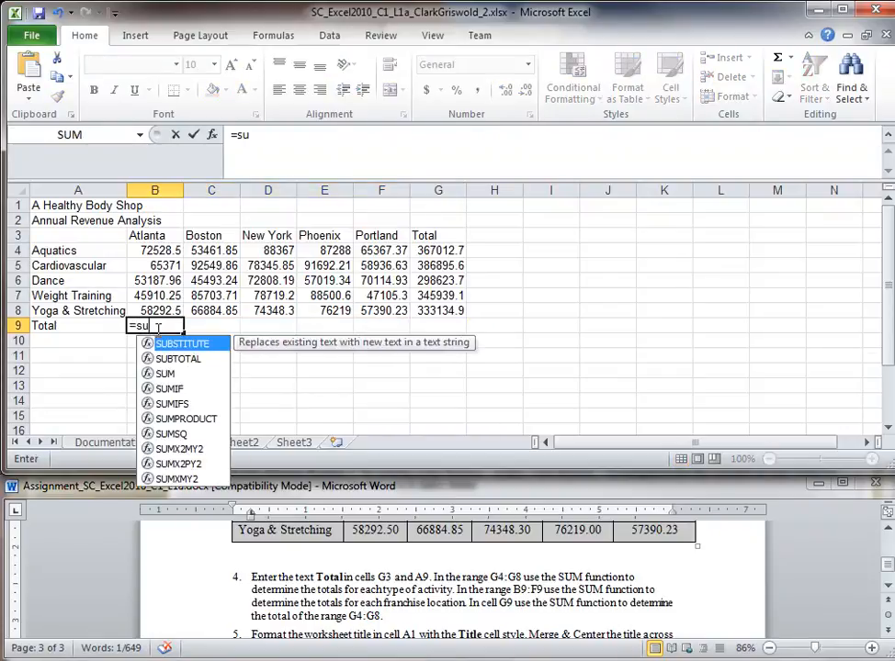
text(m()
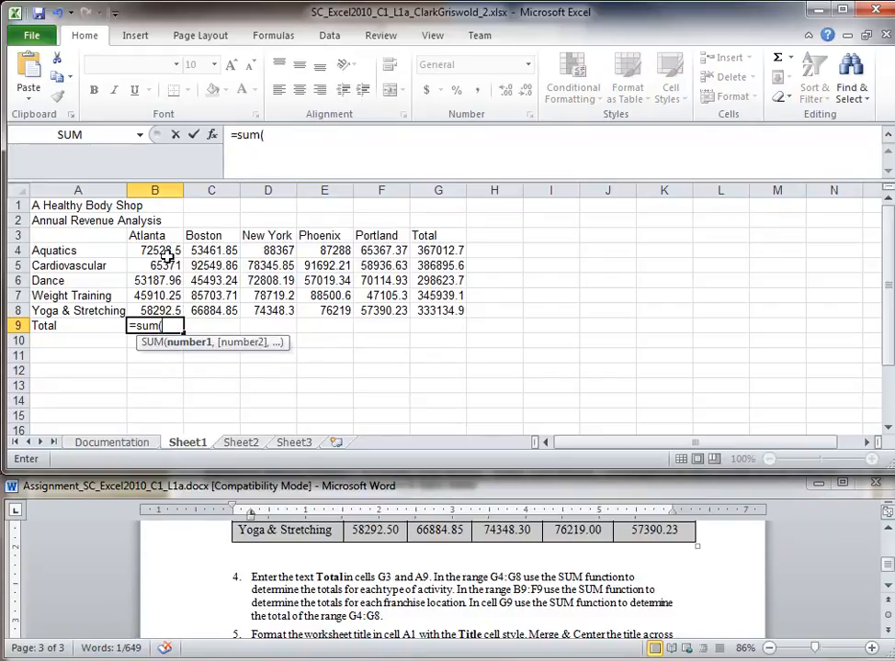
drag(154, 250, 154, 311)
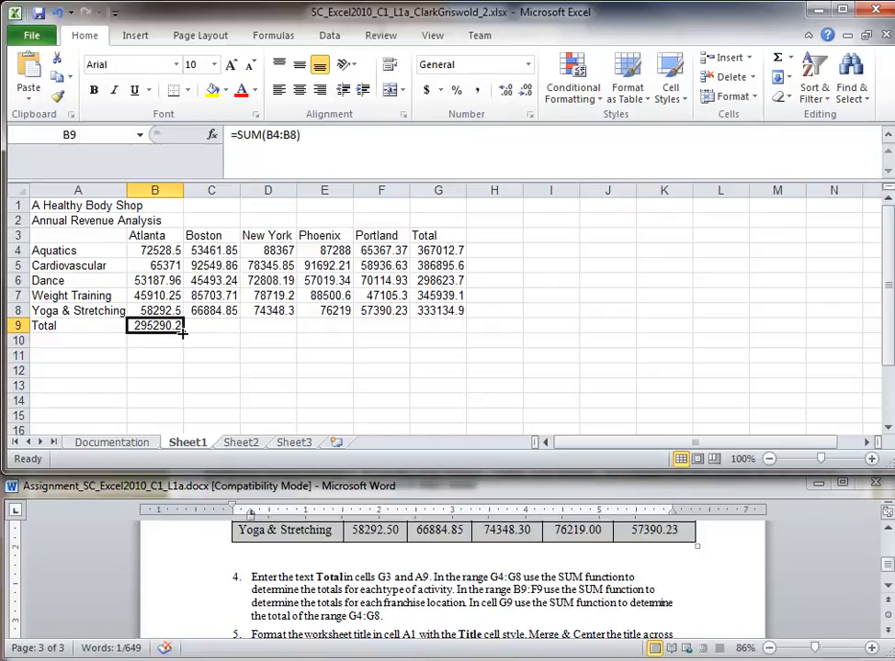
drag(182, 333, 380, 333)
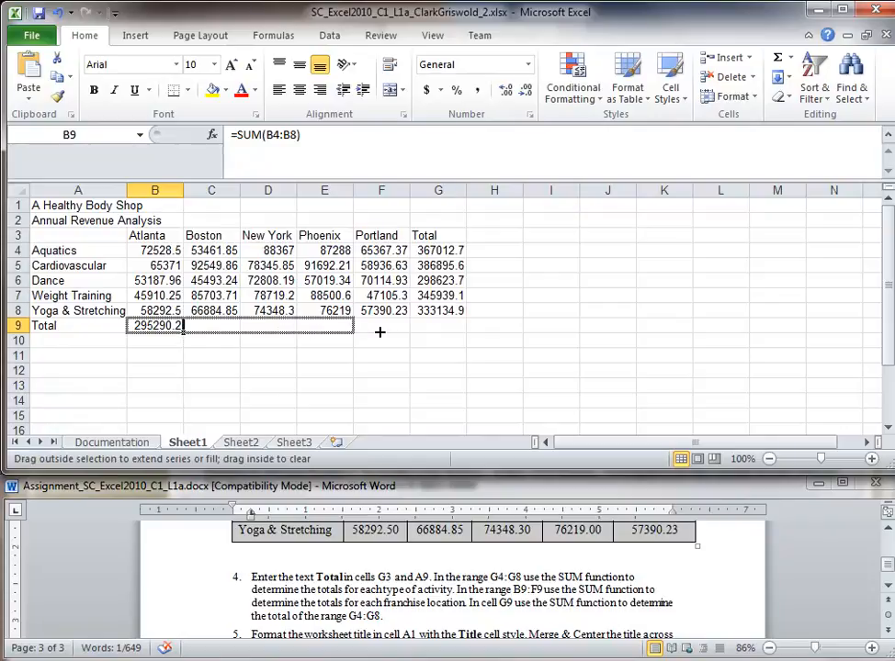
drag(182, 325, 409, 325)
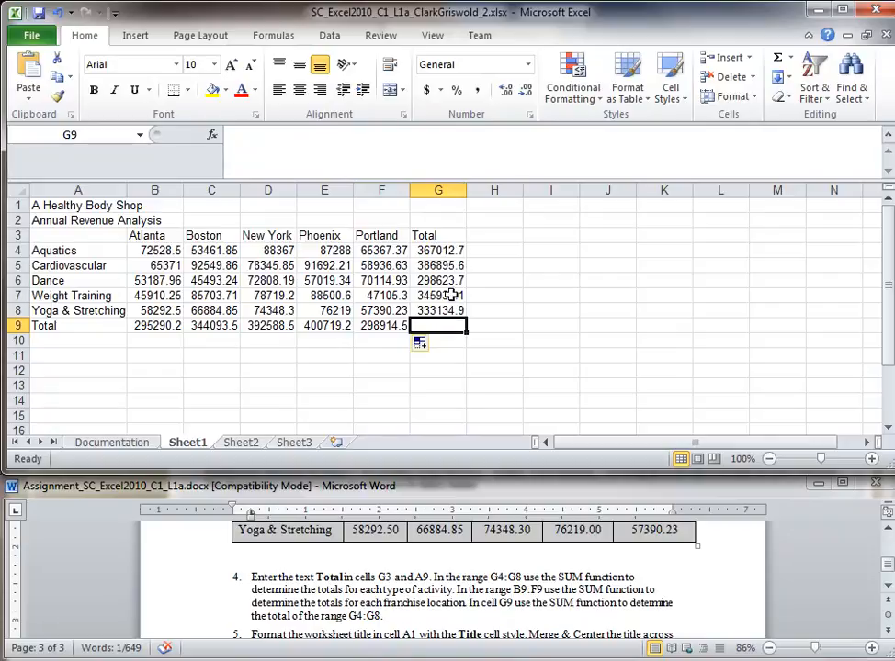
Enter =SUM(G4:G8) in G9, giving the grand total 1731606.
text(=)
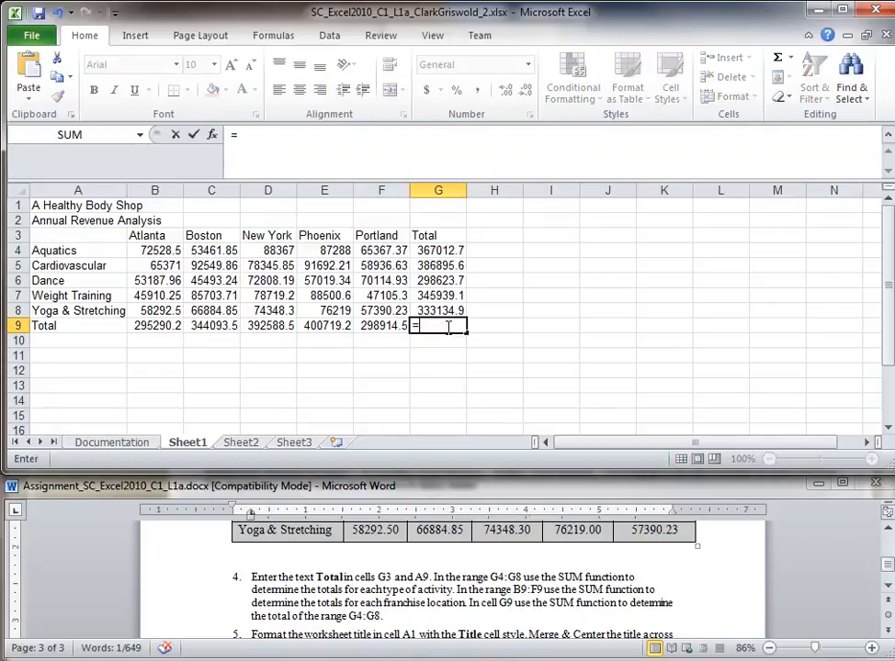
text(sum()
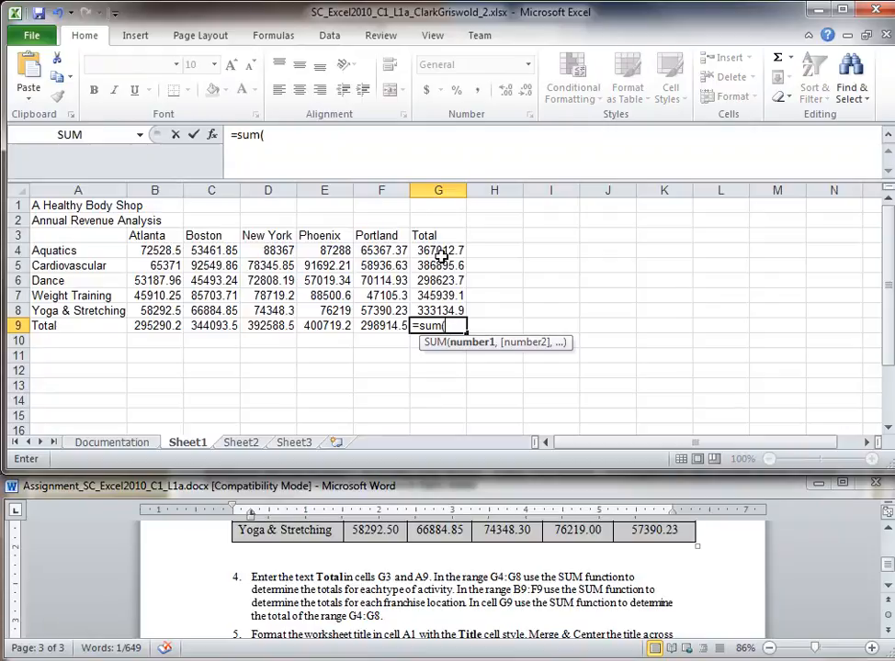
drag(438, 249, 438, 310)
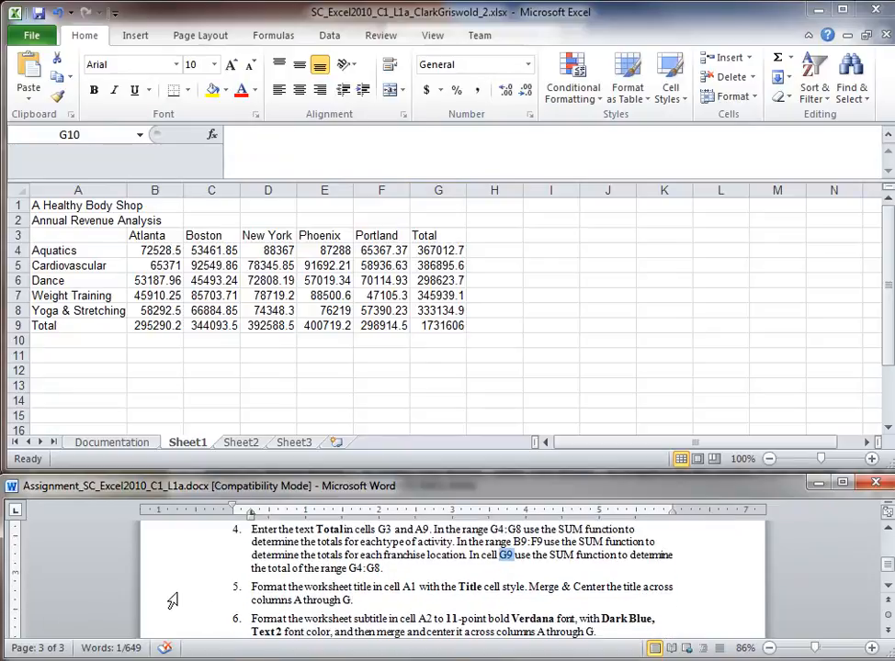
drag(251, 586, 352, 600)
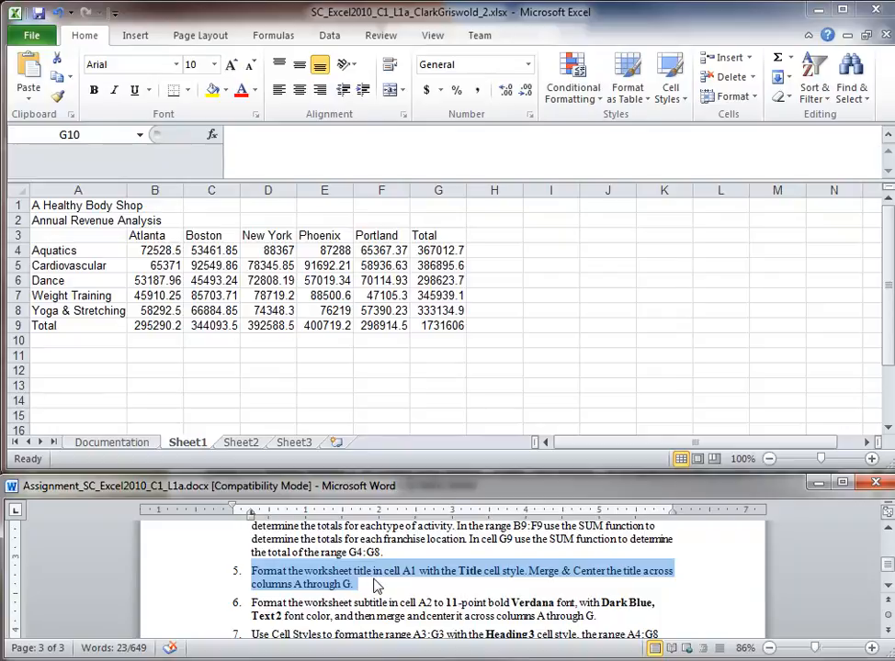
mouse_move(406, 586)
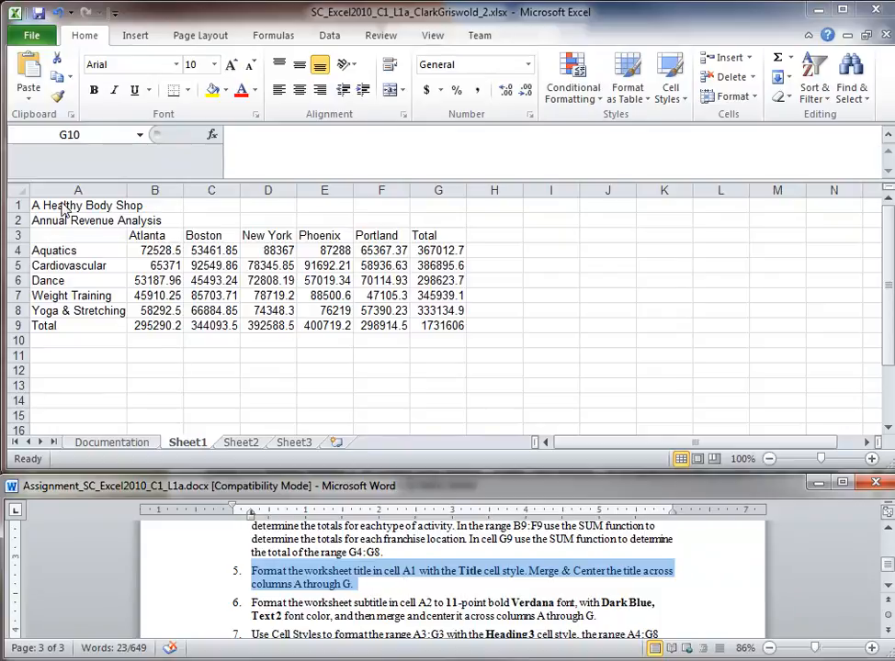
click(77, 205)
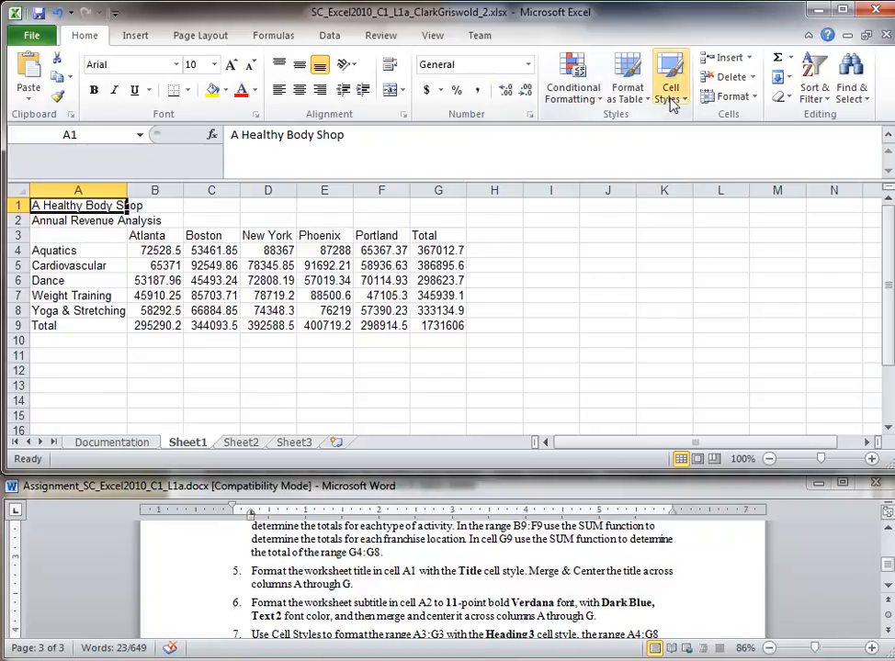
mouse_move(669, 78)
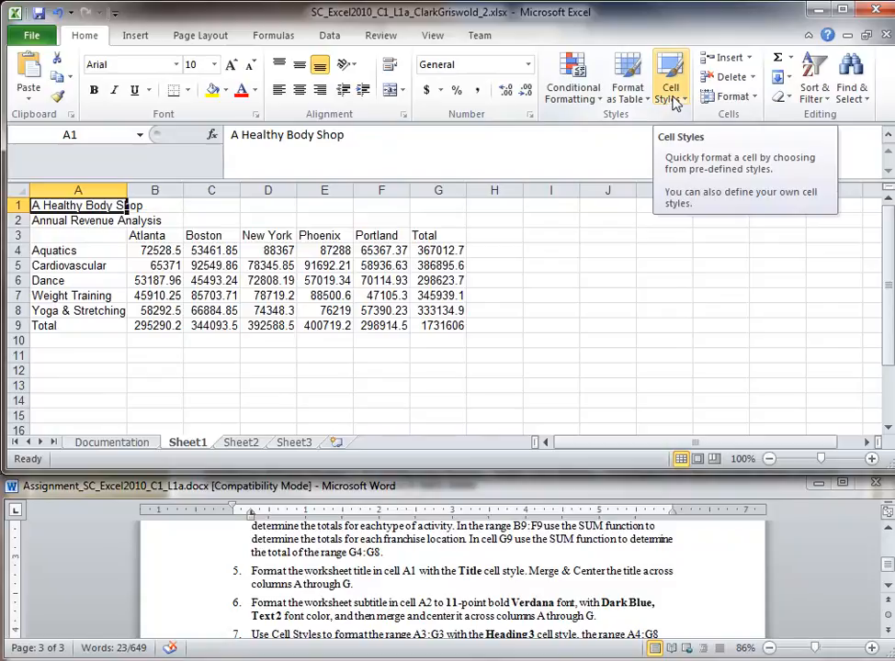
mouse_move(749, 113)
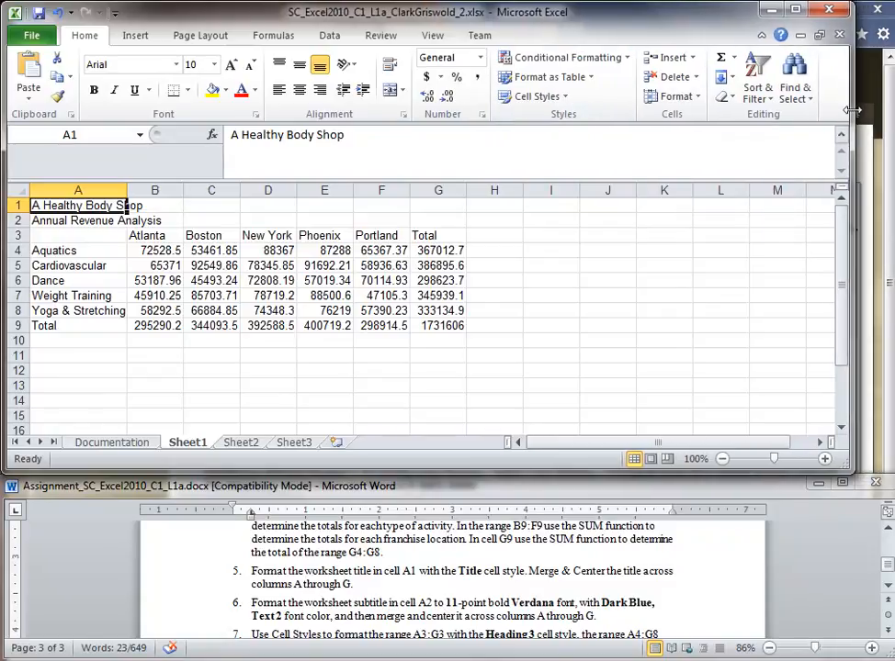
mouse_move(534, 97)
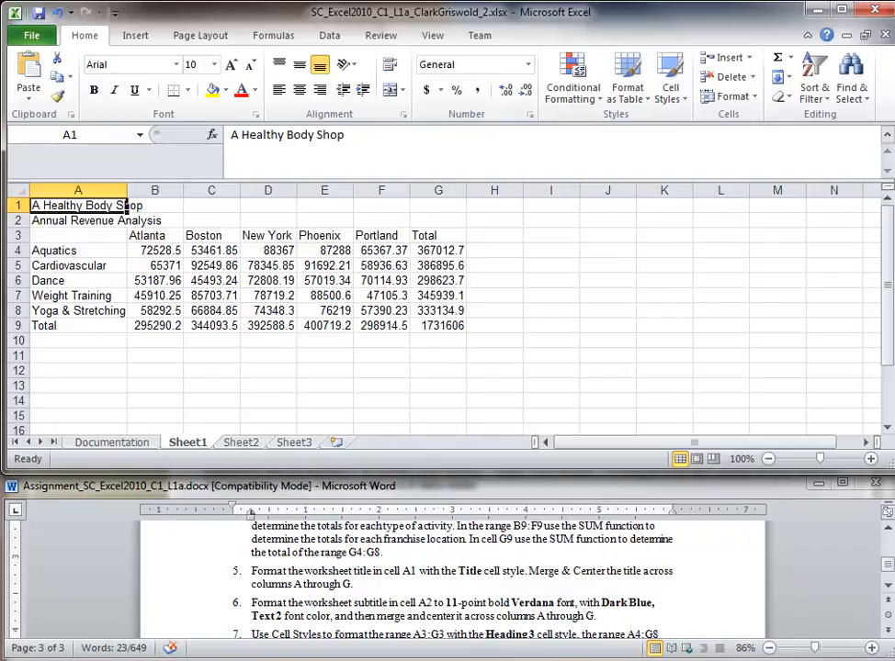
mouse_move(670, 78)
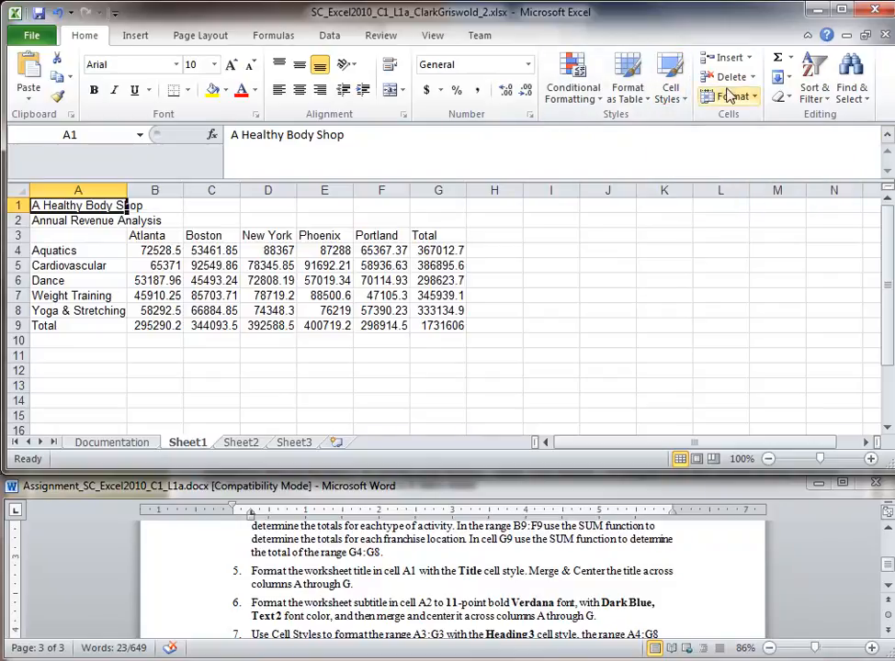
click(670, 76)
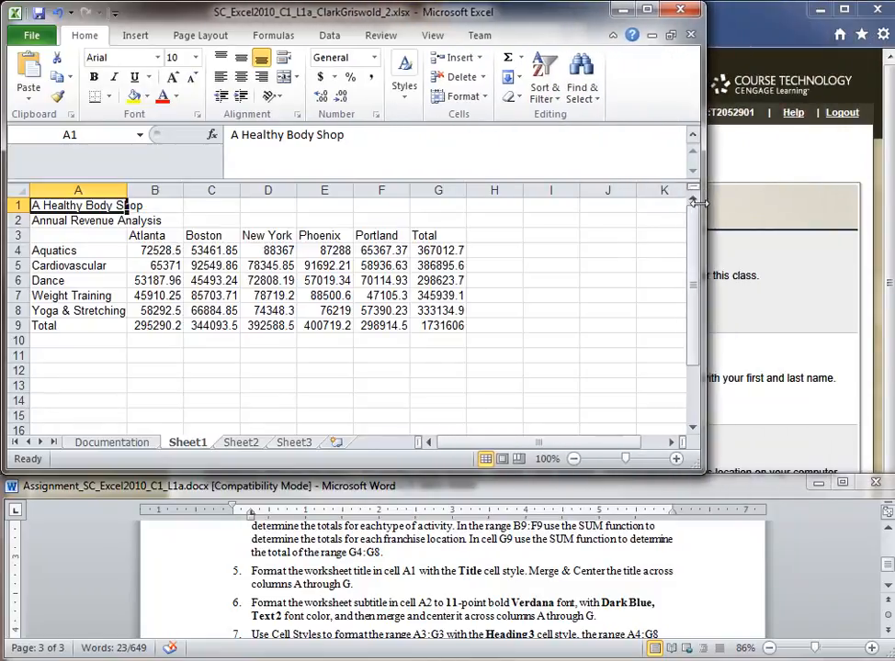
Apply the Title cell style to 'A Healthy Body Shop' in A1.
click(427, 96)
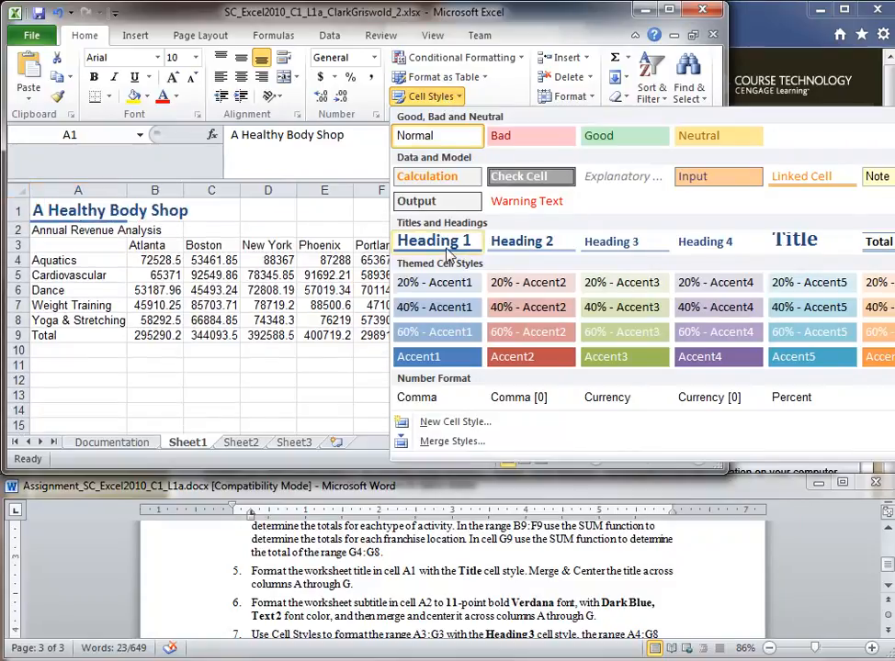
click(794, 240)
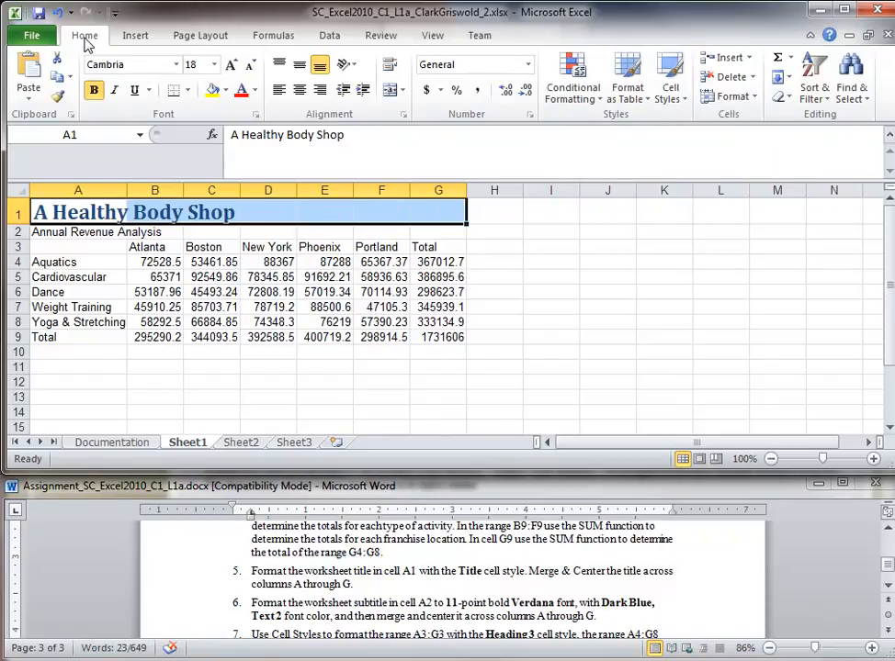
mouse_move(363, 124)
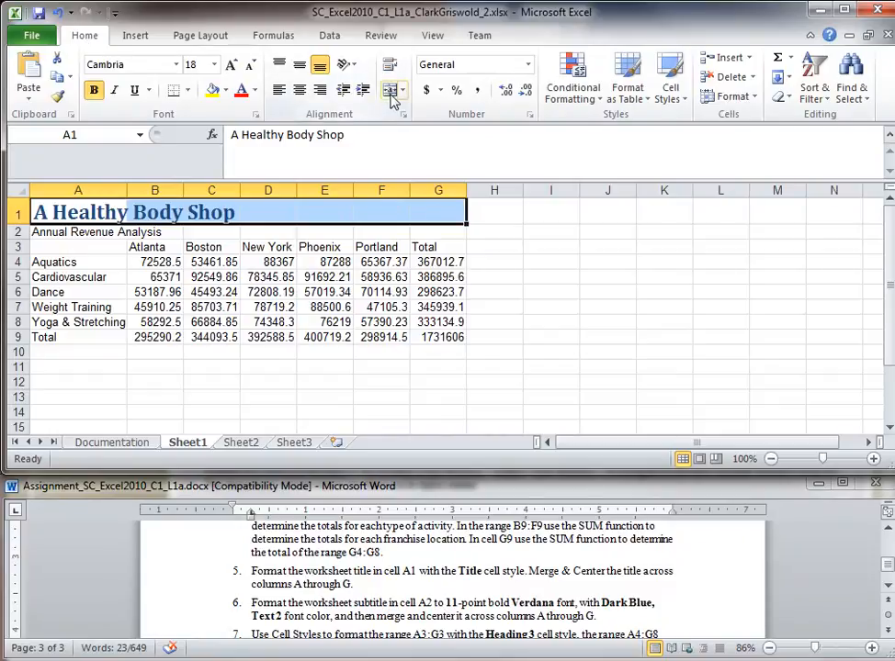
mouse_move(393, 90)
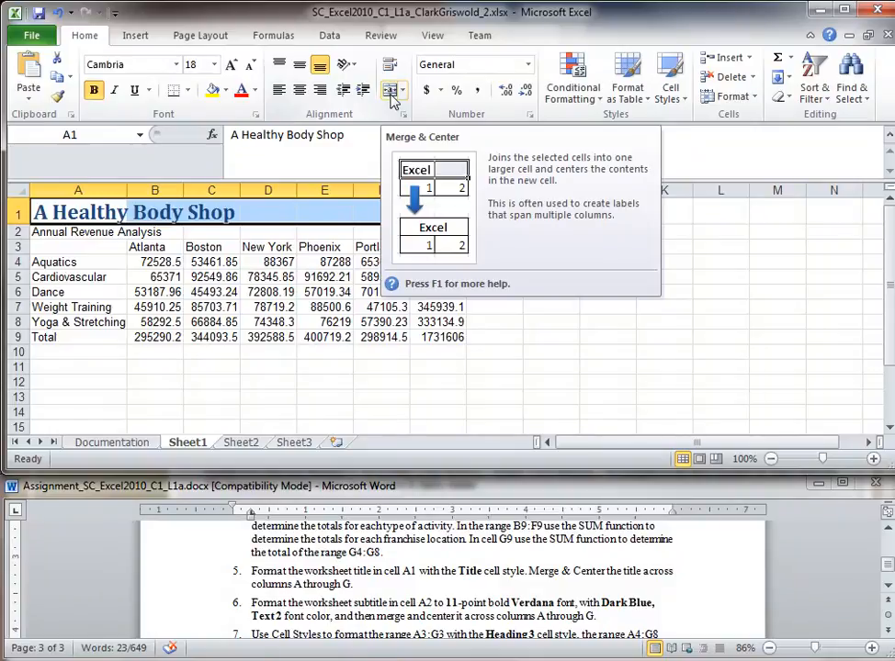
Merge and center the title across A1:G1, then select the A2 subtitle.
click(393, 90)
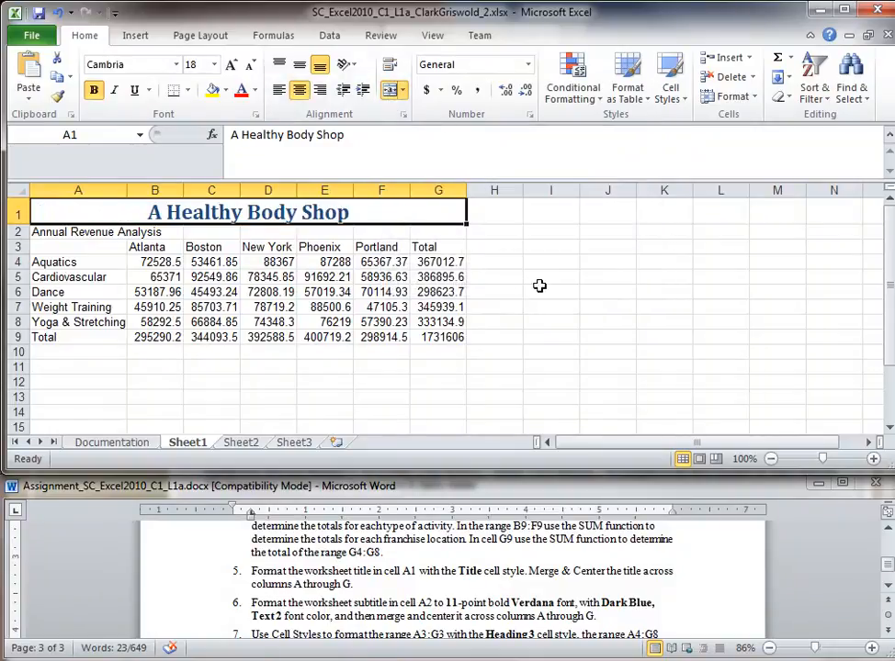
mouse_move(650, 334)
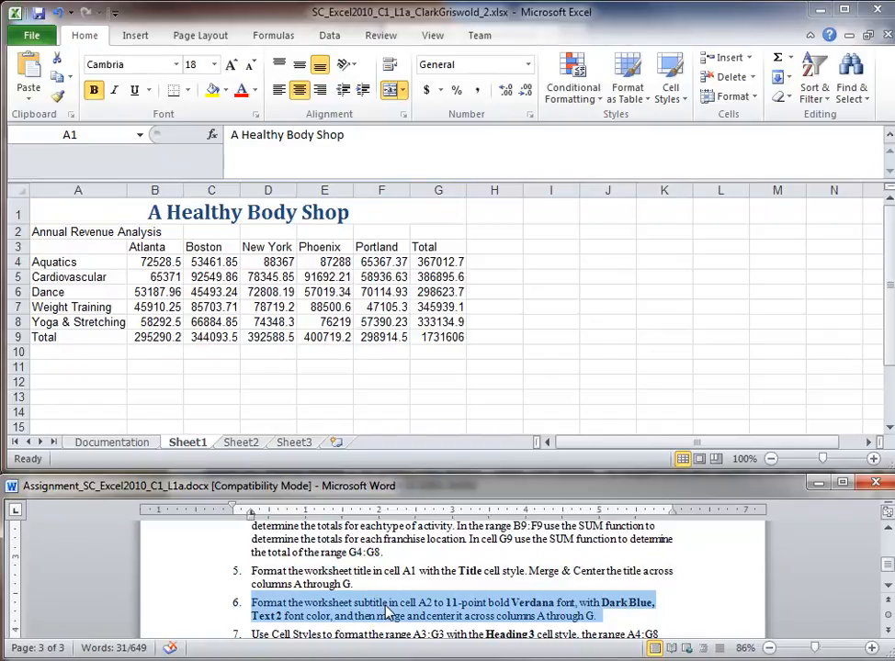
mouse_move(633, 615)
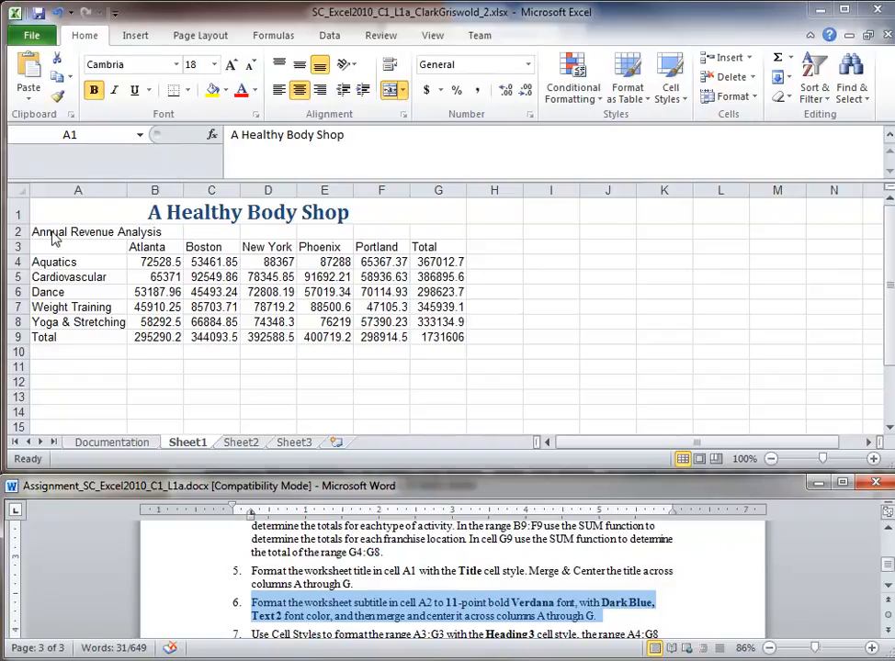
click(78, 231)
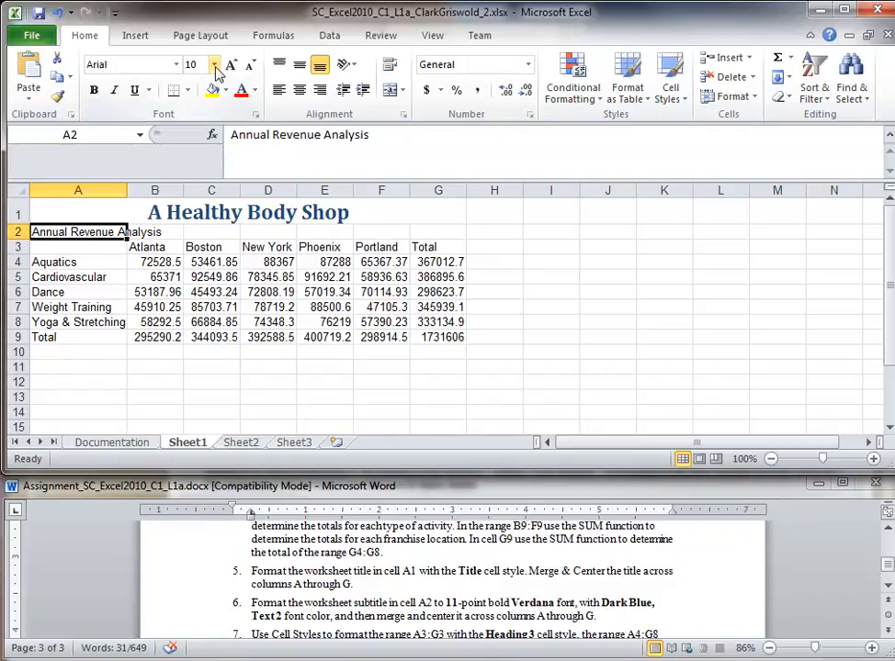
Set the A2 subtitle to Verdana 11 pt in Dark Blue, Text 2.
click(176, 65)
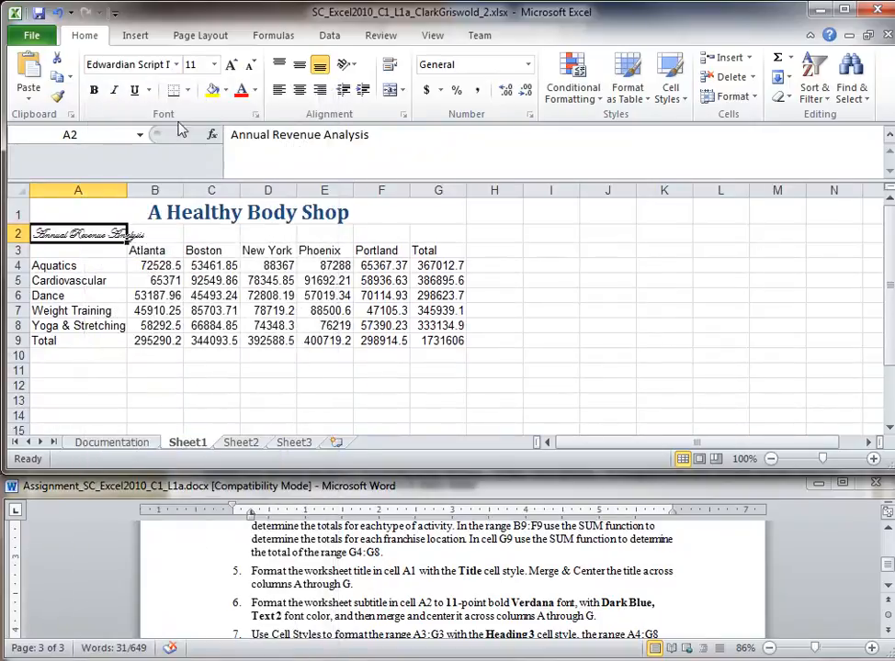
click(170, 64)
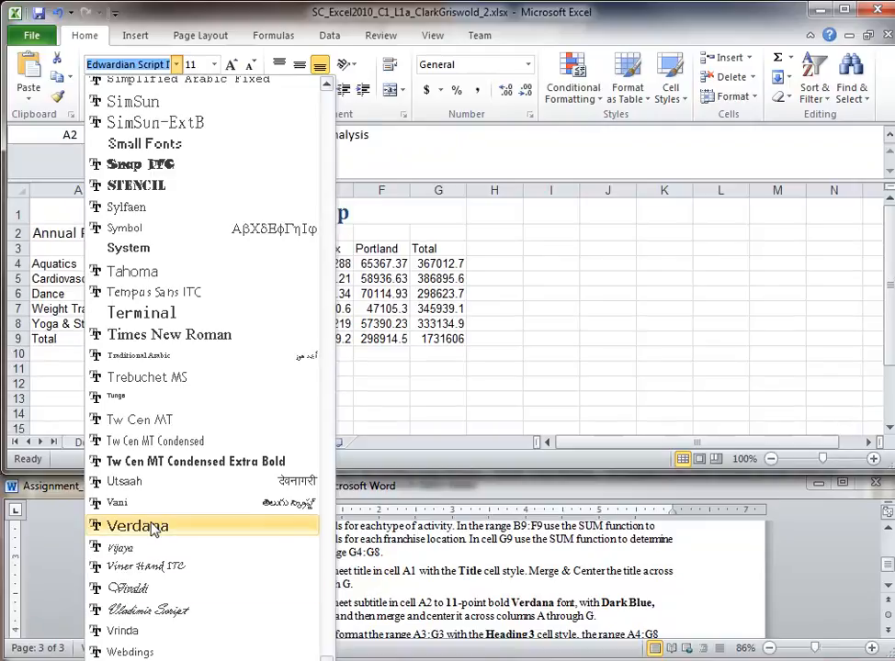
click(137, 525)
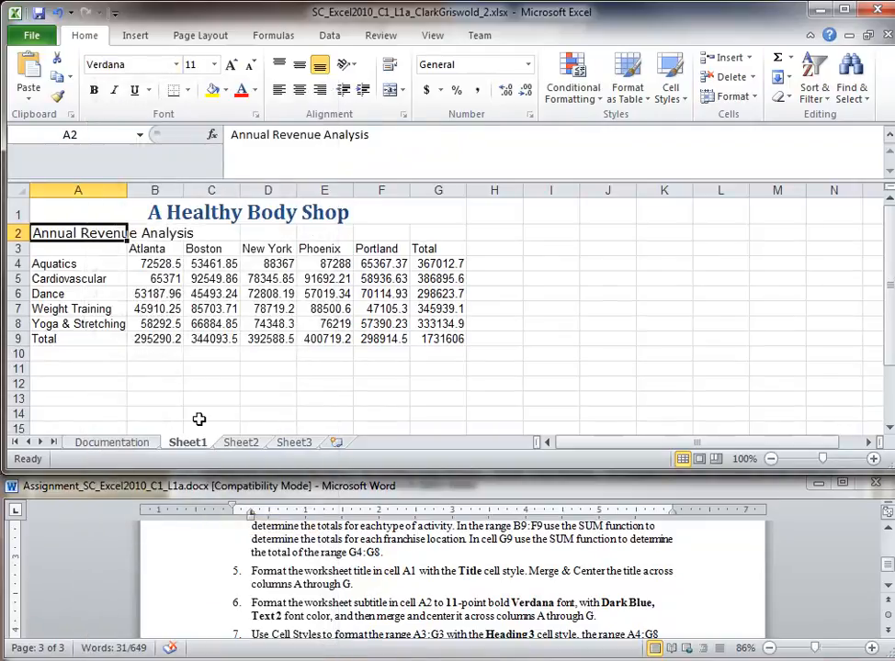
mouse_move(295, 621)
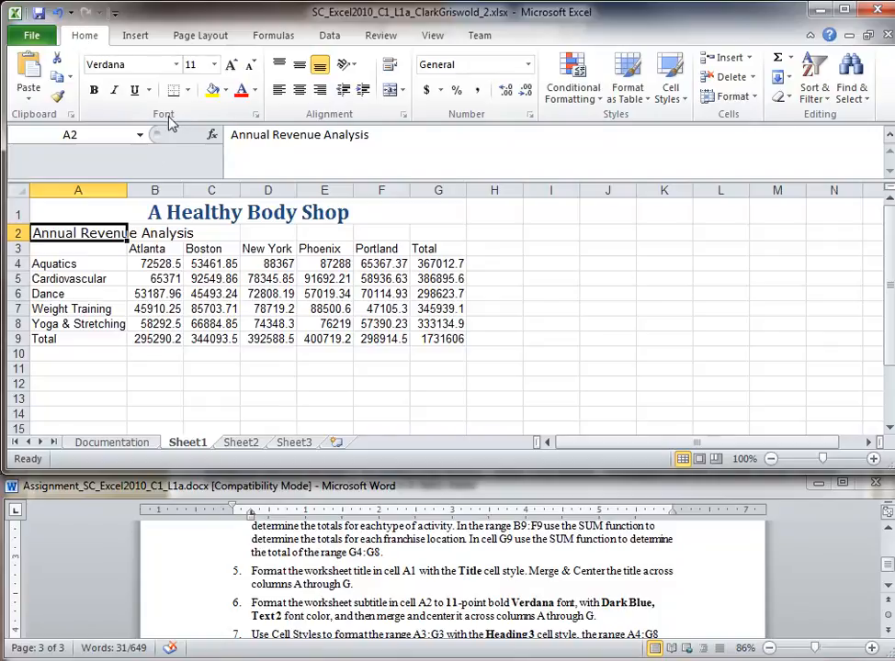
mouse_move(213, 91)
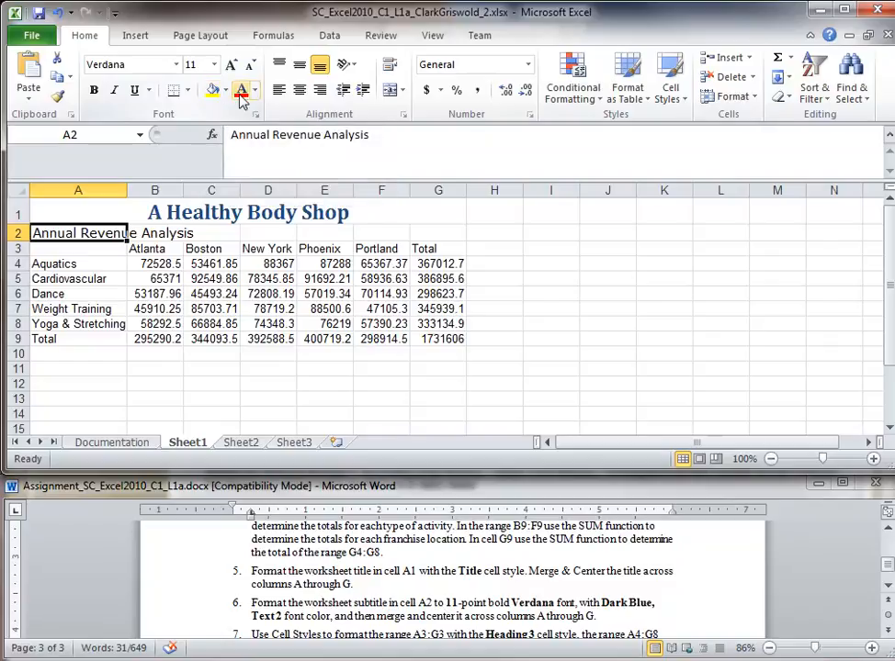
mouse_move(241, 90)
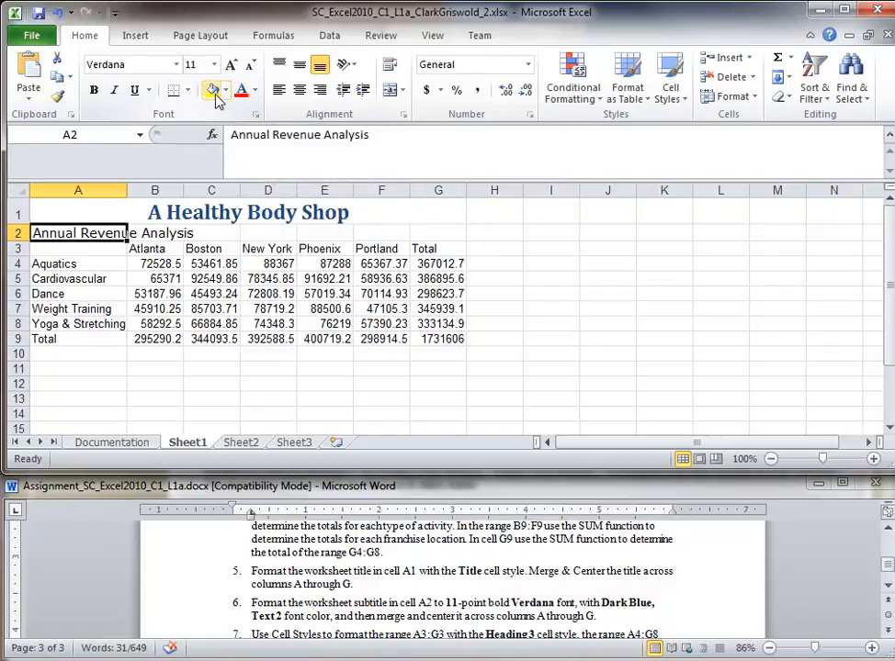
mouse_move(213, 90)
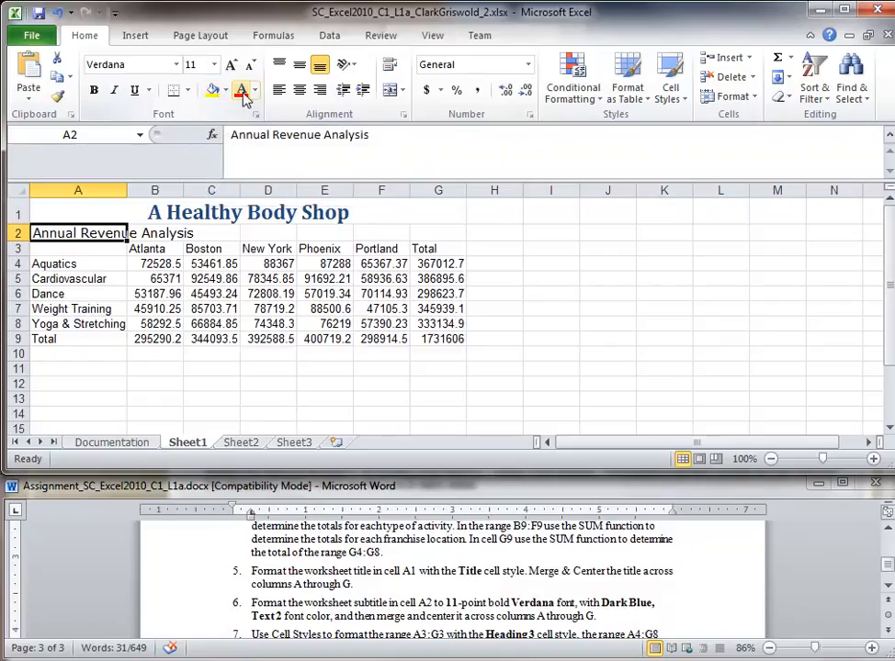
mouse_move(242, 91)
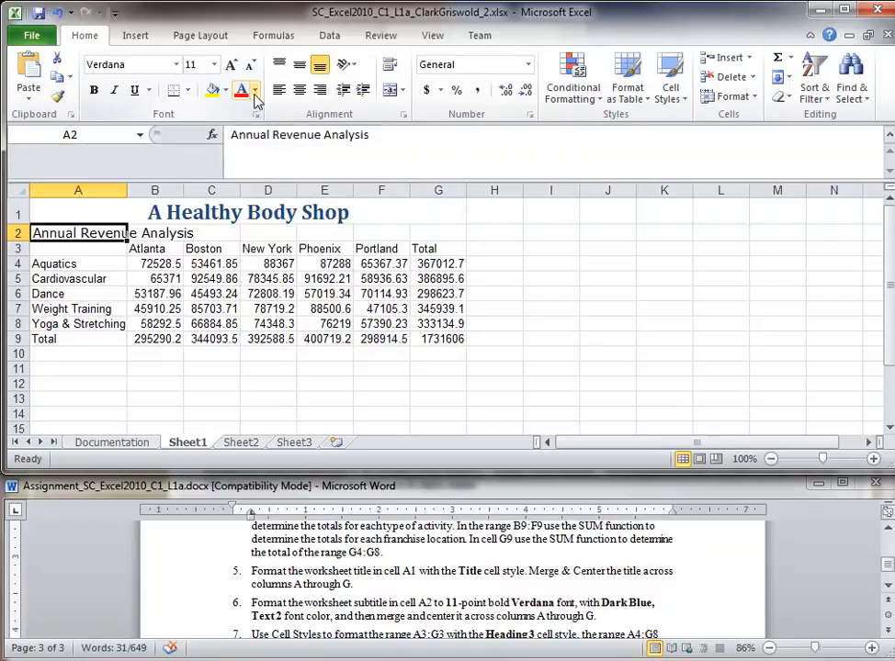
mouse_move(242, 90)
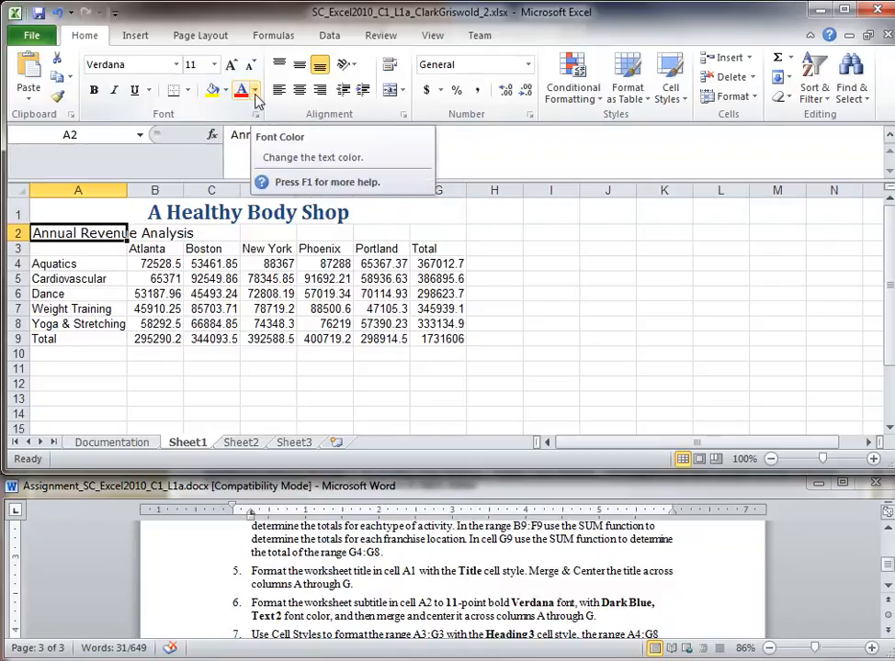
click(257, 90)
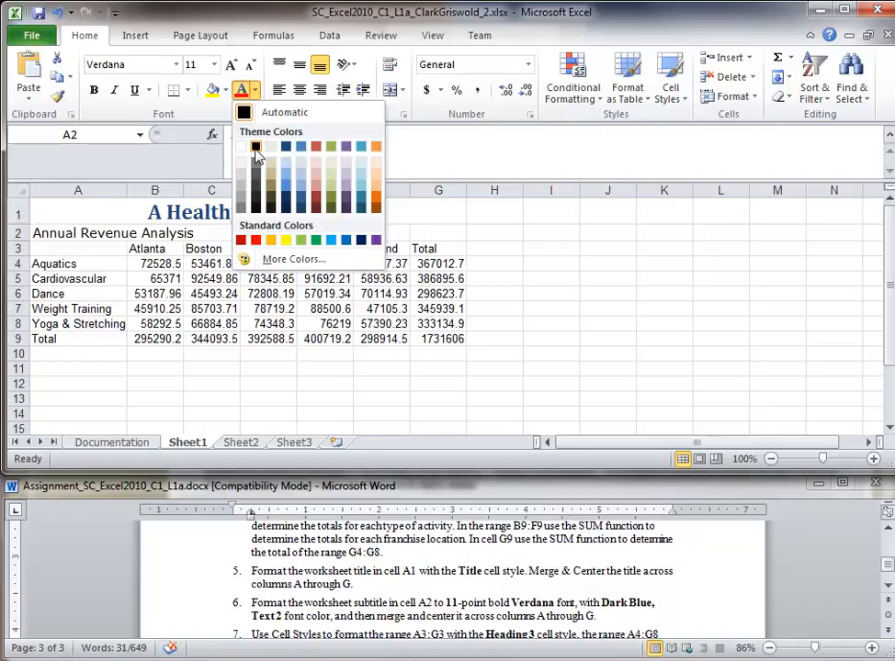
mouse_move(270, 147)
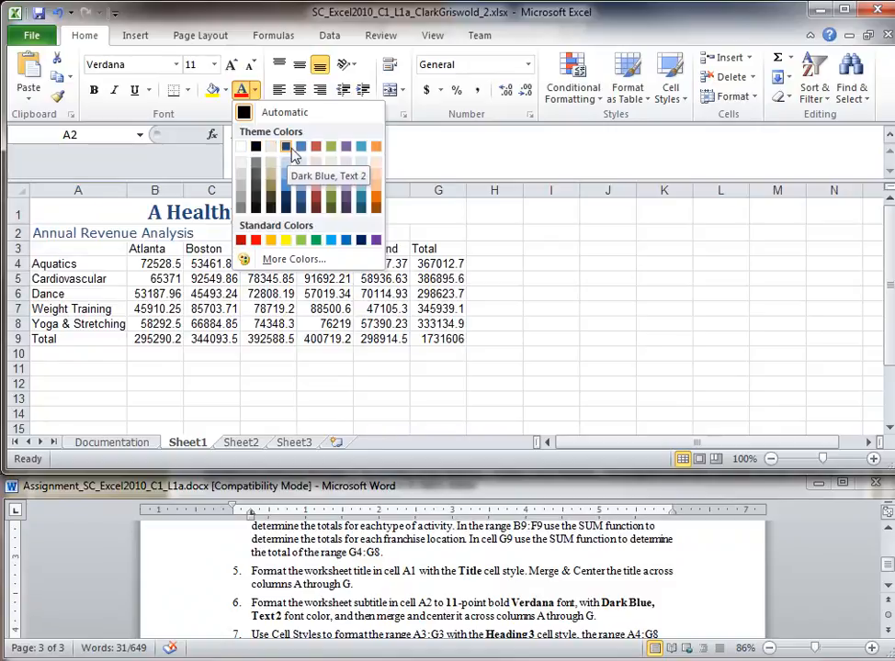
mouse_move(315, 147)
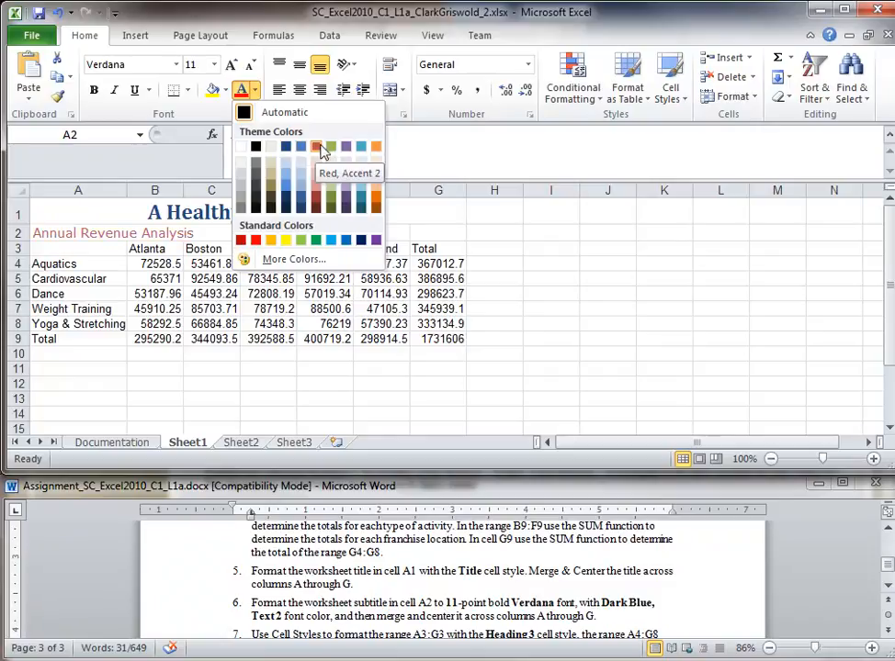
mouse_move(375, 146)
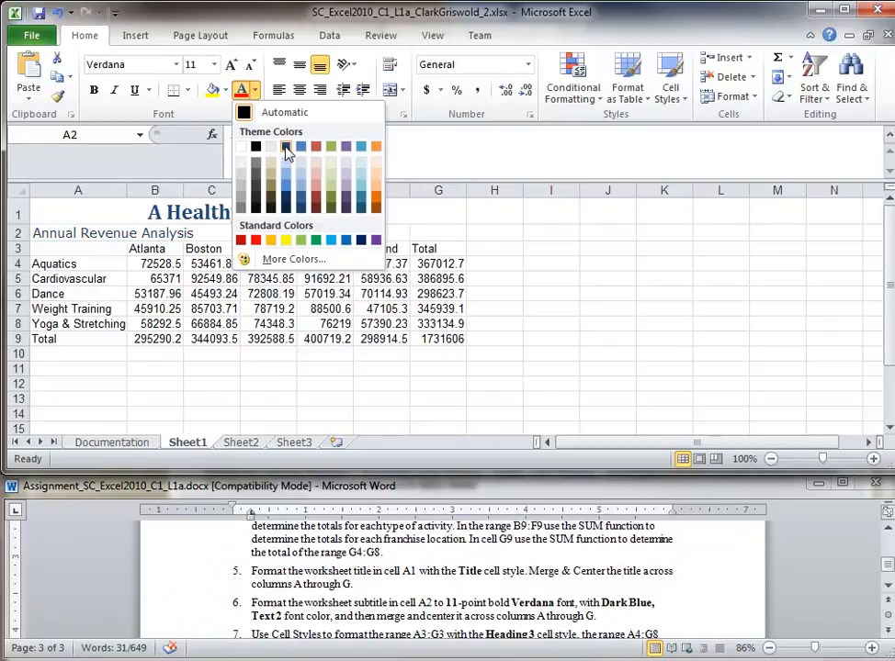
mouse_move(284, 146)
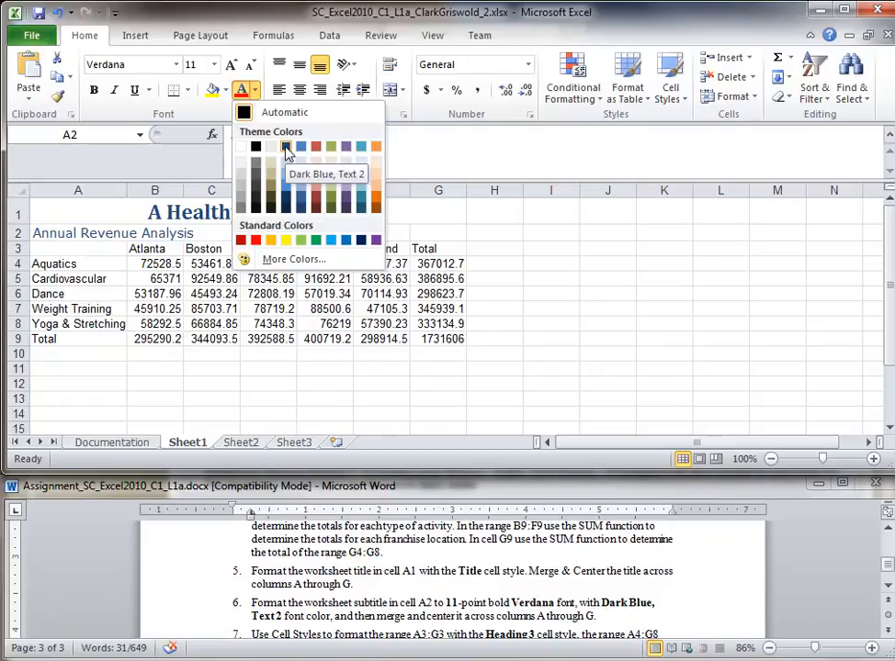
click(285, 147)
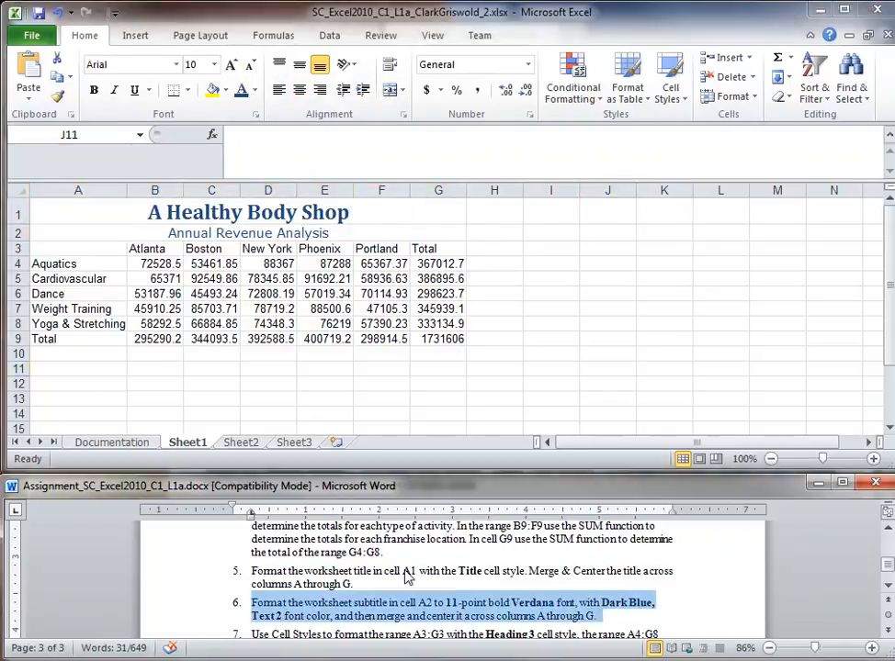
Apply the Heading 3 cell style to the city headers in row 3.
scroll(down, 3)
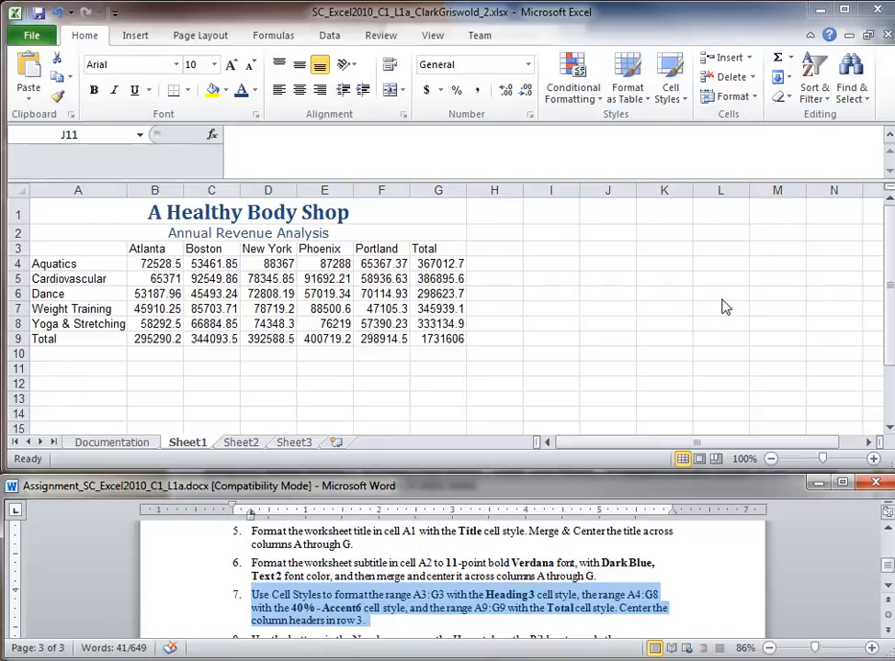
mouse_move(684, 328)
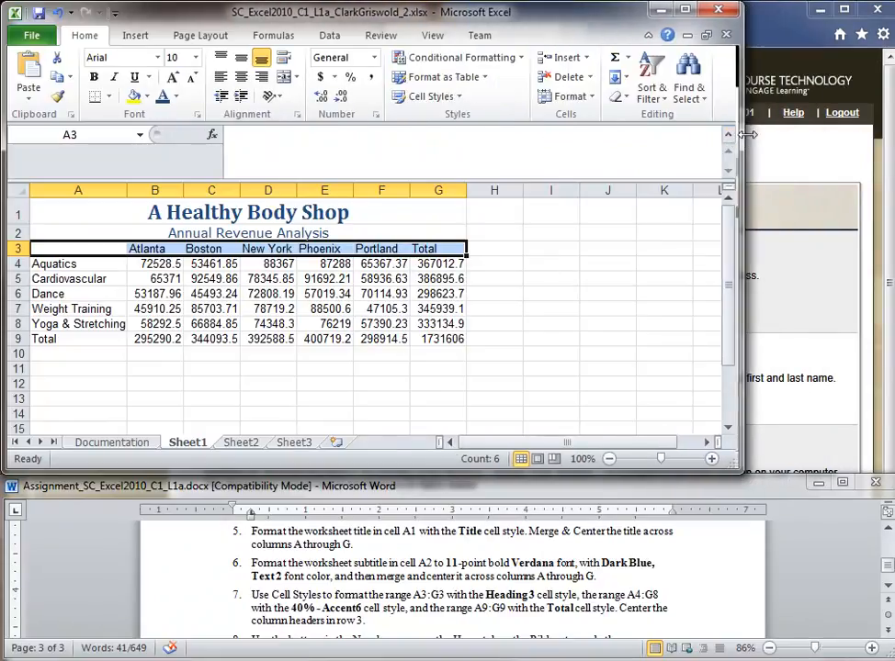
click(426, 96)
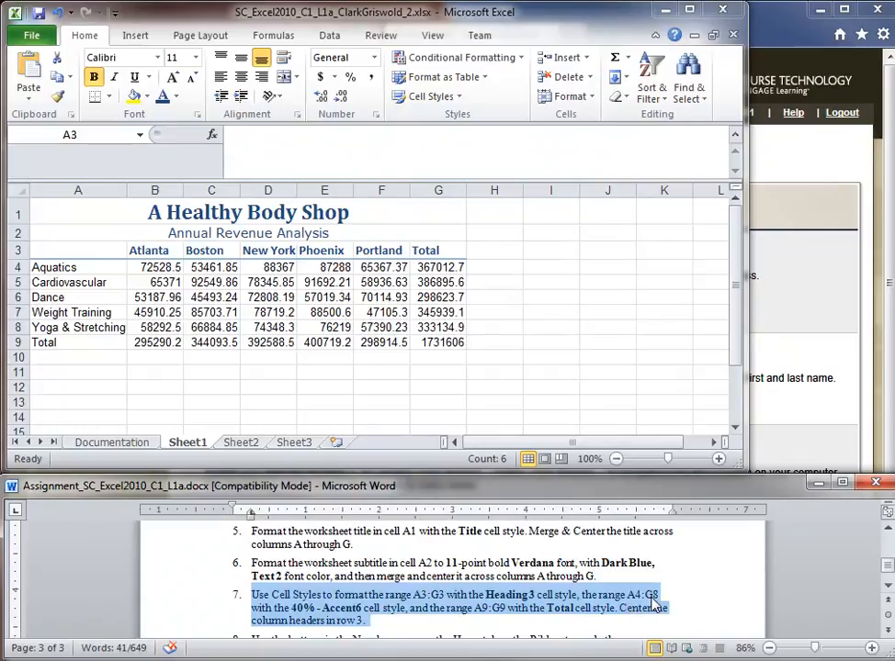
Shade rows A4:G8 with 40% - Accent6 and give row 9 the Total style.
click(53, 268)
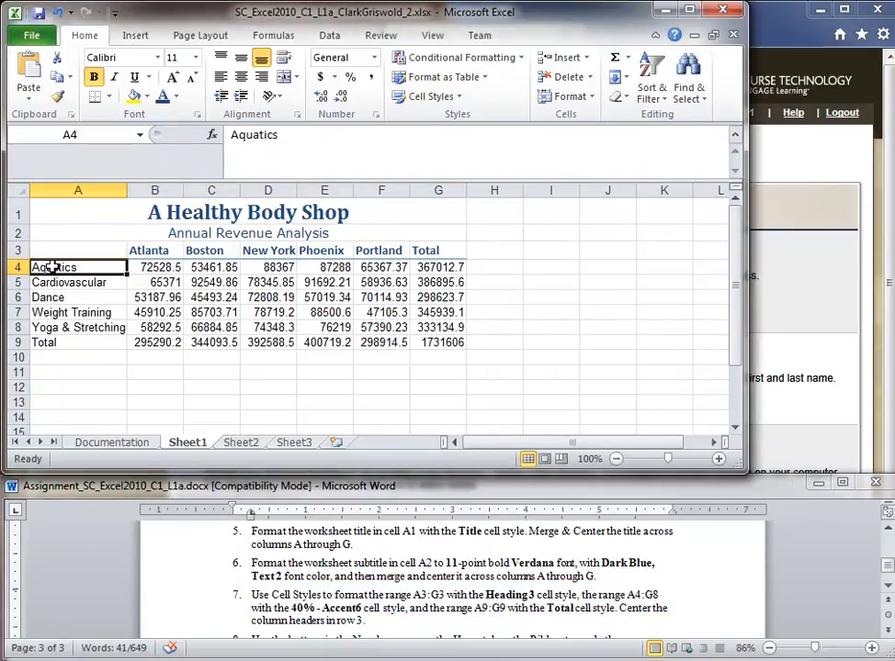
drag(78, 267, 438, 328)
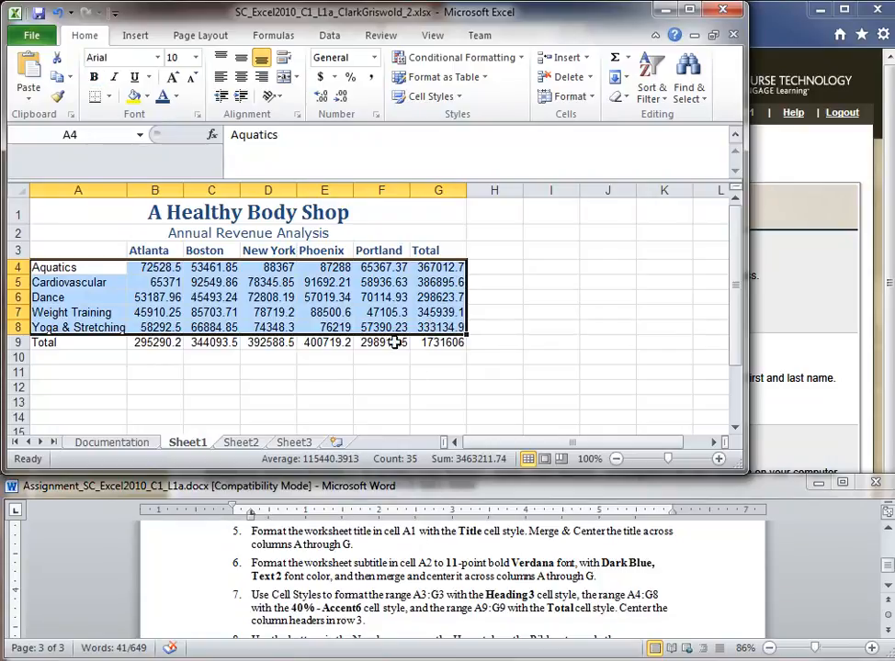
click(427, 97)
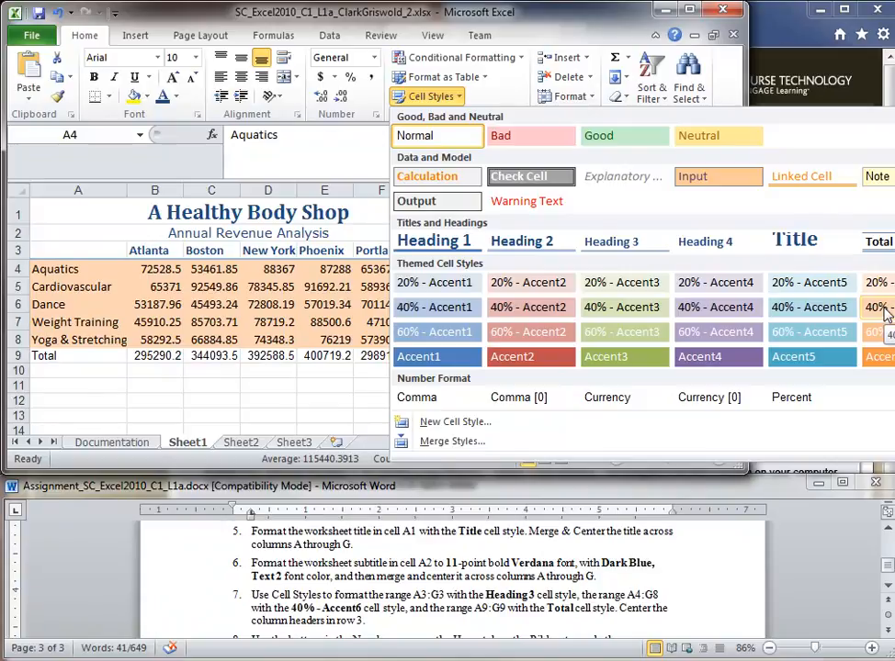
click(882, 306)
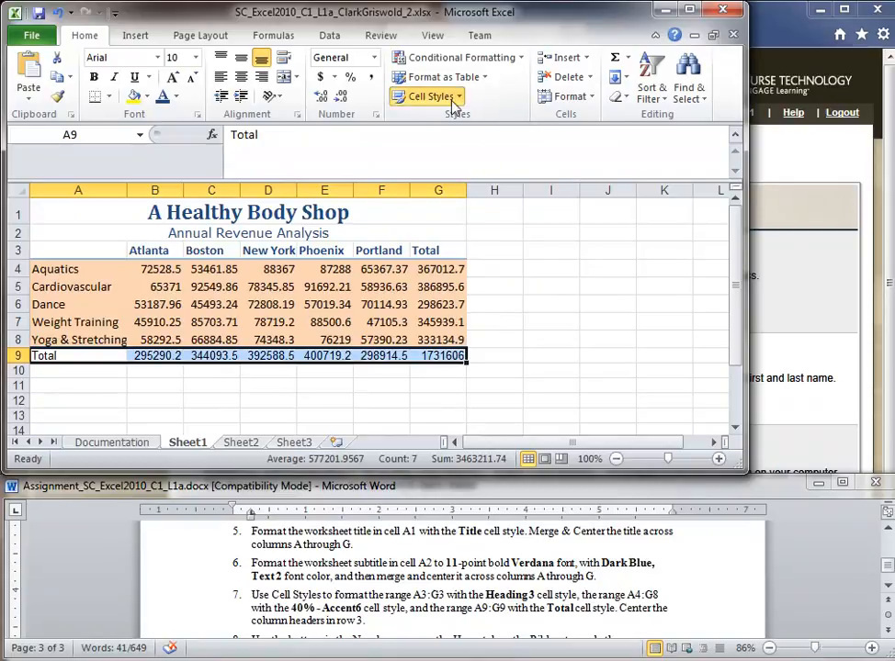
click(429, 96)
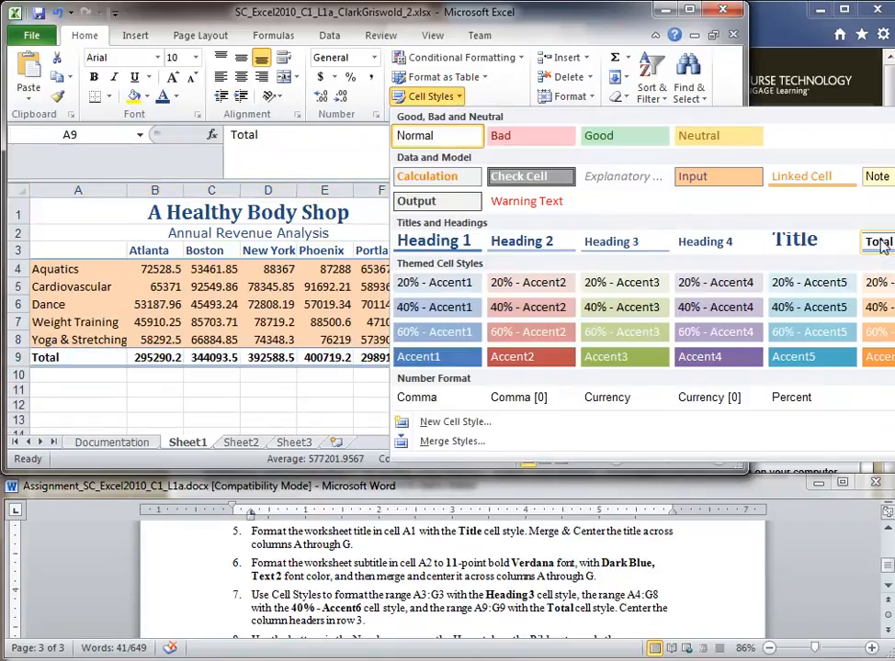
click(877, 240)
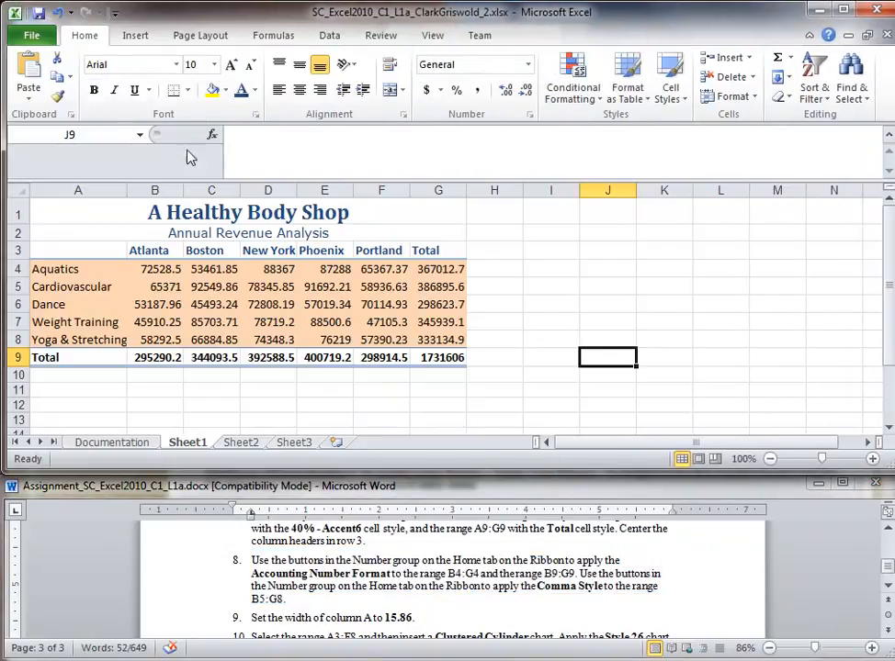
mouse_move(471, 124)
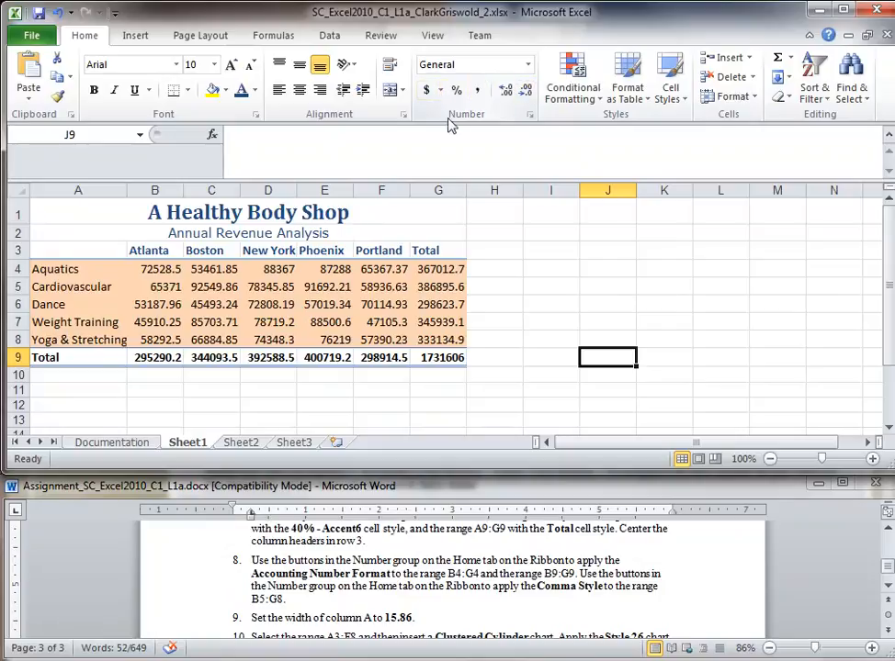
mouse_move(363, 570)
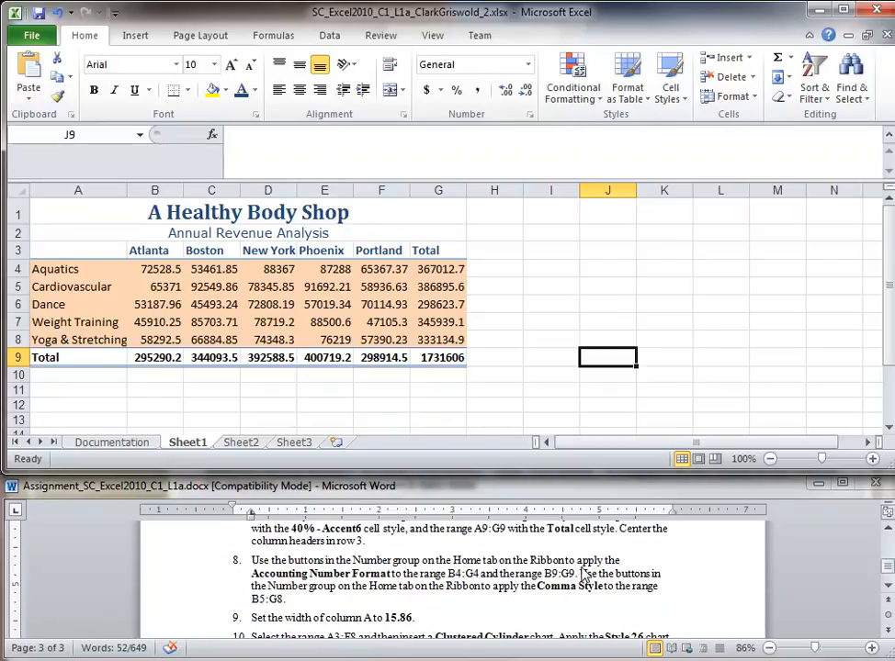
mouse_move(455, 581)
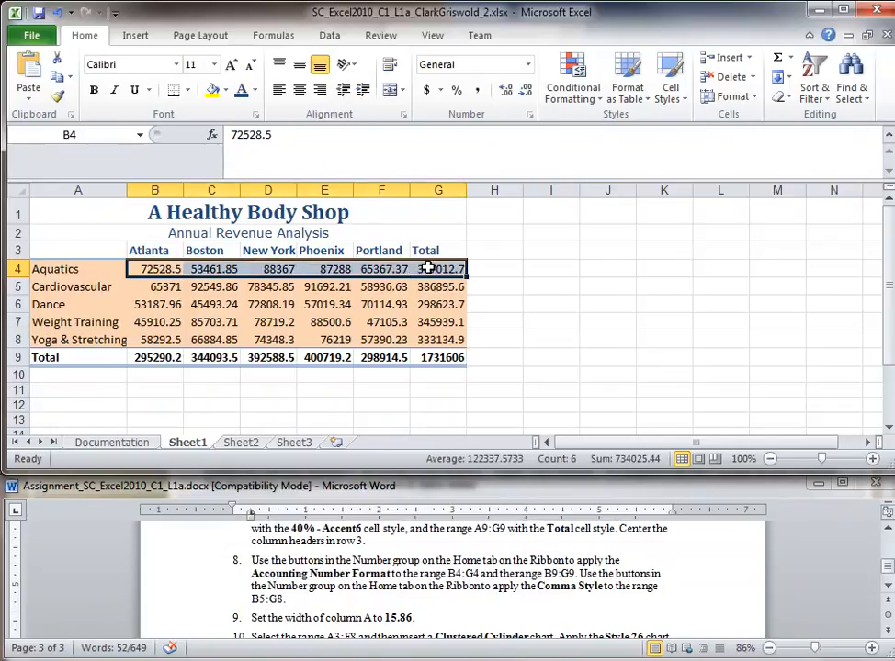
Apply Accounting Number Format to the Aquatics row B4:G4 and Total row B9:G9.
click(425, 90)
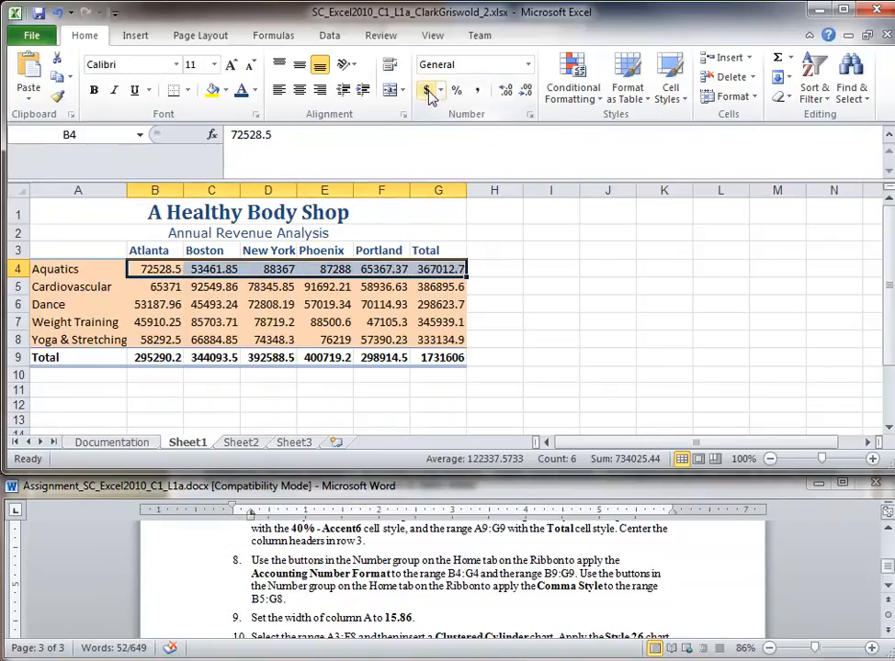
click(425, 89)
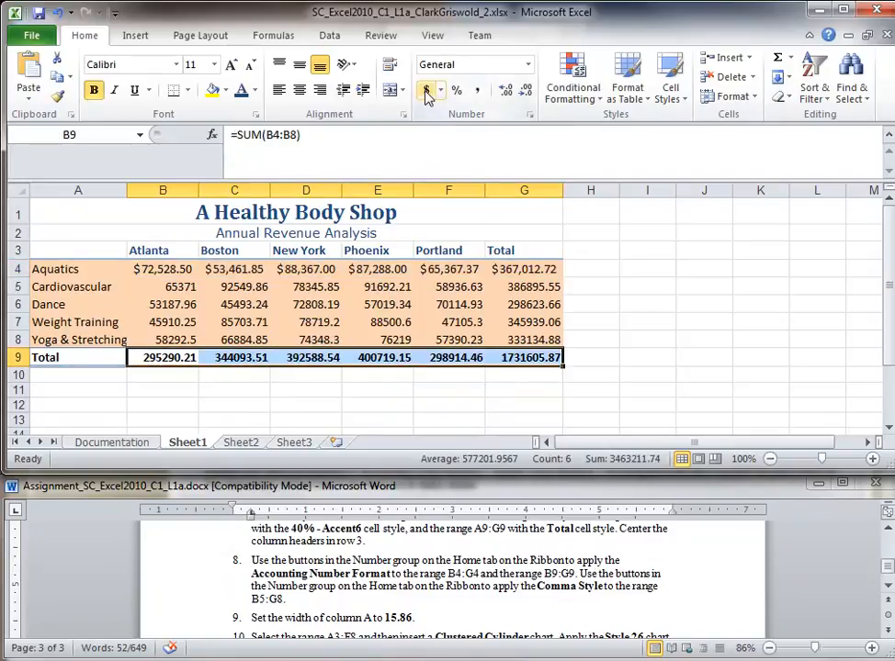
mouse_move(426, 90)
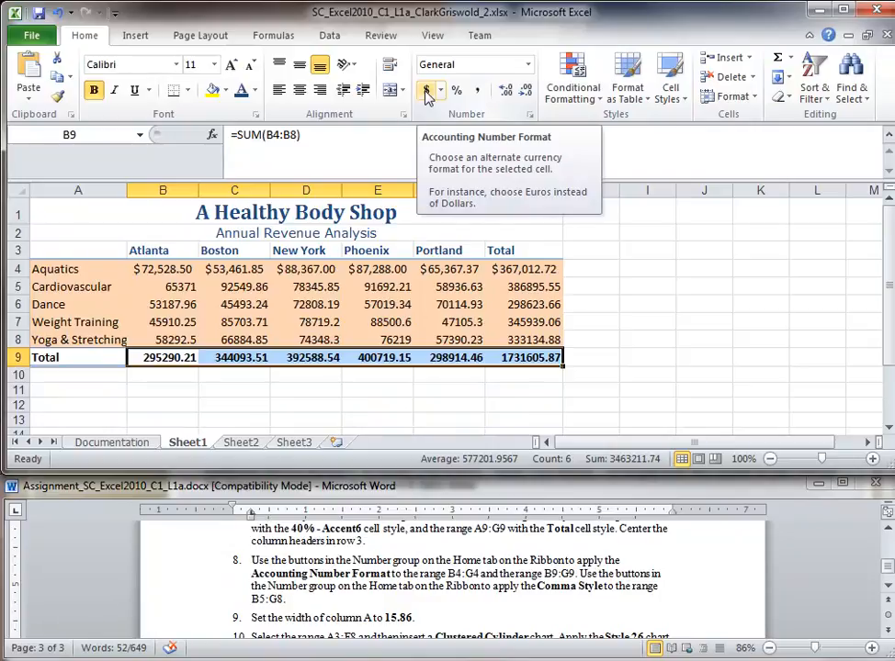
click(425, 89)
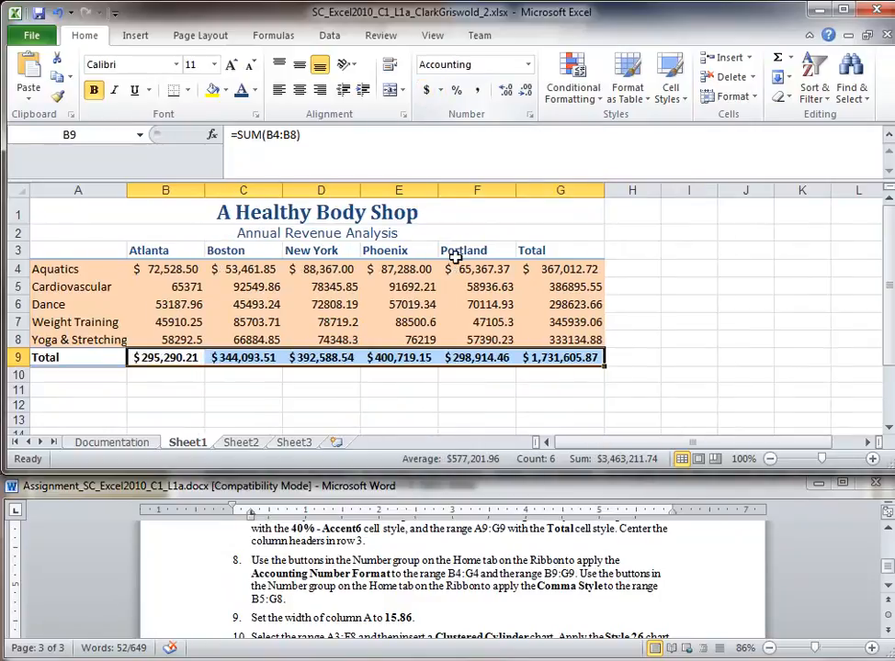
mouse_move(315, 597)
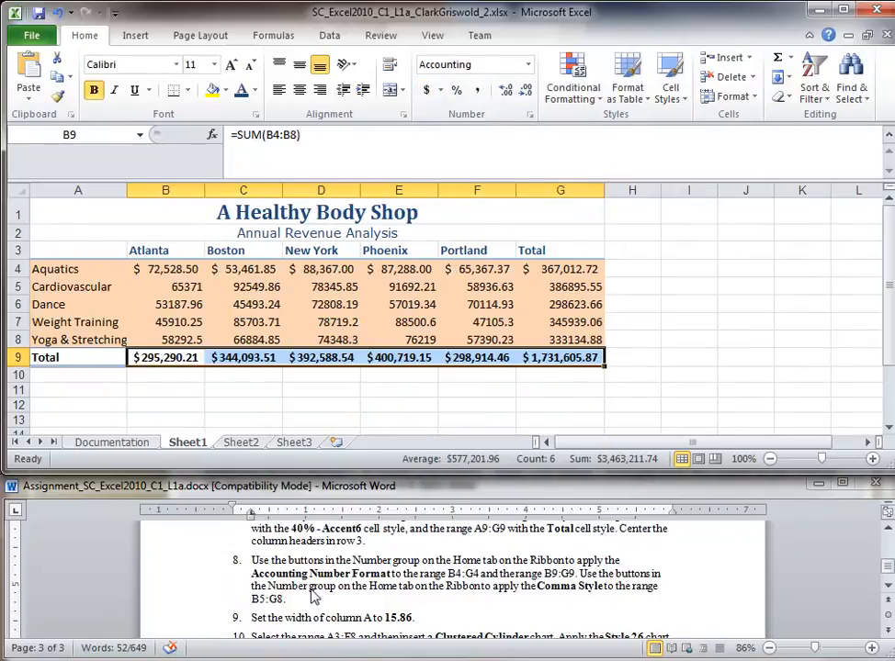
mouse_move(551, 597)
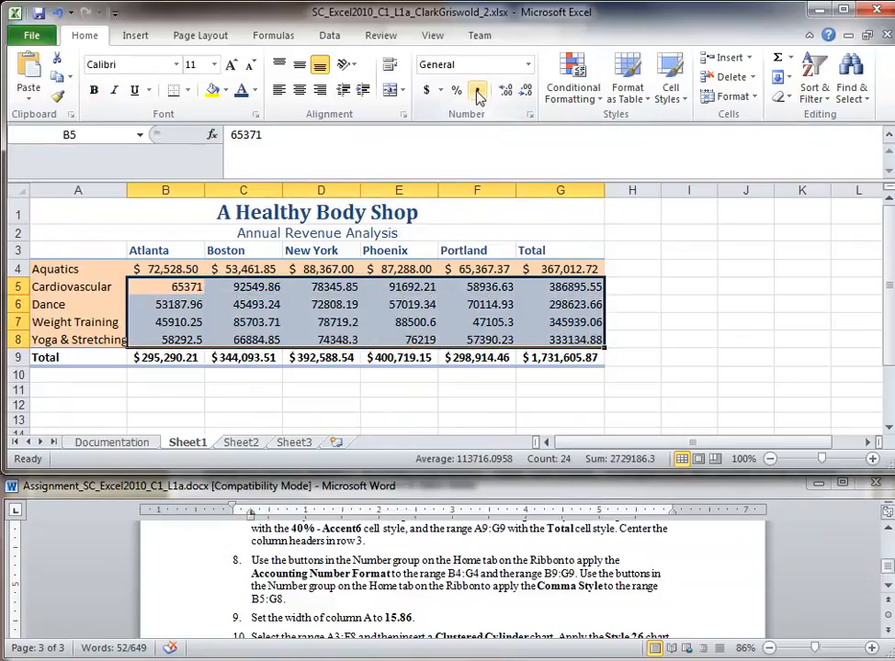
mouse_move(477, 89)
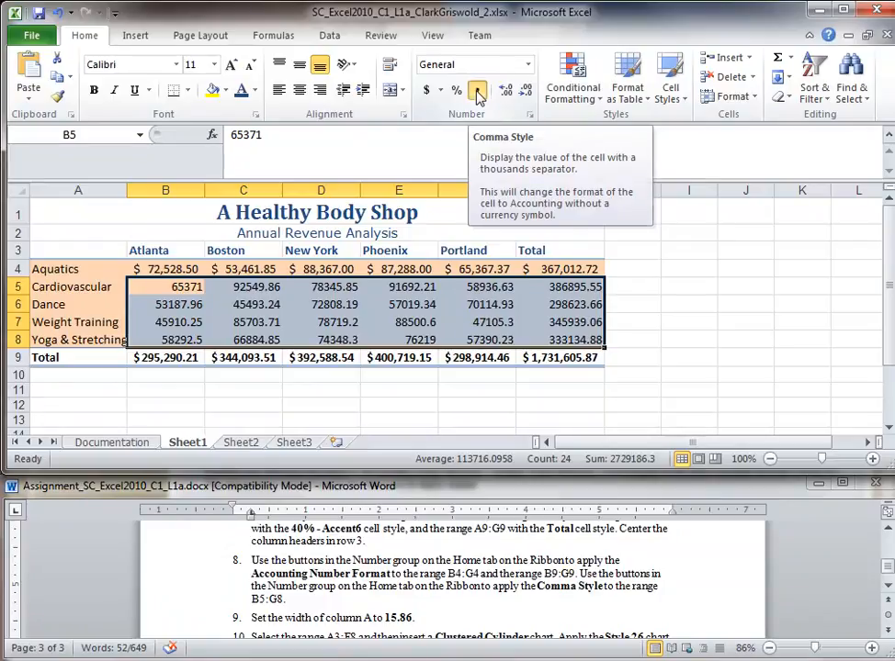
Apply Comma Style to B5:G8 and check the formatting of rows 4–9.
click(476, 90)
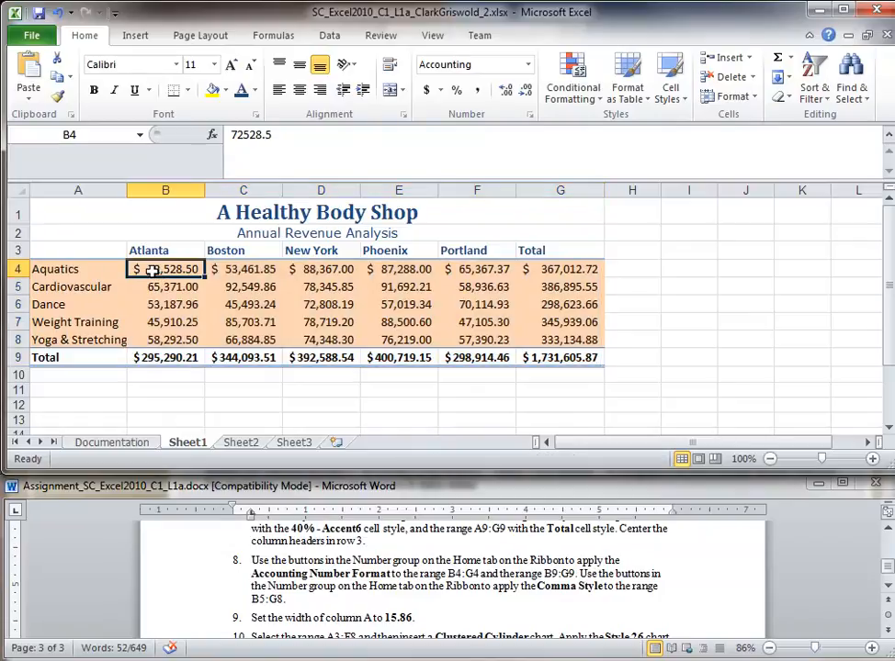
drag(166, 269, 559, 268)
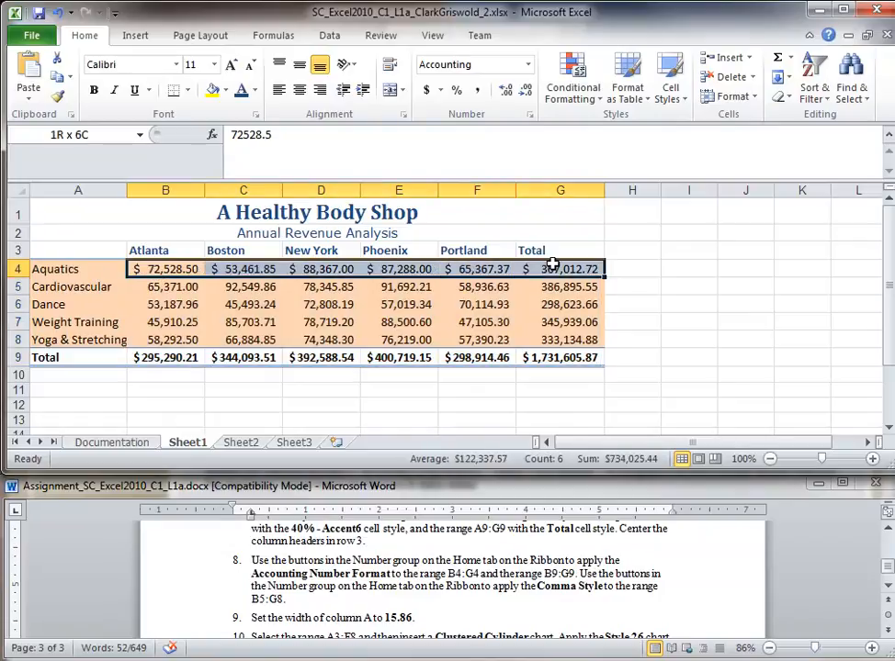
click(243, 357)
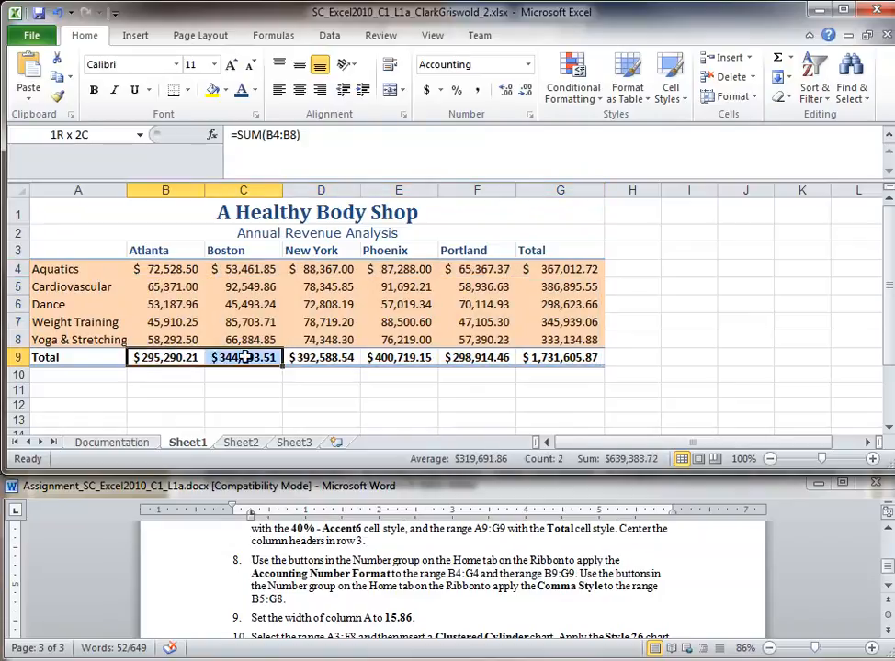
click(560, 405)
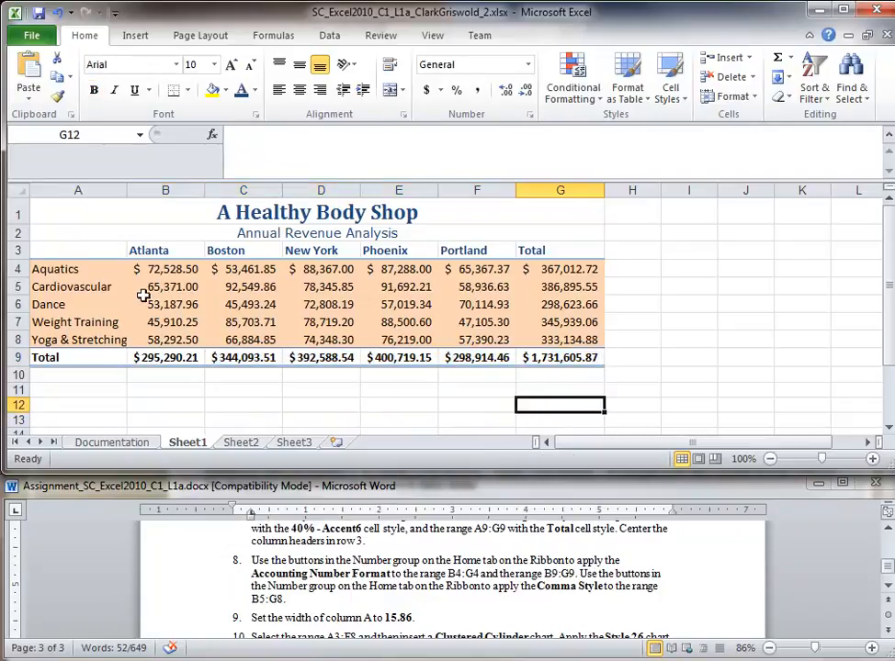
drag(165, 287, 559, 340)
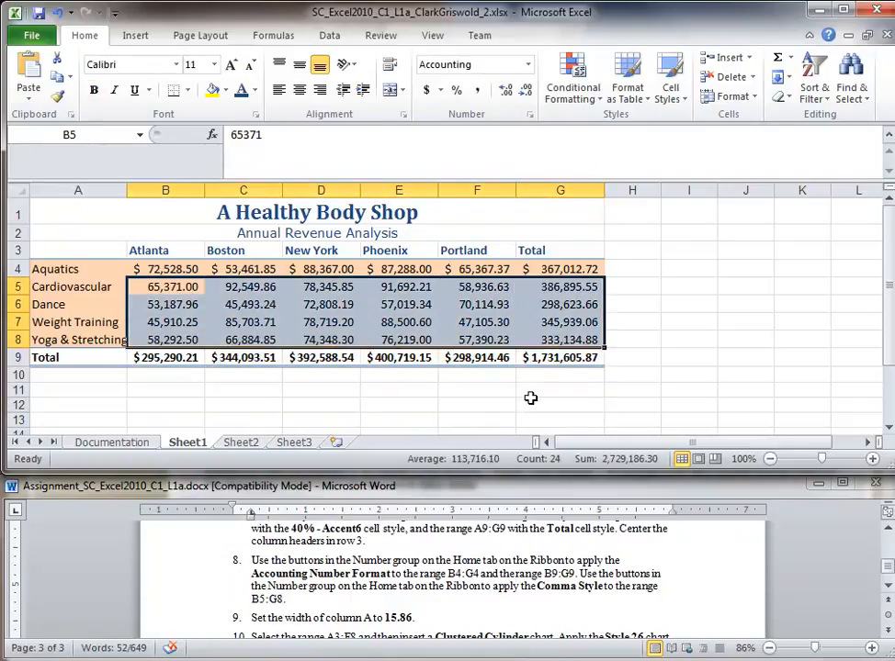
click(559, 405)
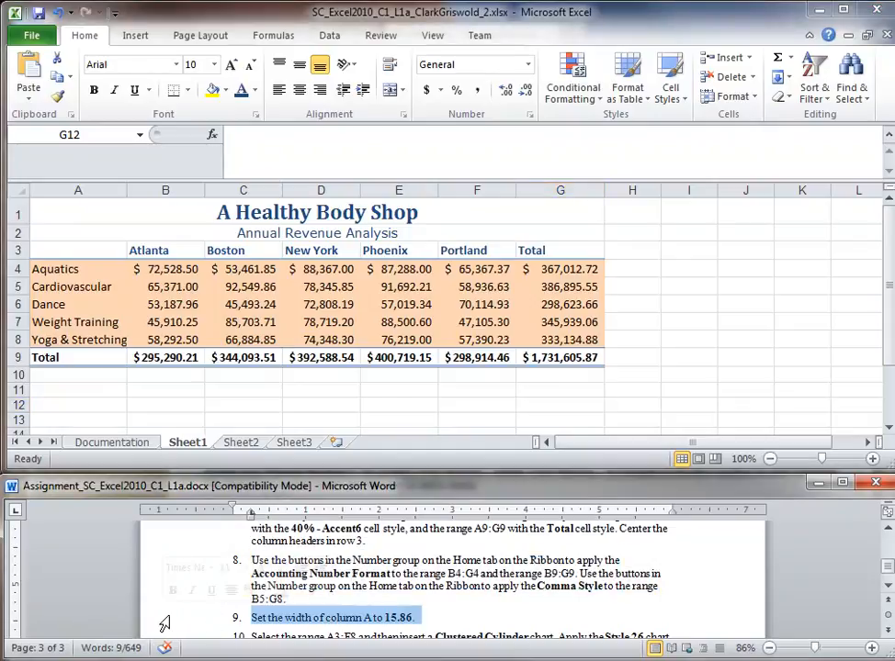
mouse_move(515, 396)
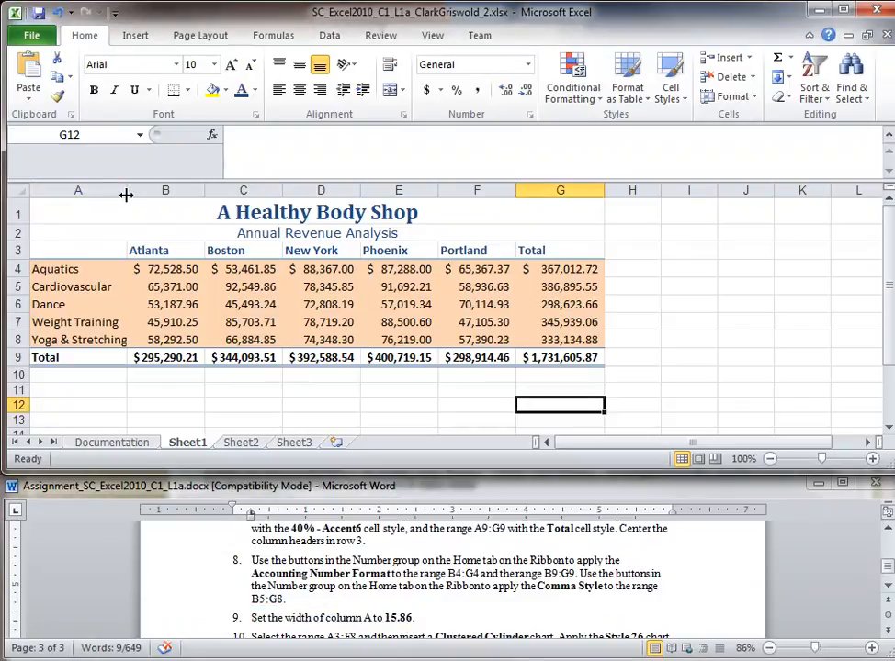
Set column A to an exact width of 15.86 via Column Width.
drag(126, 190, 206, 190)
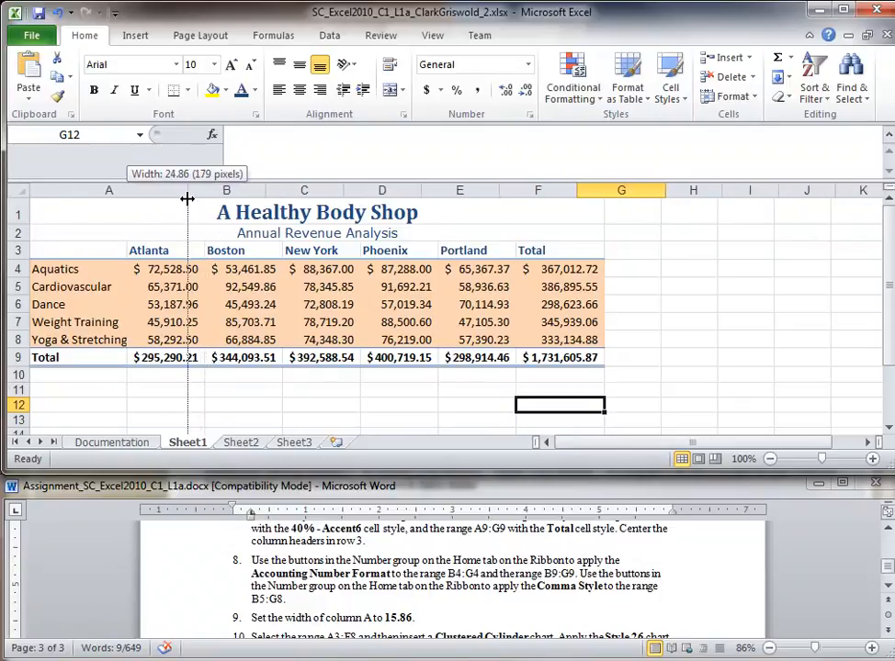
drag(188, 198, 153, 199)
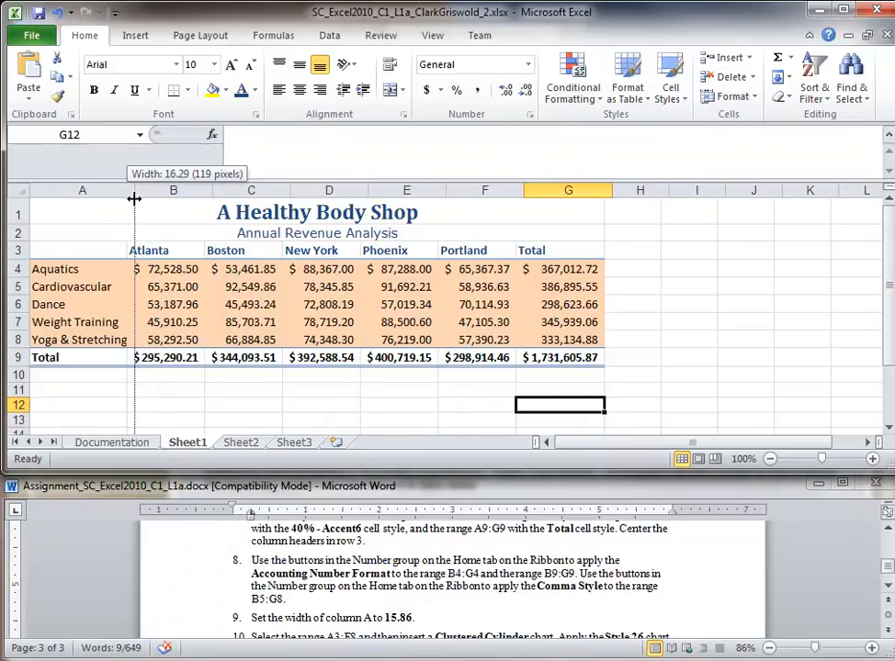
drag(135, 199, 139, 200)
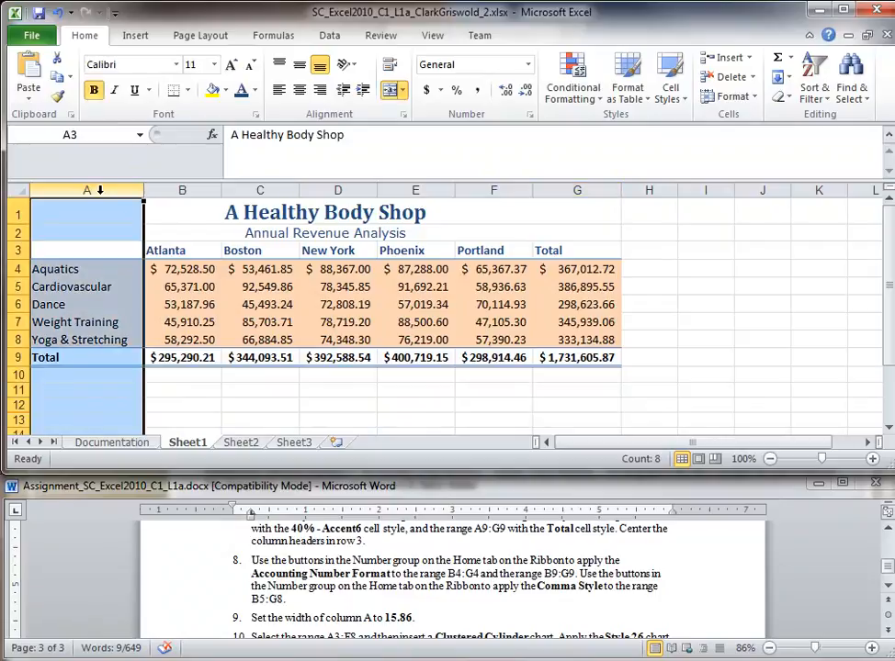
right_click(86, 190)
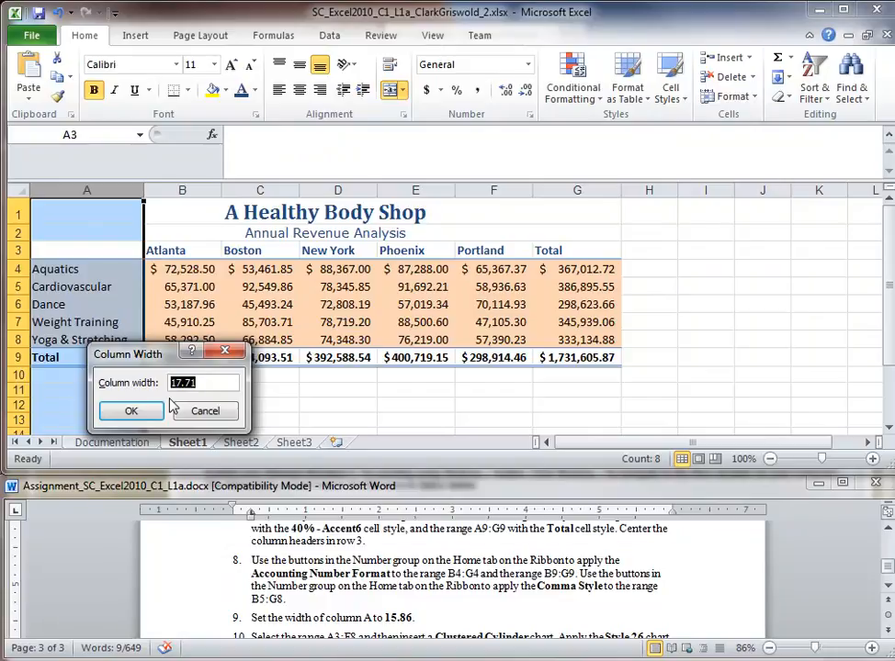
text(15.86)
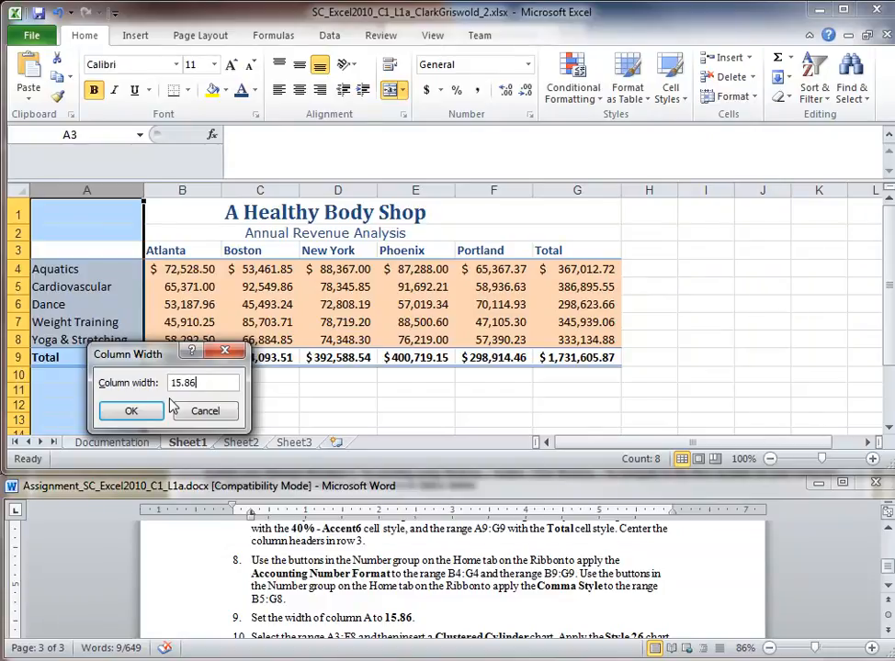
click(130, 410)
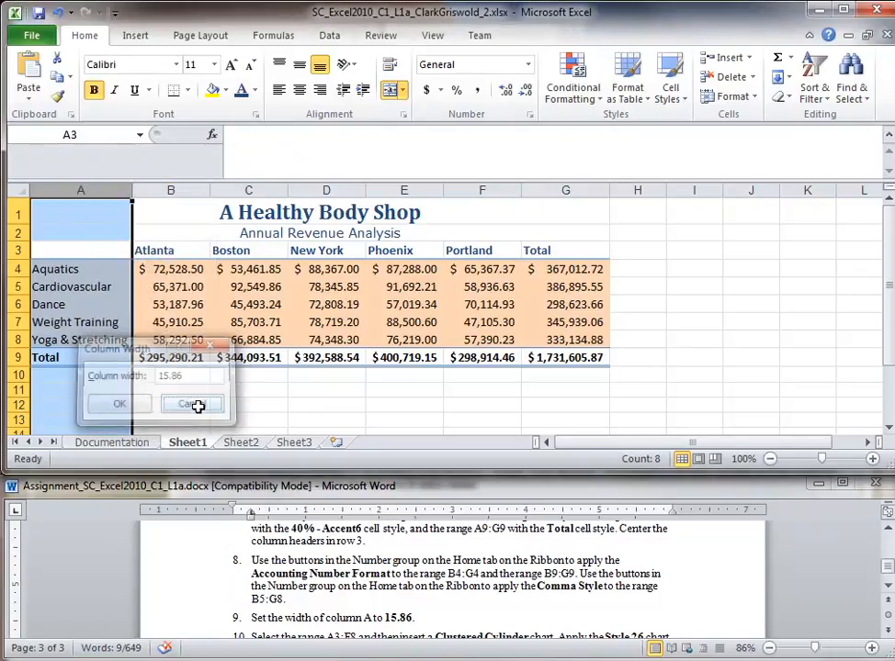
click(119, 404)
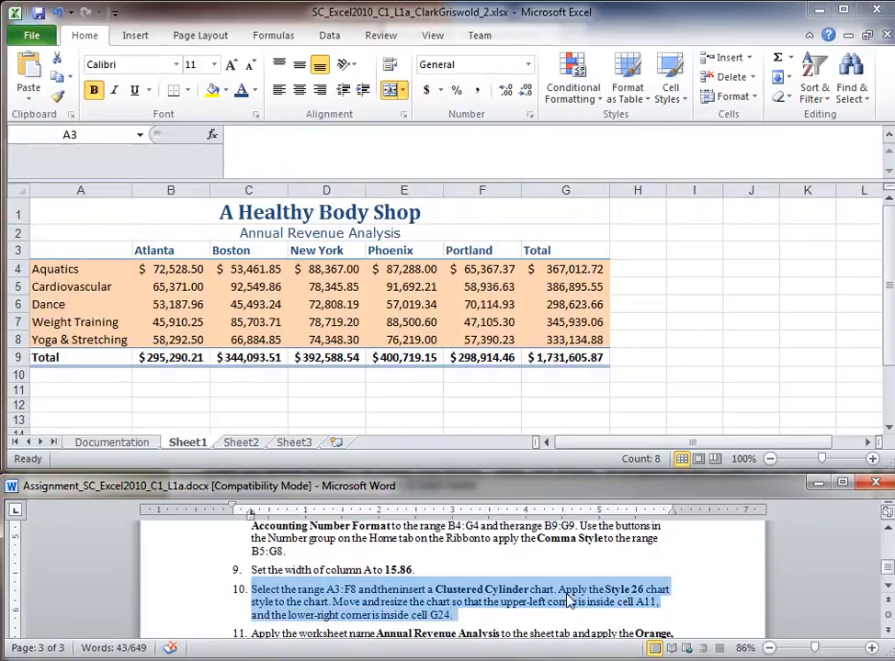
mouse_move(569, 588)
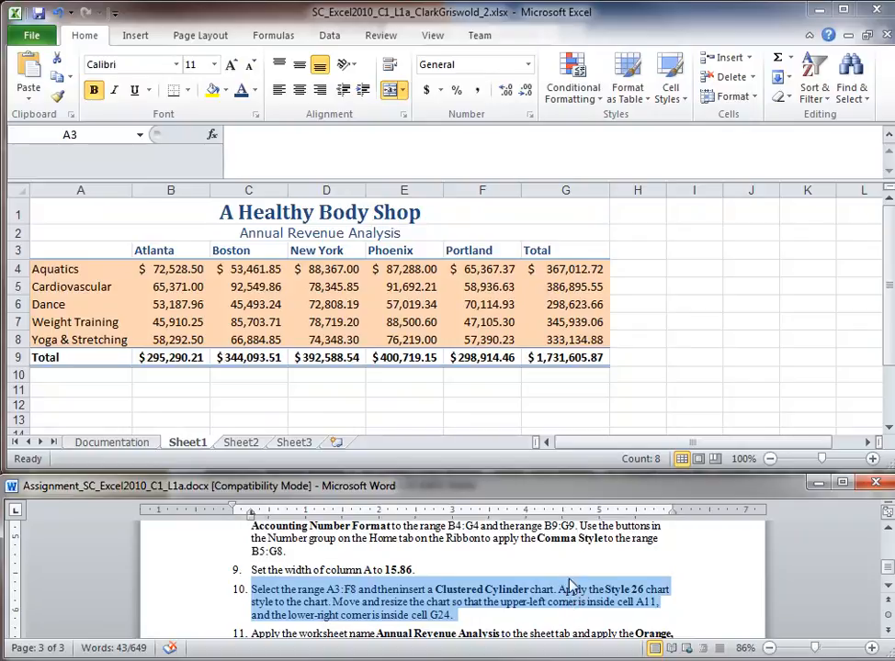
mouse_move(376, 407)
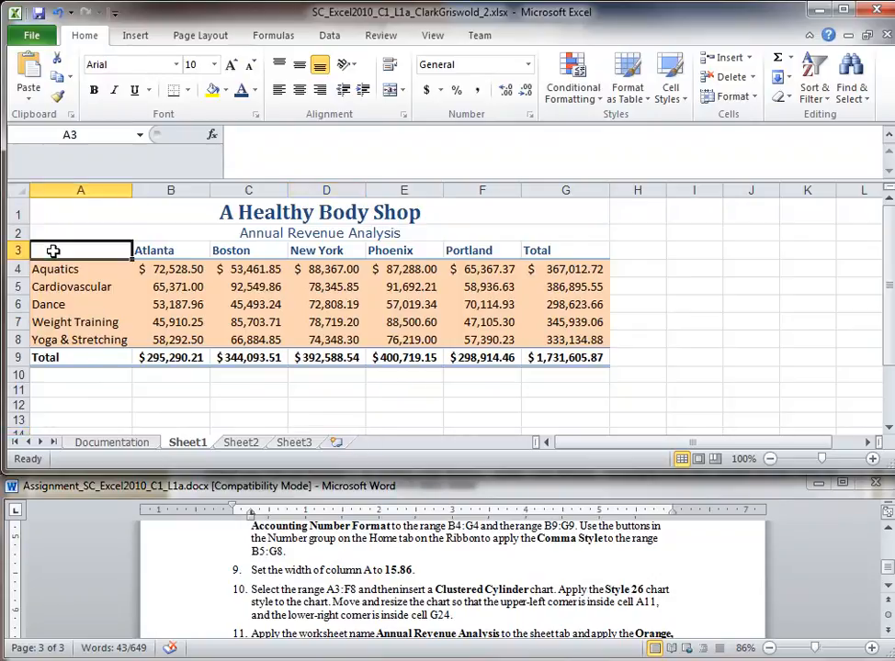
Select A3:F8 covering the city headers and activity revenue values.
drag(81, 250, 481, 339)
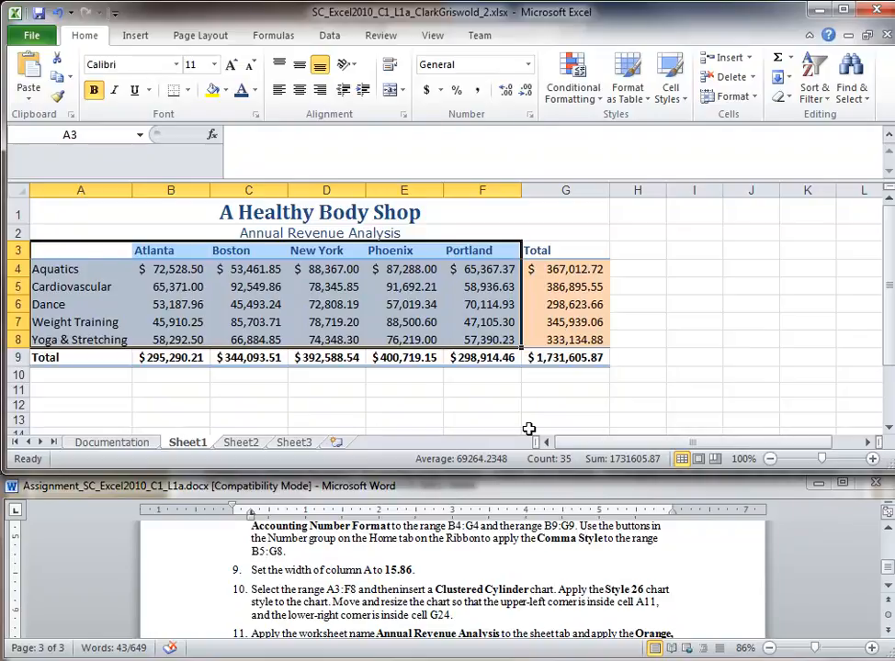
mouse_move(64, 248)
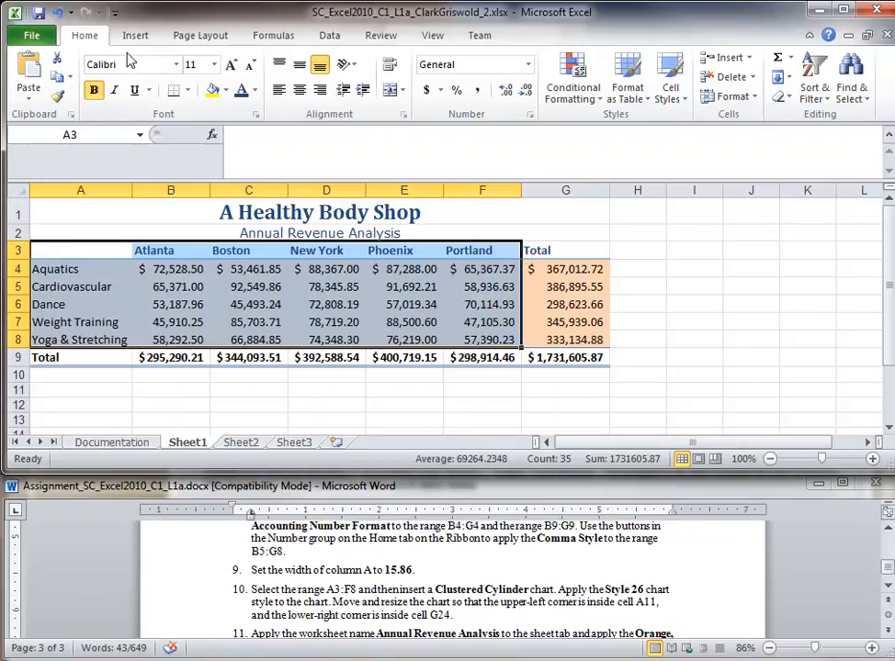
Insert a Clustered Cylinder column chart from the selected revenue data.
click(135, 35)
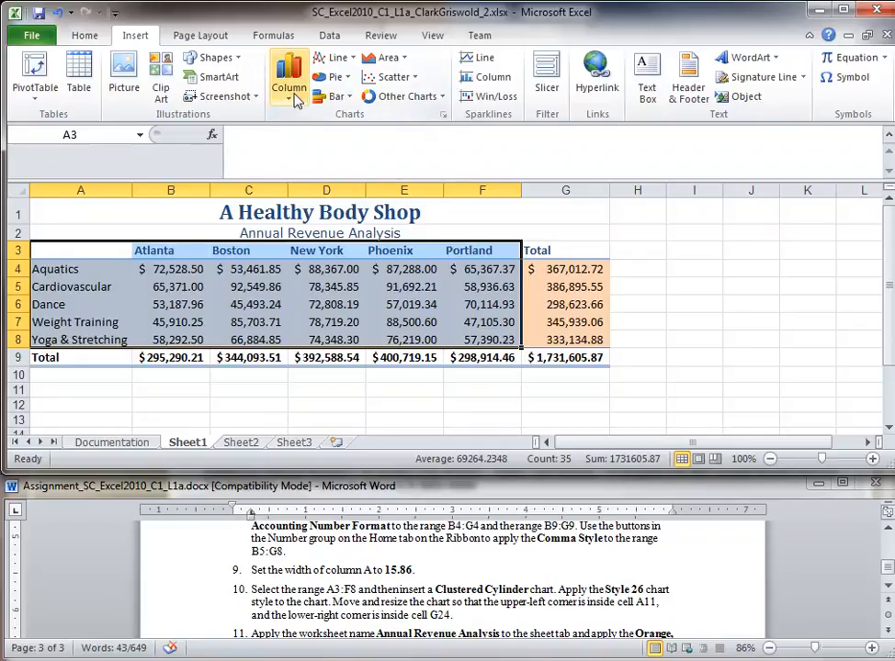
click(289, 74)
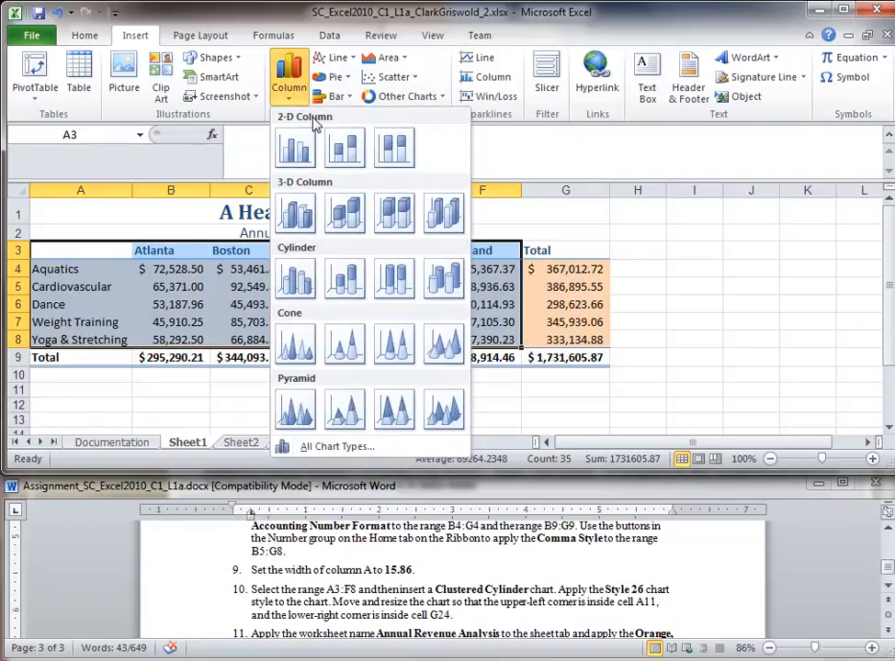
mouse_move(313, 260)
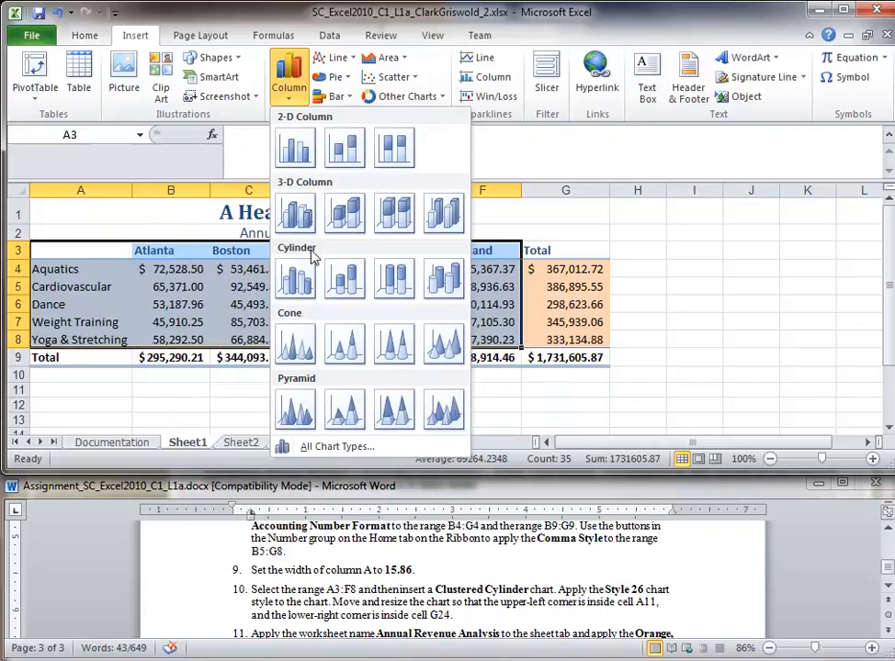
mouse_move(295, 279)
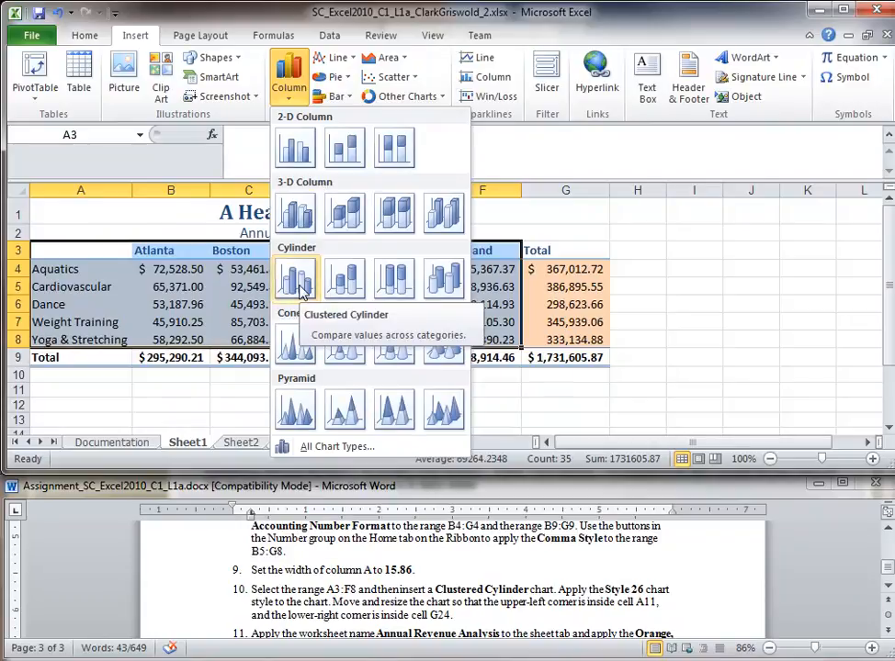
click(296, 278)
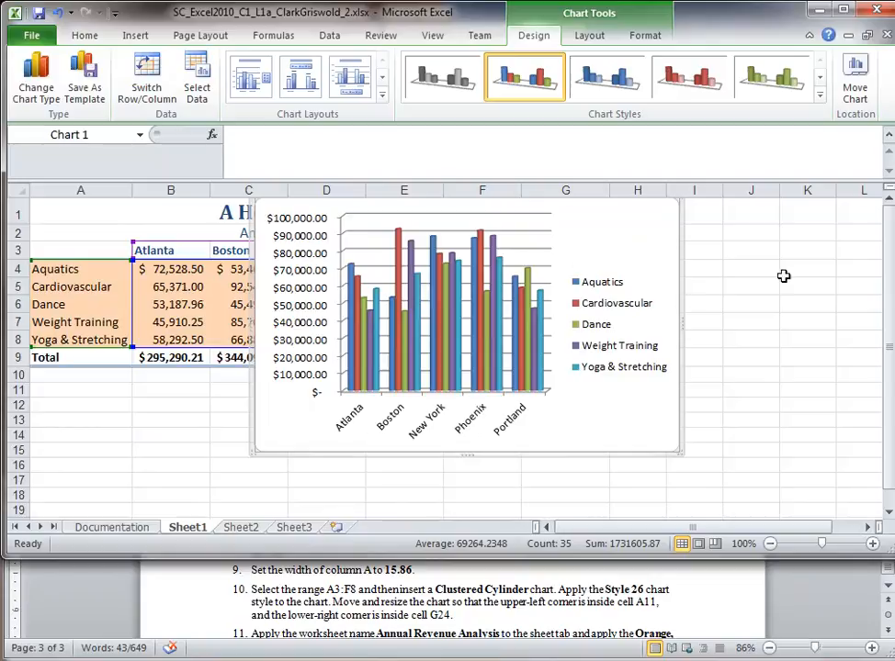
click(807, 285)
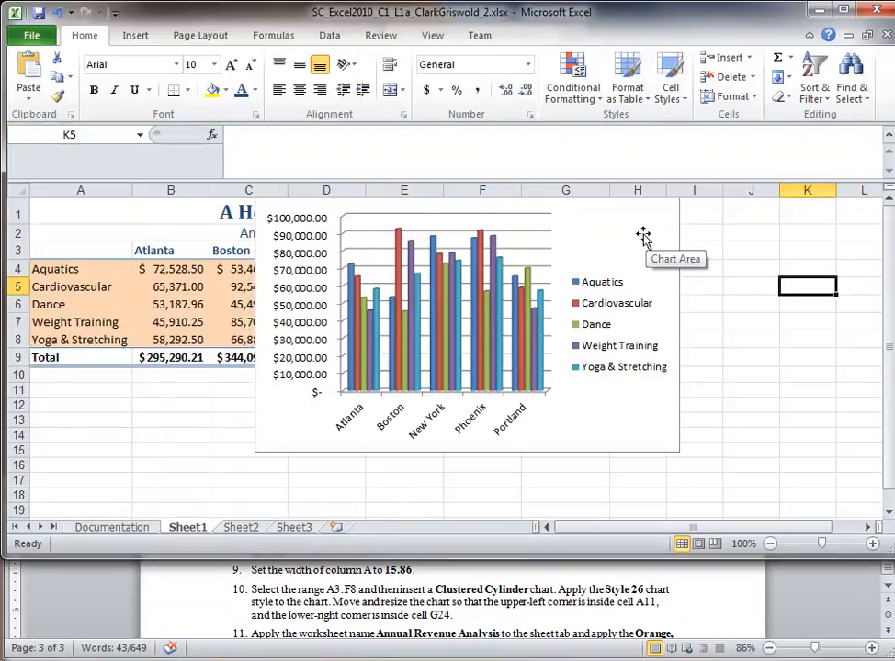
mouse_move(313, 412)
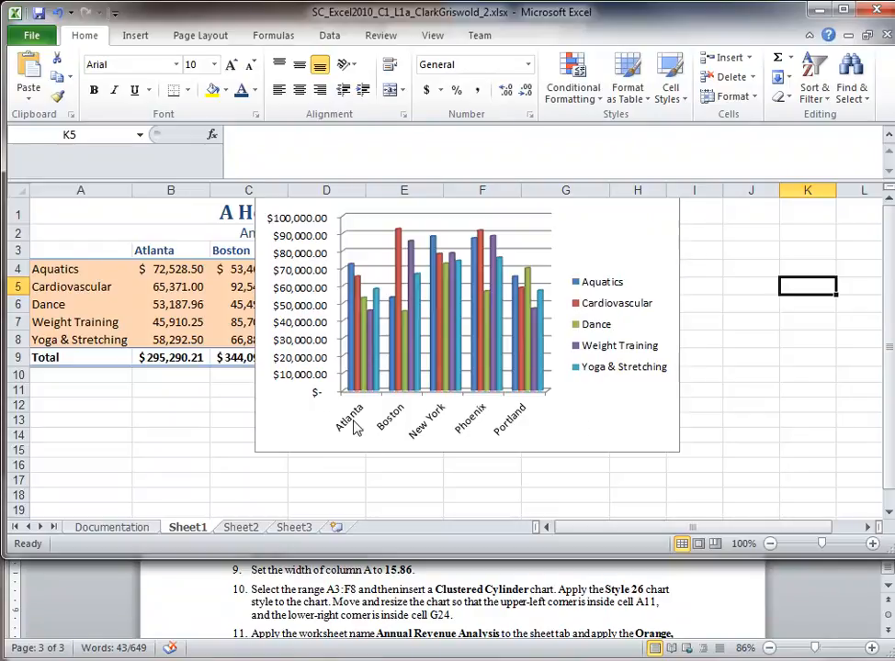
mouse_move(558, 289)
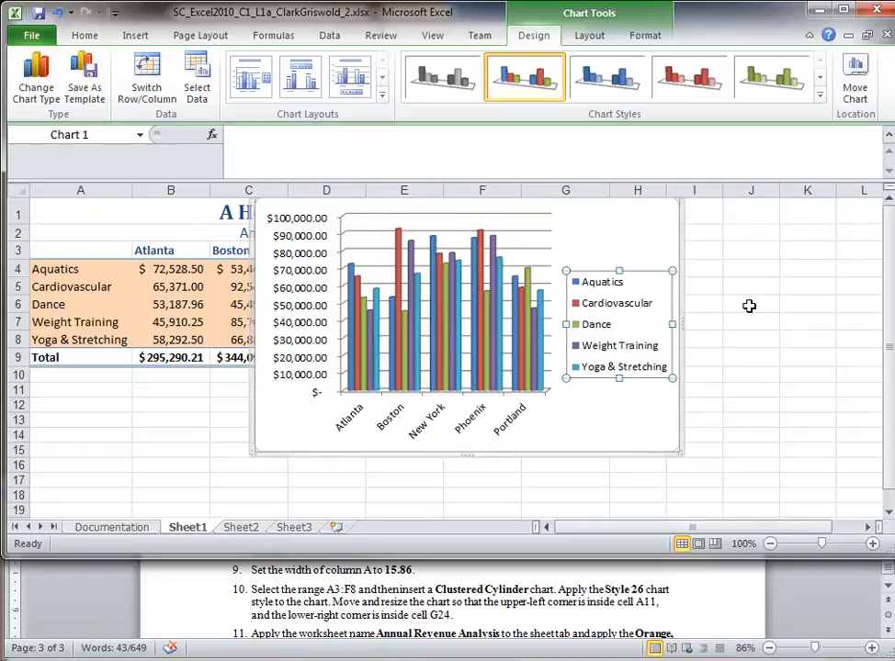
click(588, 35)
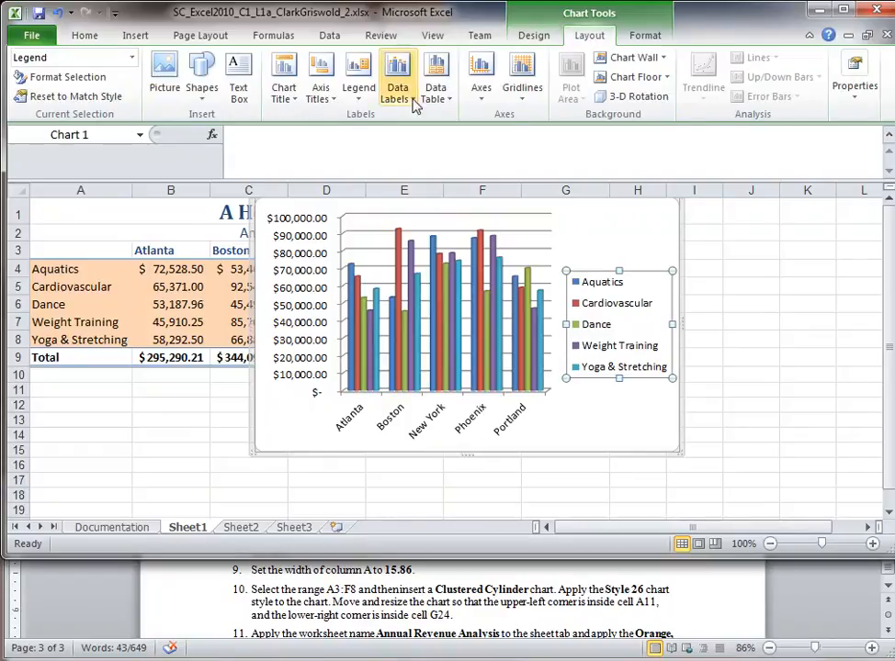
click(533, 35)
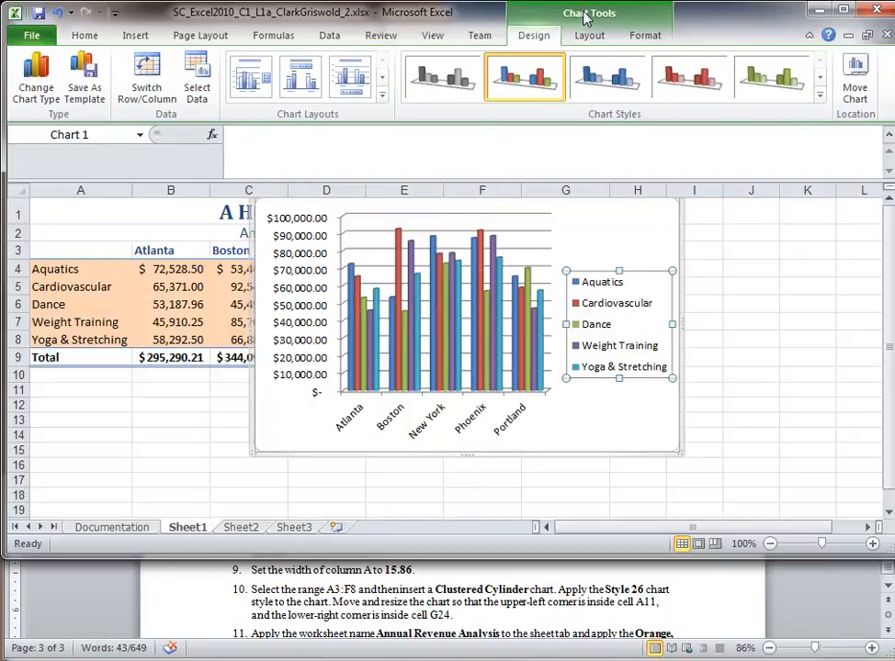
mouse_move(588, 18)
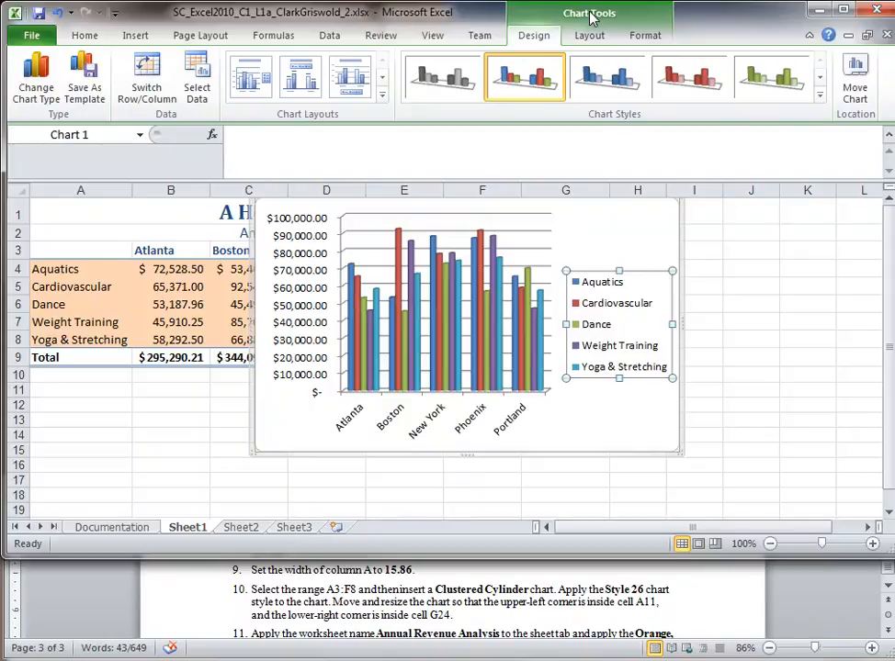
mouse_move(537, 43)
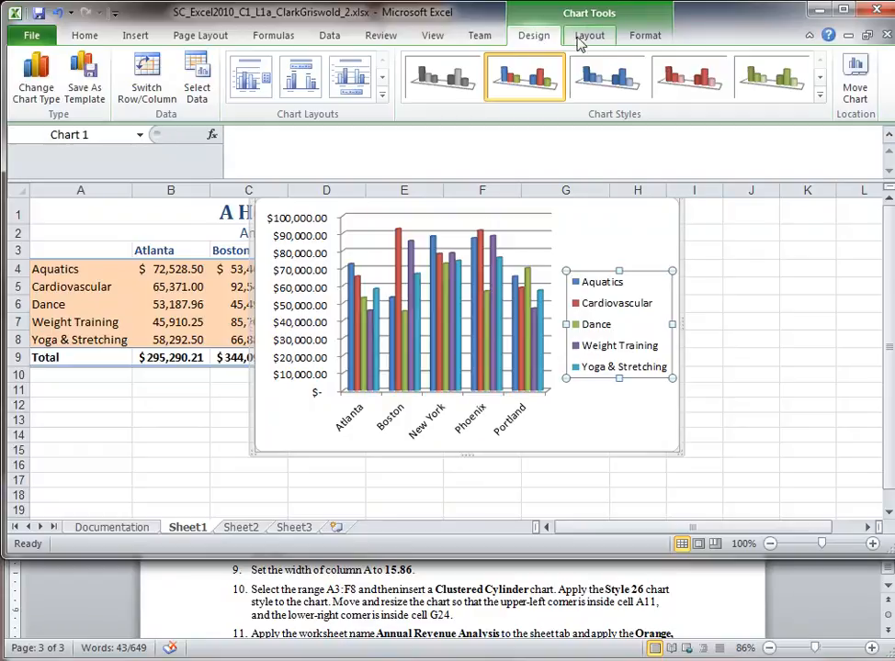
click(589, 35)
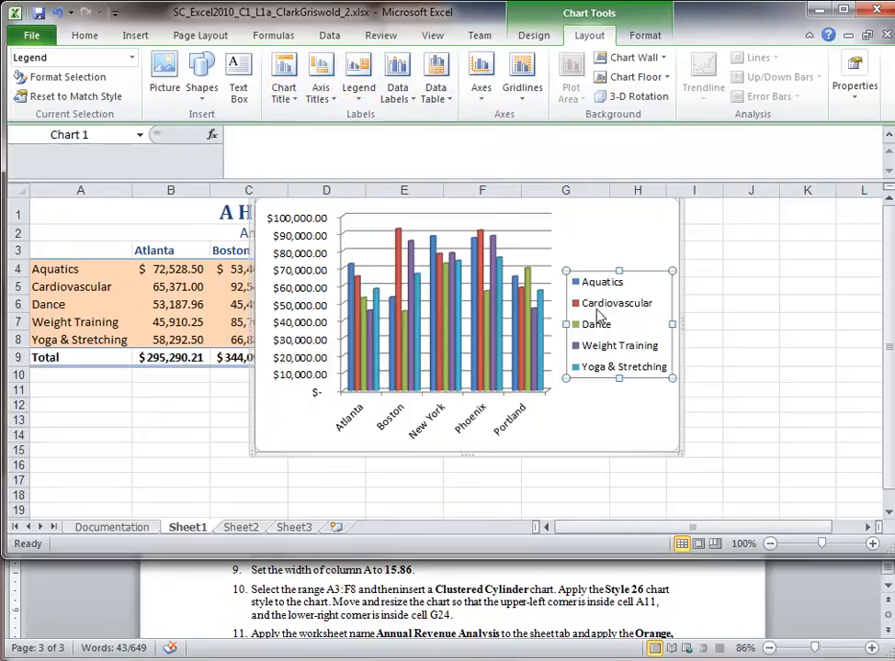
mouse_move(435, 87)
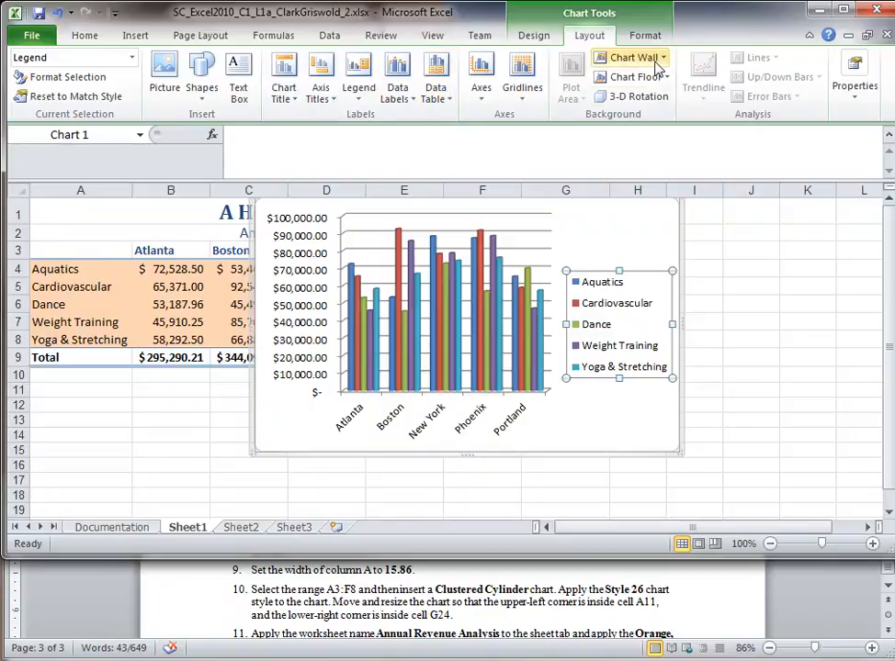
click(644, 35)
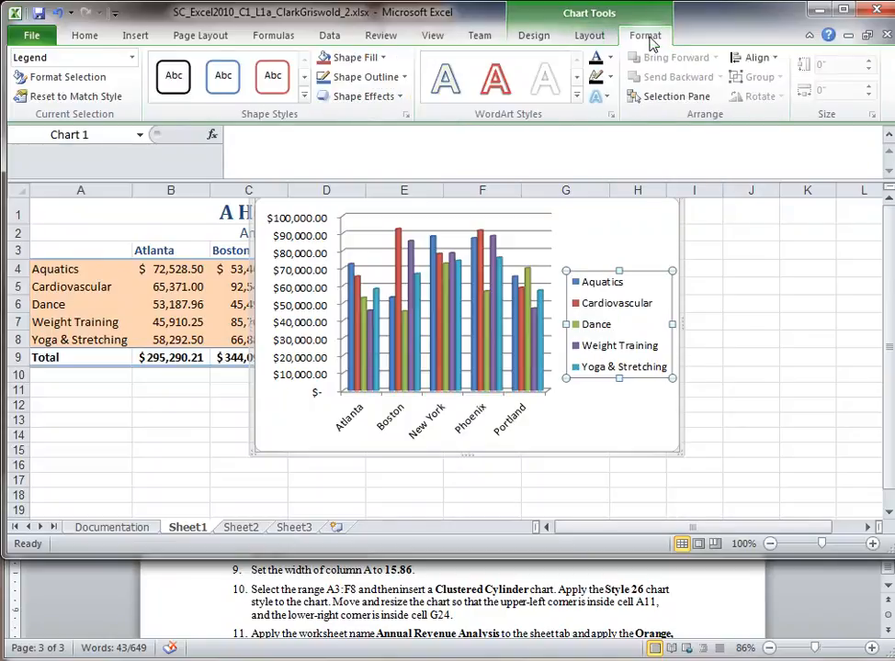
mouse_move(414, 388)
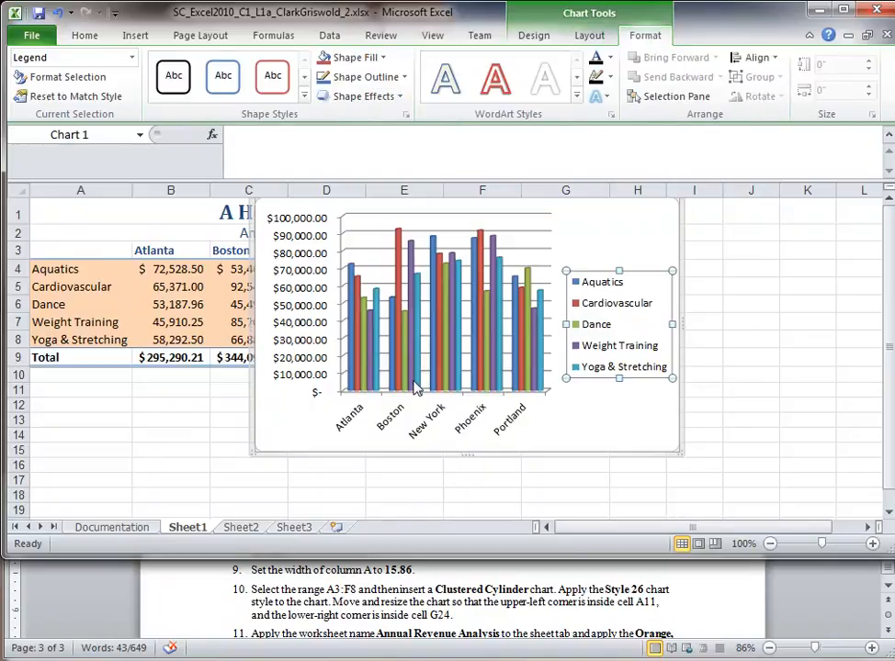
mouse_move(276, 356)
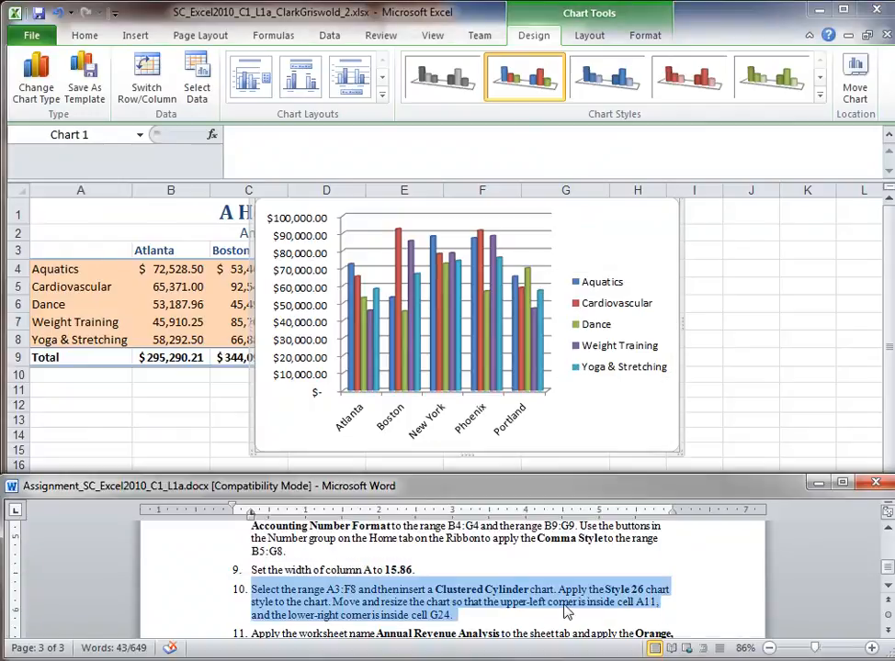
mouse_move(558, 609)
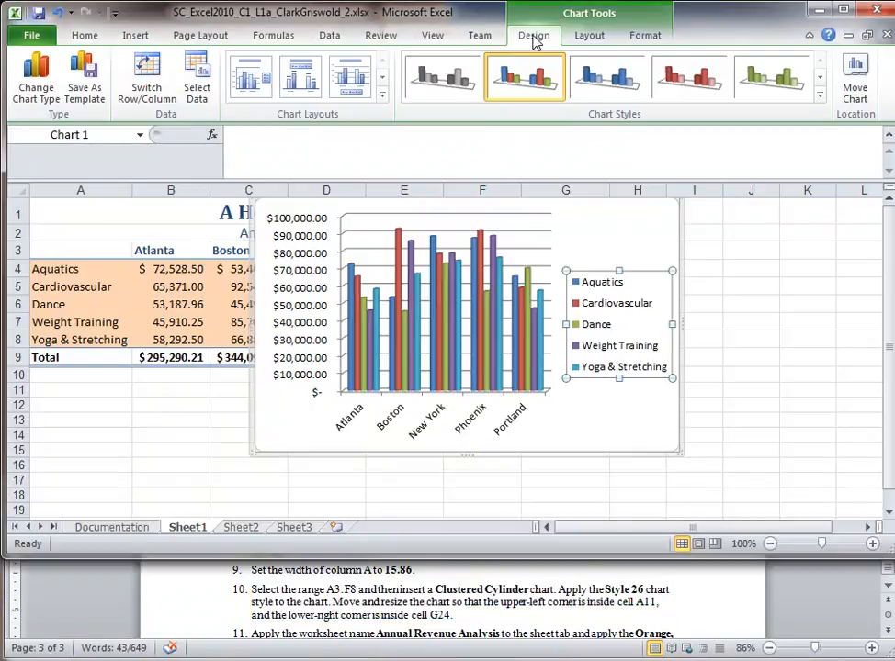
mouse_move(588, 128)
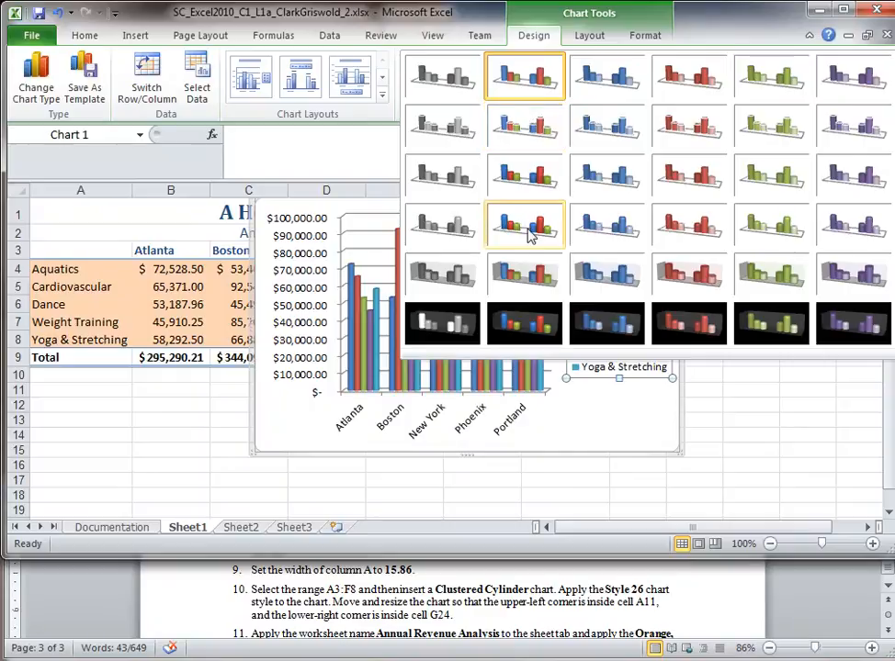
mouse_move(524, 225)
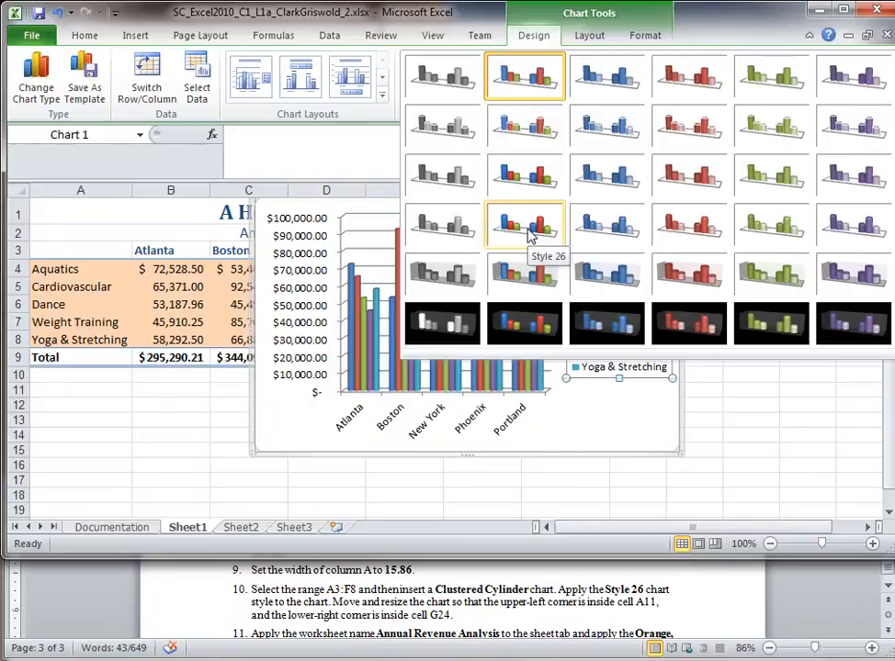
Apply Chart Style 26 to the cylinder chart.
click(525, 224)
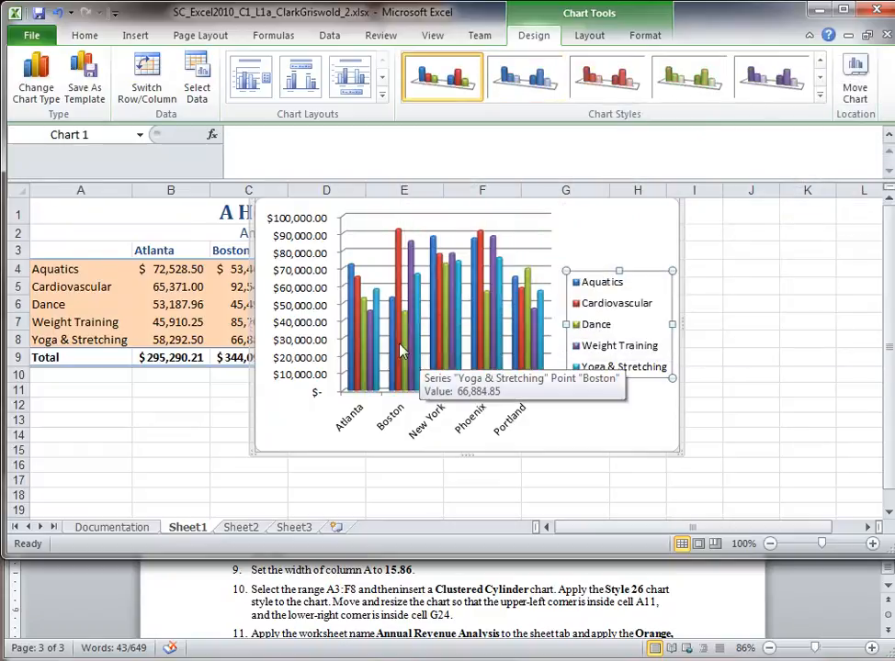
mouse_move(425, 328)
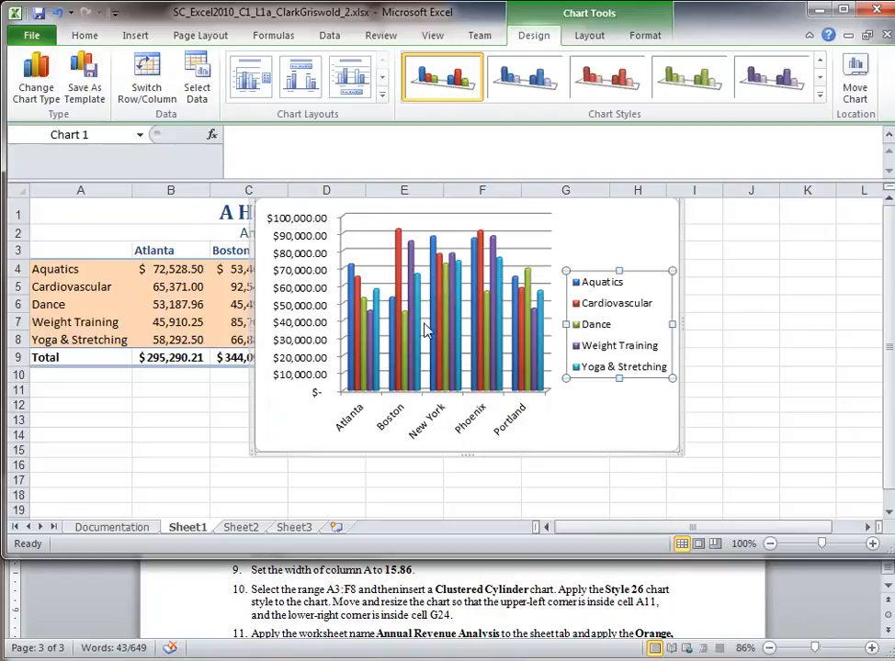
mouse_move(424, 331)
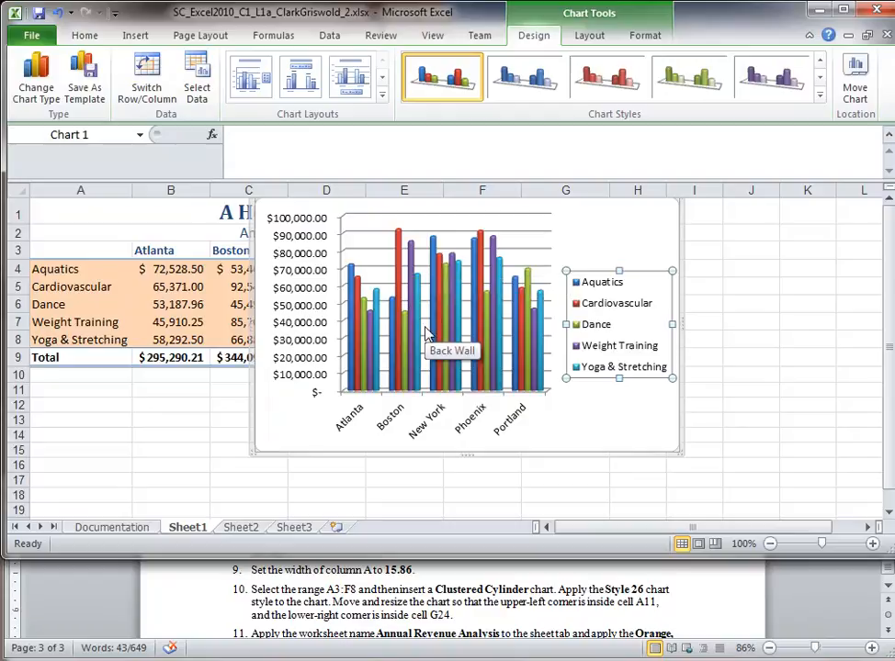
mouse_move(308, 358)
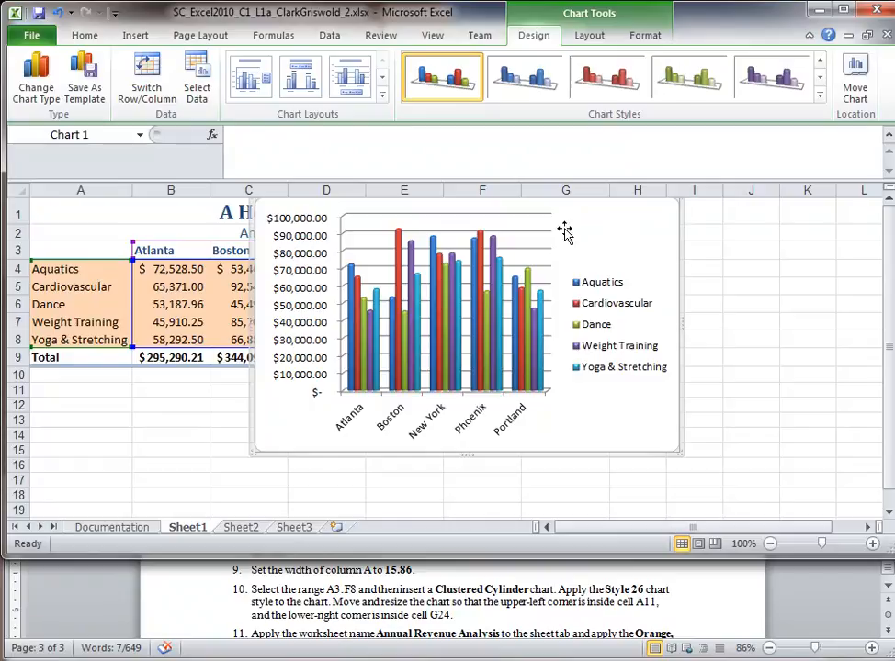
mouse_move(278, 431)
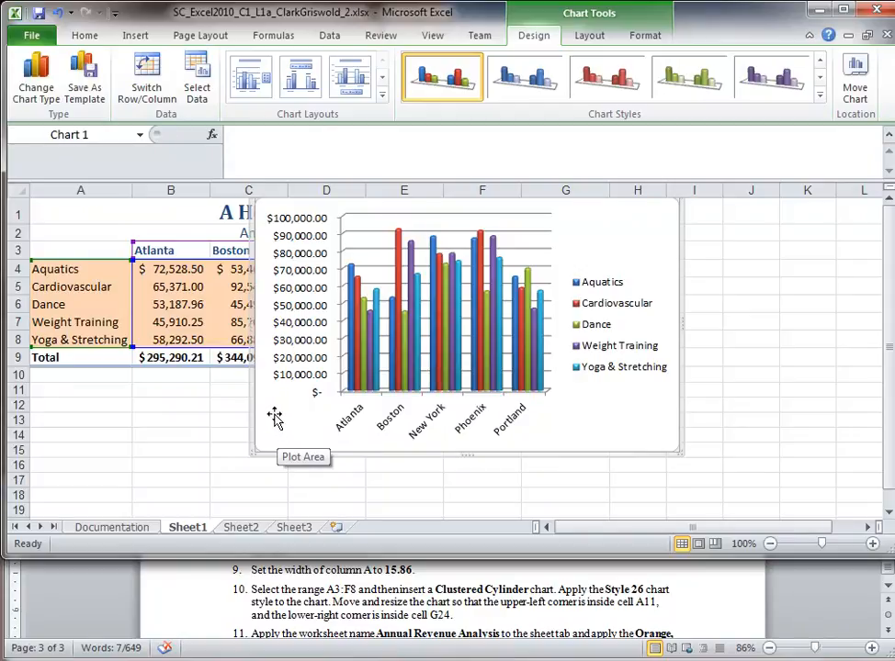
mouse_move(538, 448)
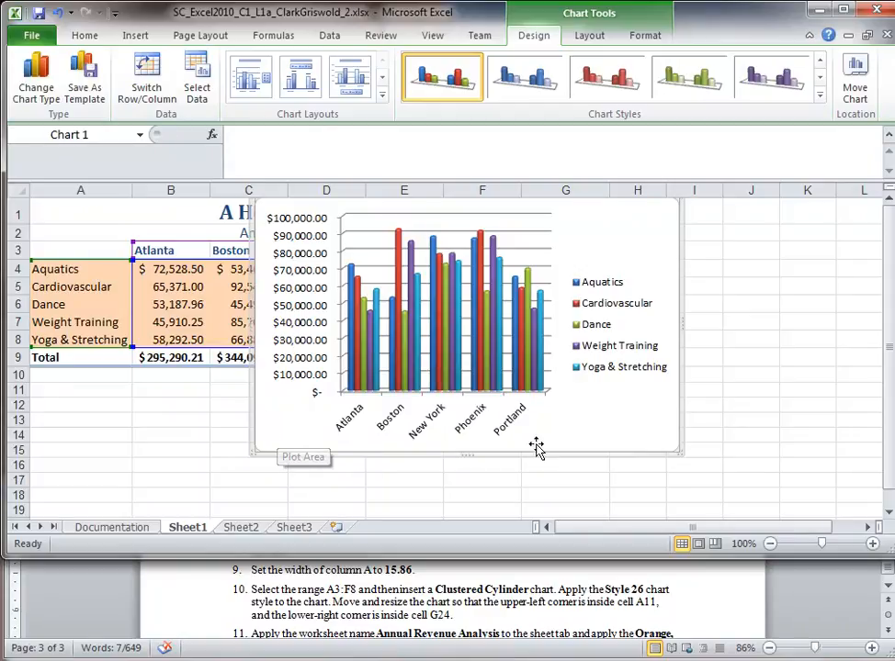
mouse_move(597, 340)
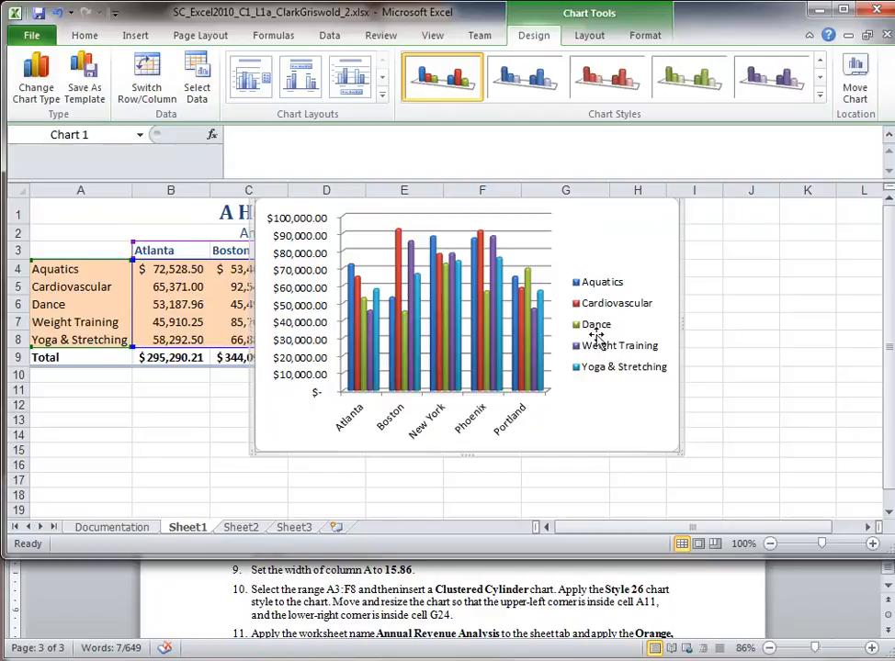
mouse_move(469, 257)
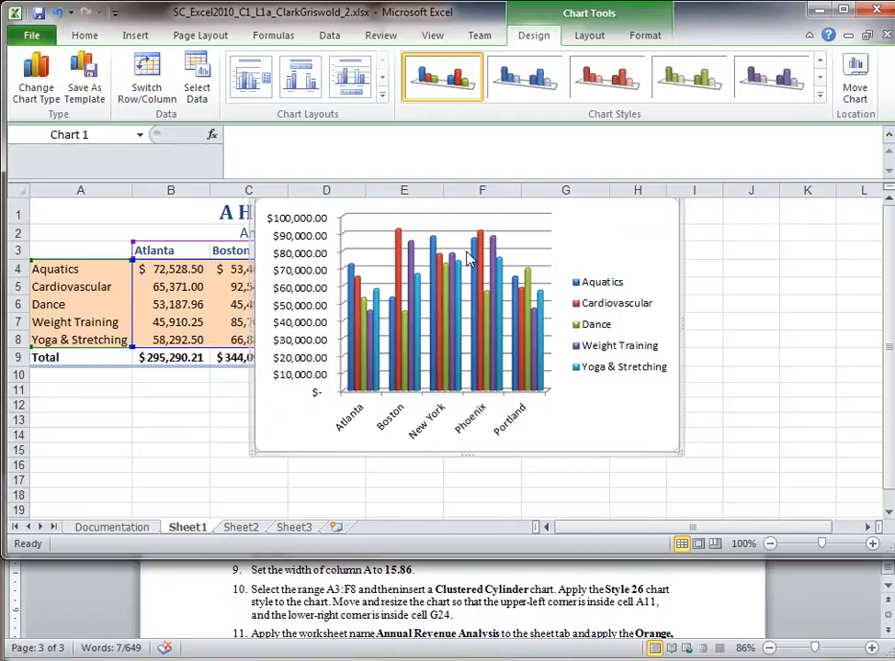
mouse_move(597, 329)
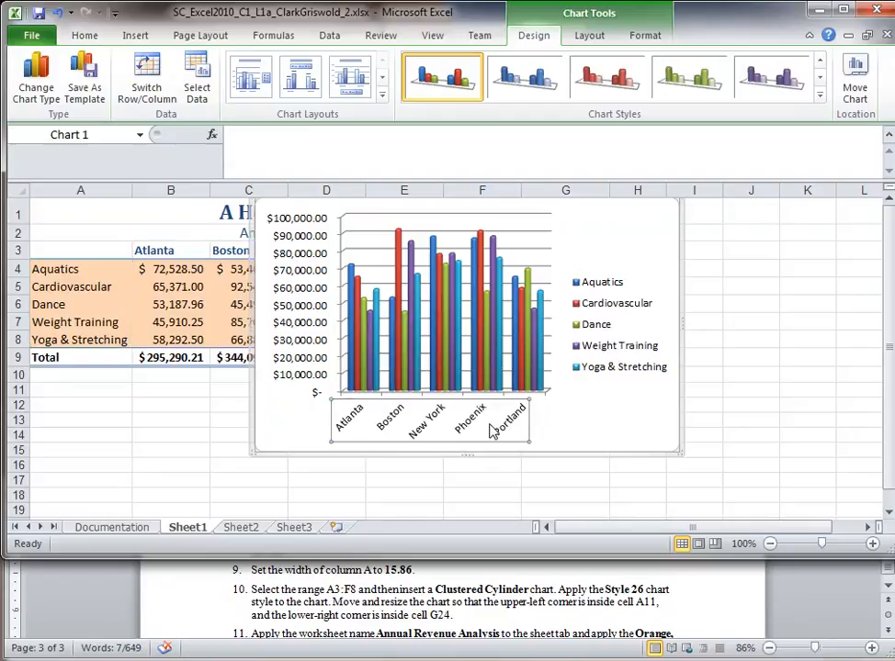
mouse_move(283, 429)
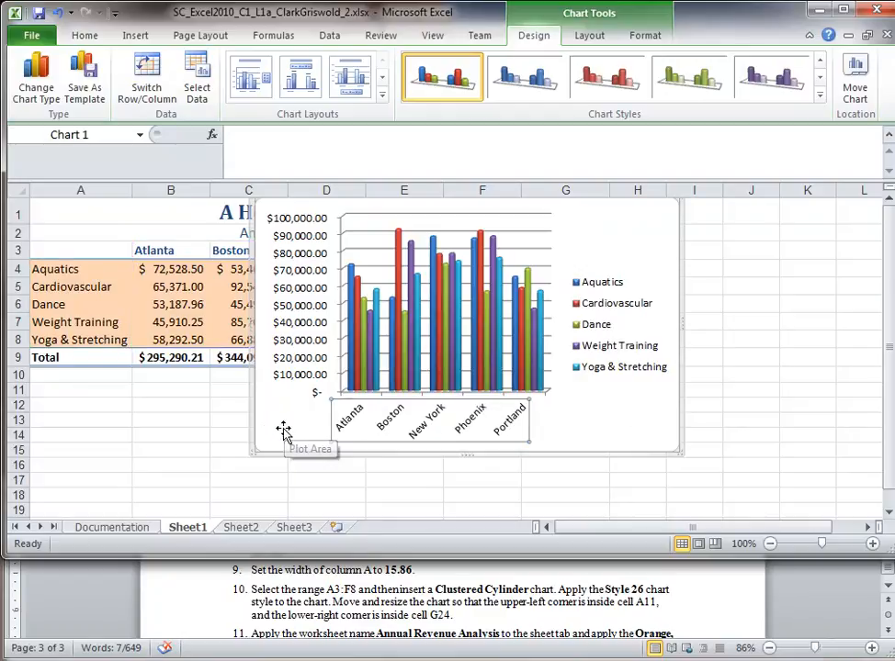
Move the chart below the table with its upper-left corner in cell A11.
click(284, 427)
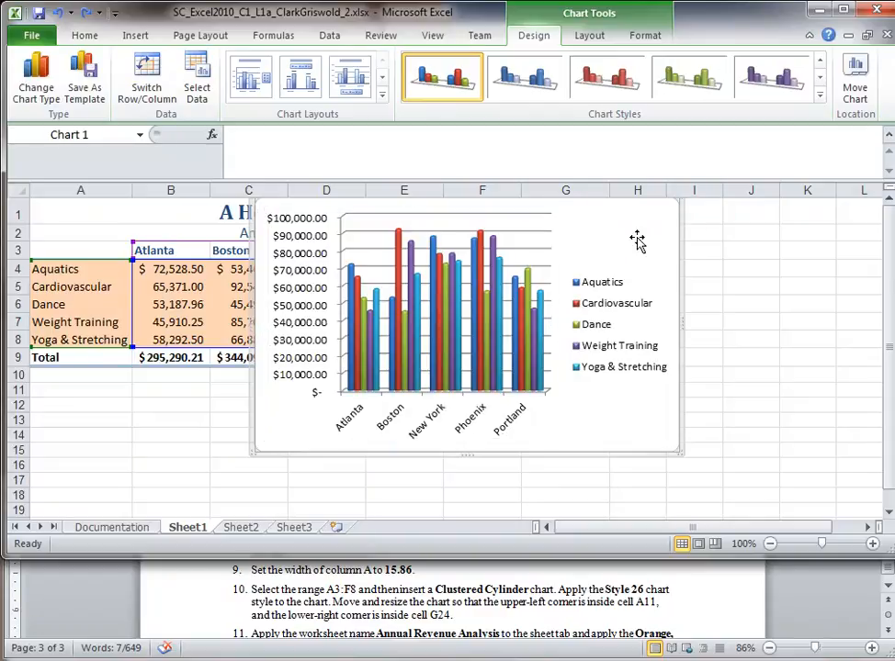
mouse_move(252, 214)
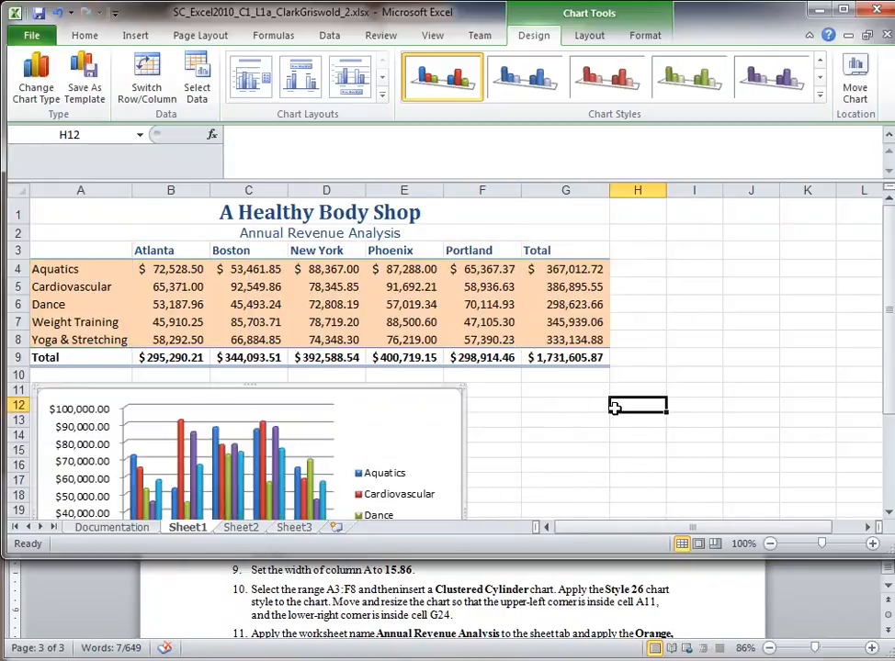
click(637, 405)
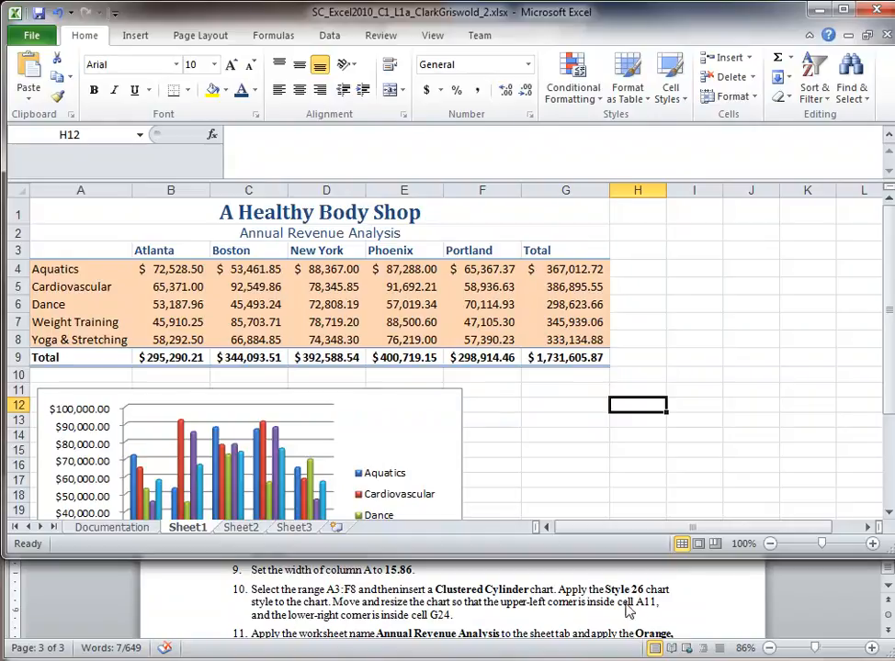
mouse_move(436, 623)
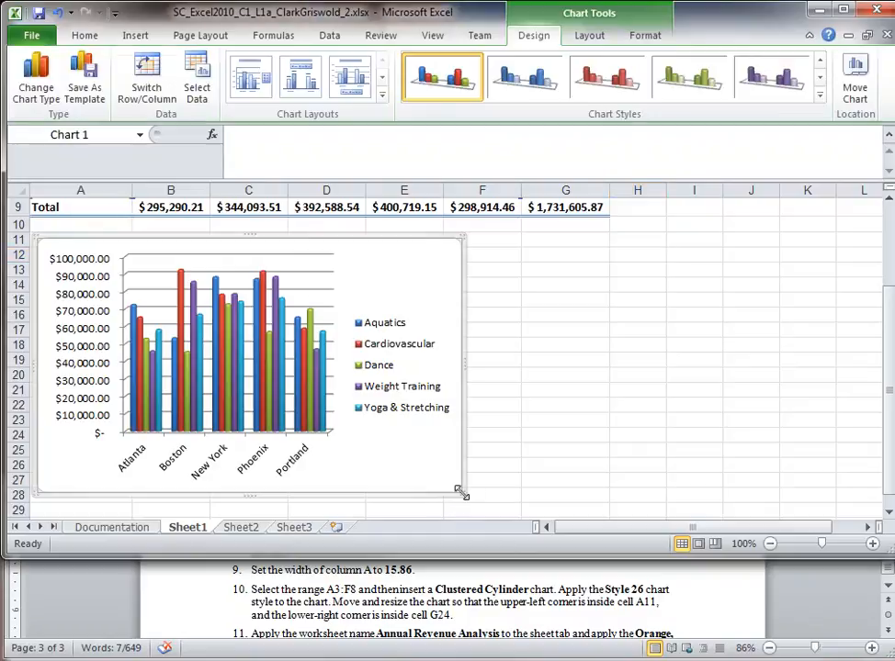
mouse_move(450, 482)
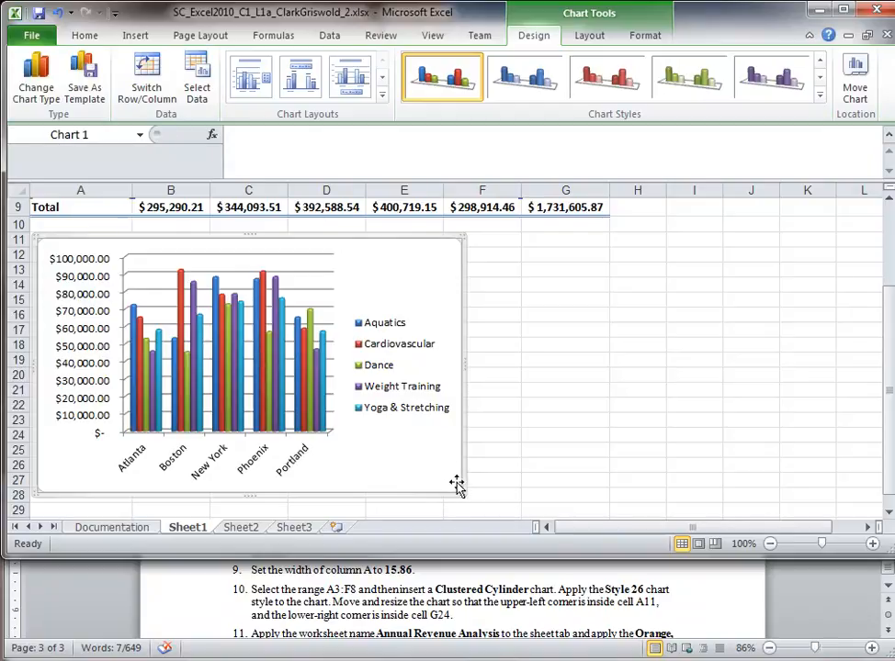
mouse_move(459, 487)
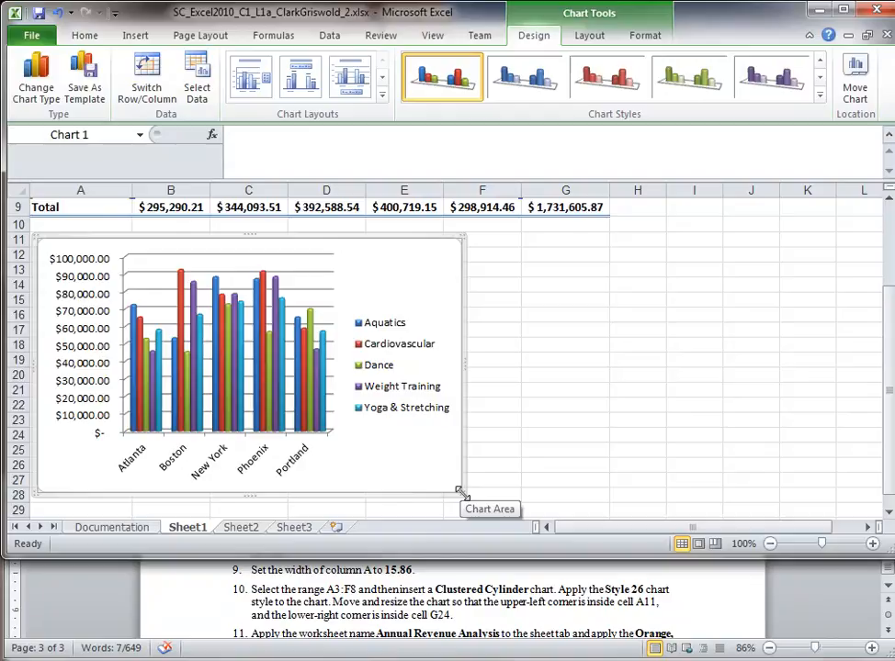
Resize the chart from its lower-right corner so it ends inside cell G24.
drag(459, 496, 721, 413)
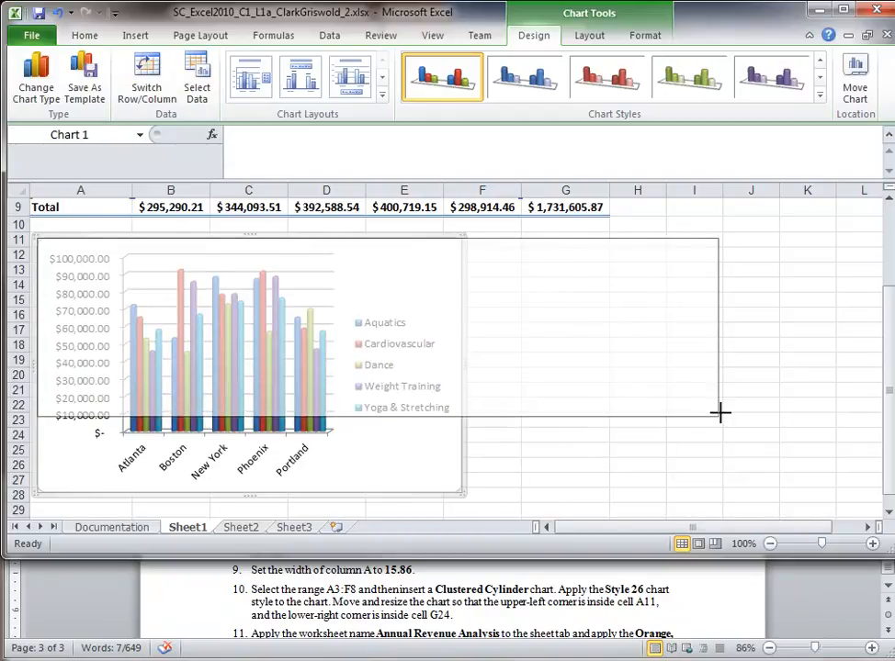
drag(721, 414, 614, 479)
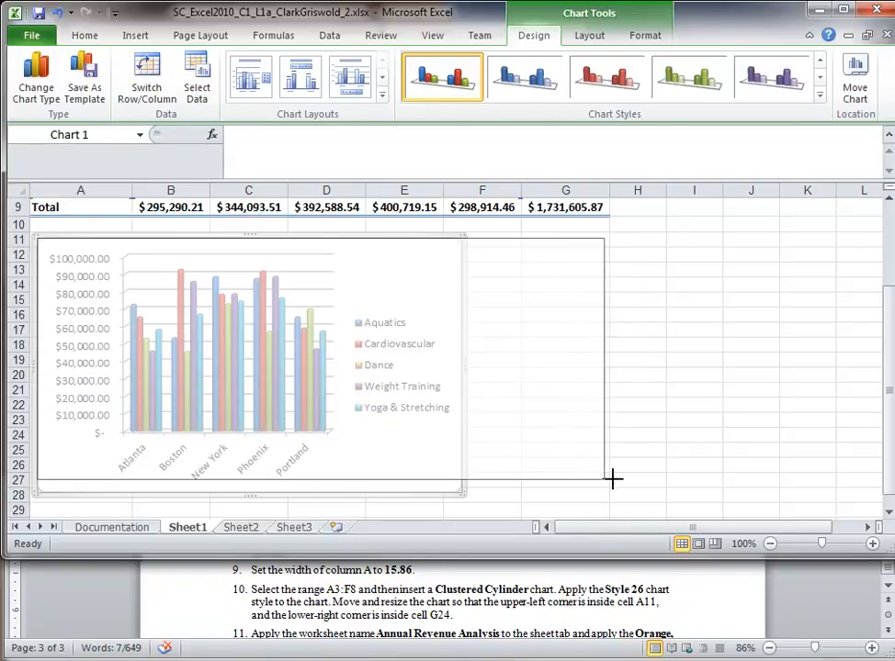
drag(613, 478, 549, 470)
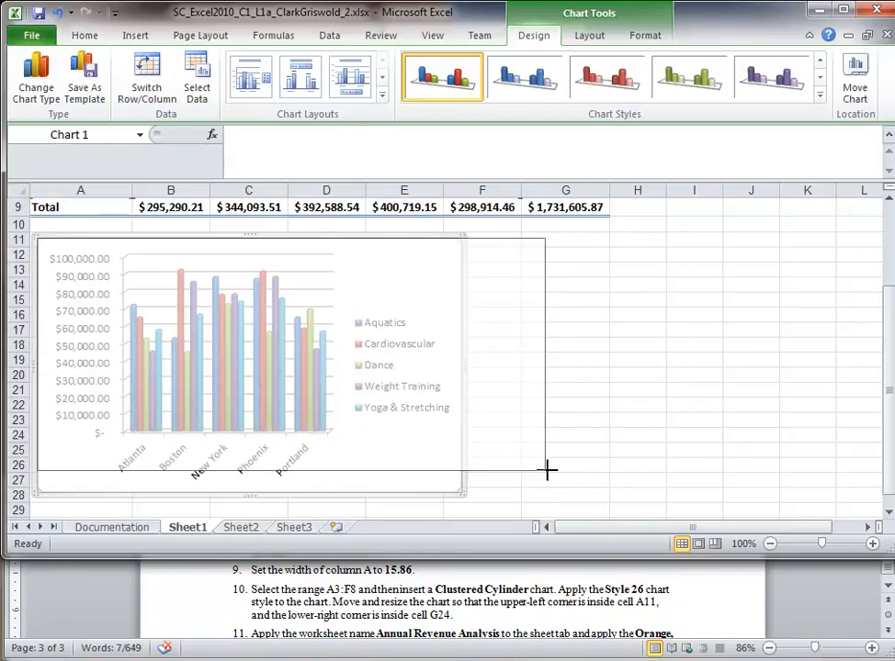
drag(548, 471, 574, 474)
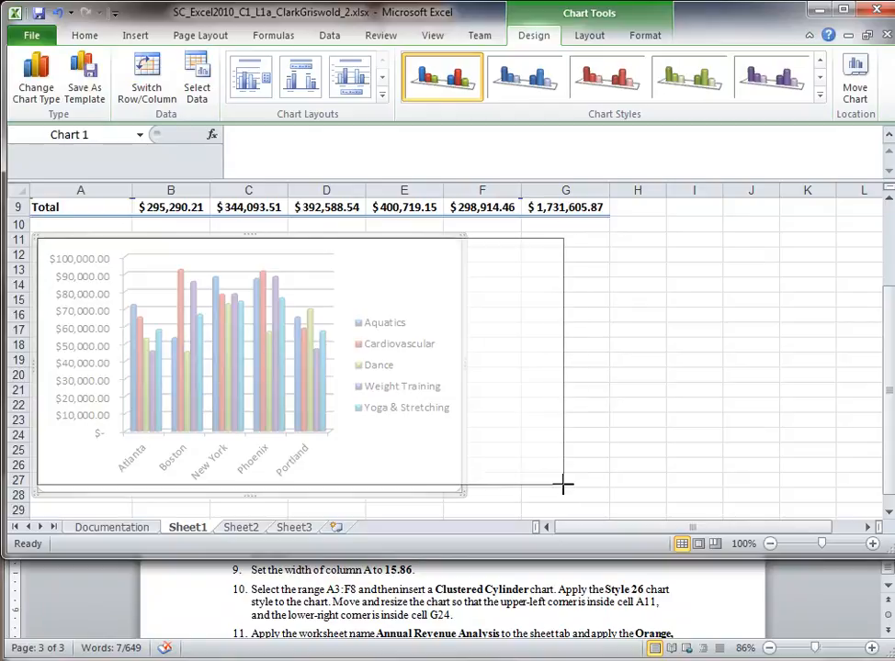
drag(563, 485, 592, 436)
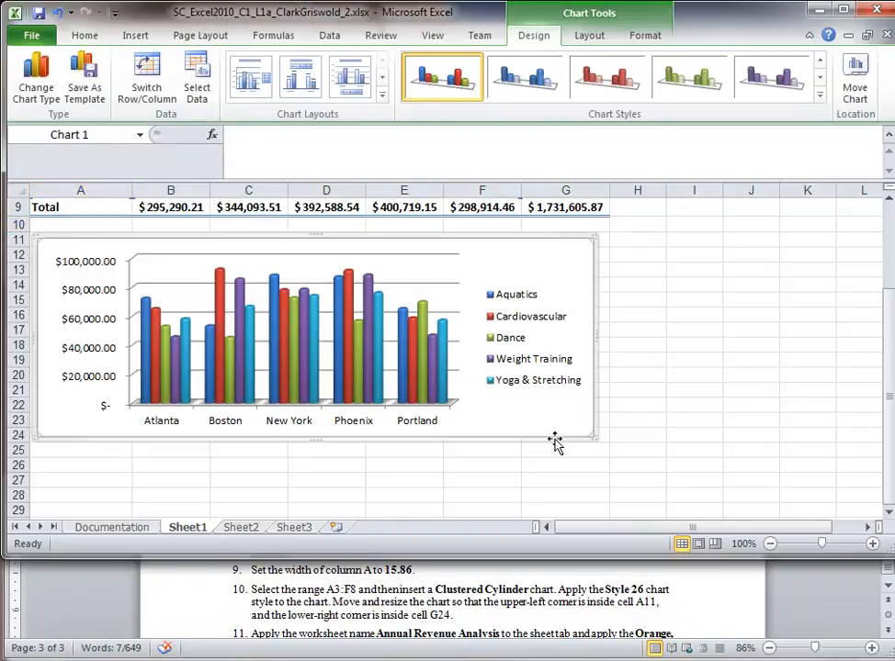
click(565, 480)
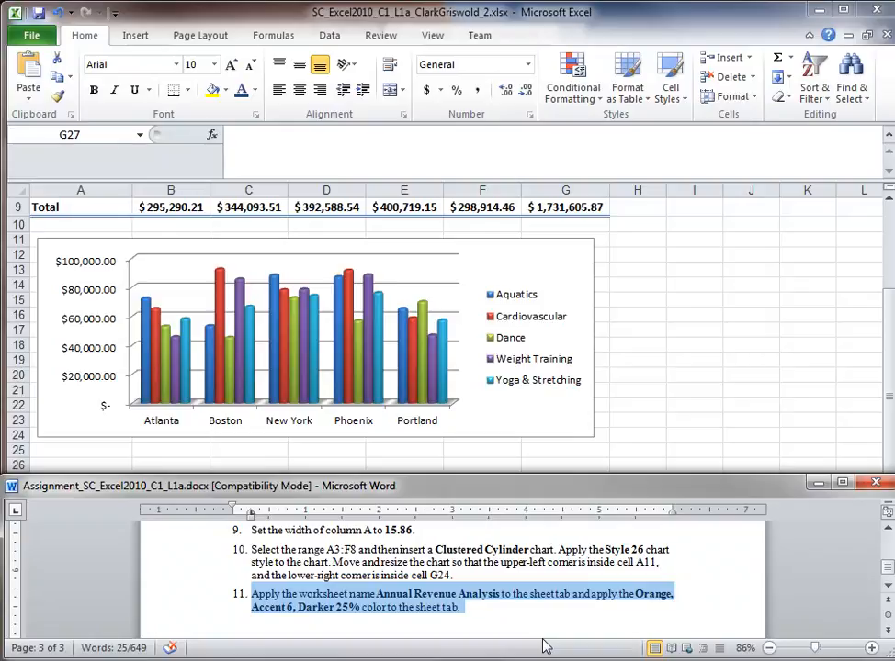
mouse_move(280, 505)
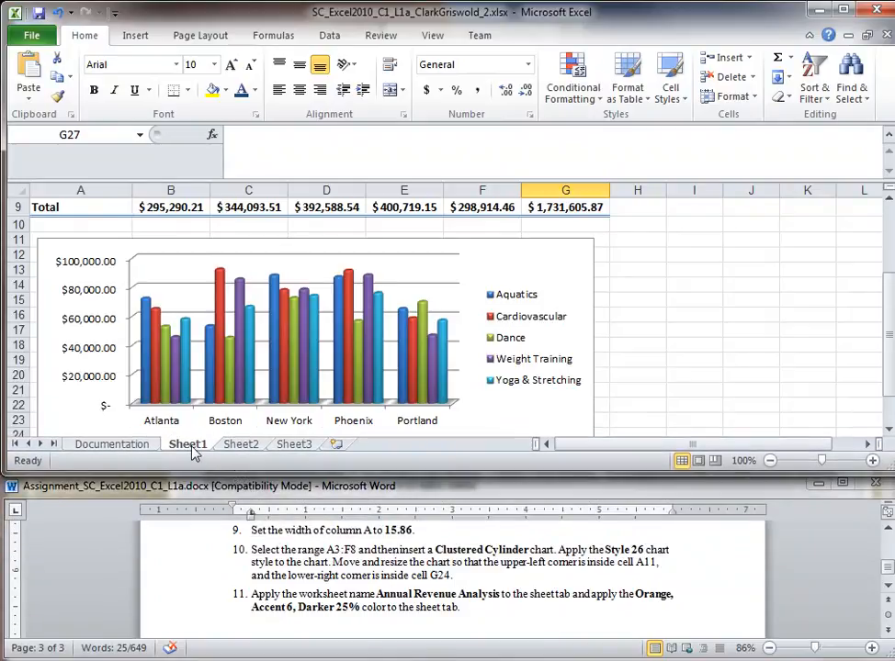
Rename Sheet1 to 'Annual Revenue Analysis' and start choosing an orange tab colour.
right_click(187, 443)
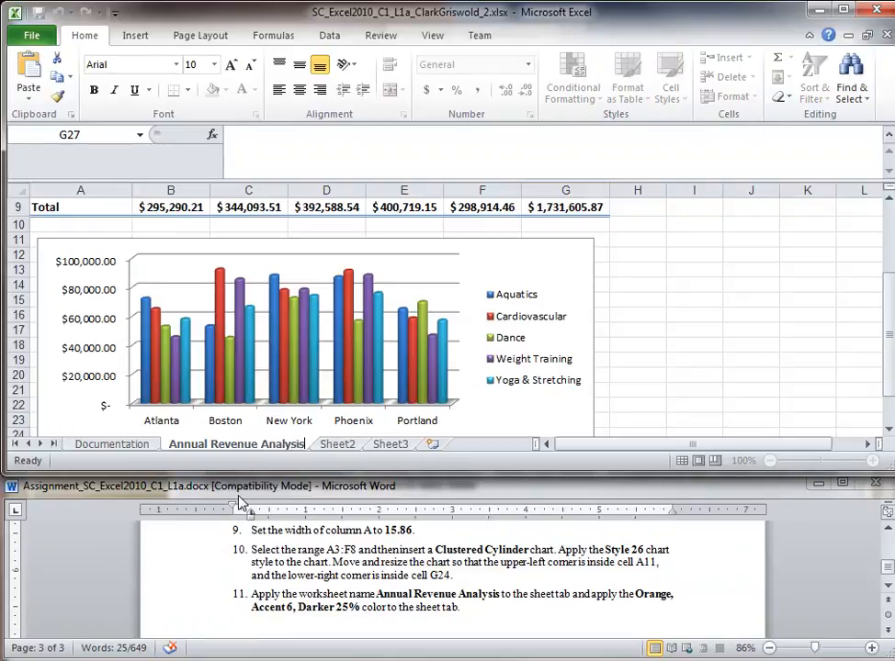
drag(252, 593, 463, 607)
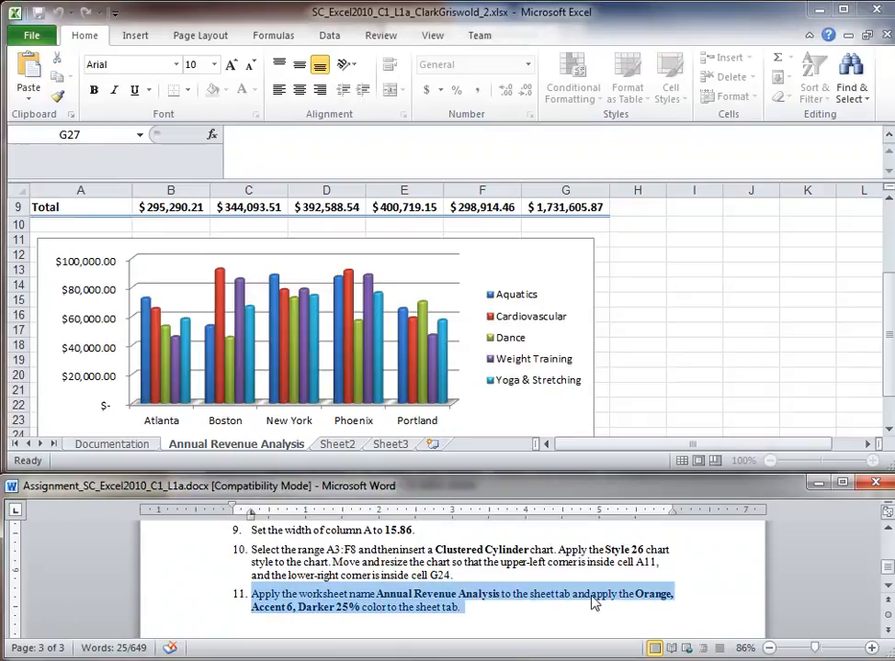
mouse_move(311, 617)
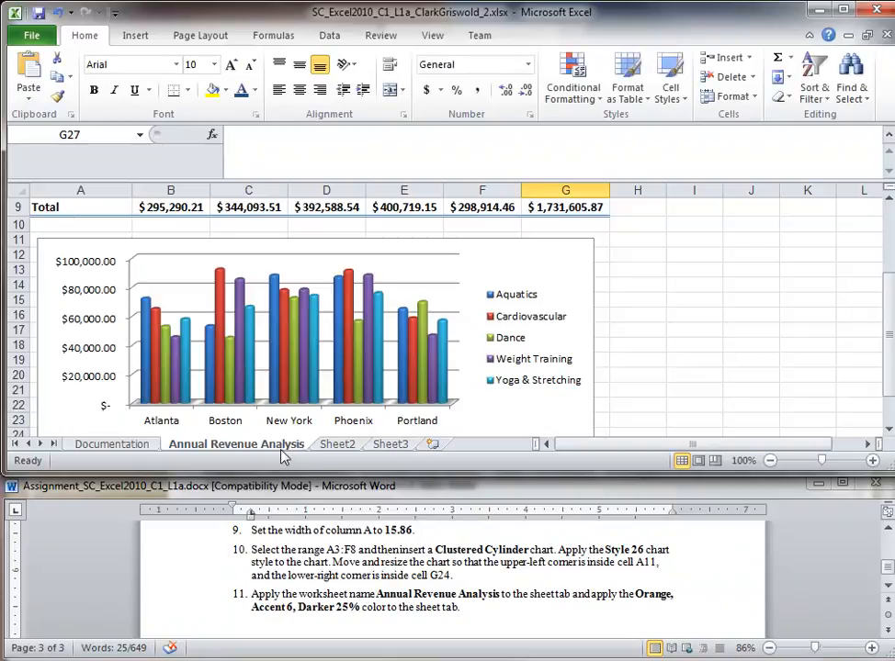
right_click(236, 444)
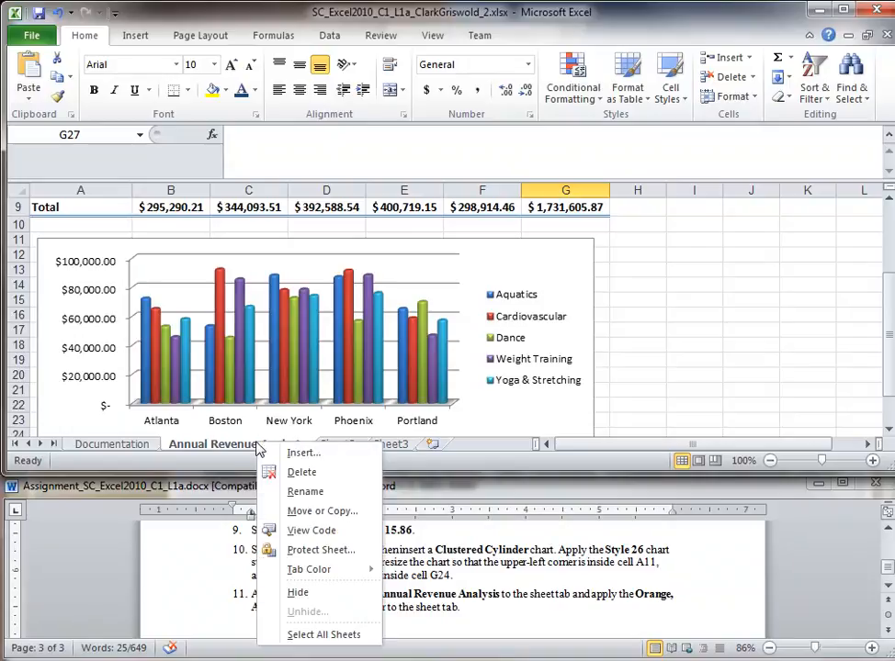
click(309, 569)
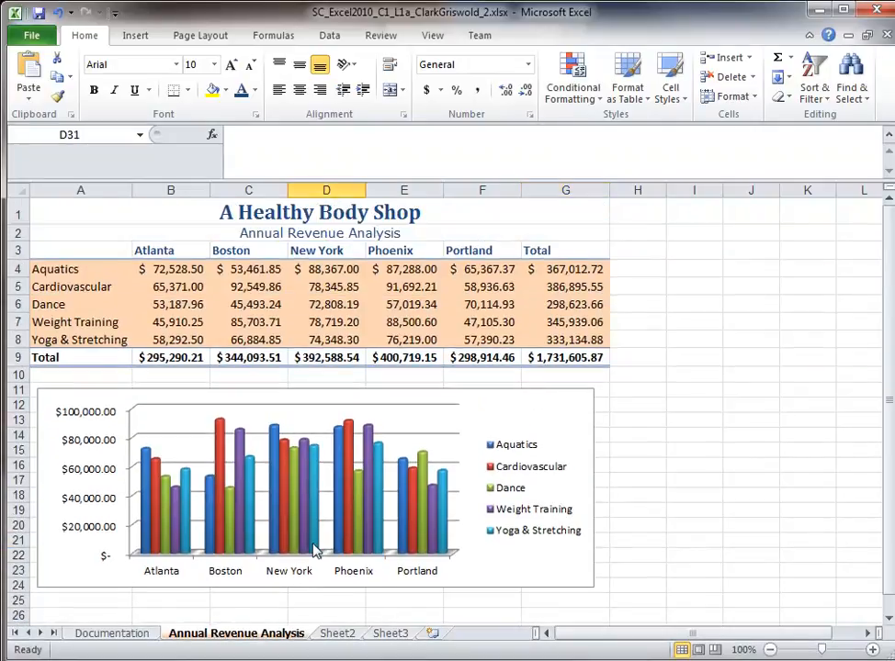
mouse_move(761, 350)
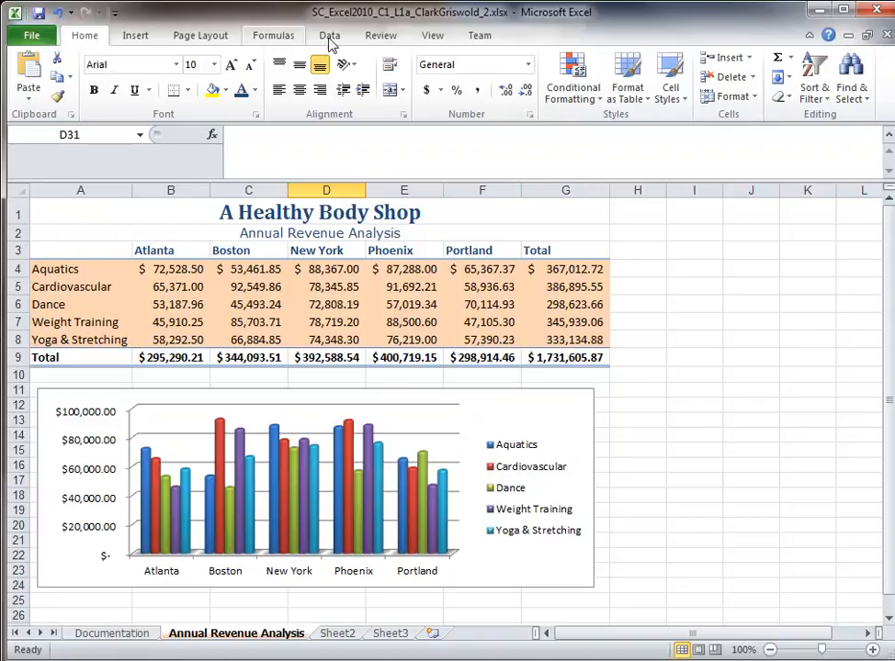
mouse_move(485, 20)
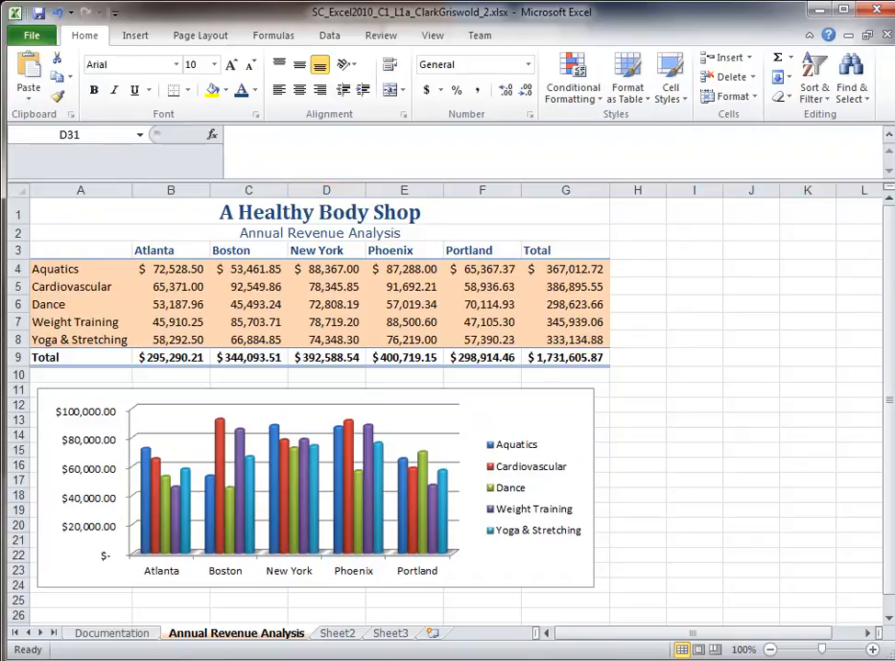
Upload the saved Excel 1 workbook to SAM, submit it, and view Reports.
click(773, 538)
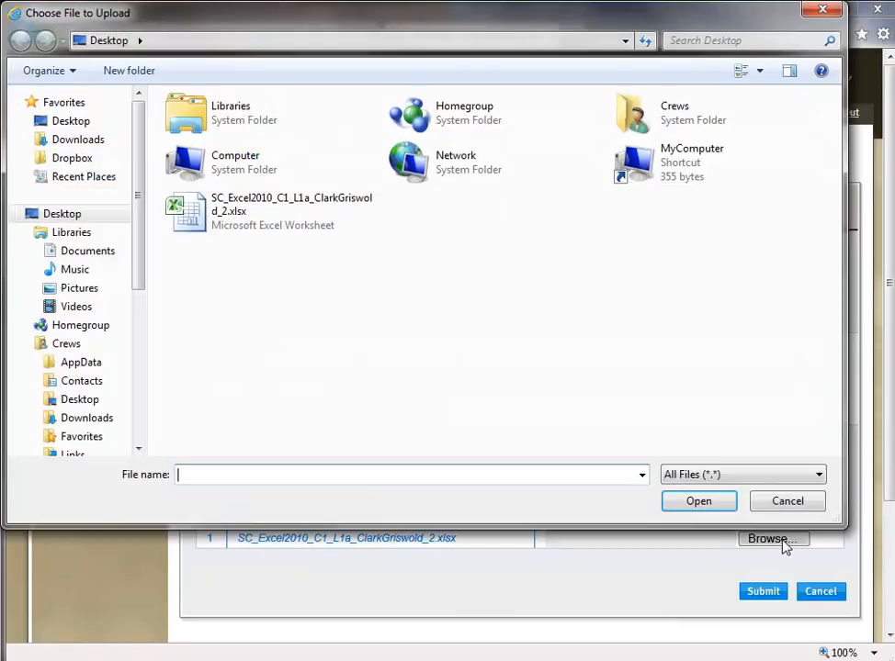
click(62, 213)
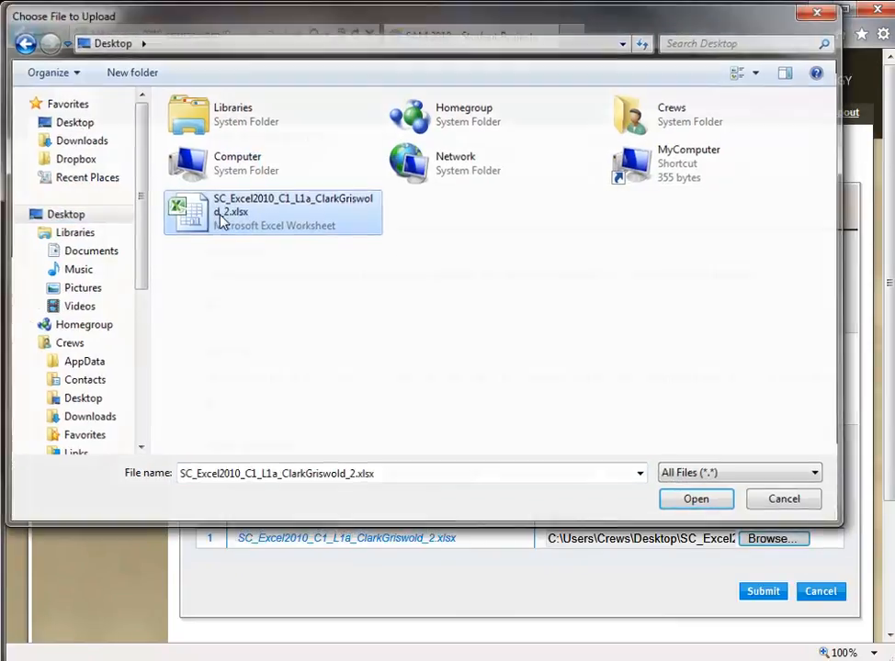
click(695, 499)
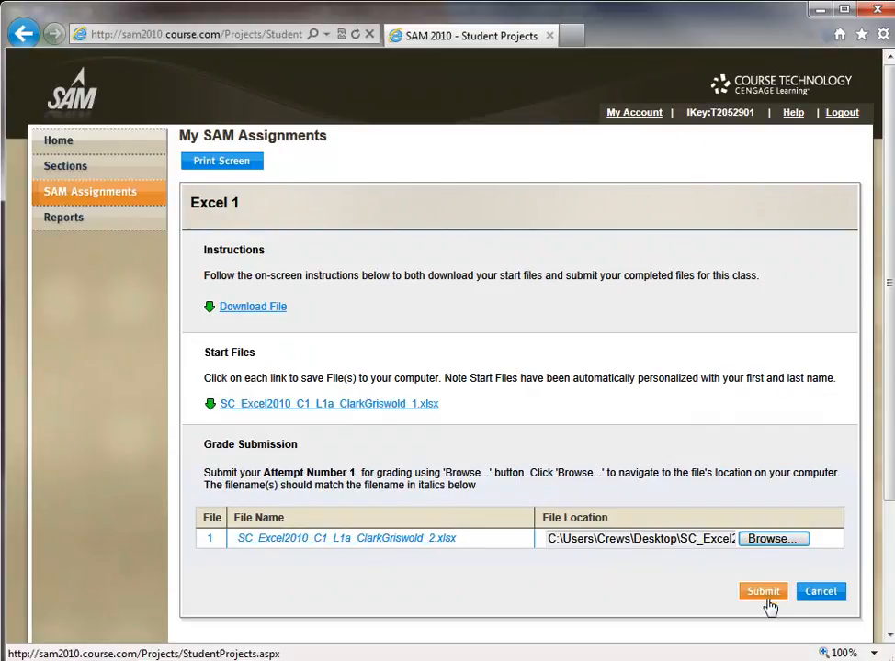
click(762, 590)
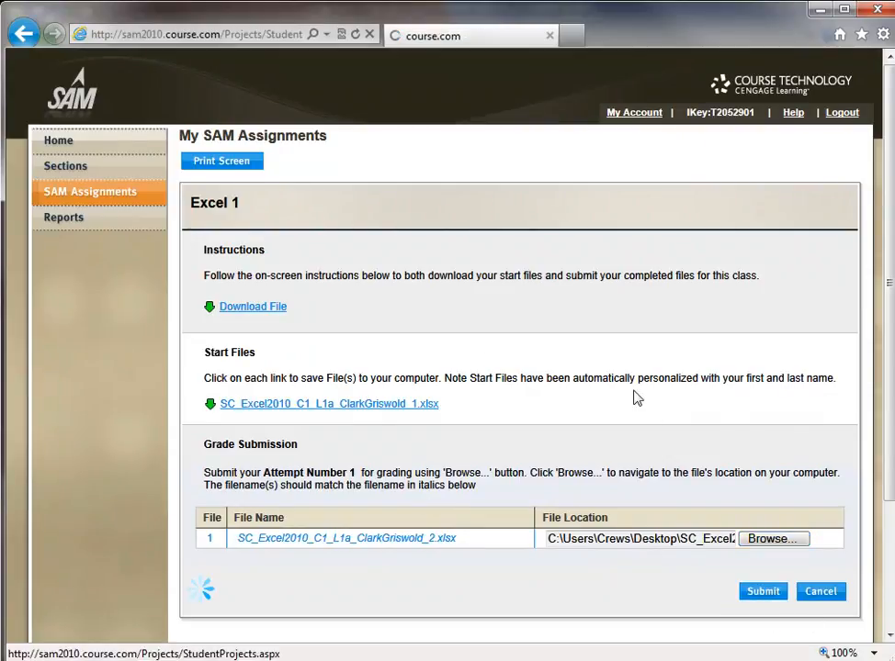
click(763, 590)
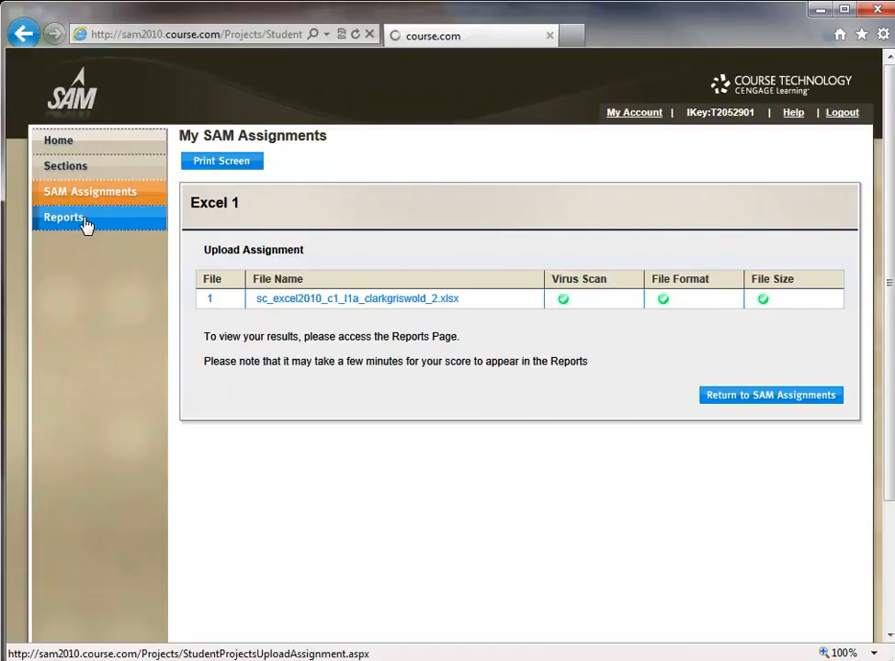
click(63, 218)
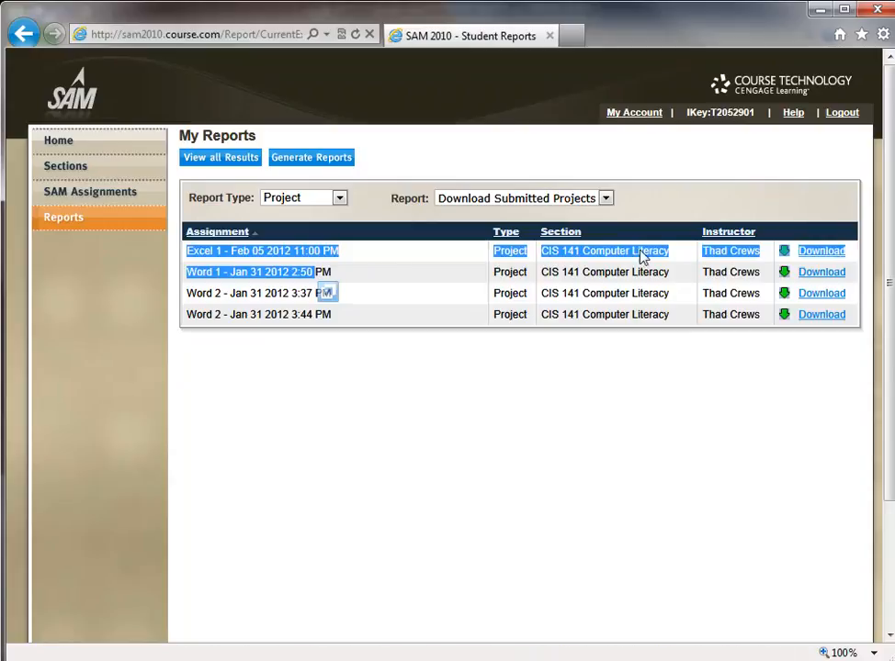
Download the graded Excel 1 report and open it in Excel.
click(820, 250)
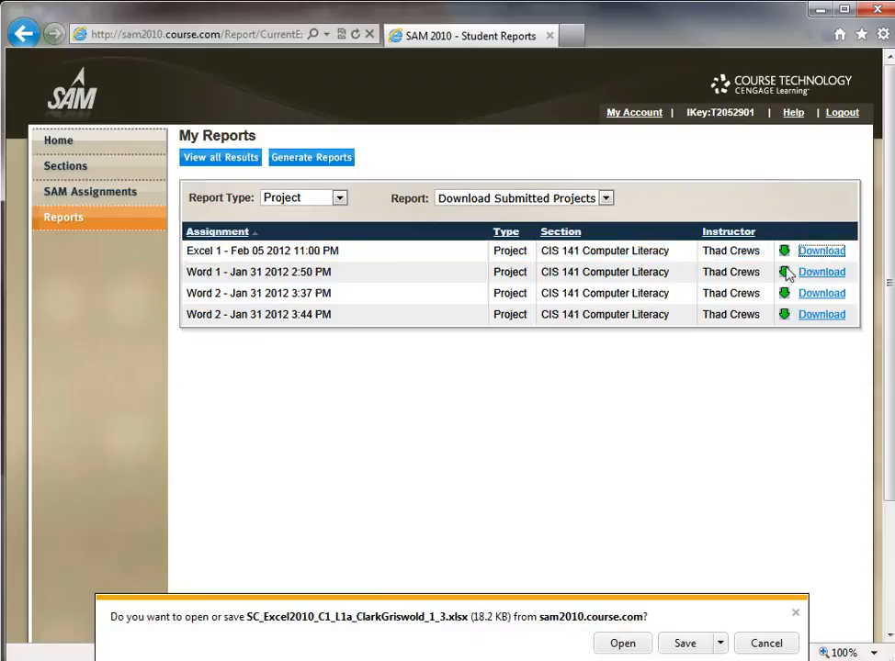
click(622, 643)
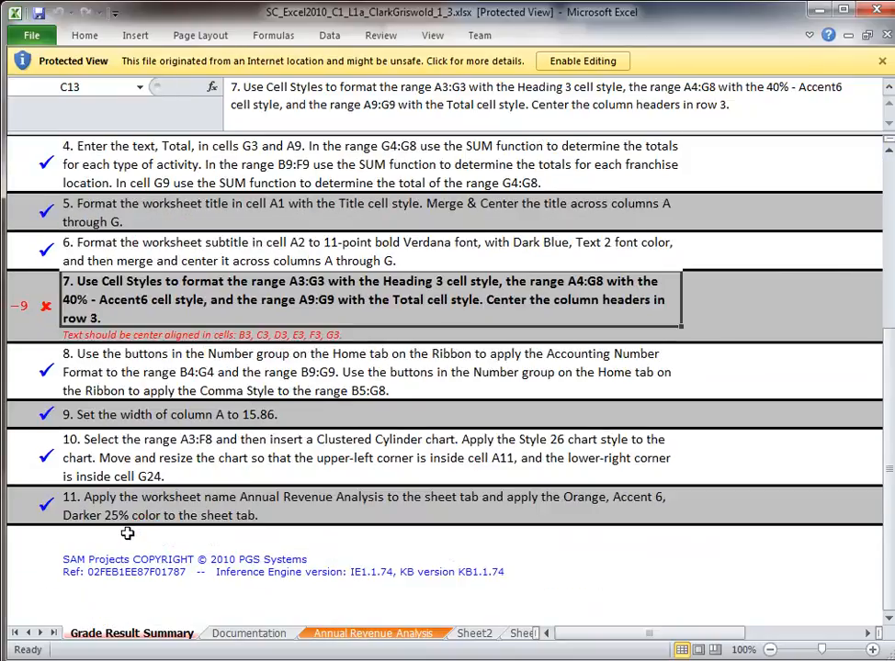
Read step 7's centering feedback and check the Annual Revenue Analysis and Documentation sheets.
click(101, 334)
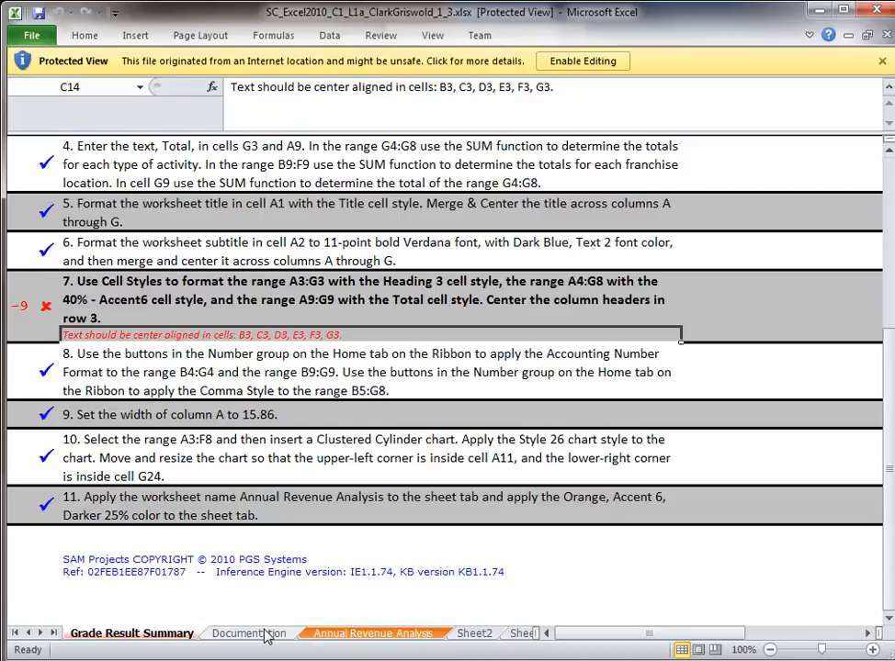
click(372, 633)
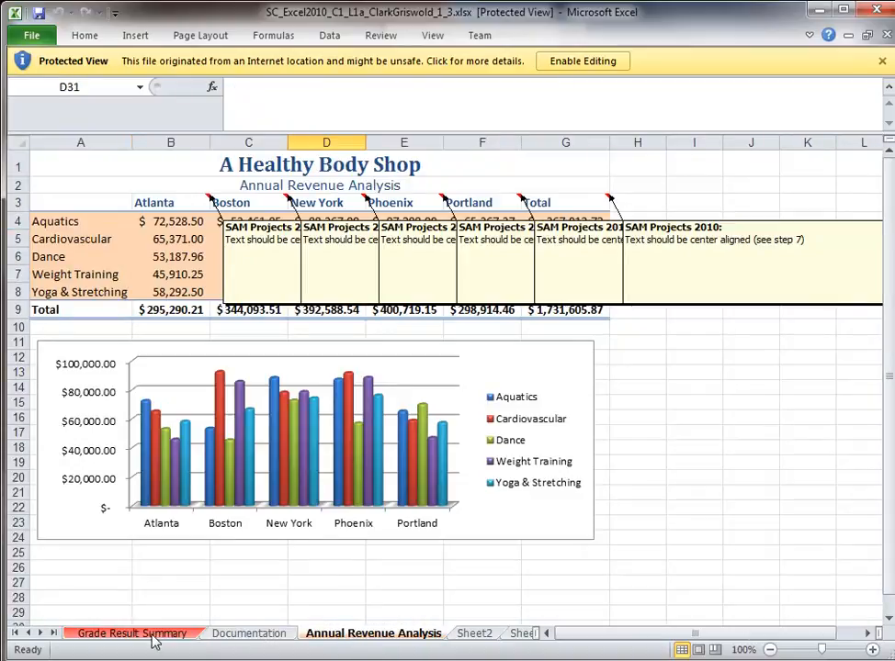
click(130, 633)
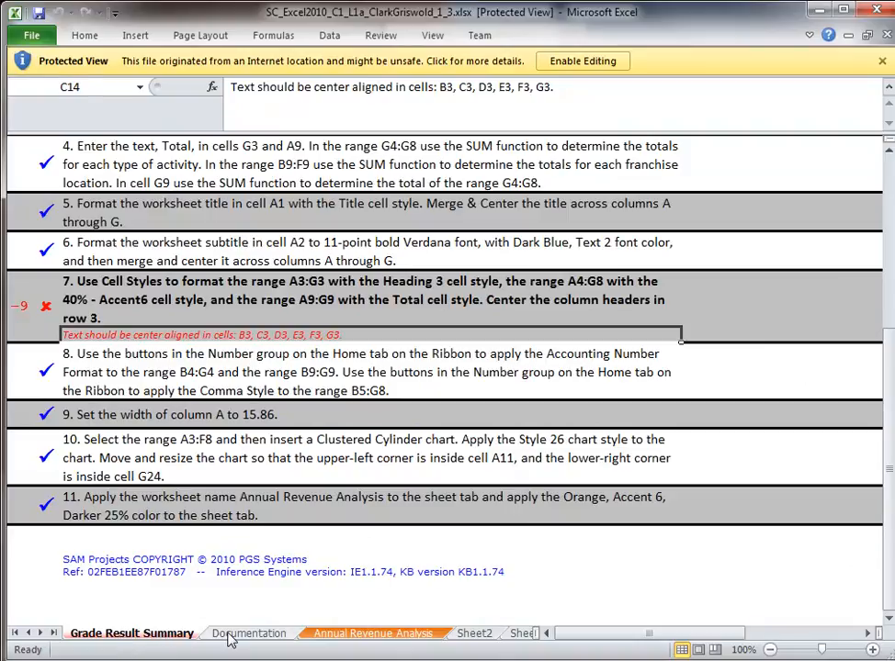
click(248, 633)
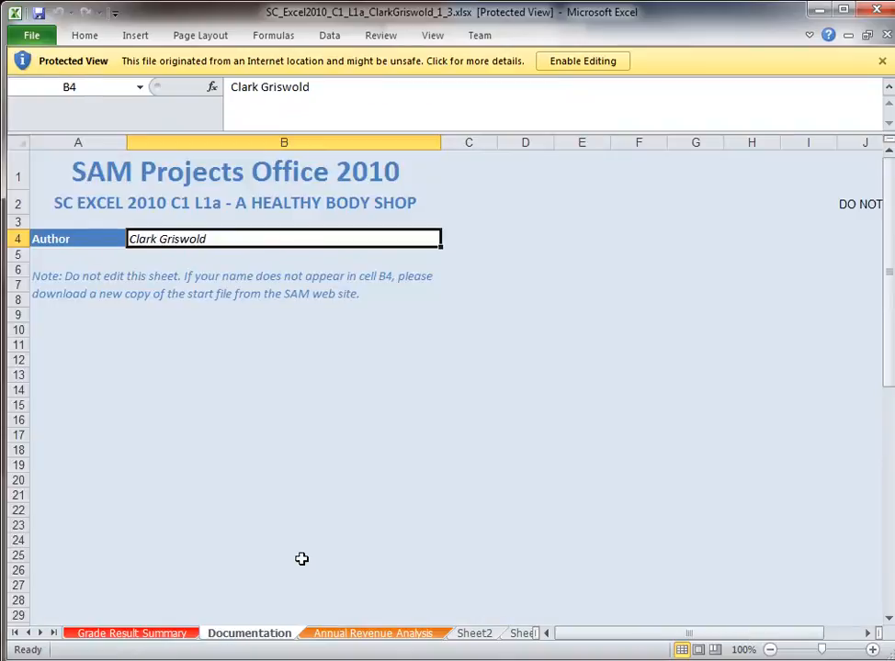
click(372, 632)
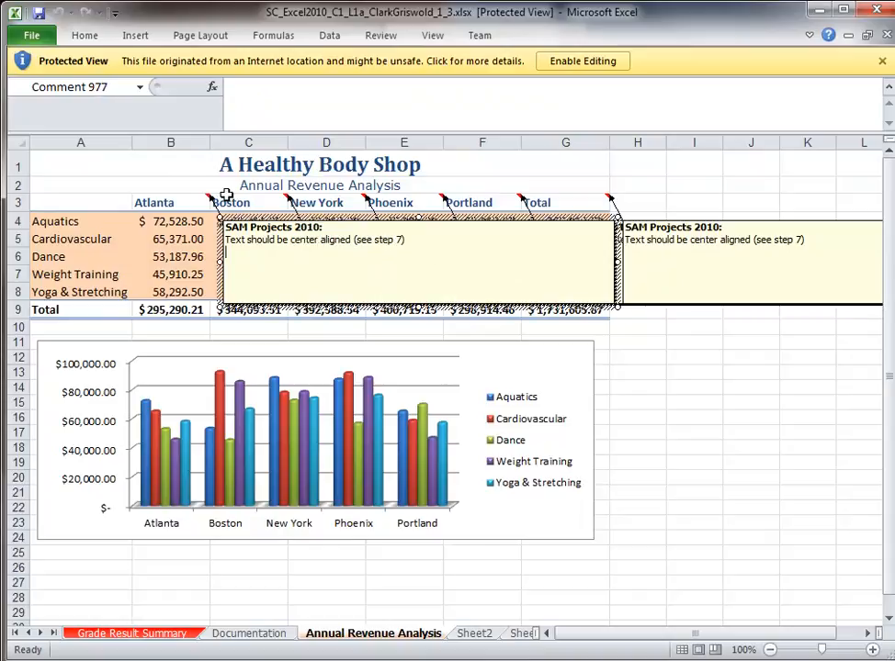
Inspect the row 3 header comments, starting at Boston in C3, then close the graded report.
click(248, 202)
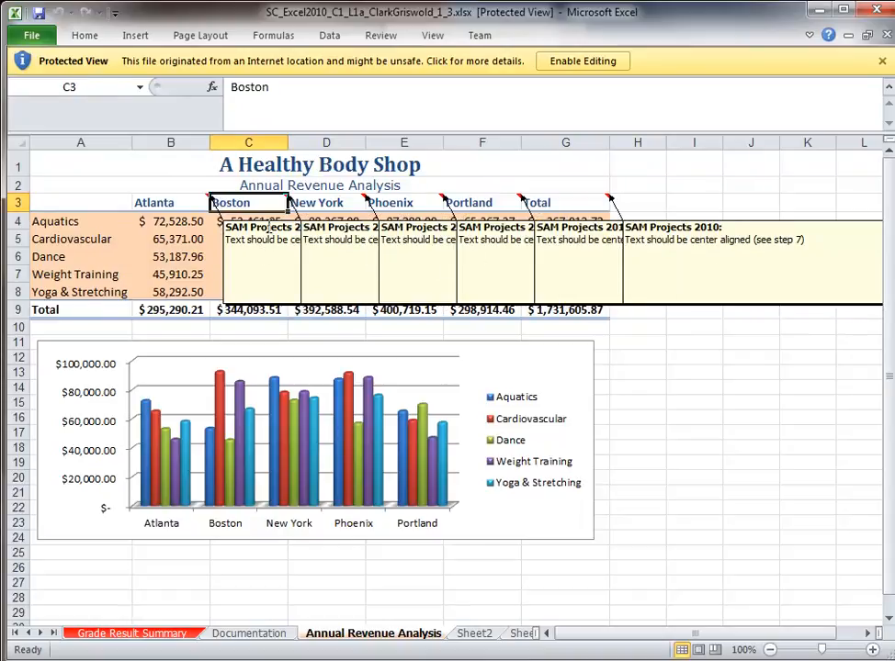
click(481, 202)
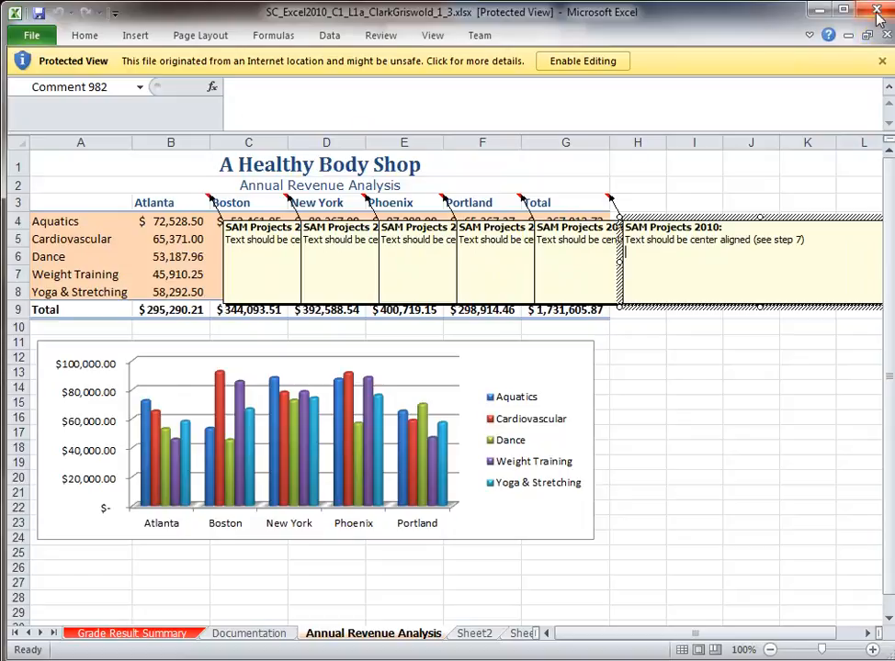
click(581, 61)
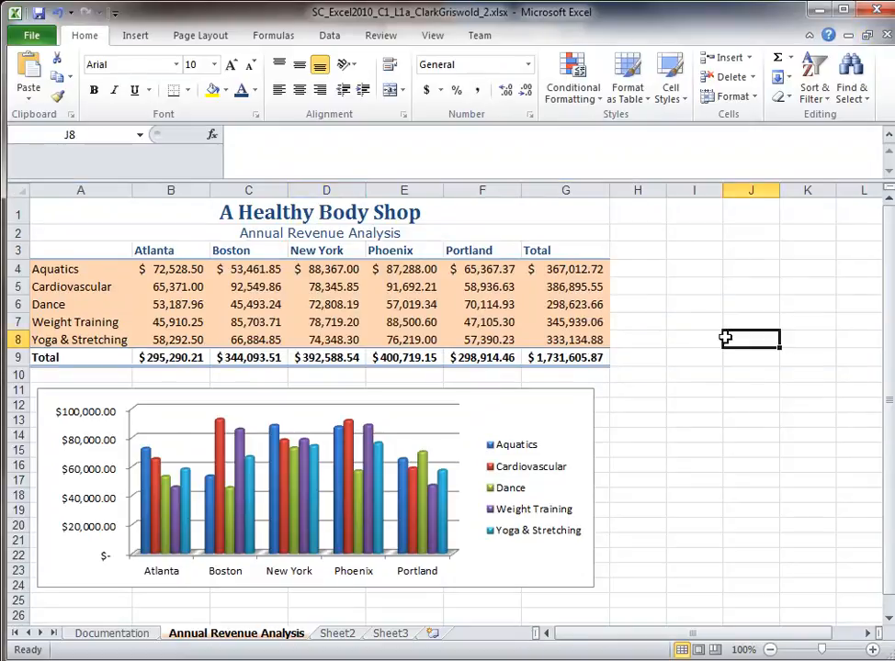
Center the Atlanta-through-Total headers B3:G3 on the Annual Revenue Analysis sheet.
click(248, 250)
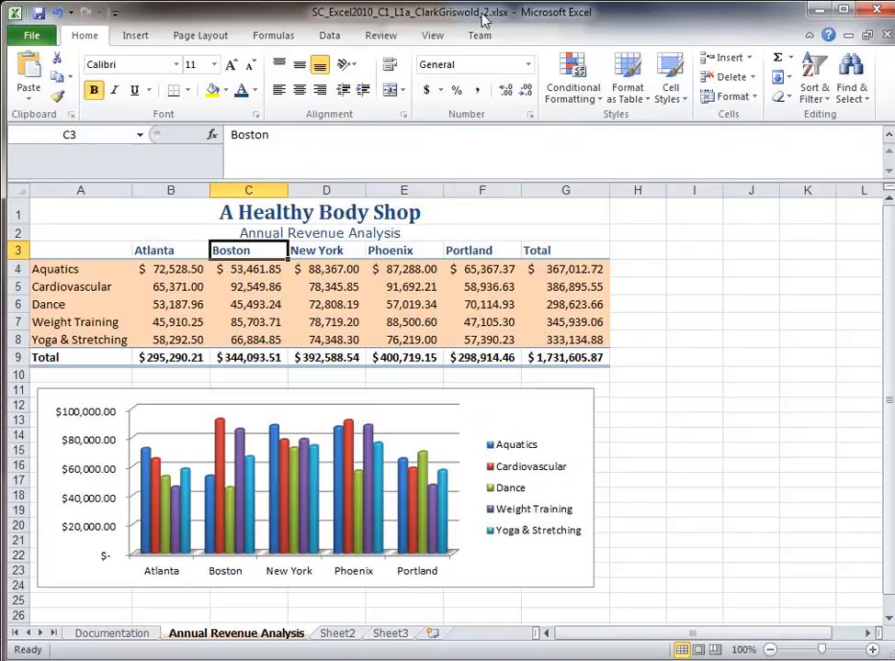
mouse_move(484, 19)
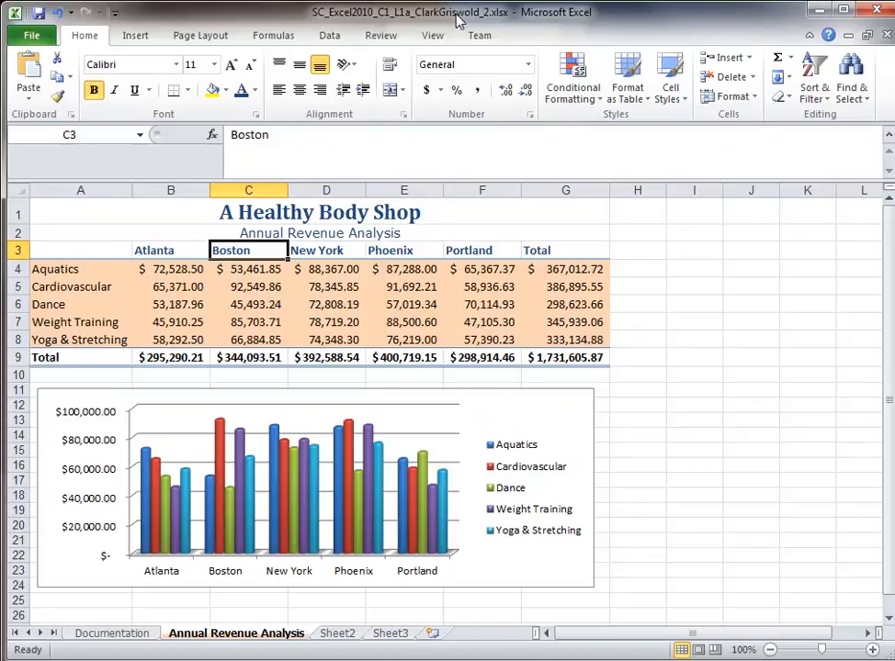
mouse_move(455, 57)
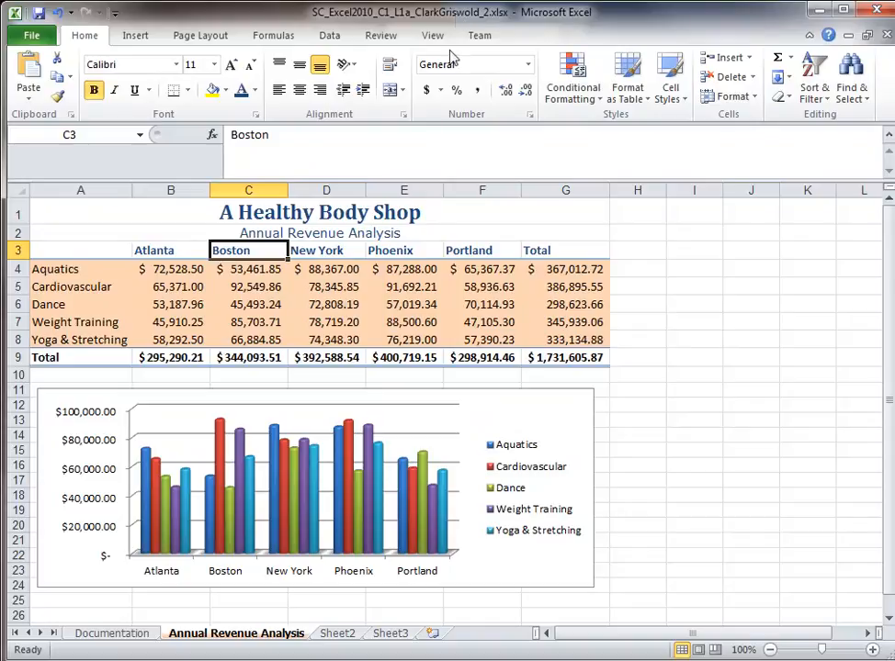
click(111, 633)
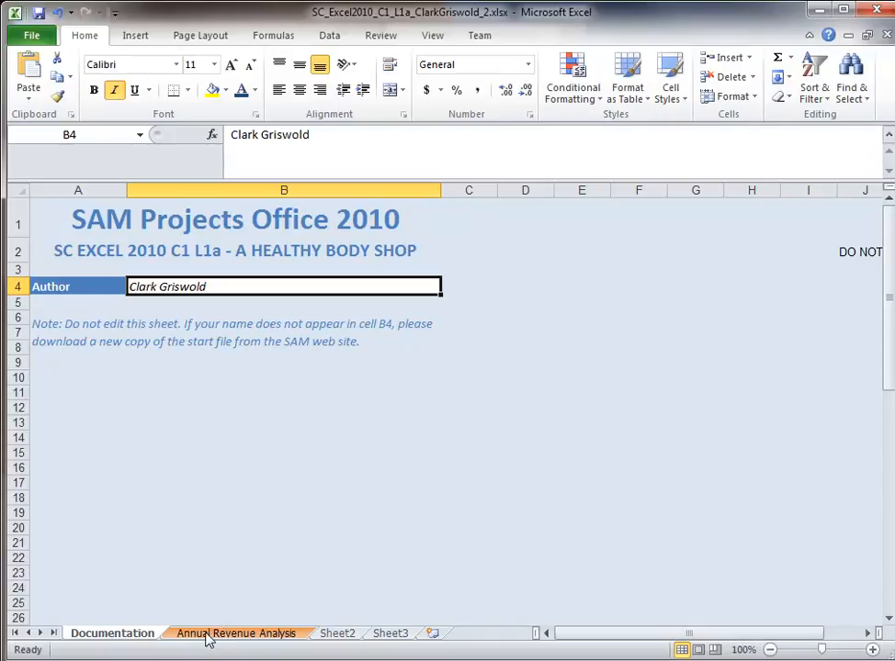
click(235, 633)
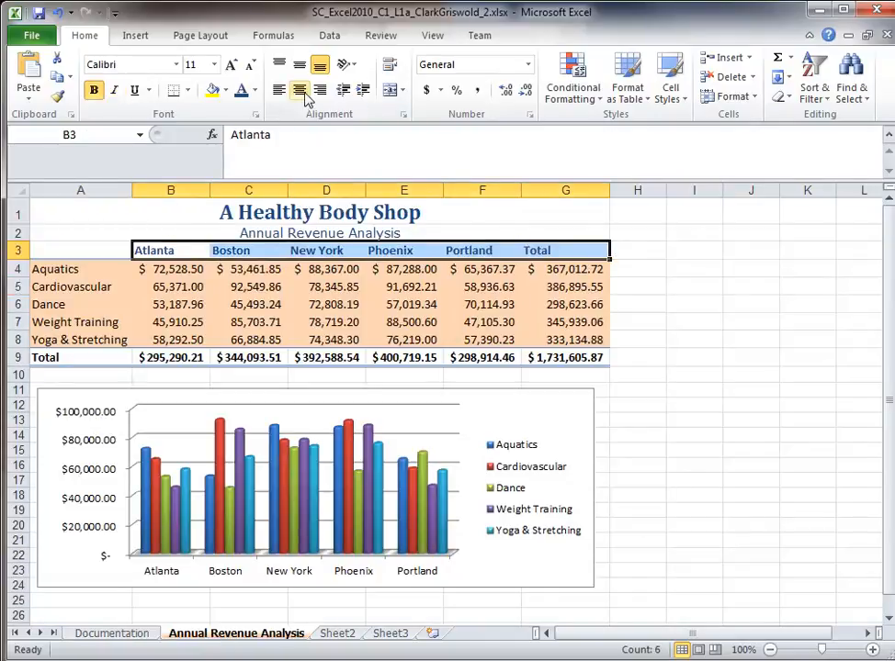
click(300, 90)
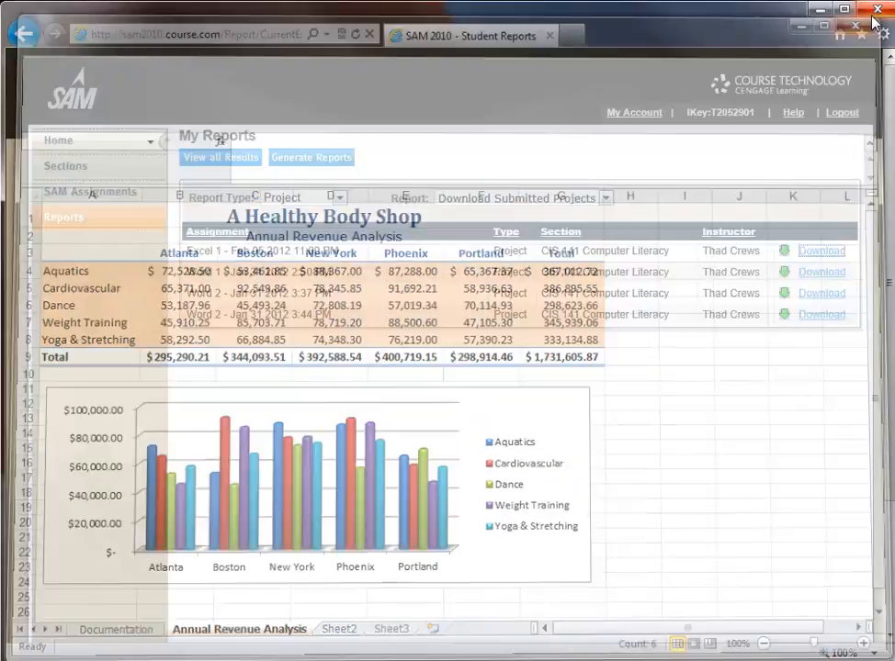
Upload the corrected _2 workbook to SAM as Excel 1 attempt 2.
click(90, 191)
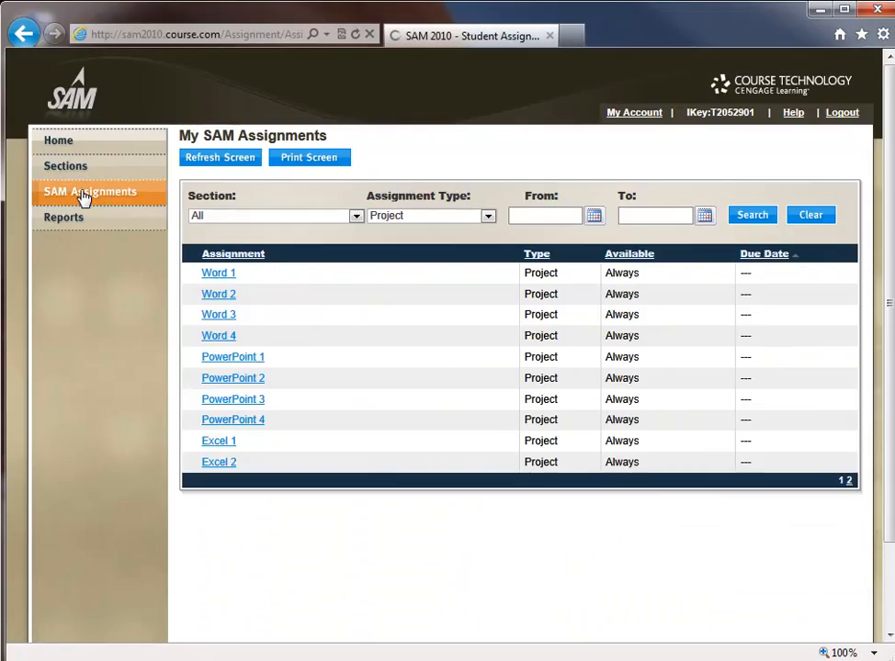
click(219, 441)
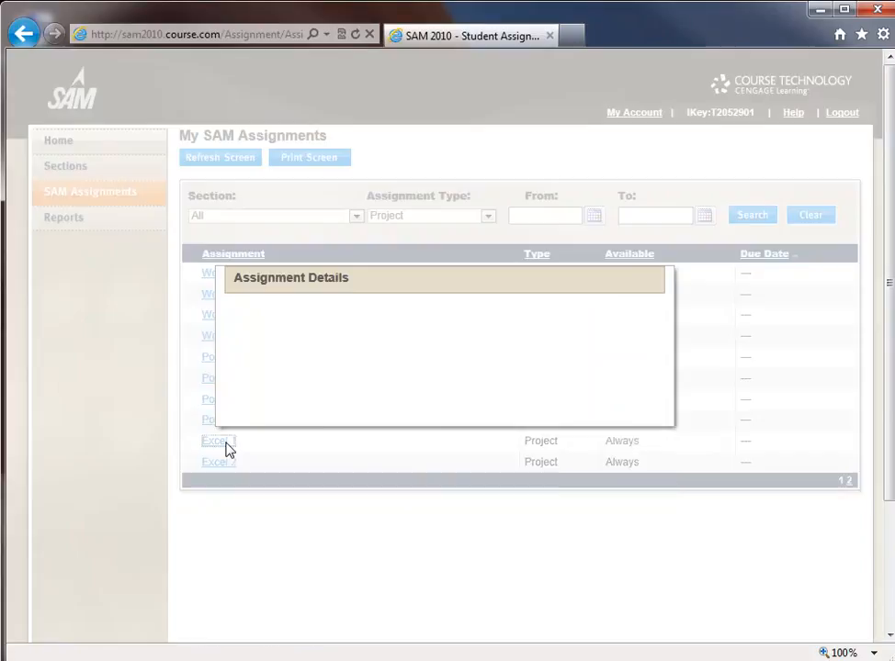
click(217, 440)
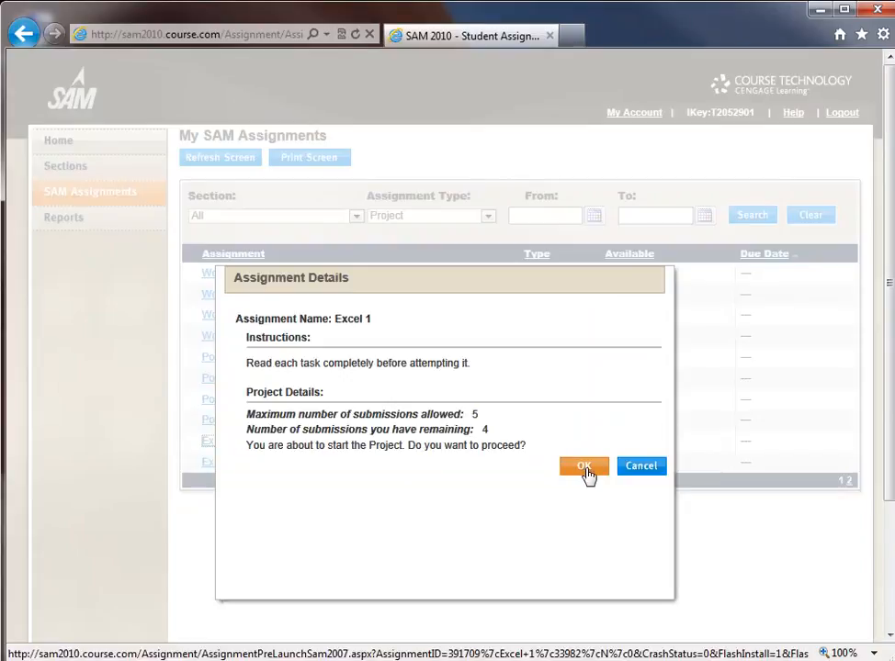
click(584, 465)
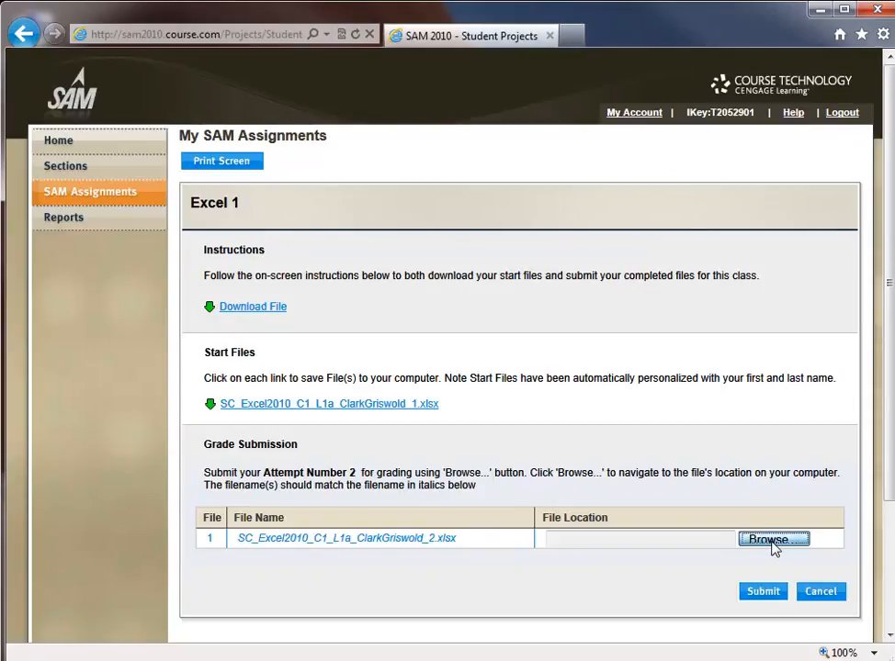
click(772, 539)
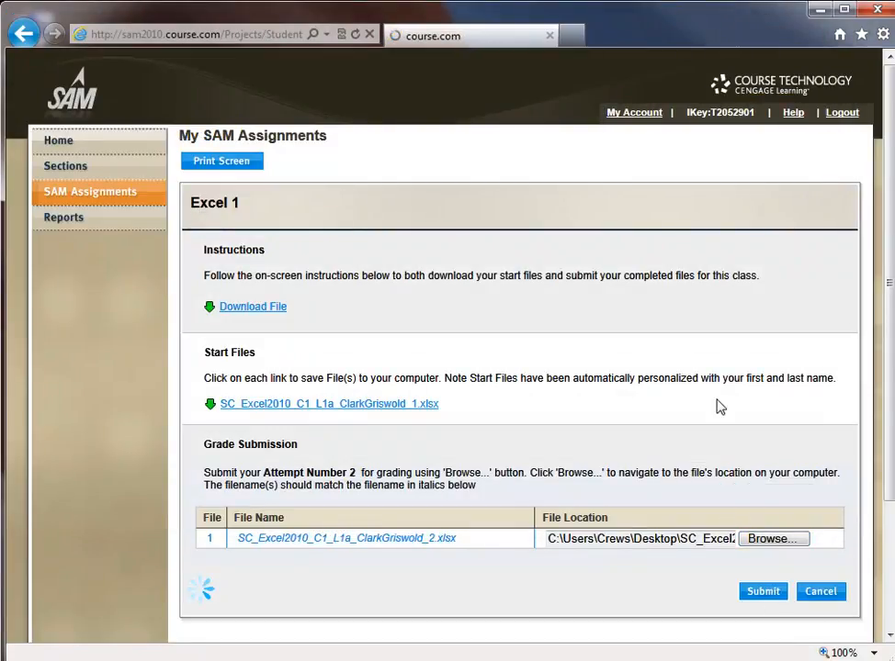
click(762, 591)
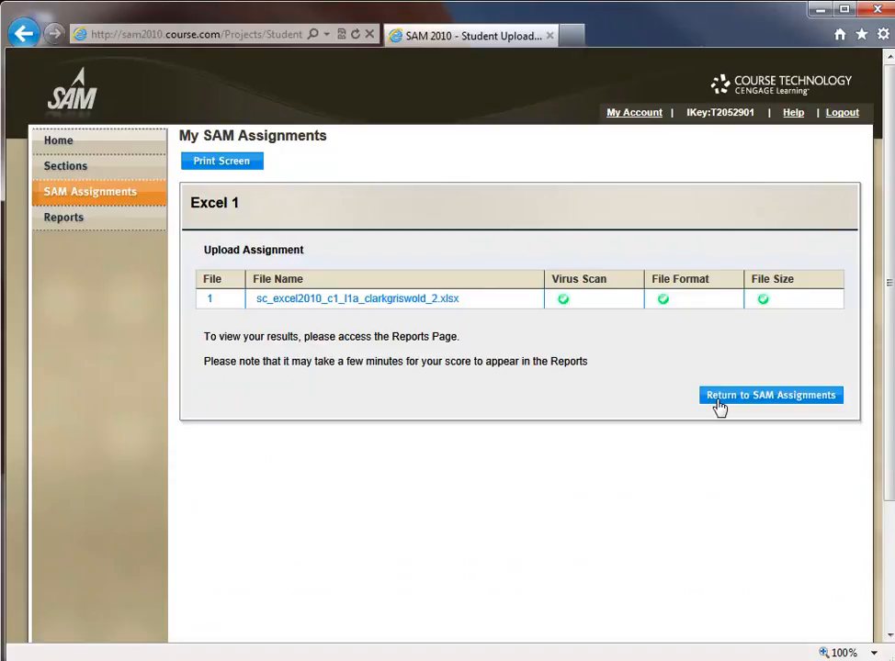
mouse_move(860, 418)
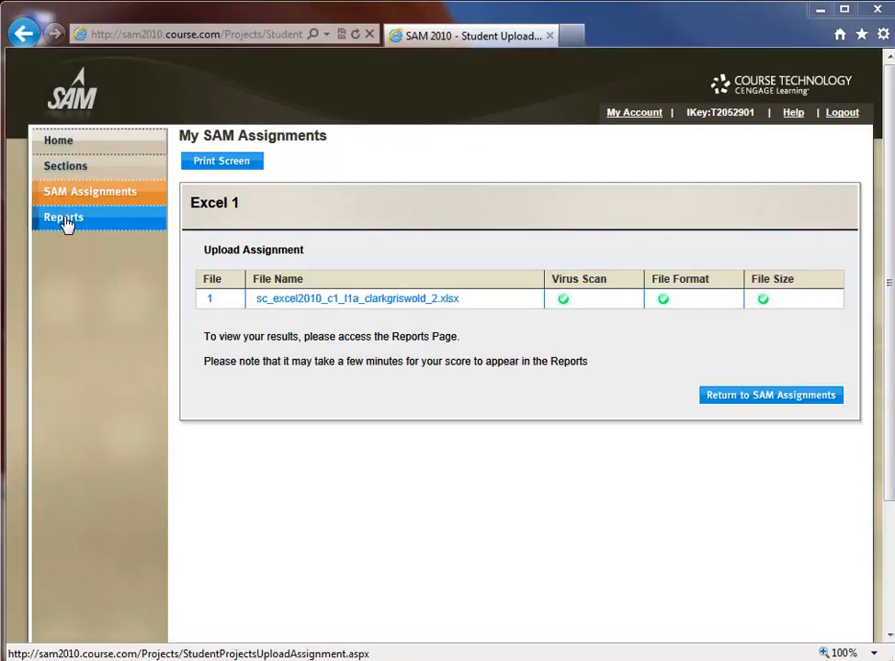
Download and open the newest Excel 1 grade report, scored 100 out of 100.
click(64, 217)
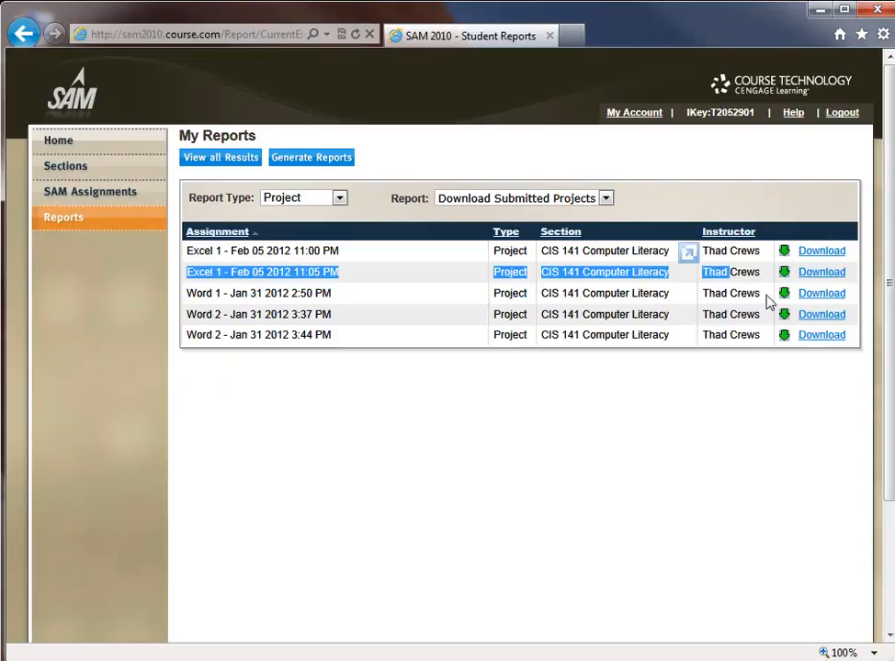
click(820, 271)
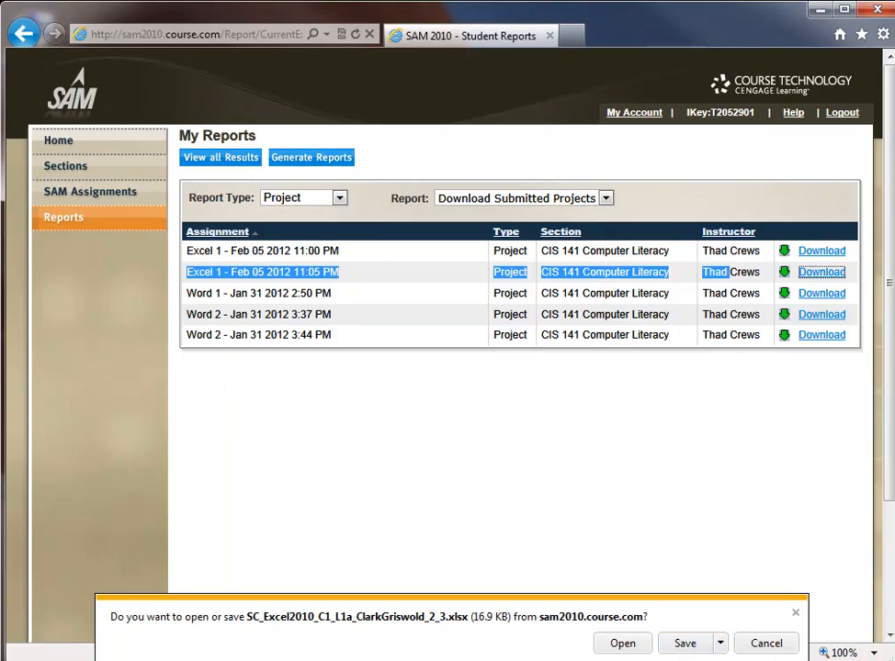
click(621, 643)
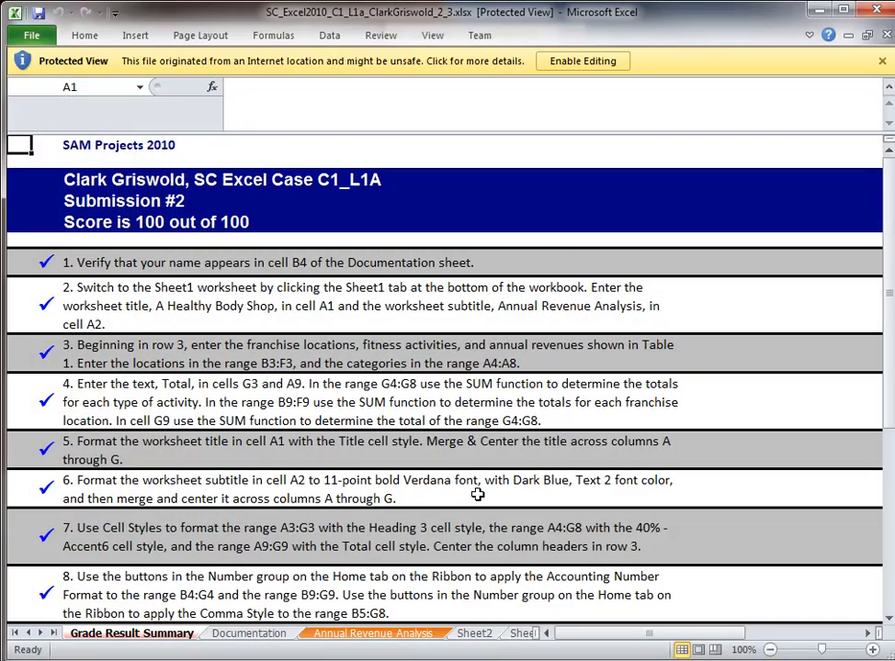